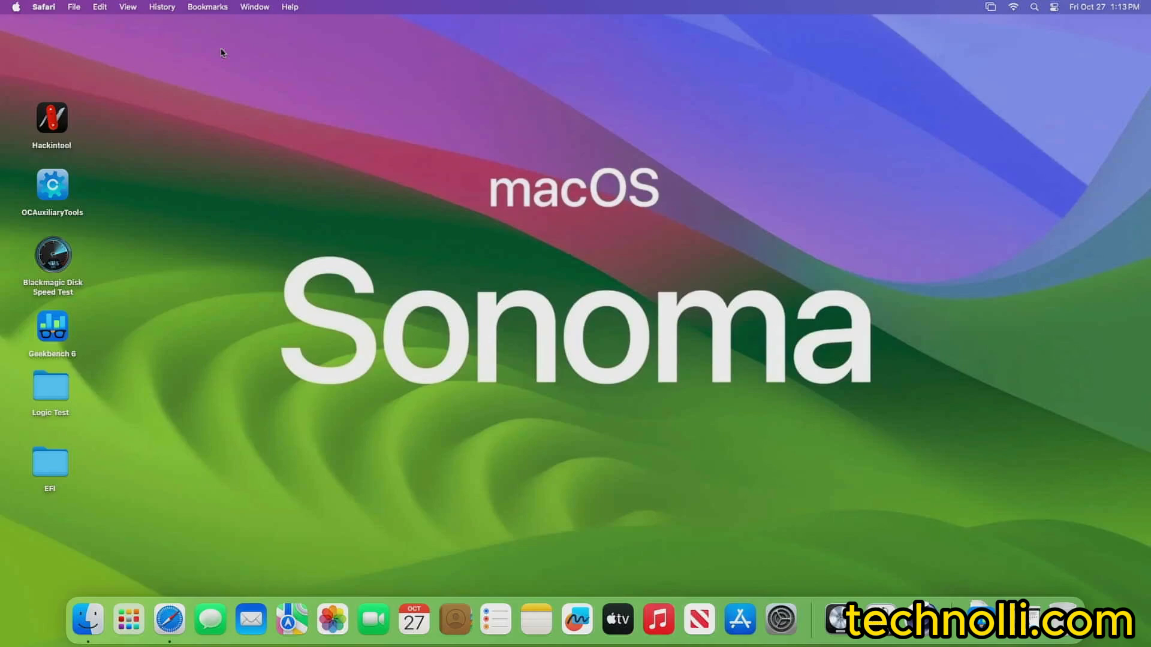
mouse_move(169, 620)
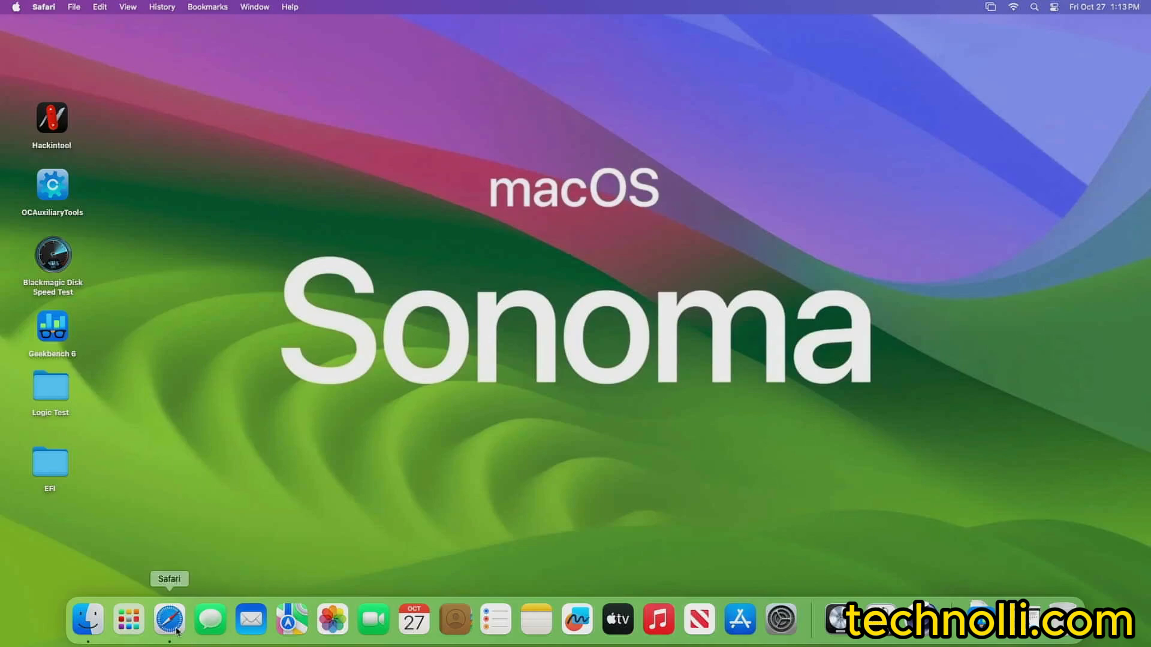
Bring up Safari and load the last Amazon product photo showing the X299 Designare EX rear I/O panel.
left_click(169, 619)
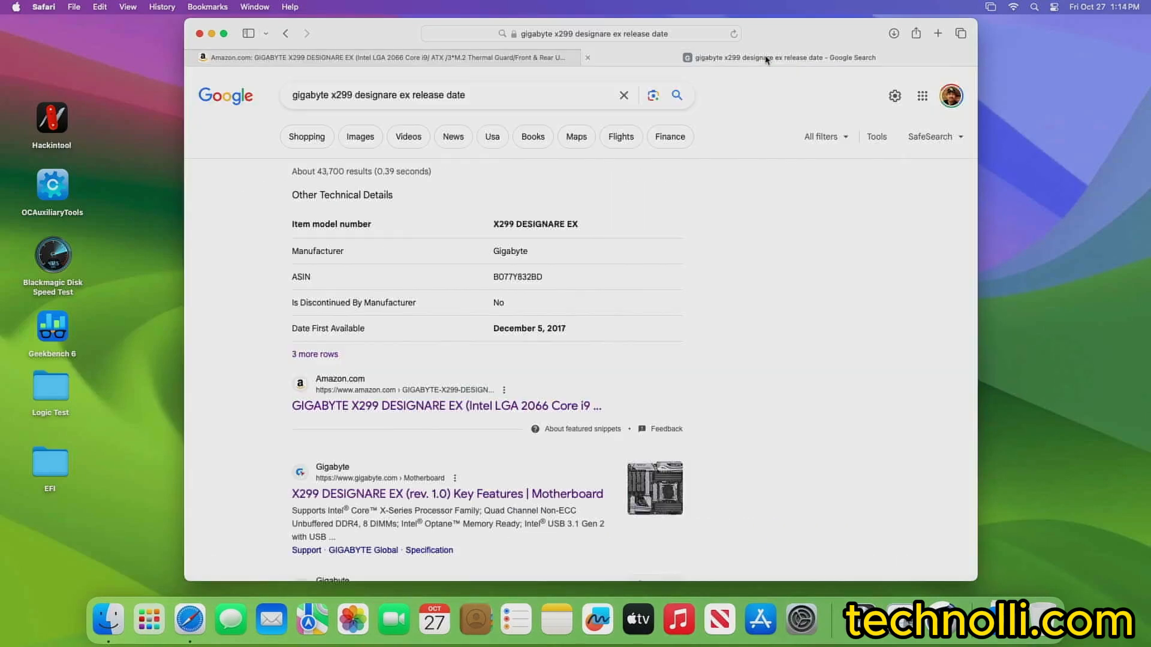
mouse_move(560, 338)
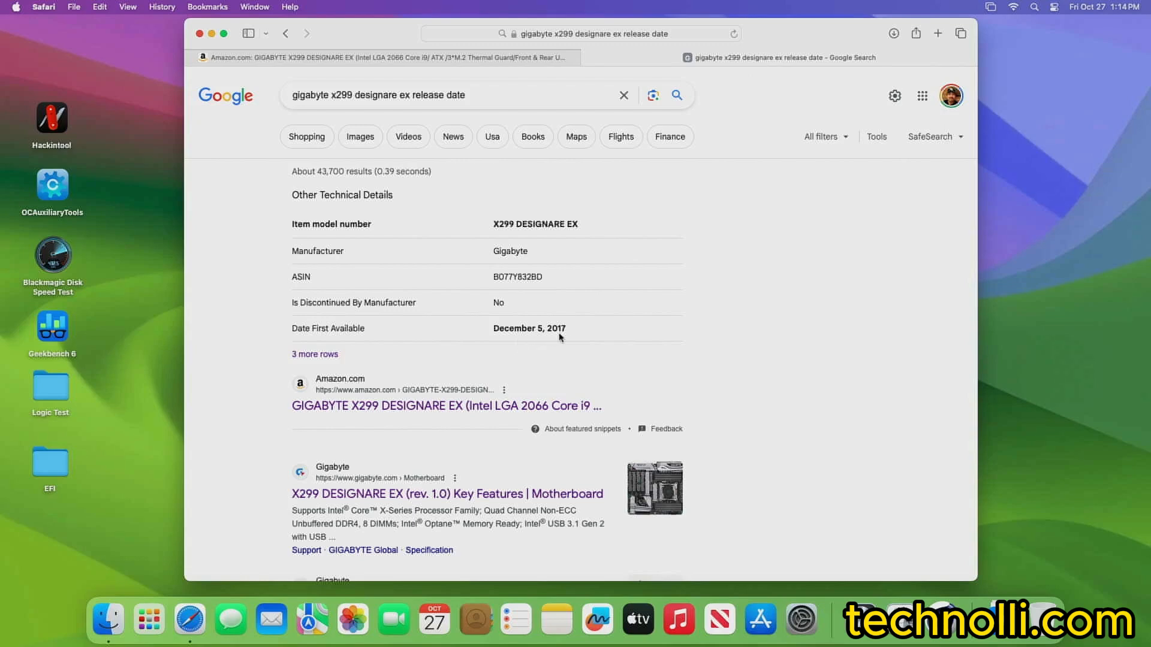
mouse_move(563, 332)
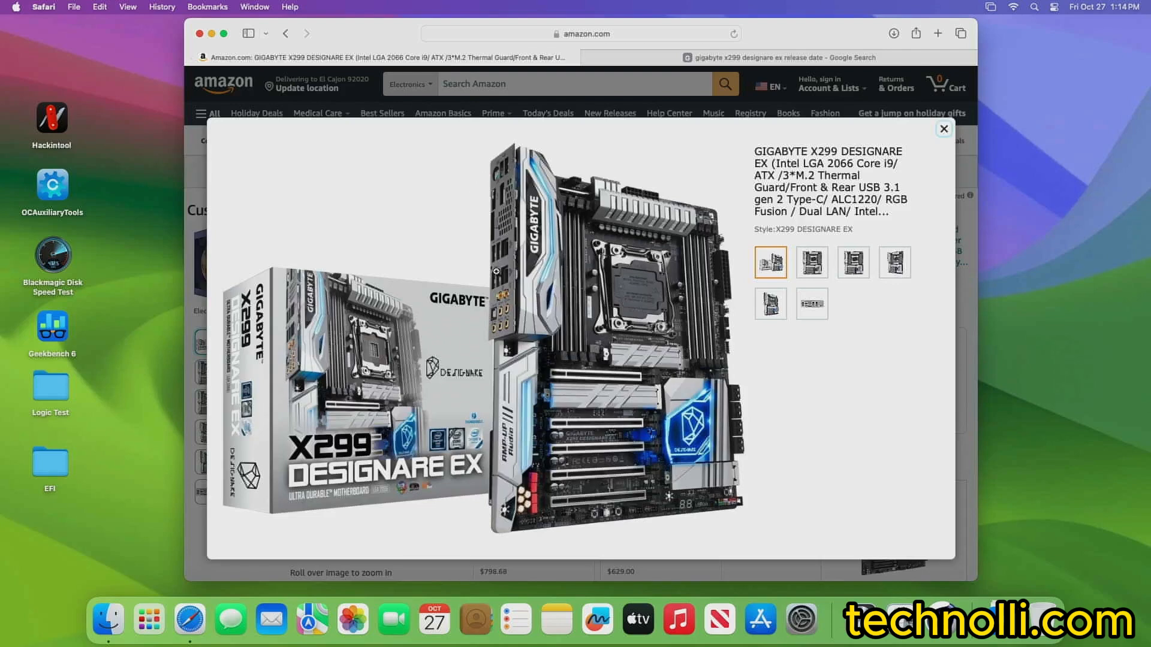
left_click(812, 303)
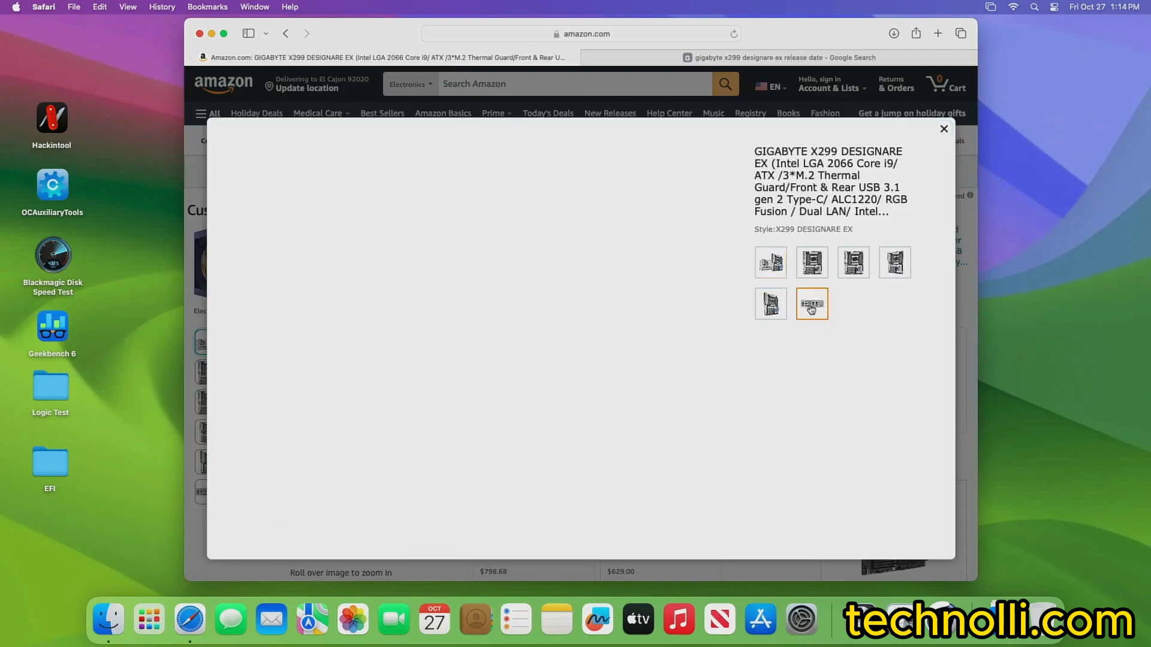
left_click(812, 303)
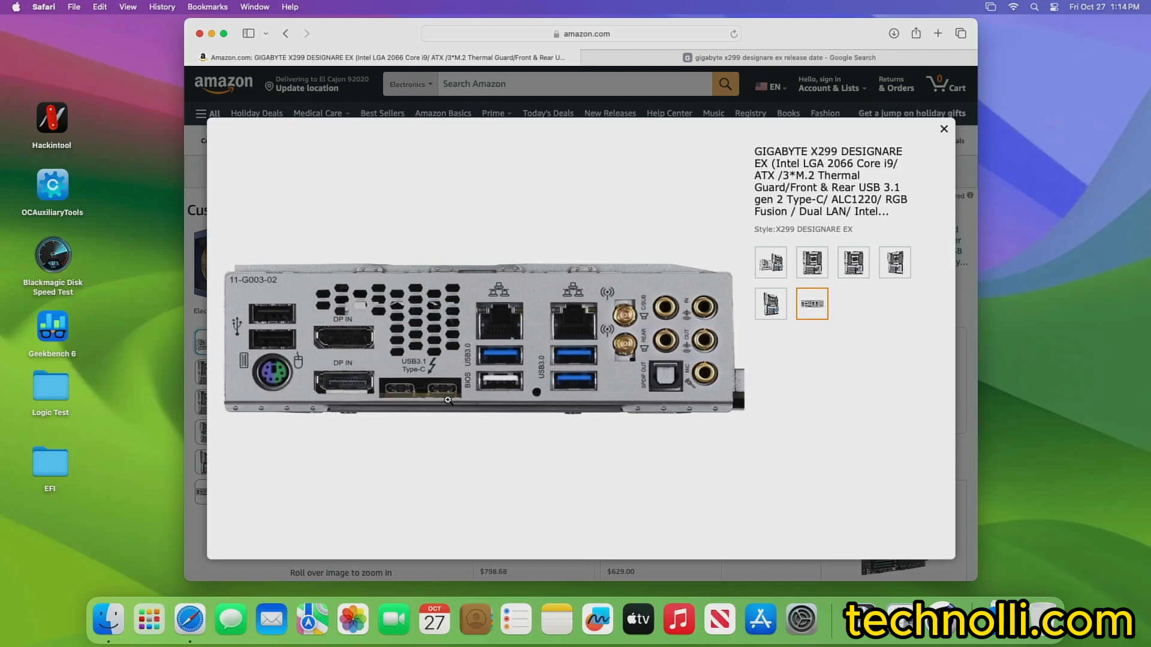
mouse_move(629, 322)
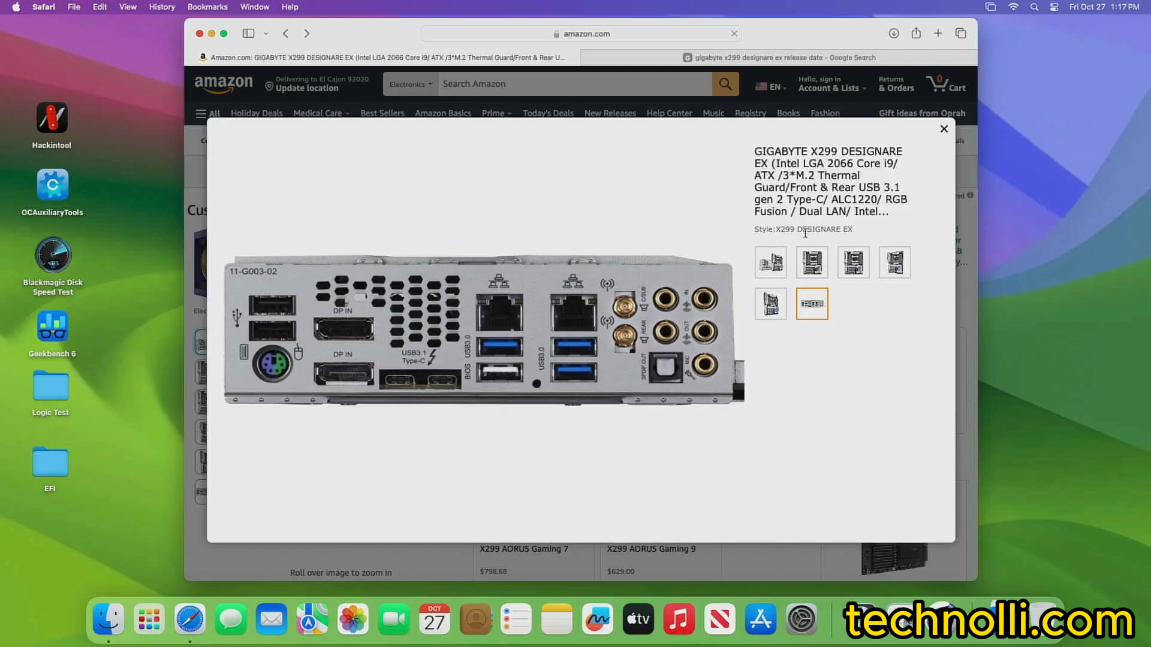
Search Amazon for the LinksTek Wireless-AC 1200Mbps adapter, open its listing and read through its details.
left_click(943, 129)
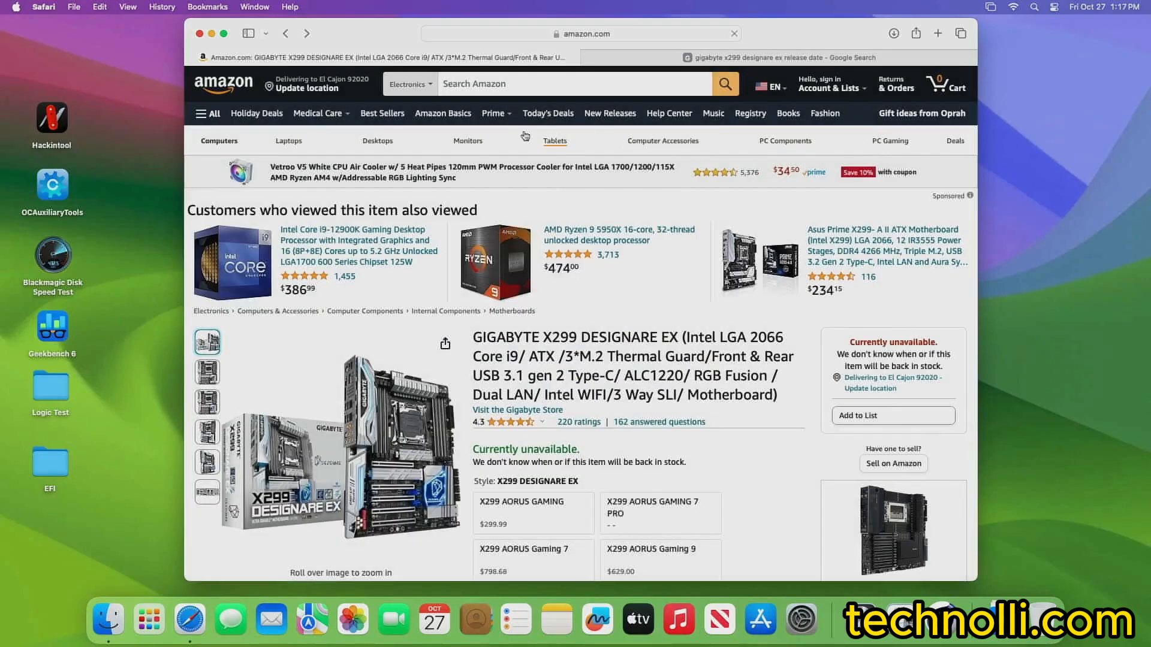
right_click(514, 83)
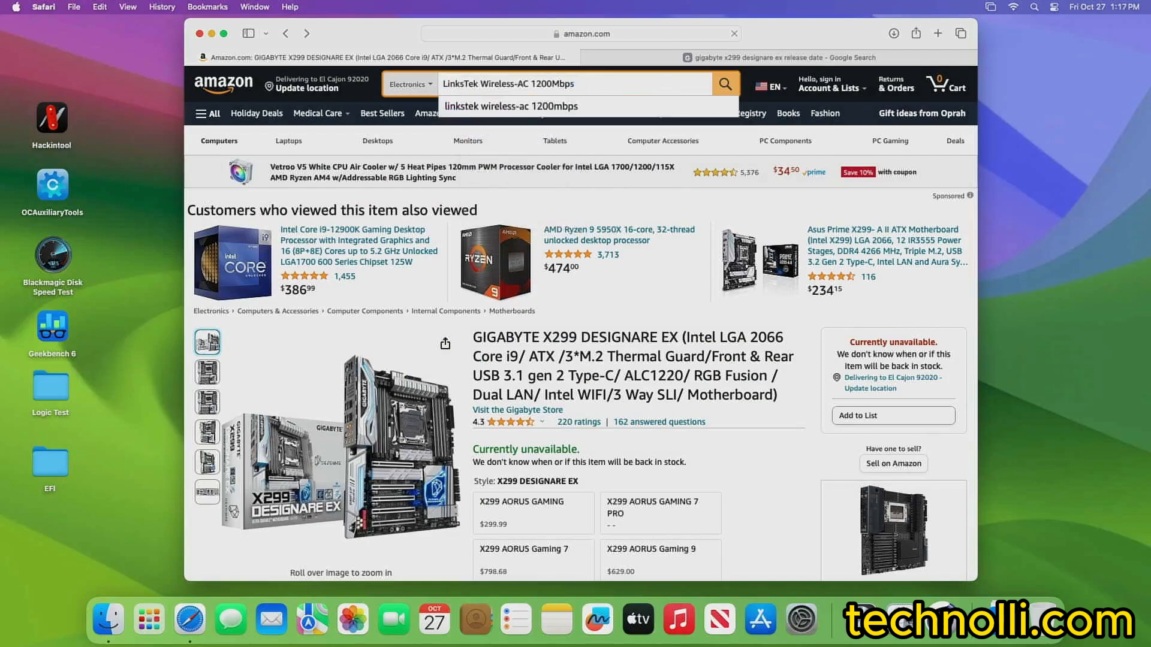
left_click(724, 84)
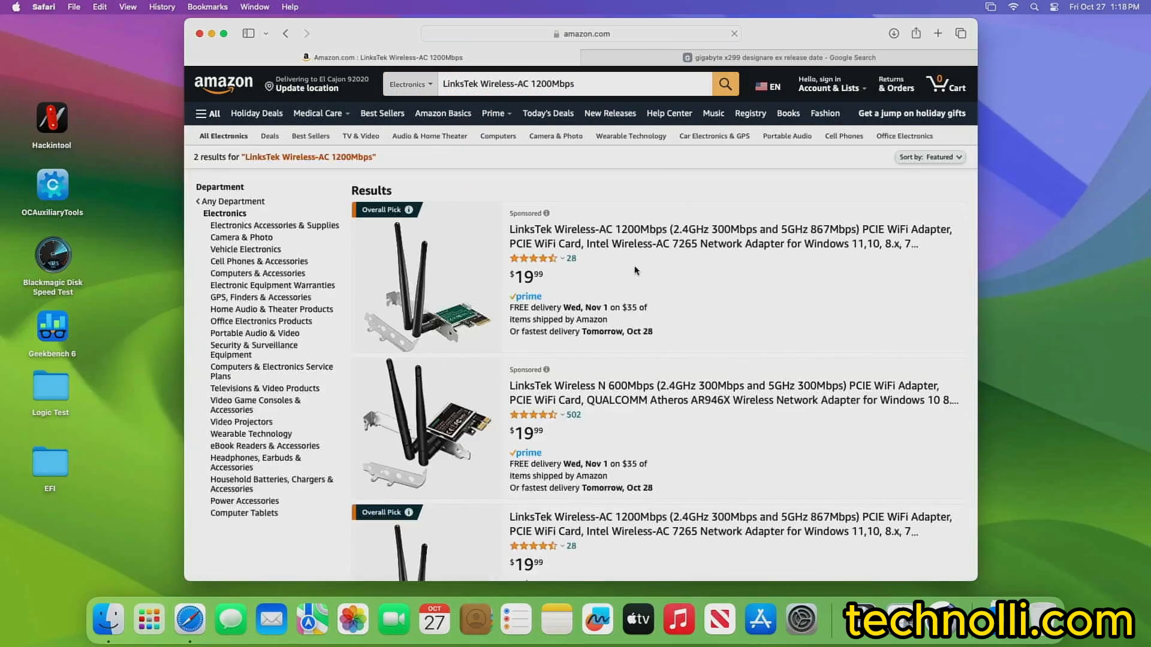
left_click(730, 237)
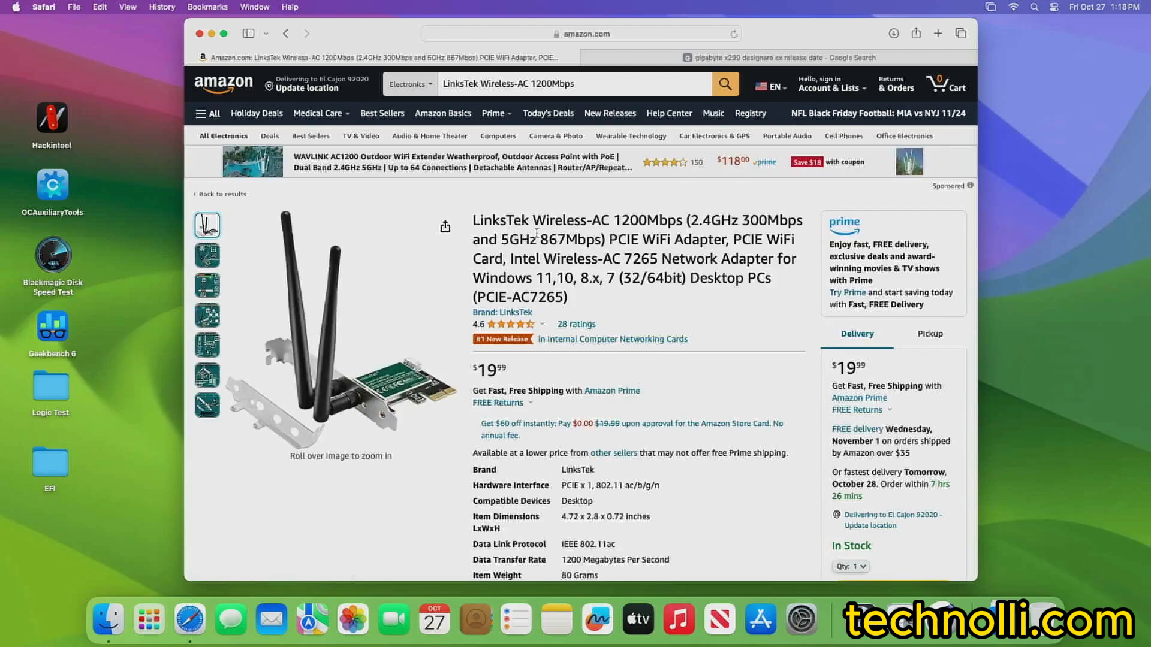
mouse_move(657, 395)
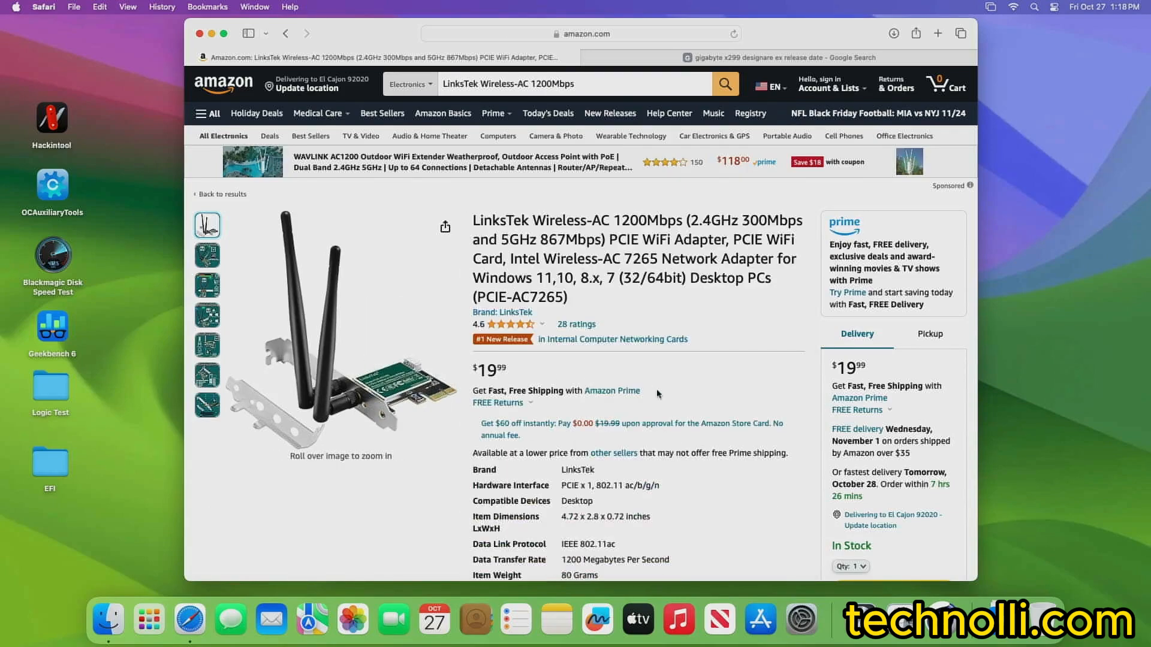
scroll("down", 3)
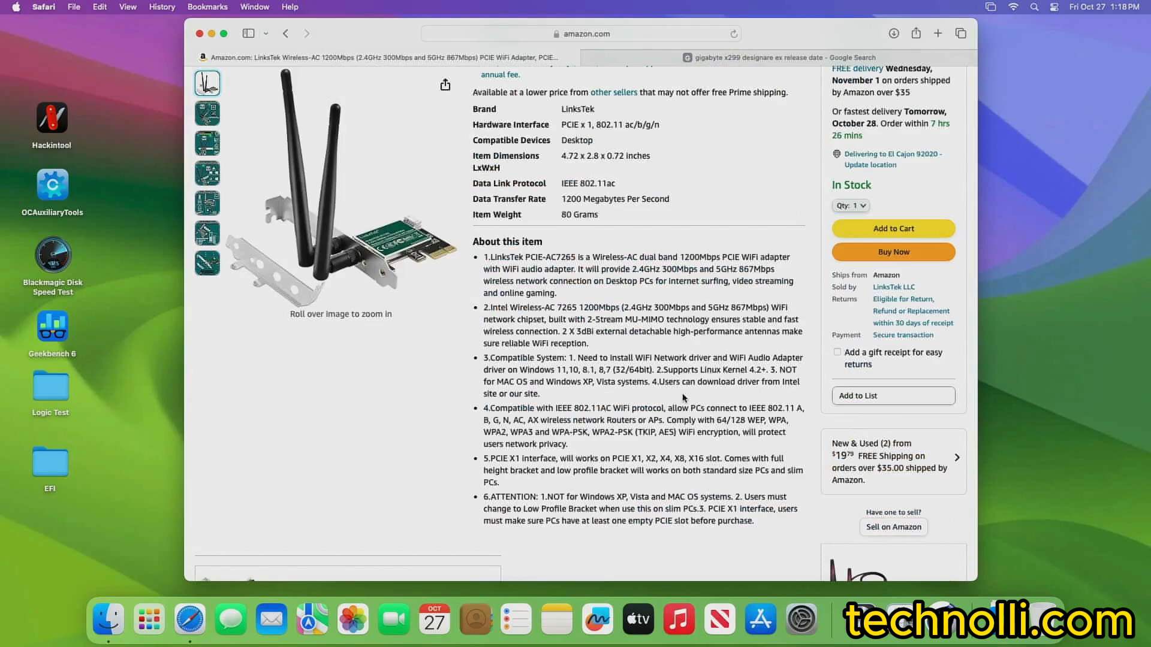
scroll("up", 3)
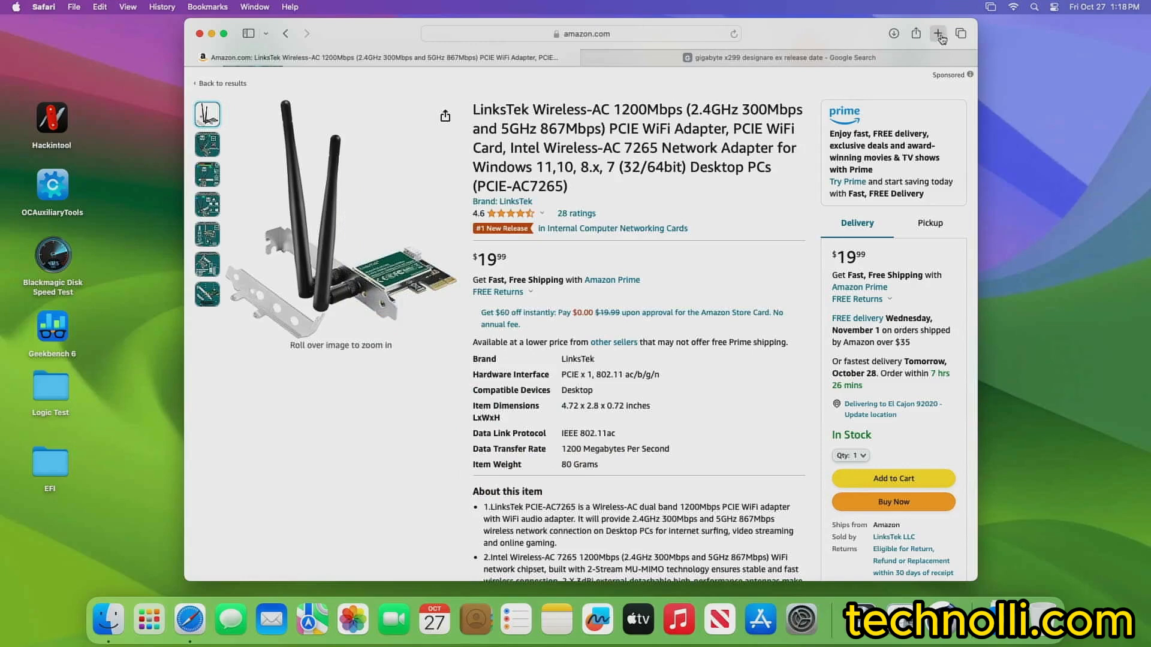
In a new tab, visit technolli.com's Buy EFI page and review the Gigabyte X299 Designare EX EFI listing.
left_click(937, 33)
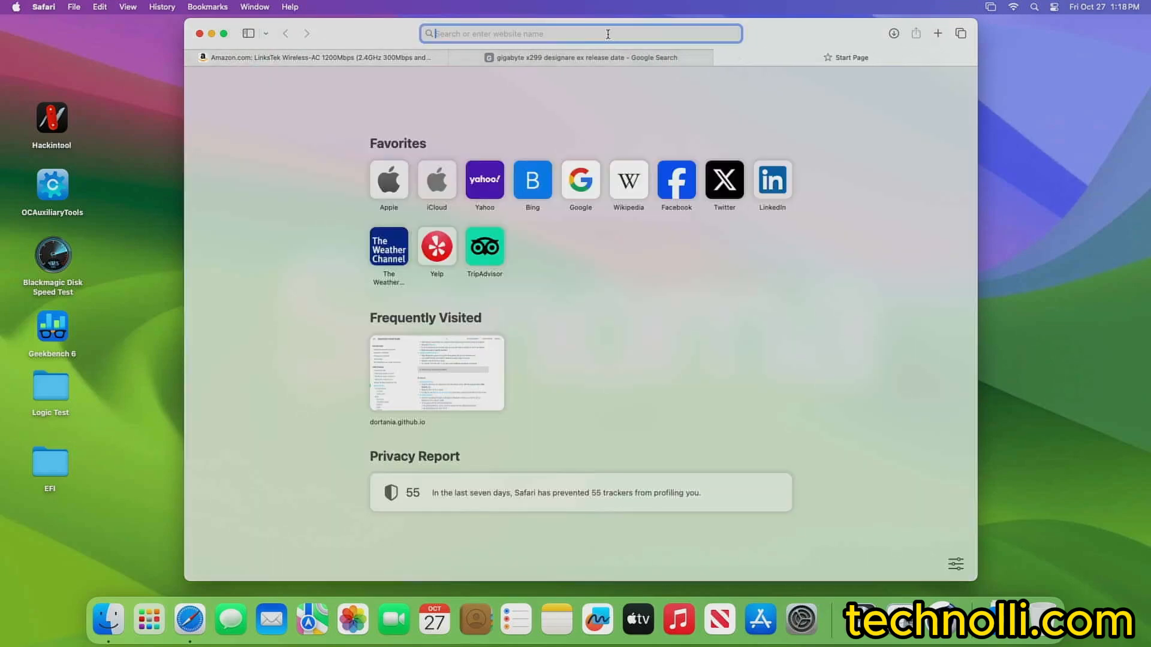
type("technolli.com")
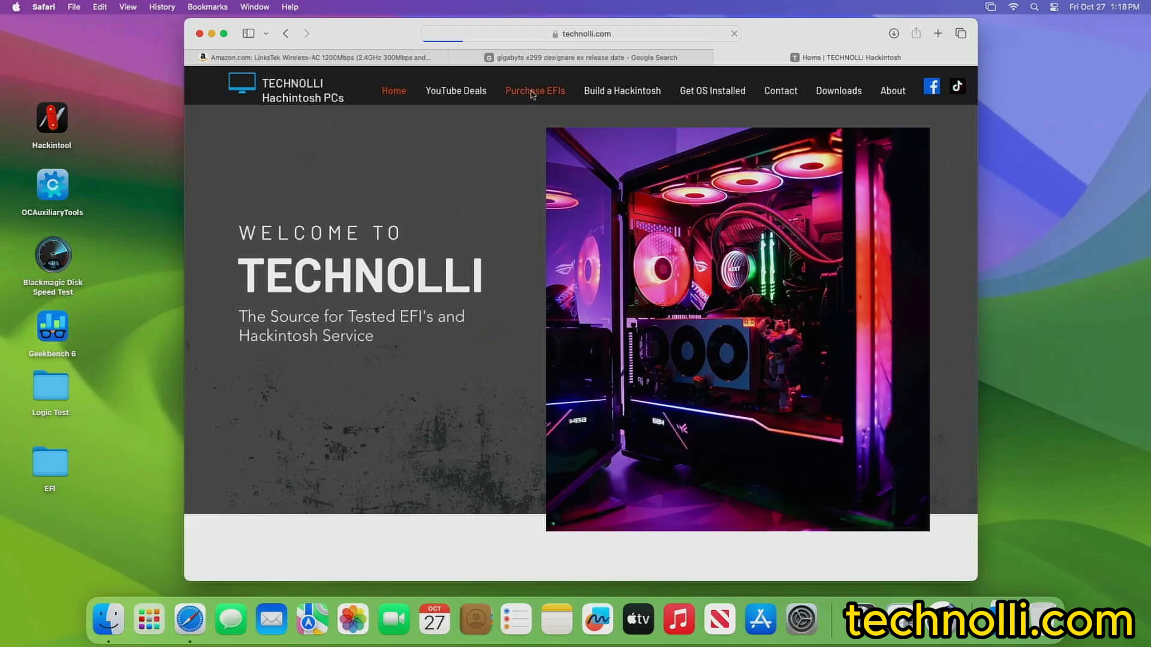
left_click(534, 89)
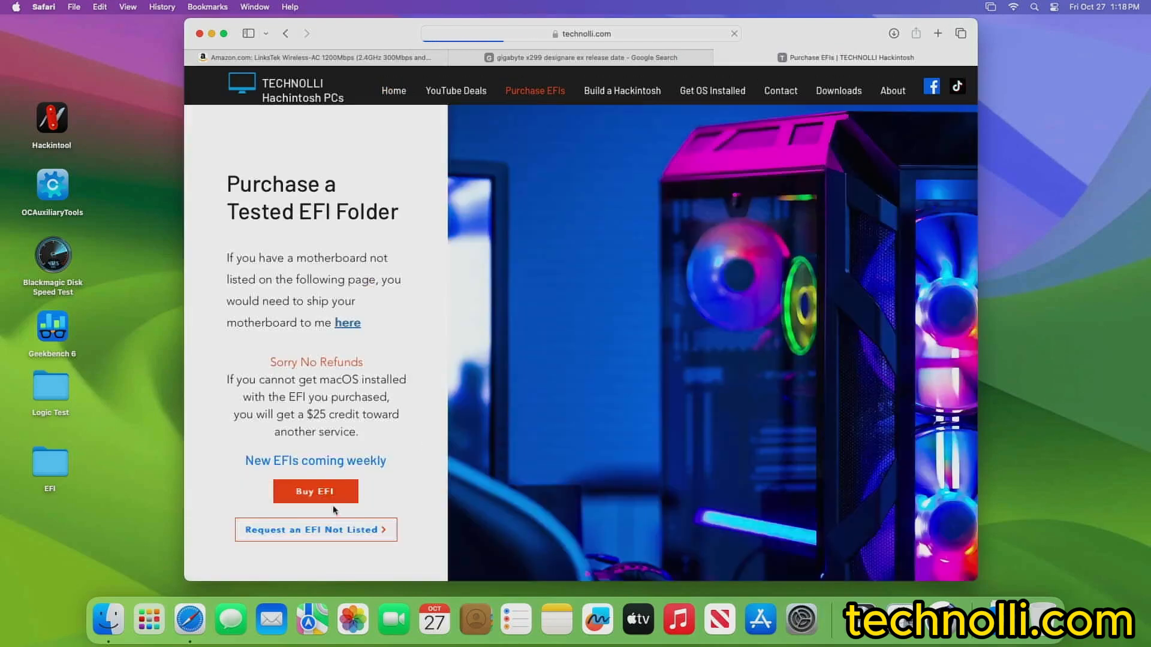
left_click(936, 34)
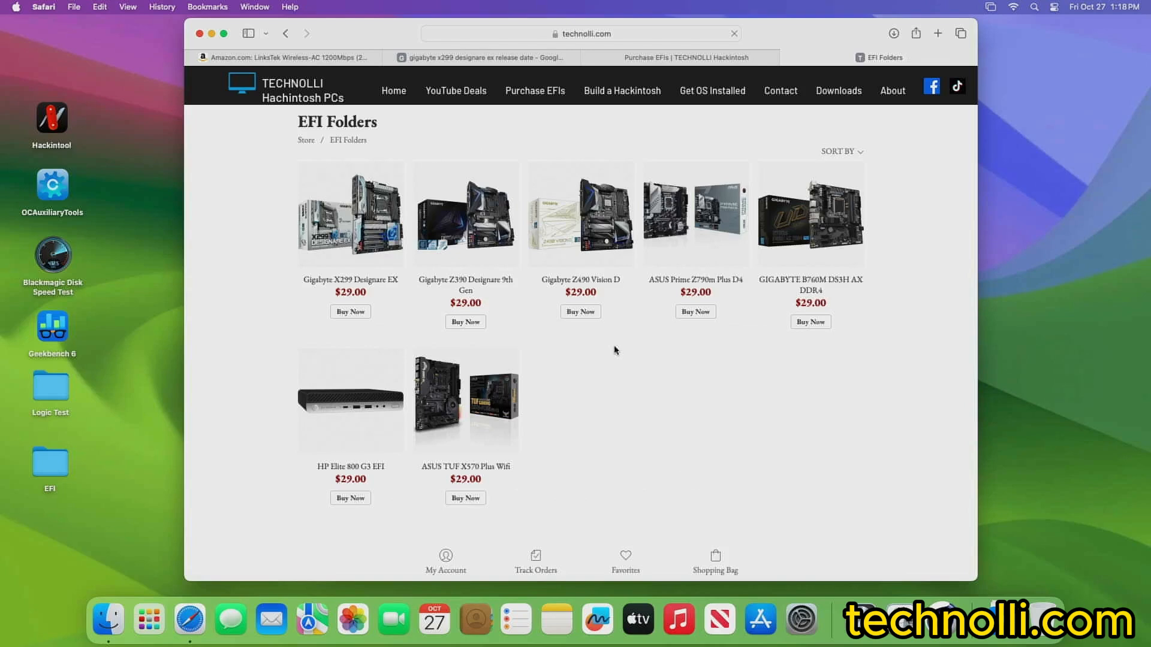
mouse_move(360, 231)
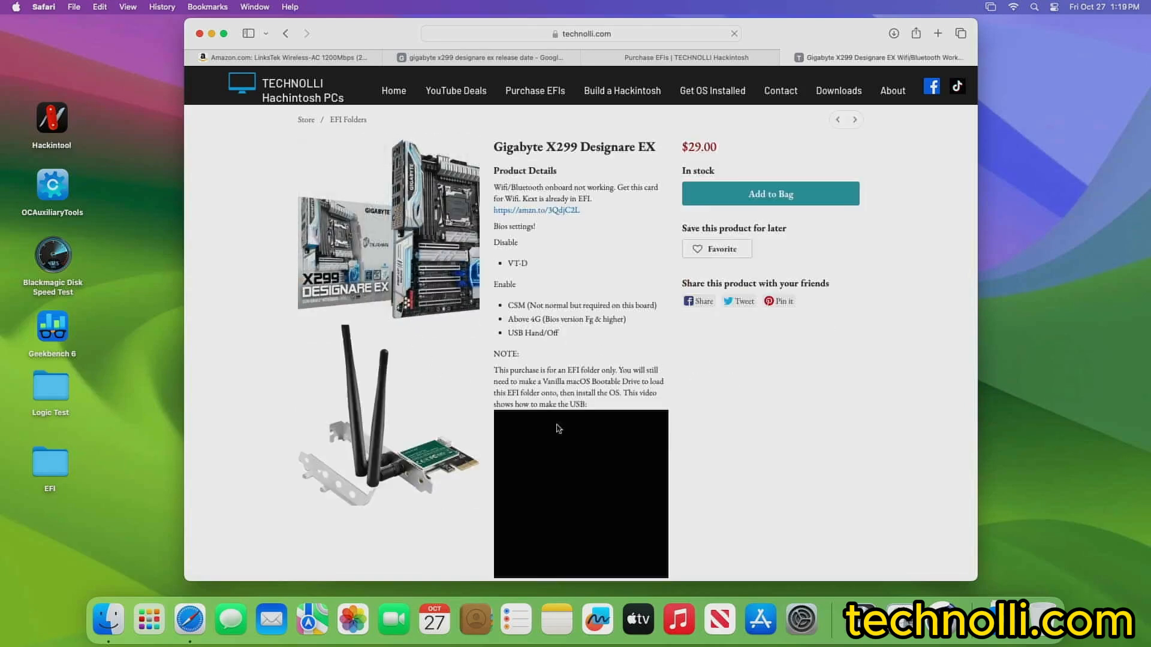
scroll("down", 3)
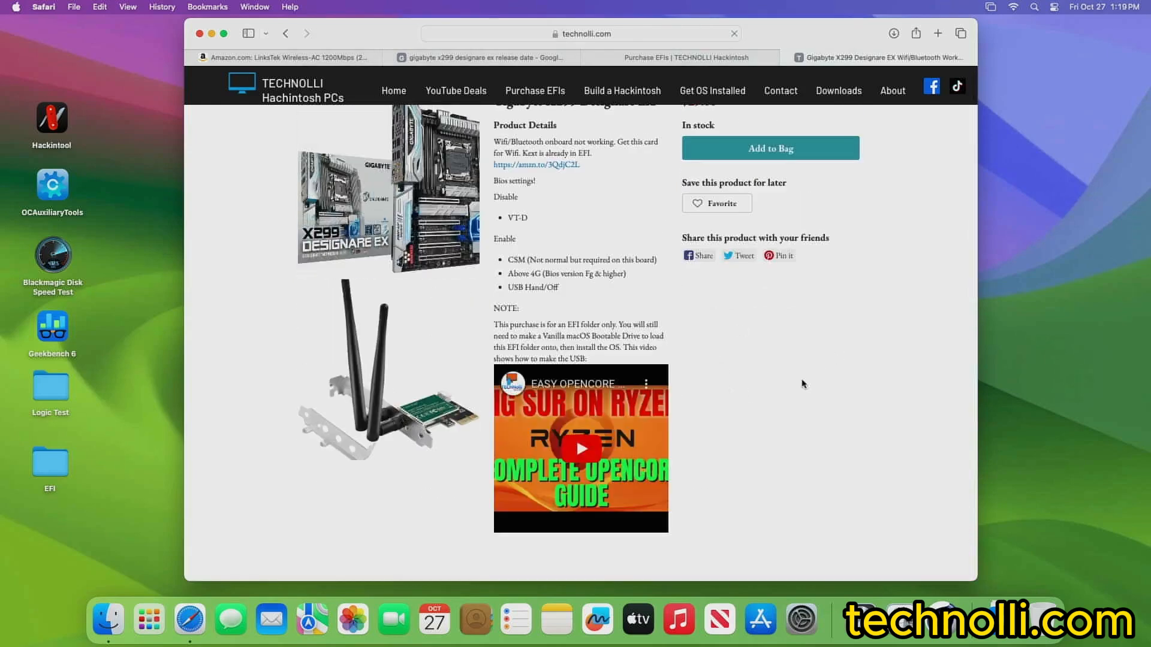
scroll("up", 3)
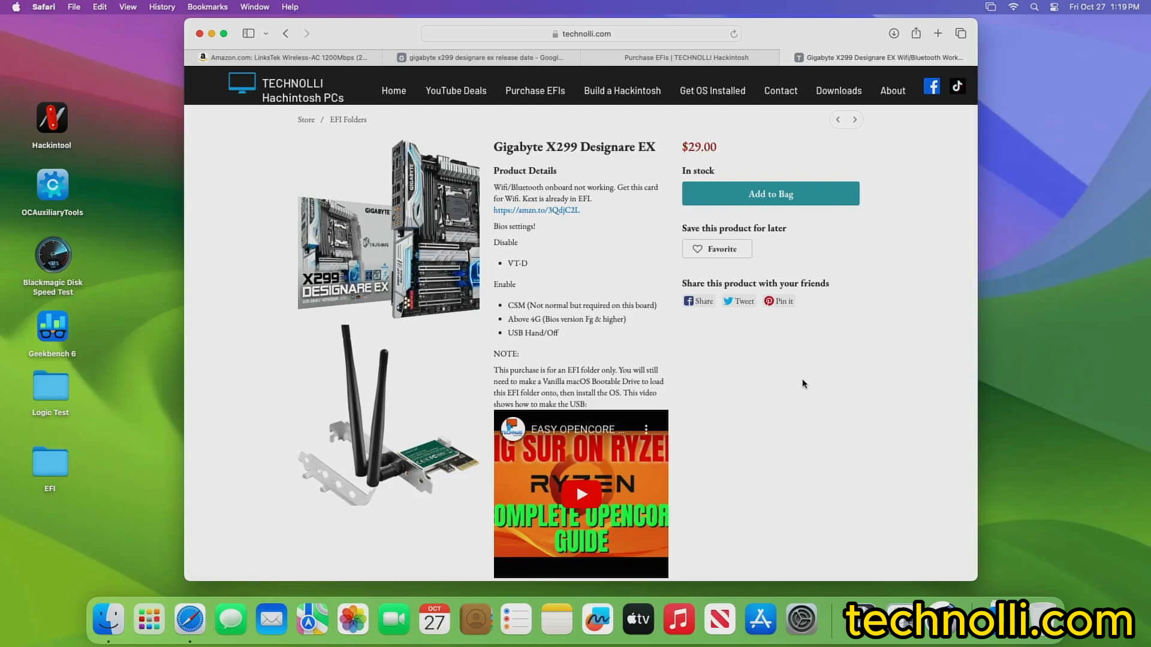
mouse_move(458, 58)
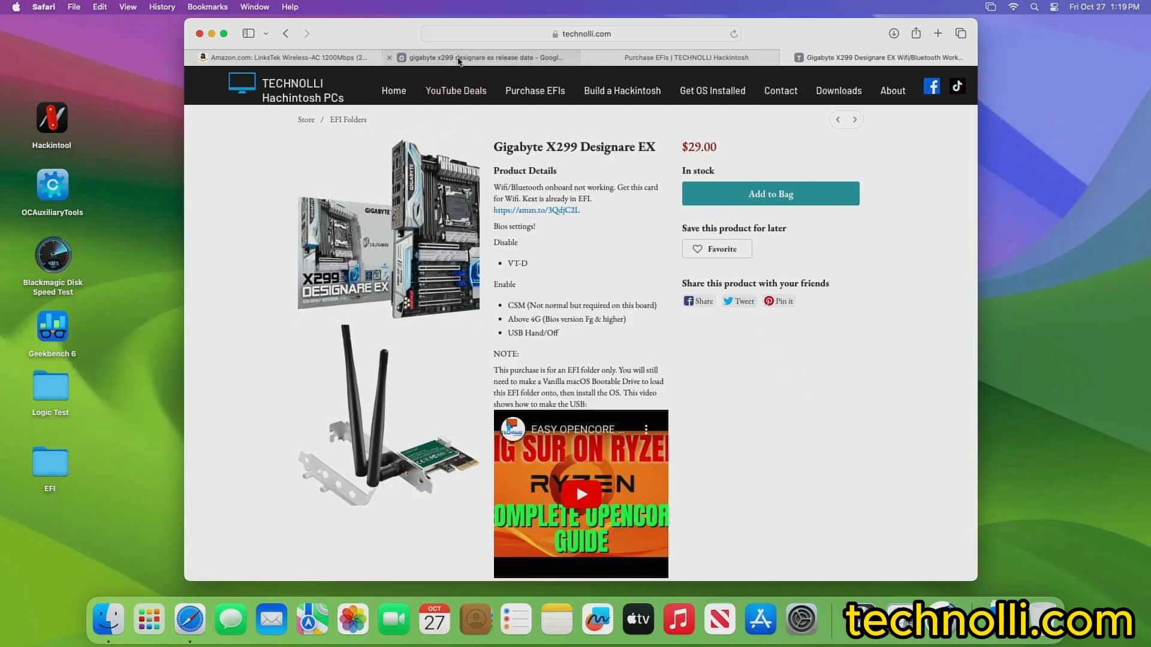
Return through the EFI purchase tab to the Amazon LinksTek WiFi adapter page.
left_click(688, 57)
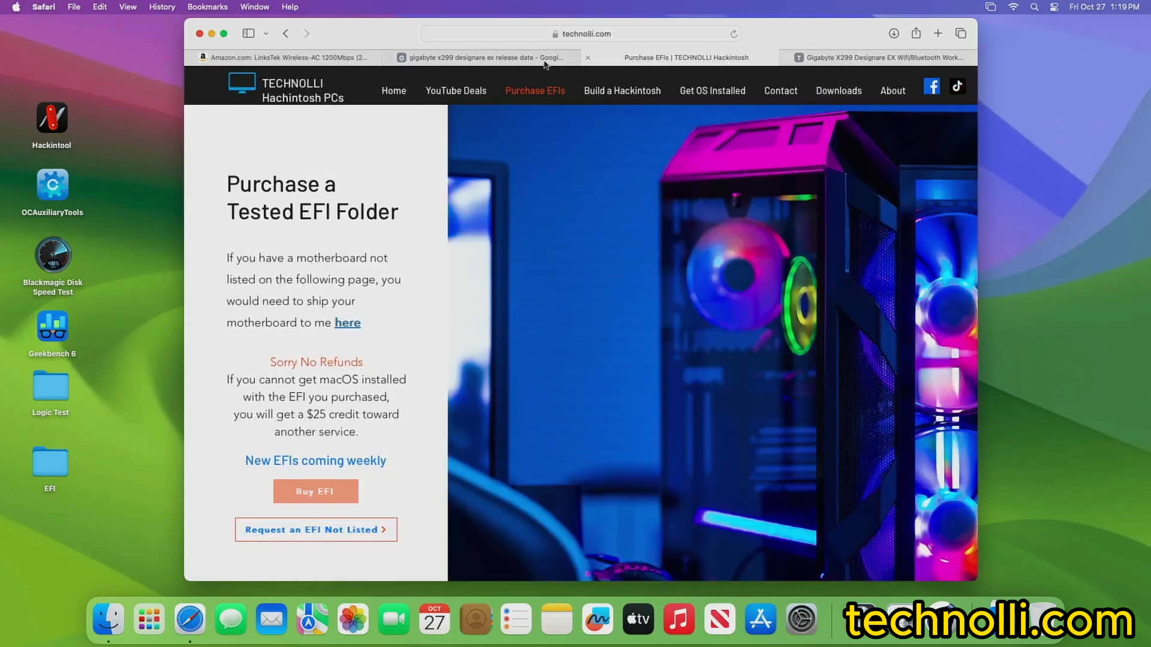
left_click(287, 57)
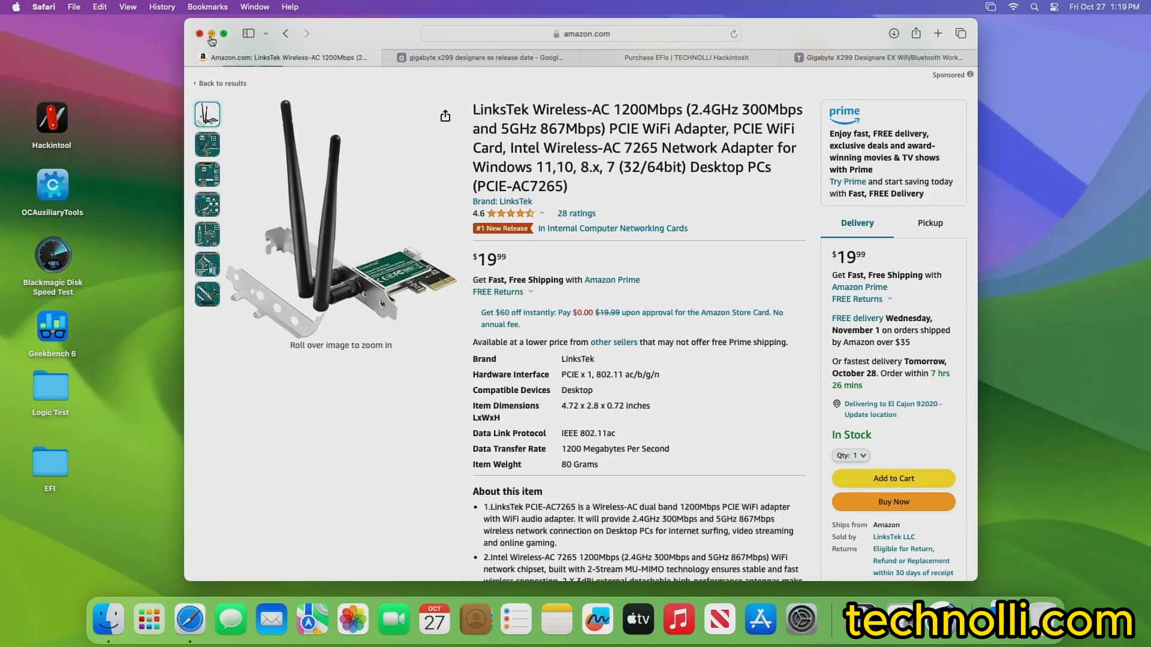
Google i9-9900X, open Intel's X-series processor specifications page and scroll through the specs.
left_click(199, 34)
type("i9")
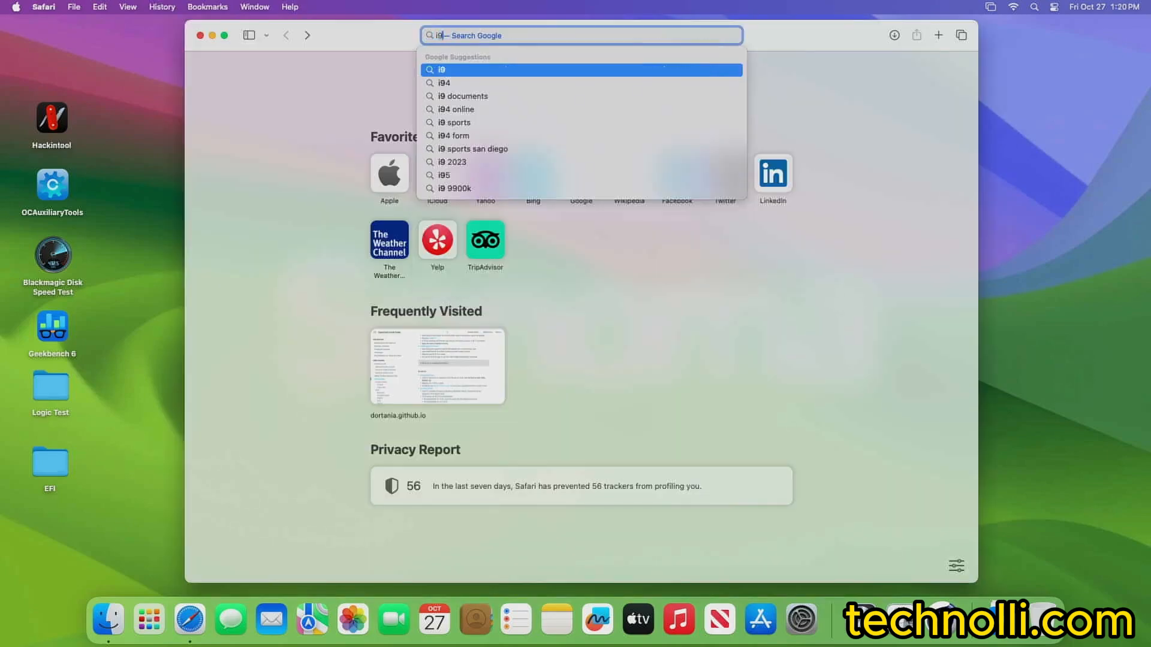
type("-9900x")
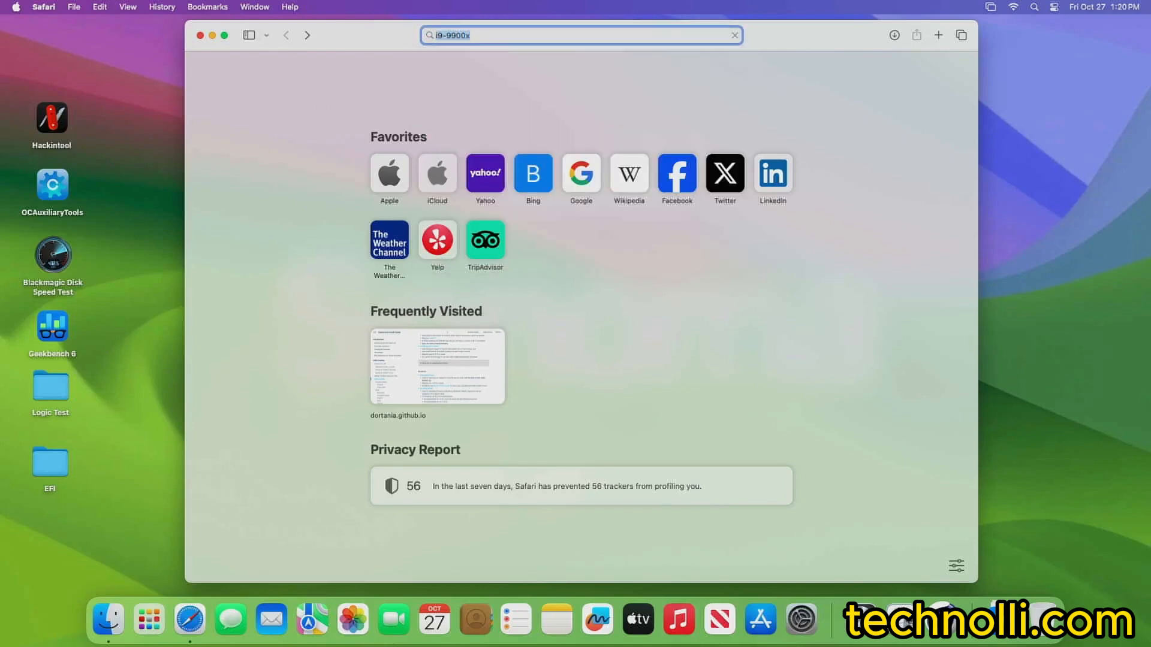
key("Return")
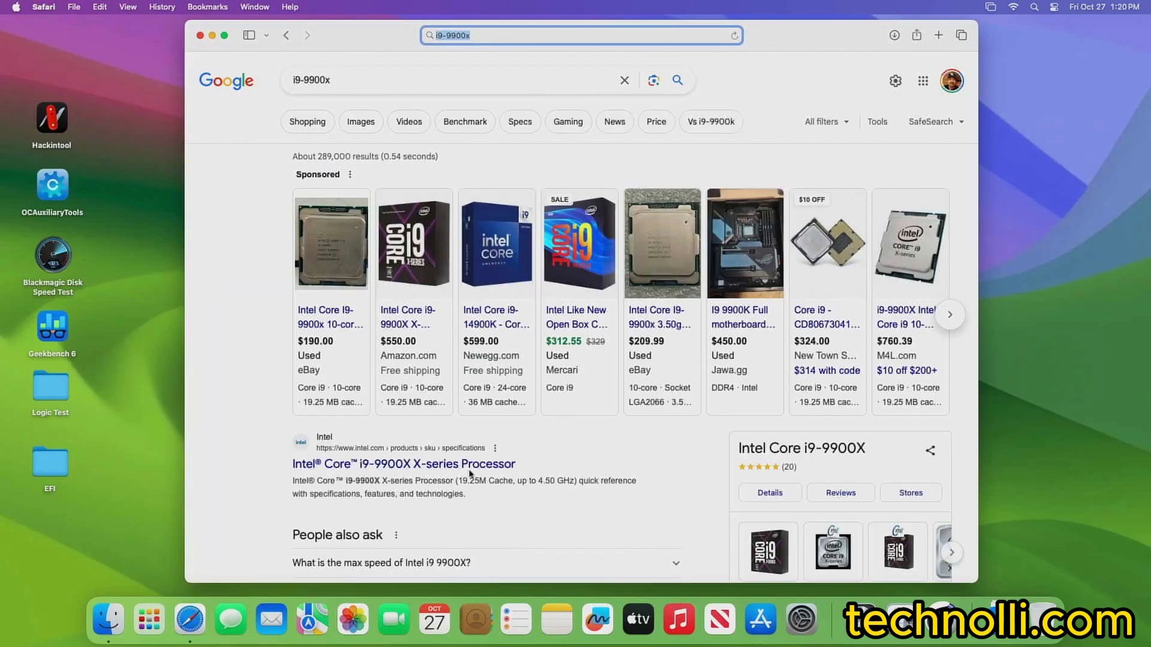
left_click(404, 463)
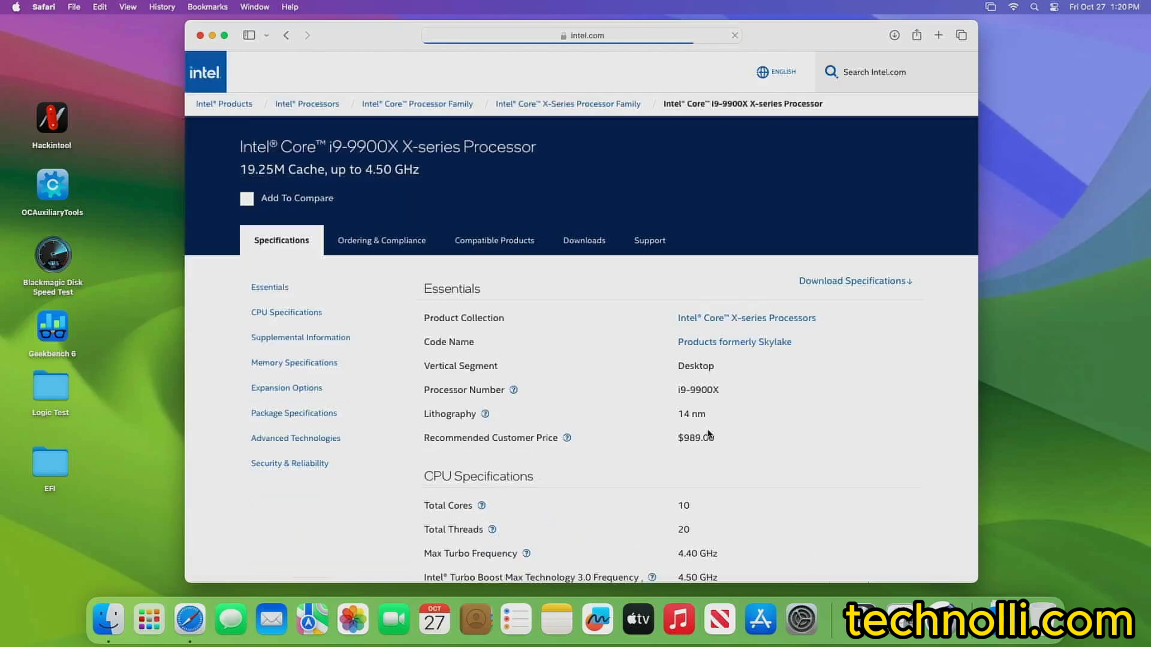
scroll("down", 3)
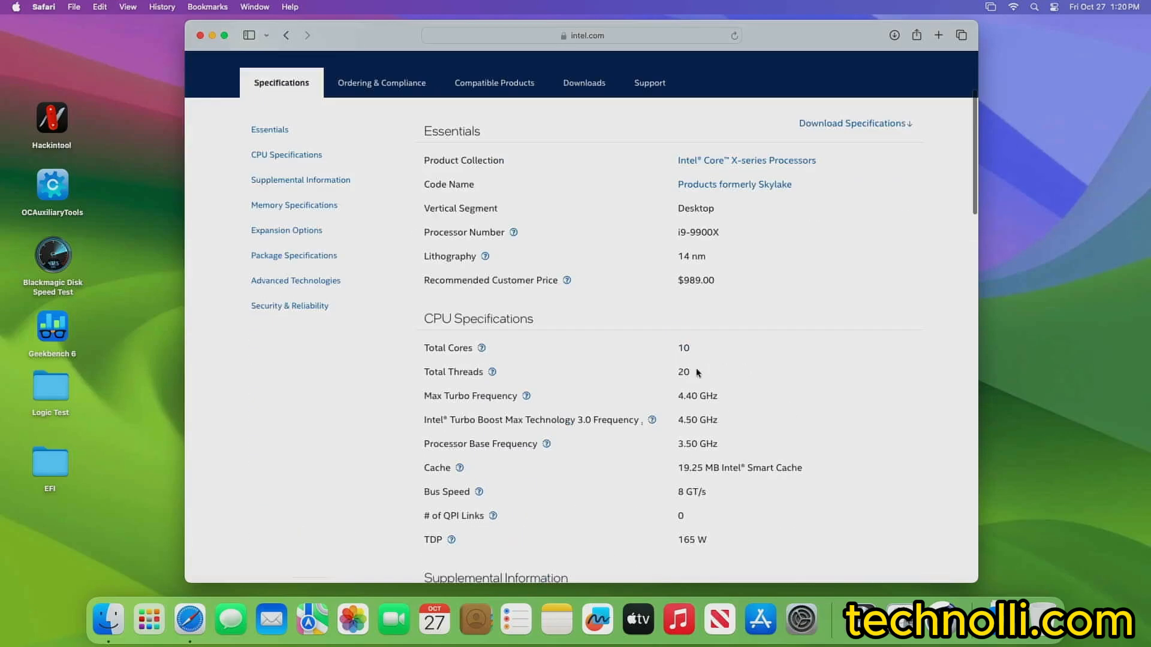
mouse_move(763, 371)
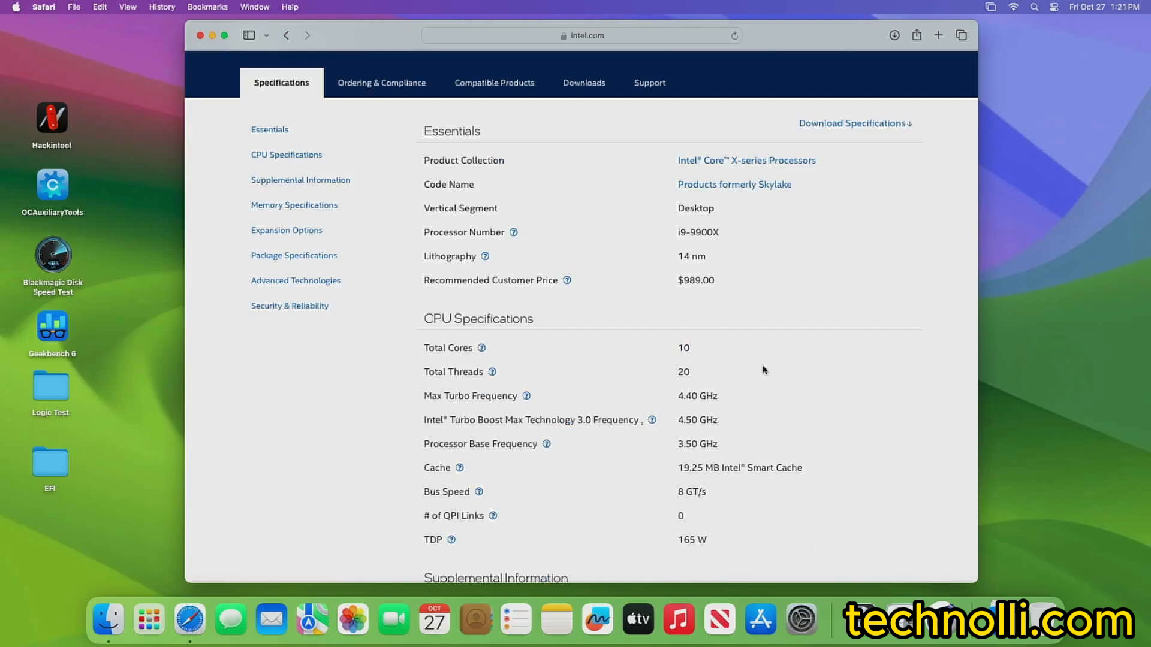
scroll("up", 3)
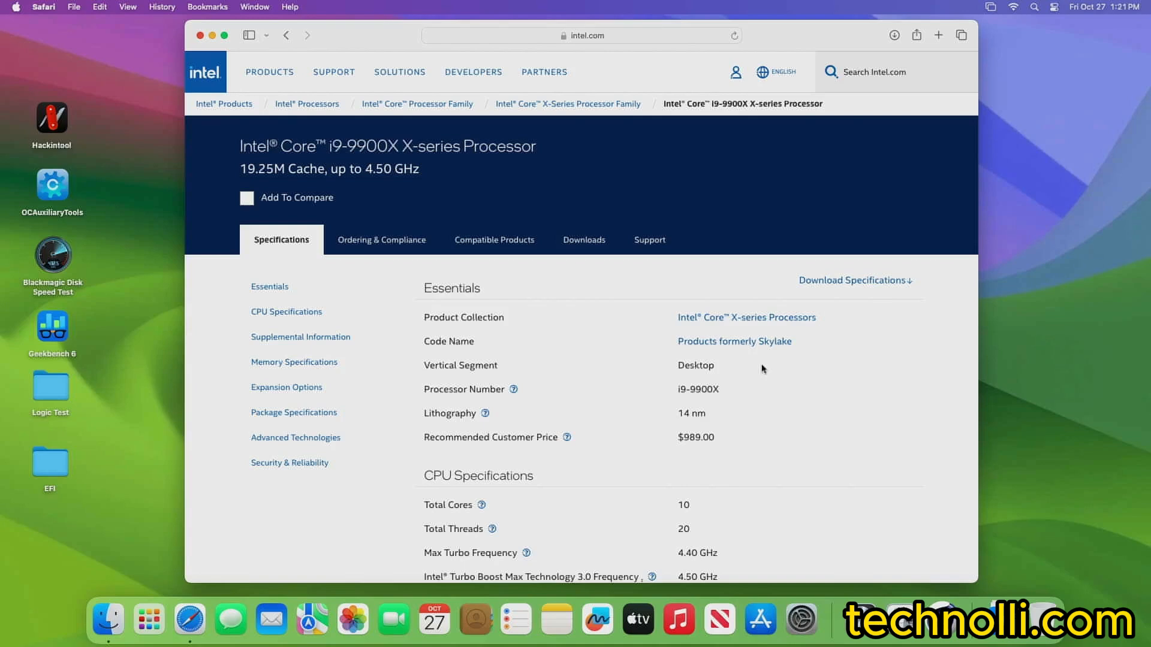
mouse_move(156, 208)
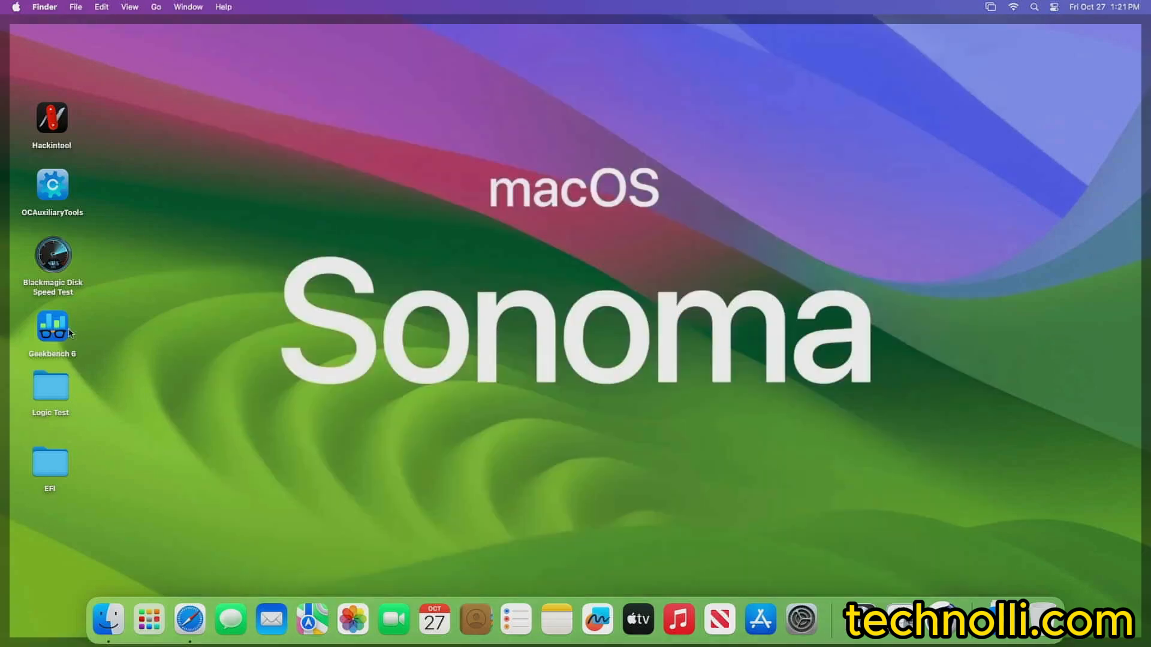
Run Blackmagic Disk Speed Test, measuring about 2459 MB/s write and 2284 MB/s read, then stop it.
double_click(51, 259)
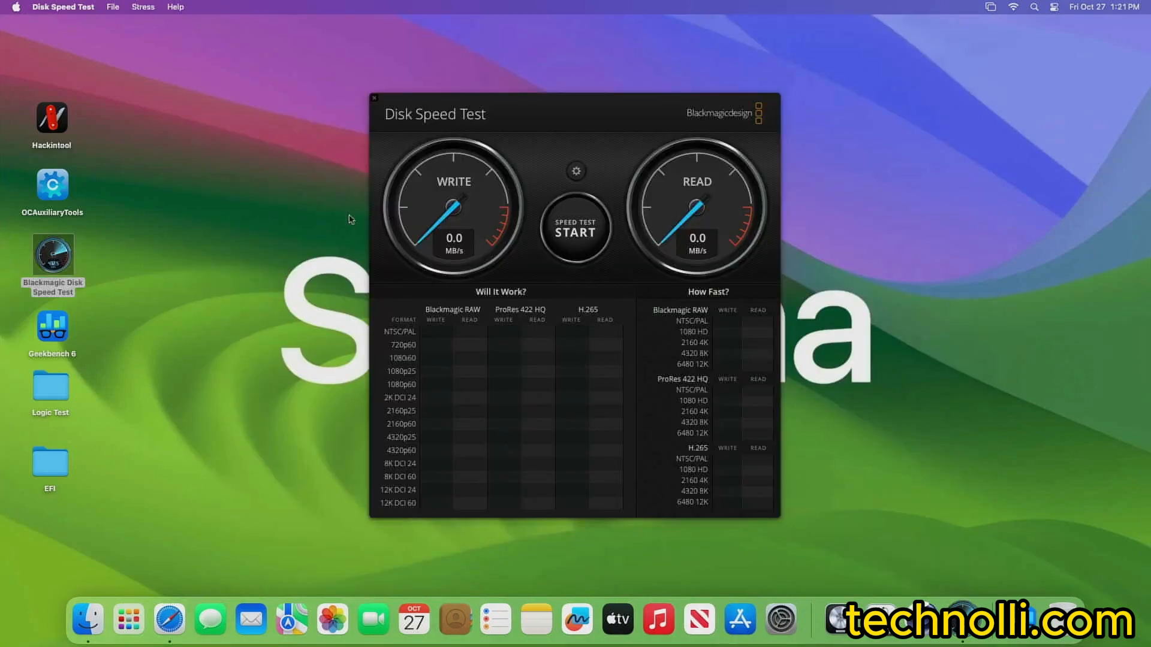
mouse_move(598, 145)
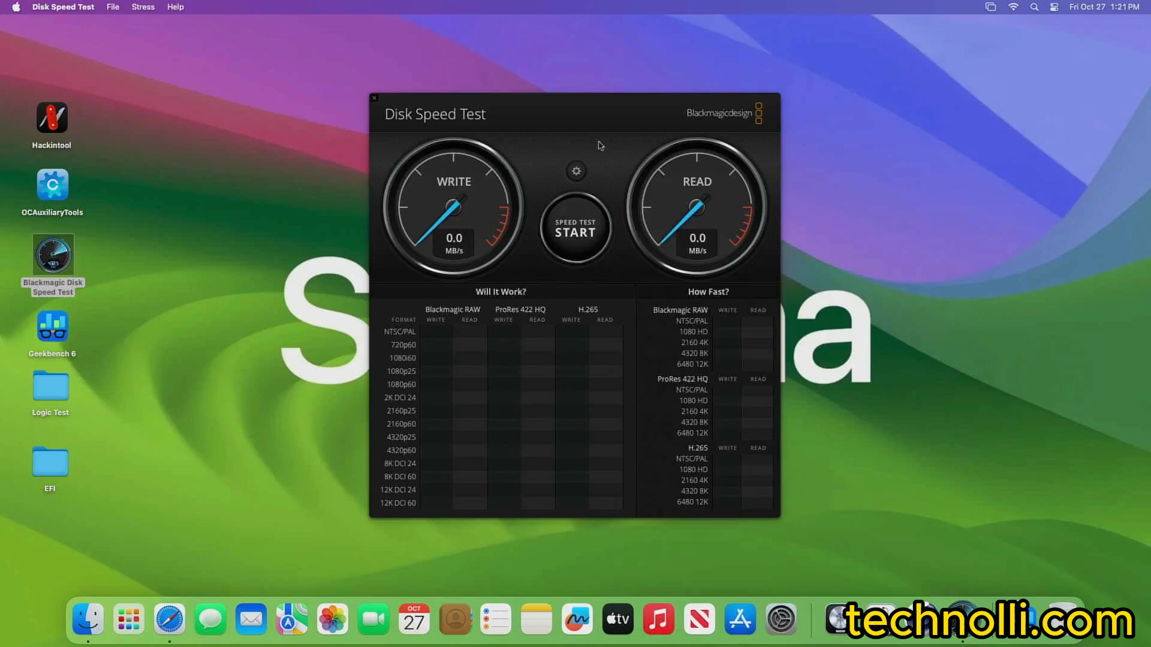
mouse_move(400, 123)
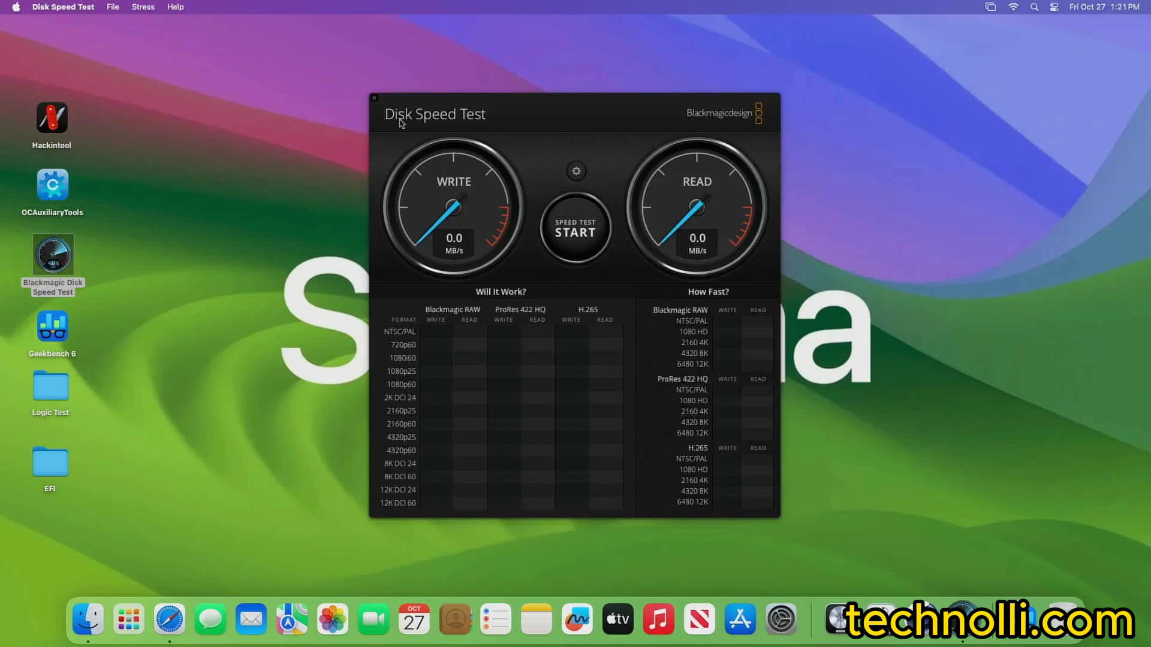
mouse_move(508, 134)
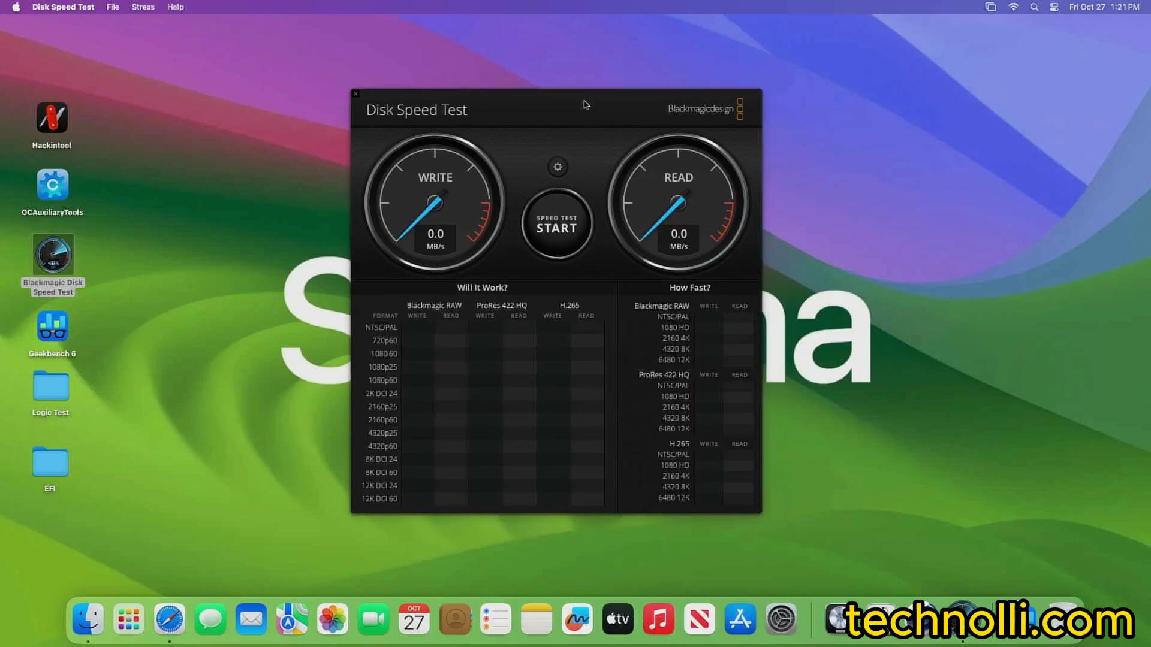
left_click(557, 227)
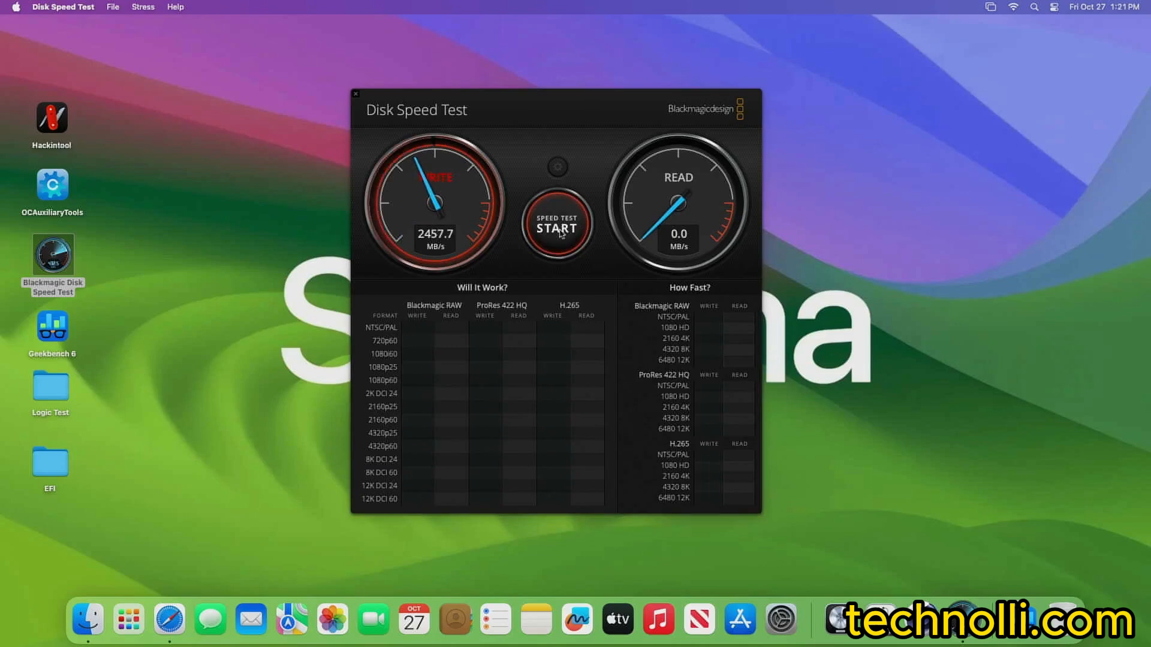
left_click(556, 227)
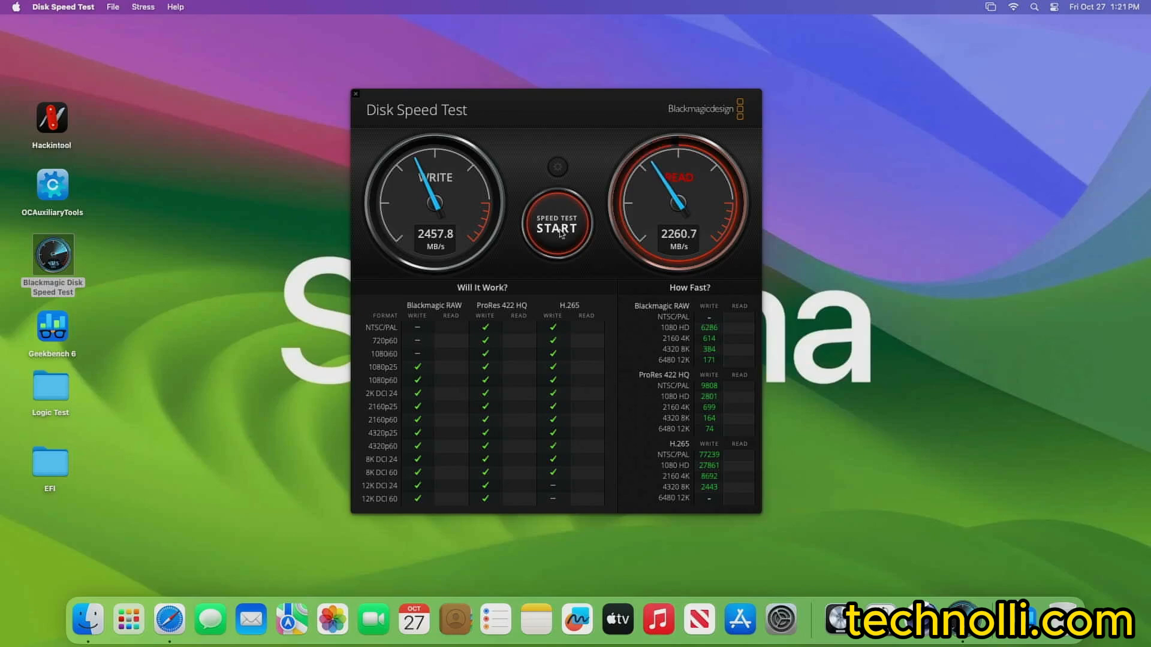
left_click(556, 224)
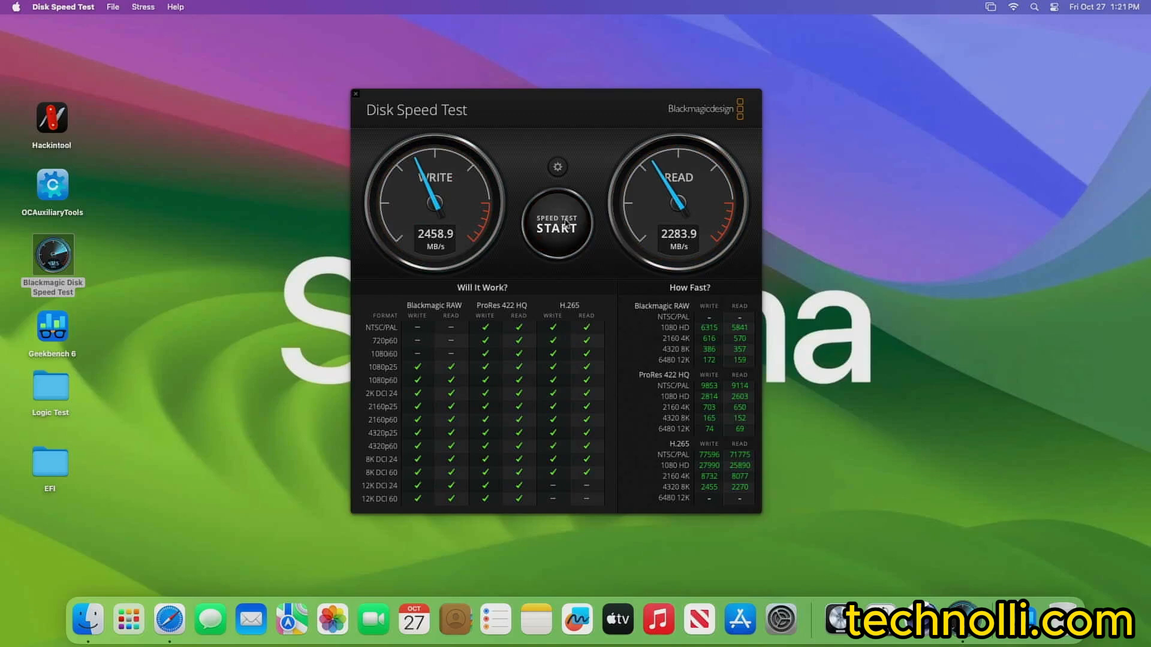
Launch Geekbench 6, choose Later and Don't Check on the prompts, and run the CPU benchmark.
left_click(356, 95)
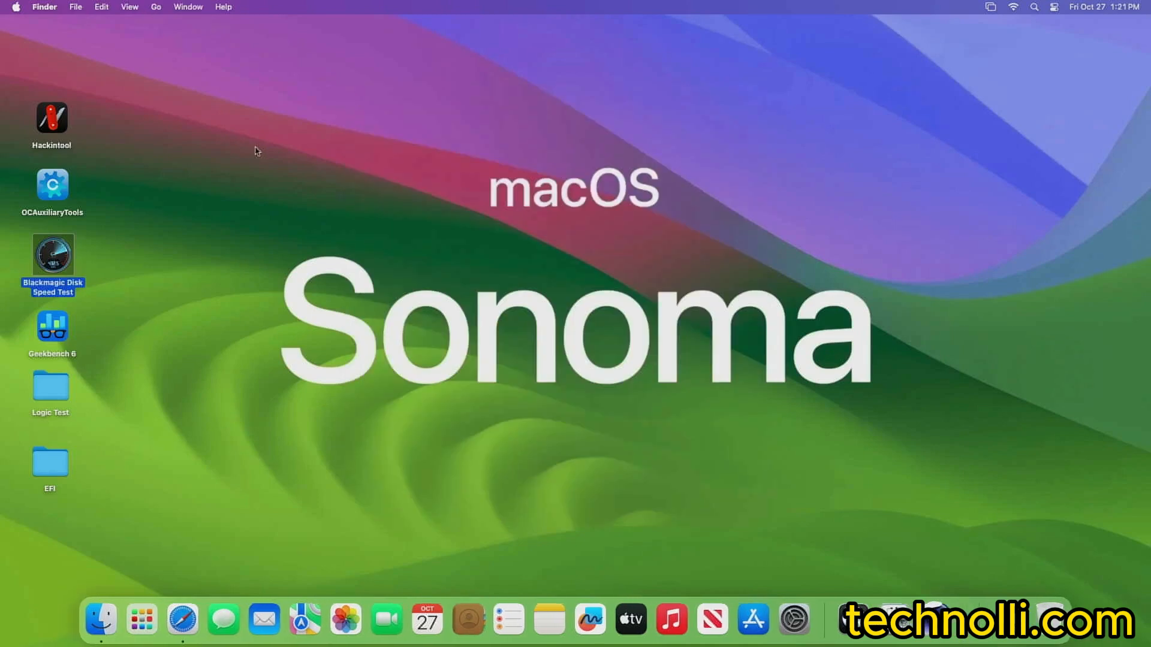
right_click(52, 326)
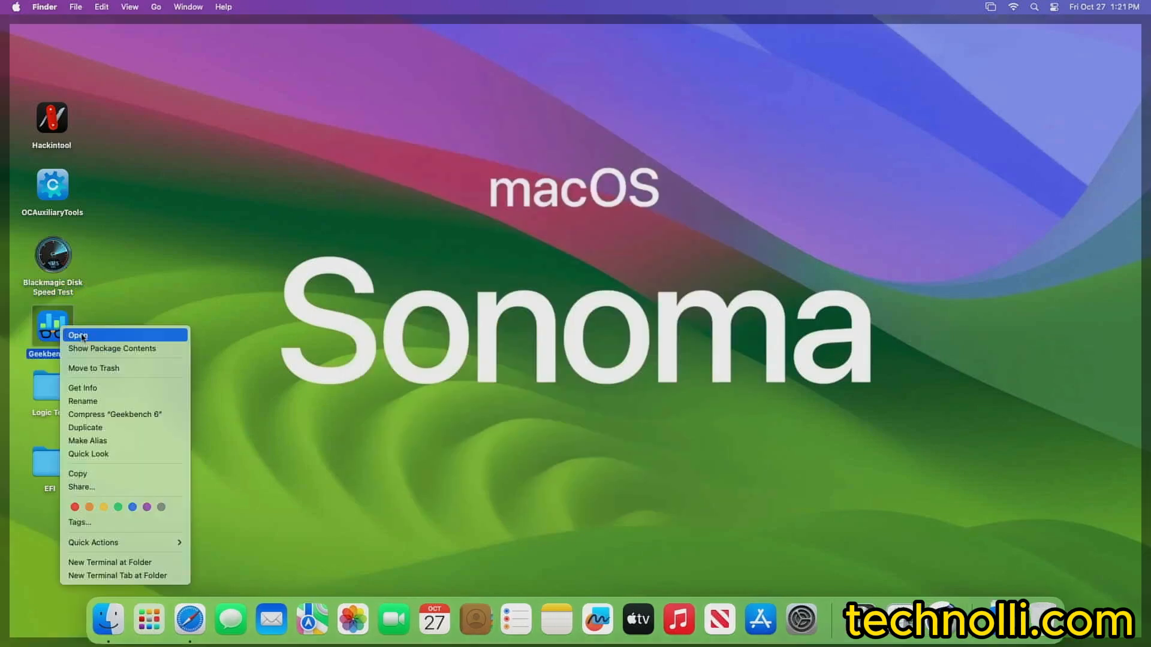
left_click(78, 336)
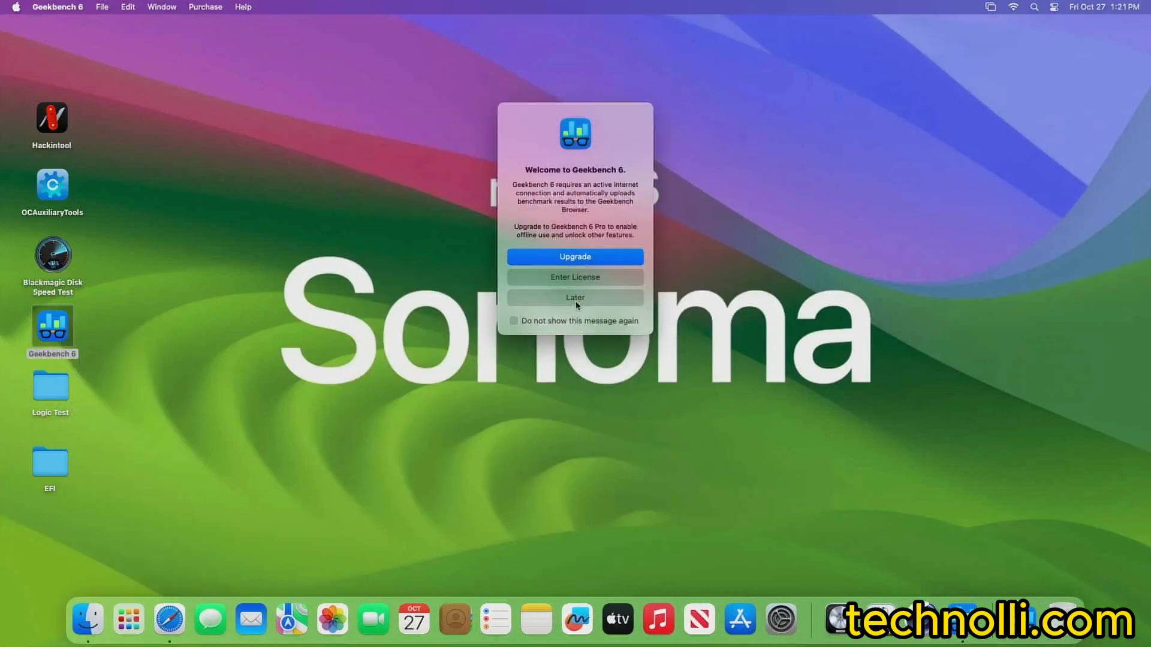
left_click(575, 297)
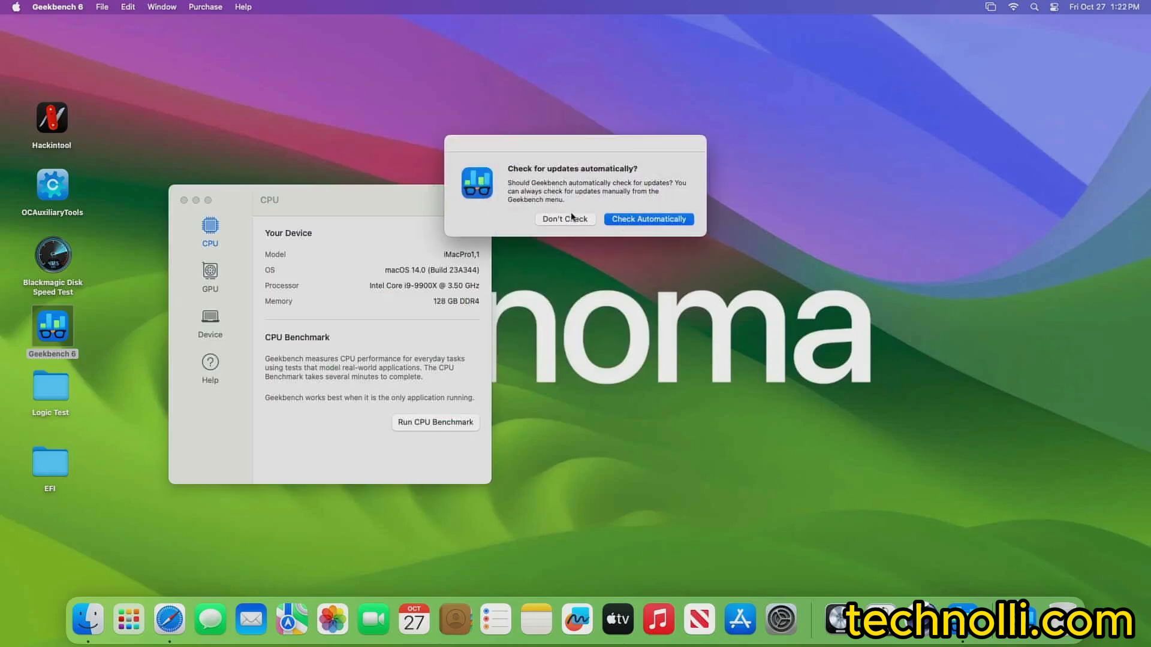
left_click(564, 218)
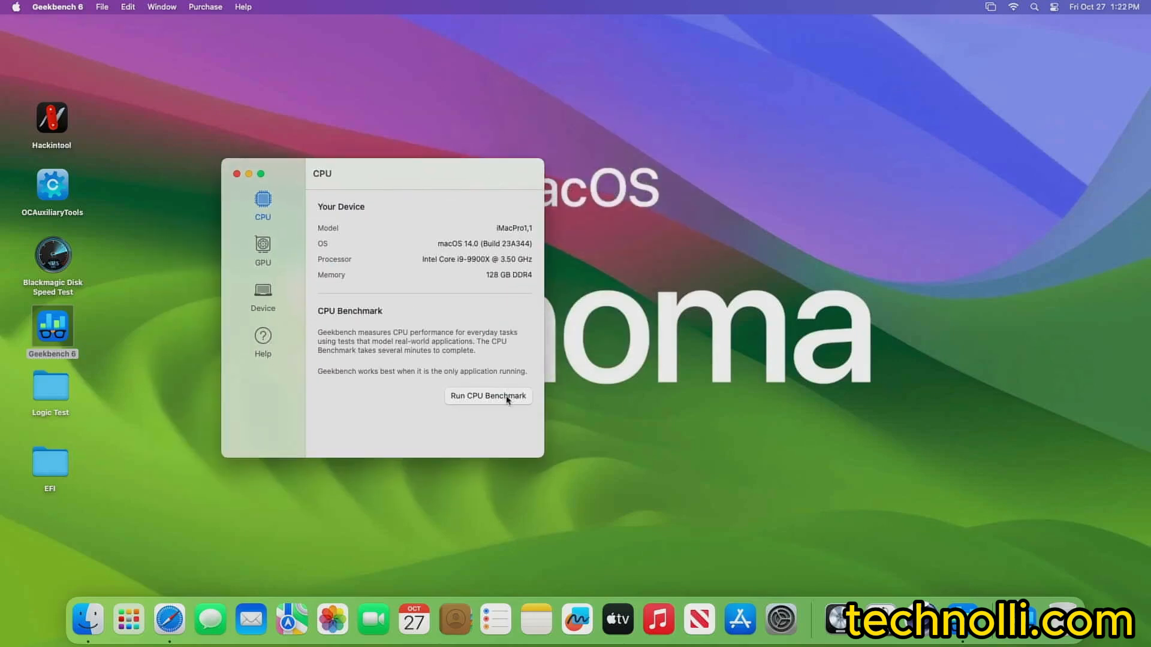
left_click(488, 396)
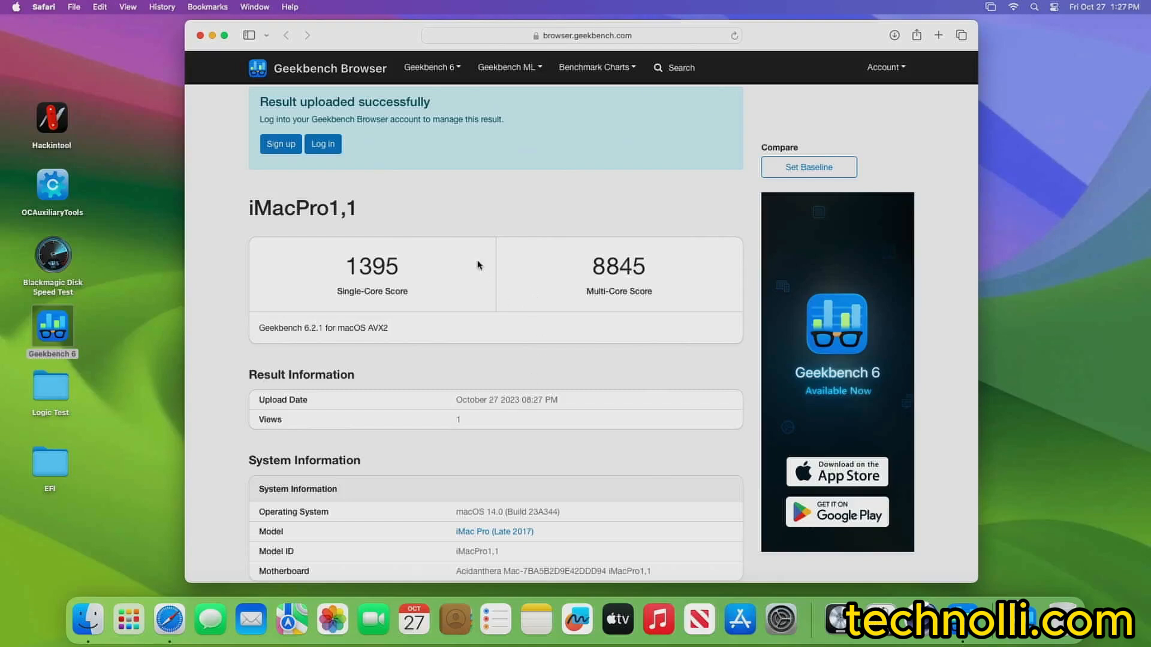
mouse_move(21, 13)
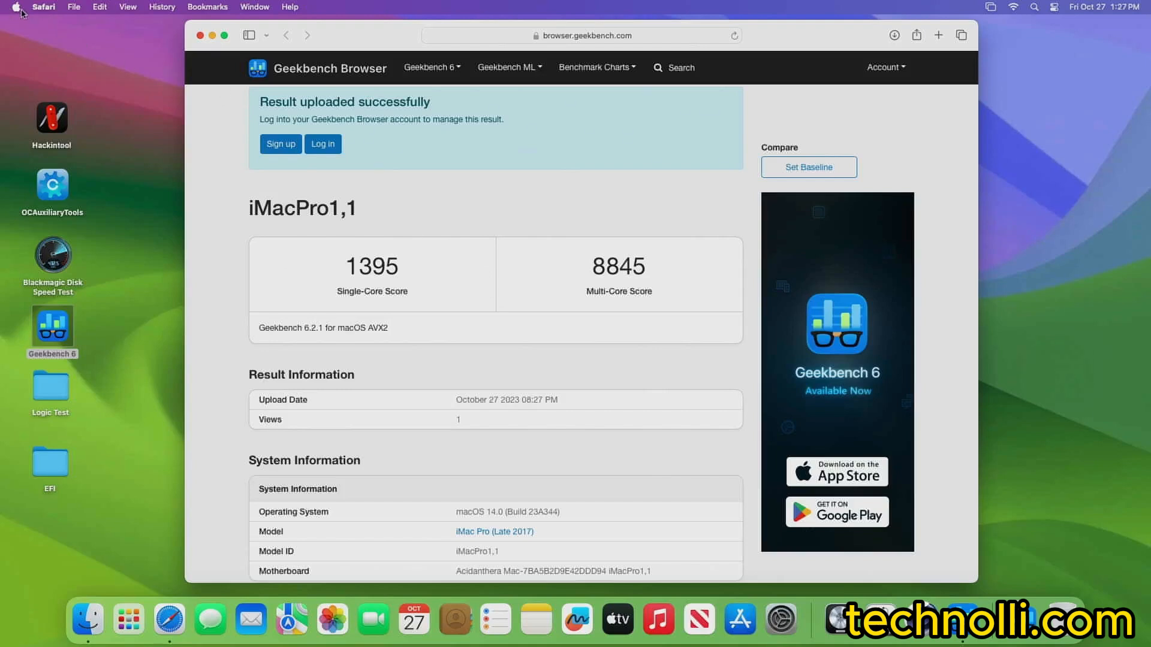
Show About This Mac over the Geekbench result, confirming an iMac Pro on macOS Sonoma 14.0.
left_click(16, 7)
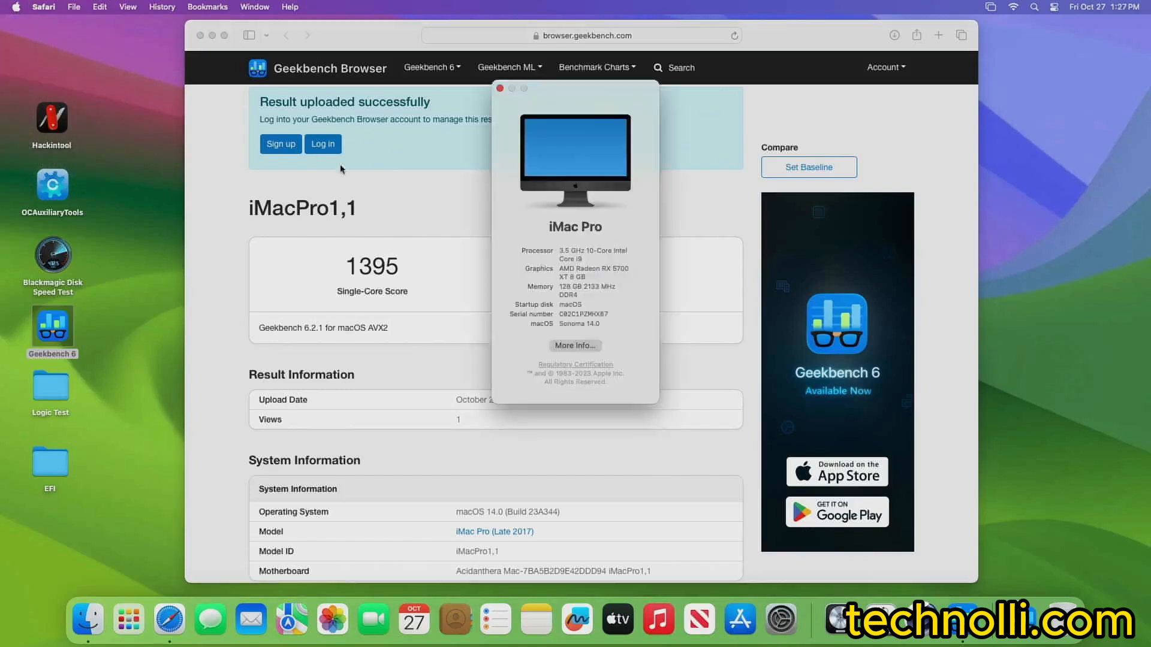
mouse_move(578, 255)
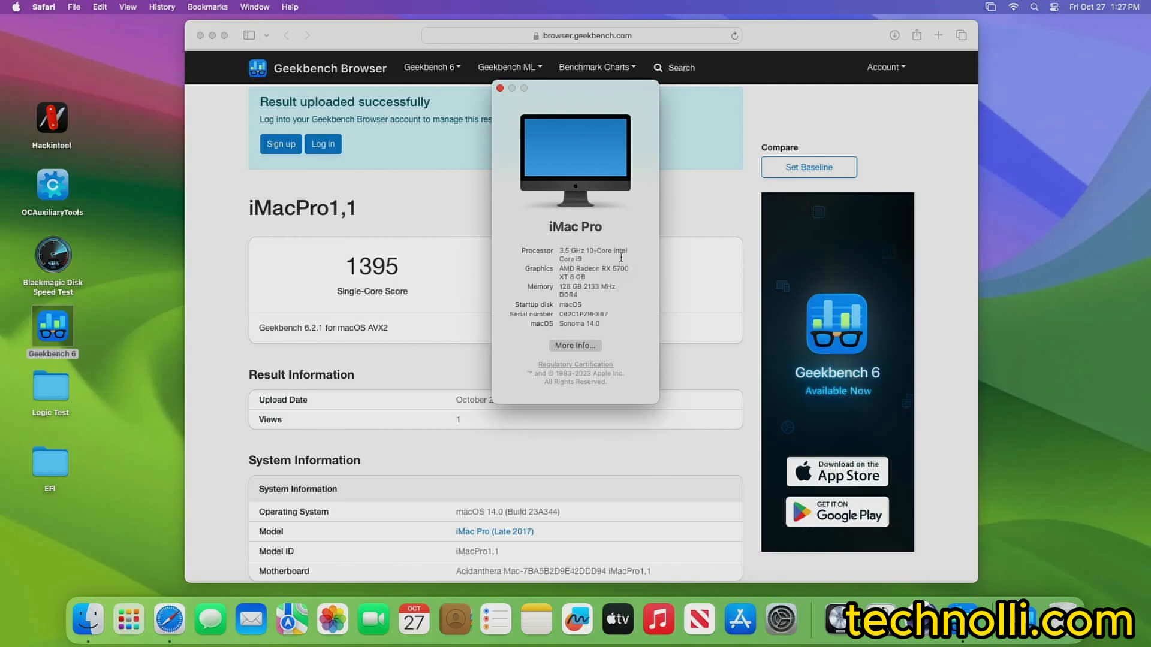
mouse_move(588, 272)
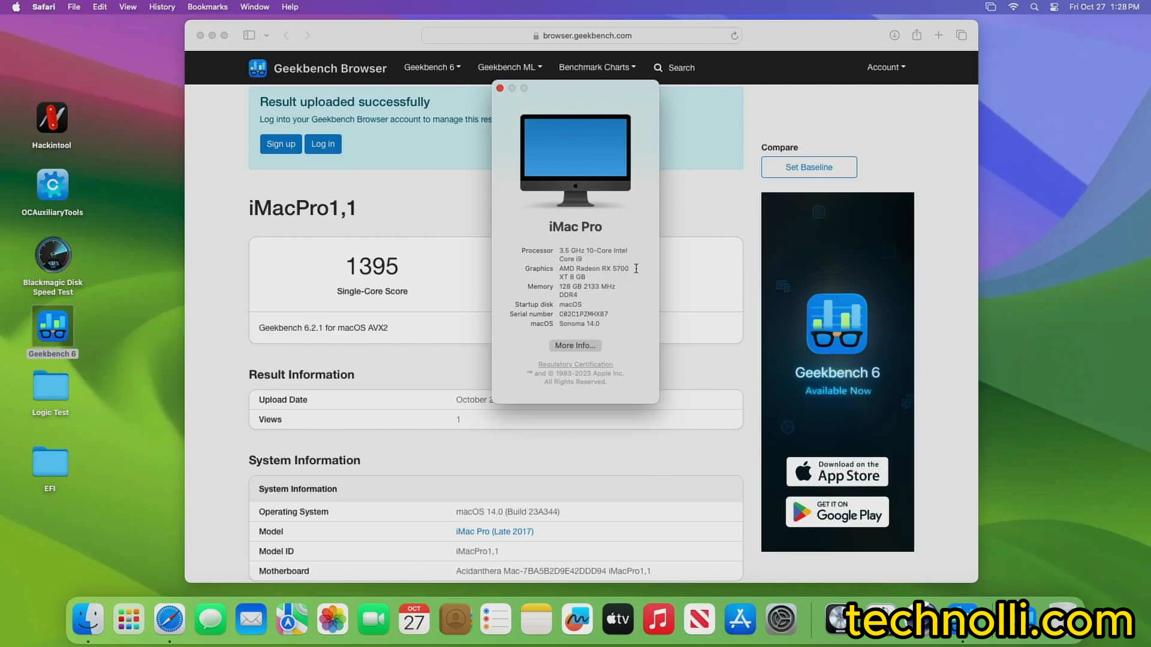
mouse_move(585, 280)
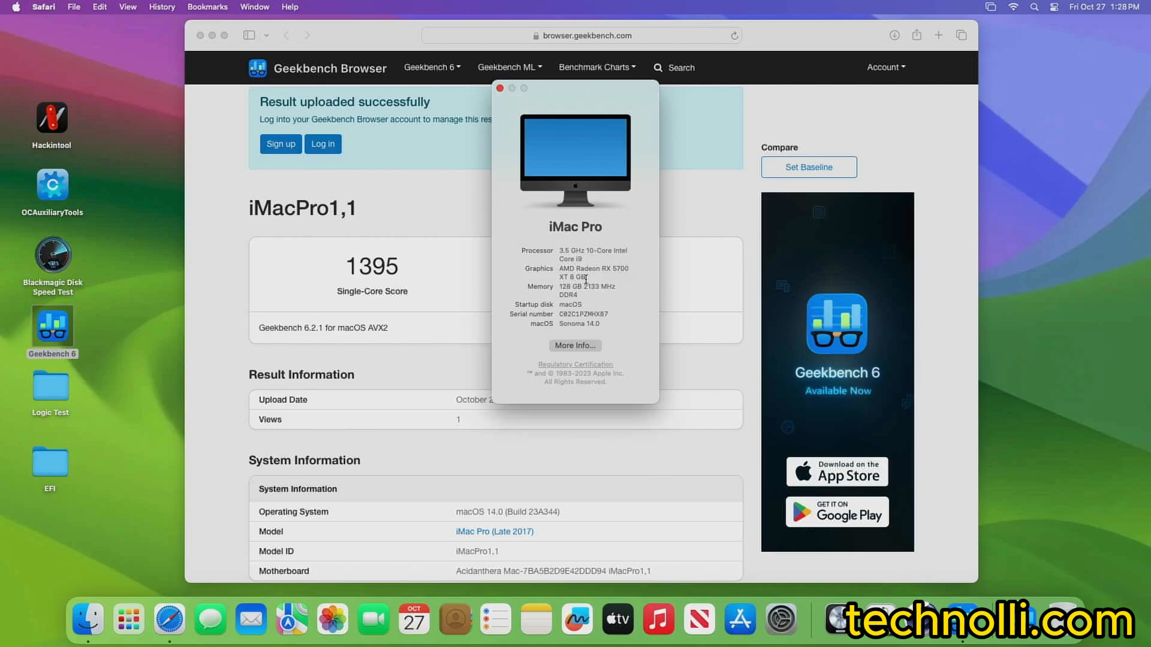
mouse_move(607, 285)
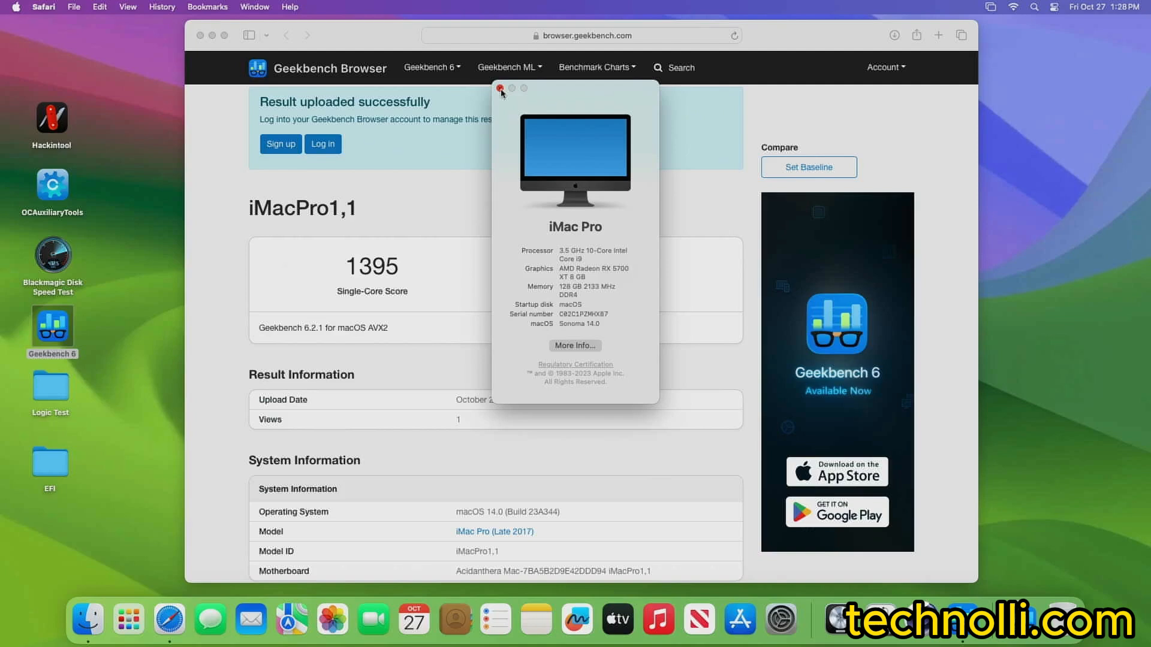
mouse_move(557, 87)
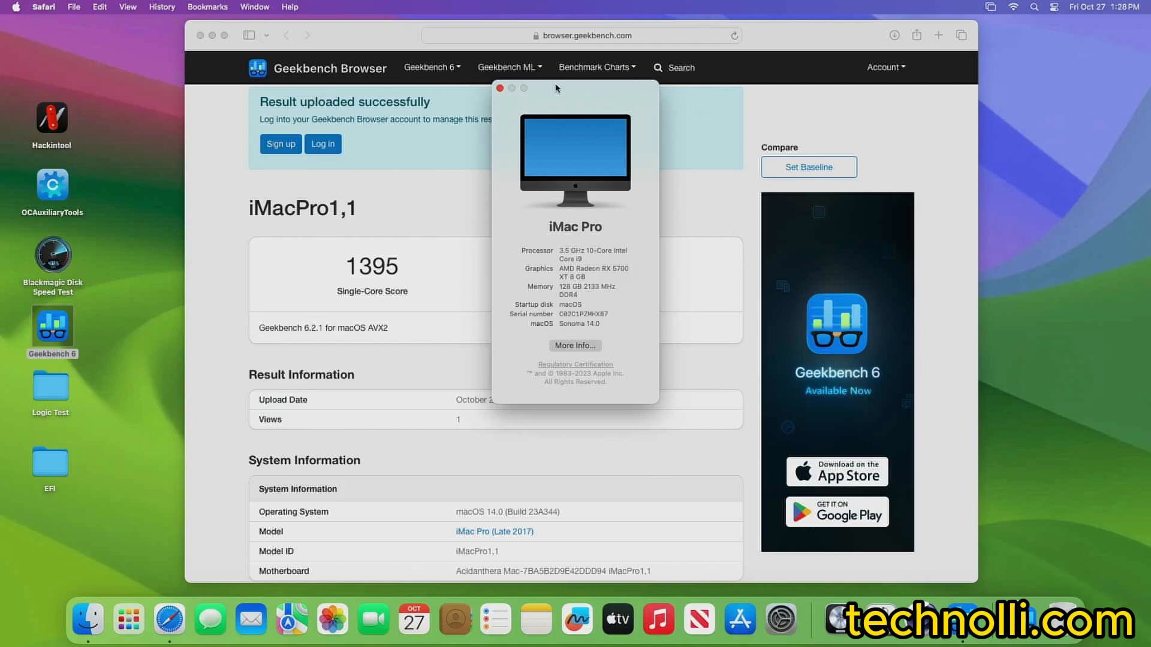
mouse_move(528, 98)
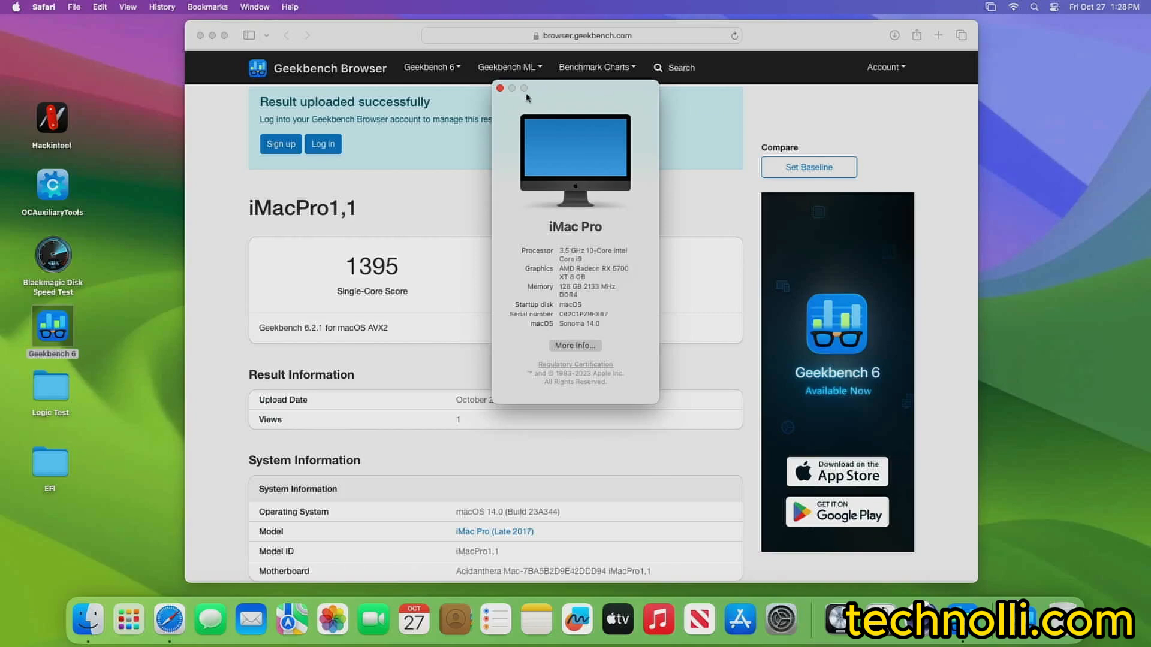
Close About This Mac and open the Mac Benchmark Chart link in a new background tab.
left_click(501, 88)
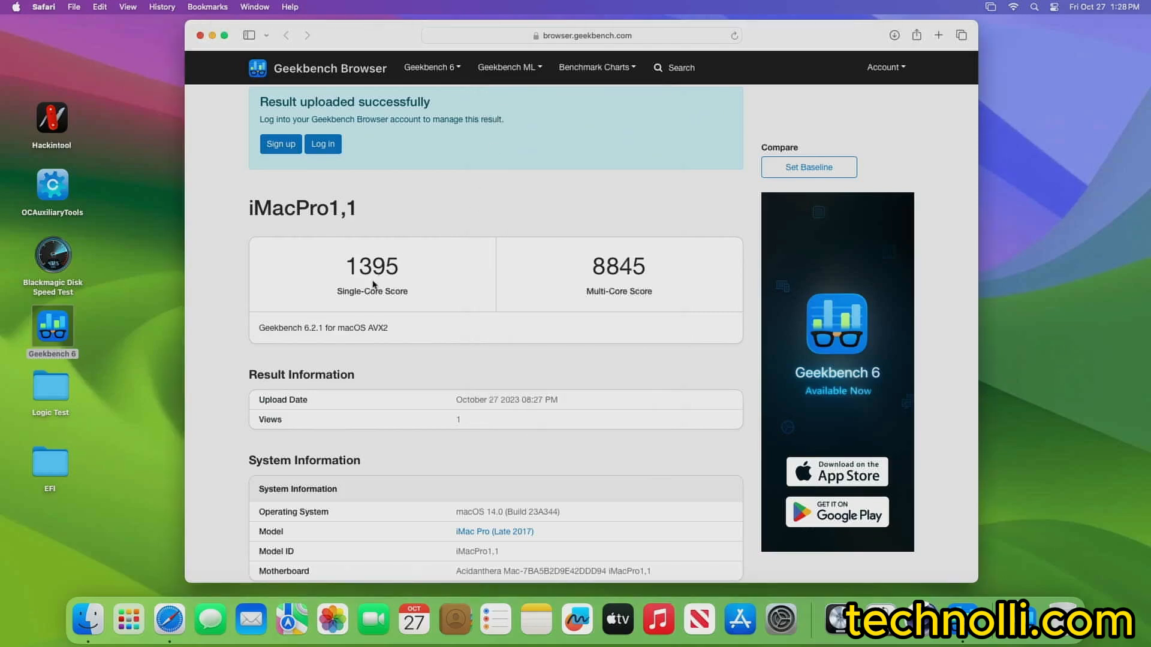
mouse_move(622, 284)
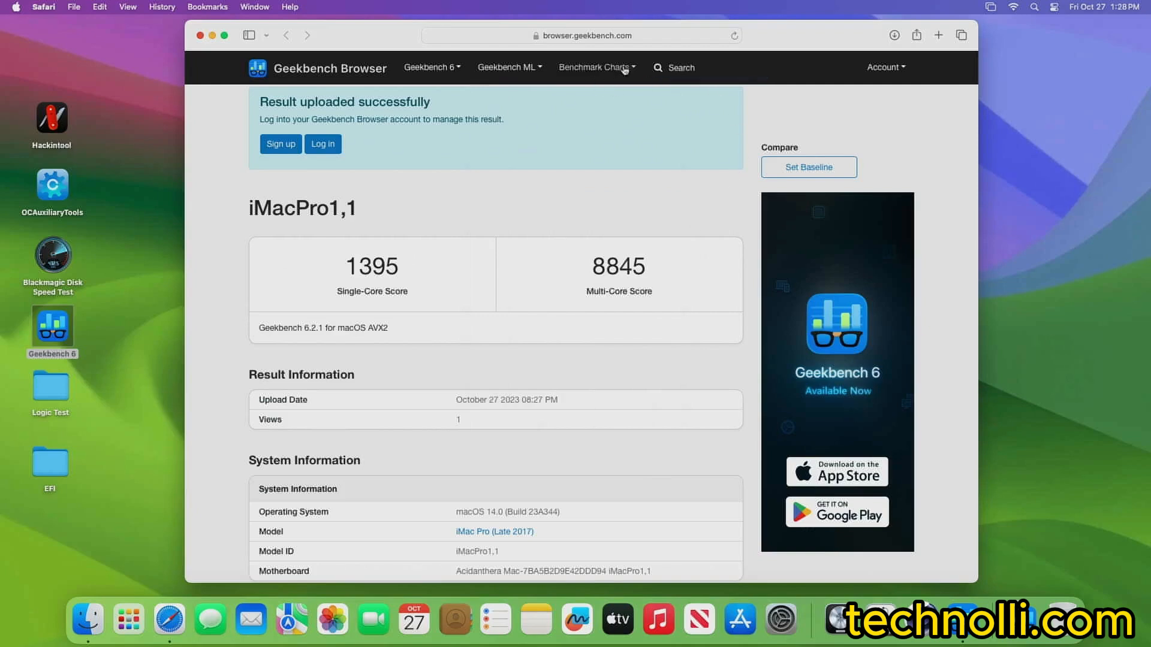
right_click(596, 126)
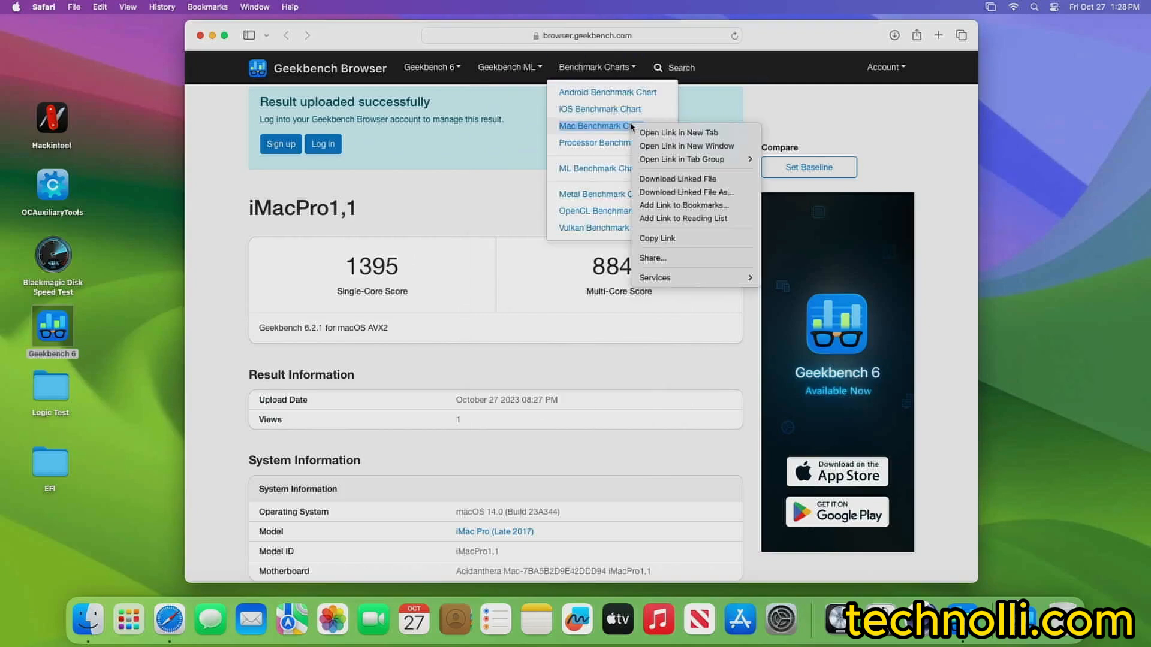
left_click(677, 133)
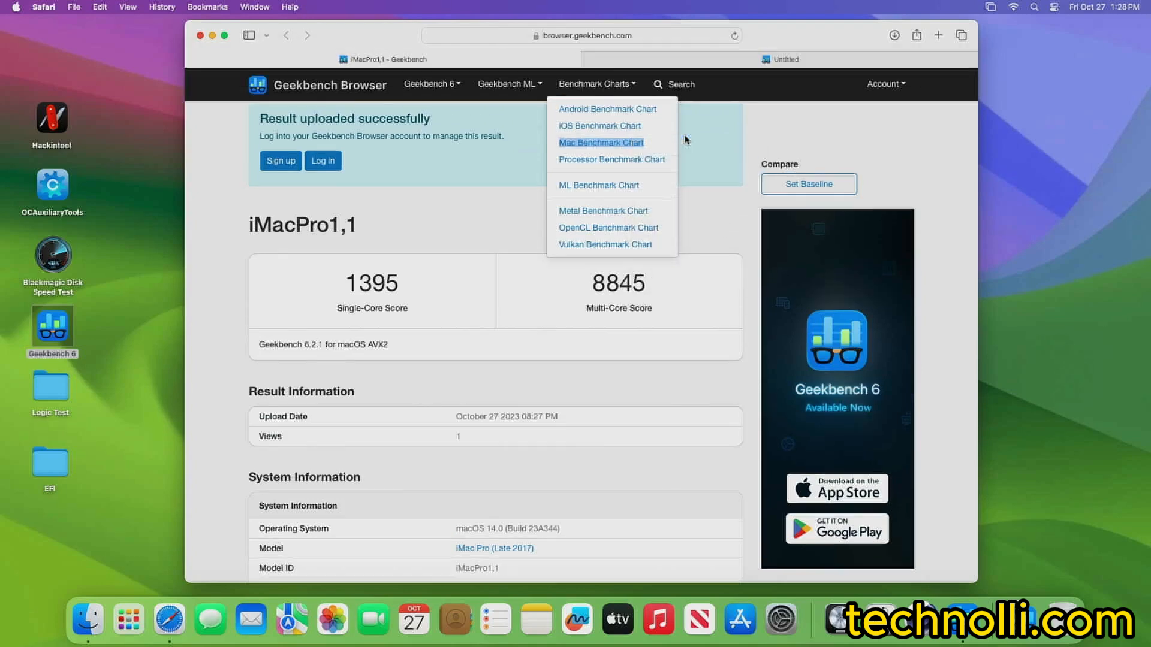
left_click(601, 142)
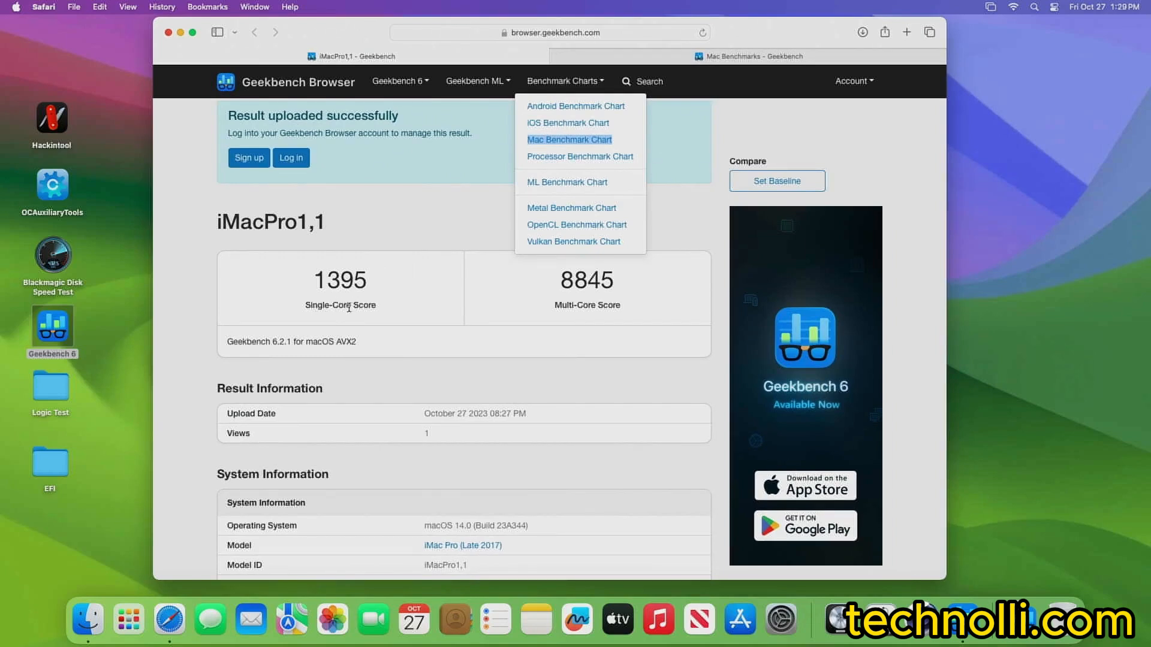
mouse_move(704, 60)
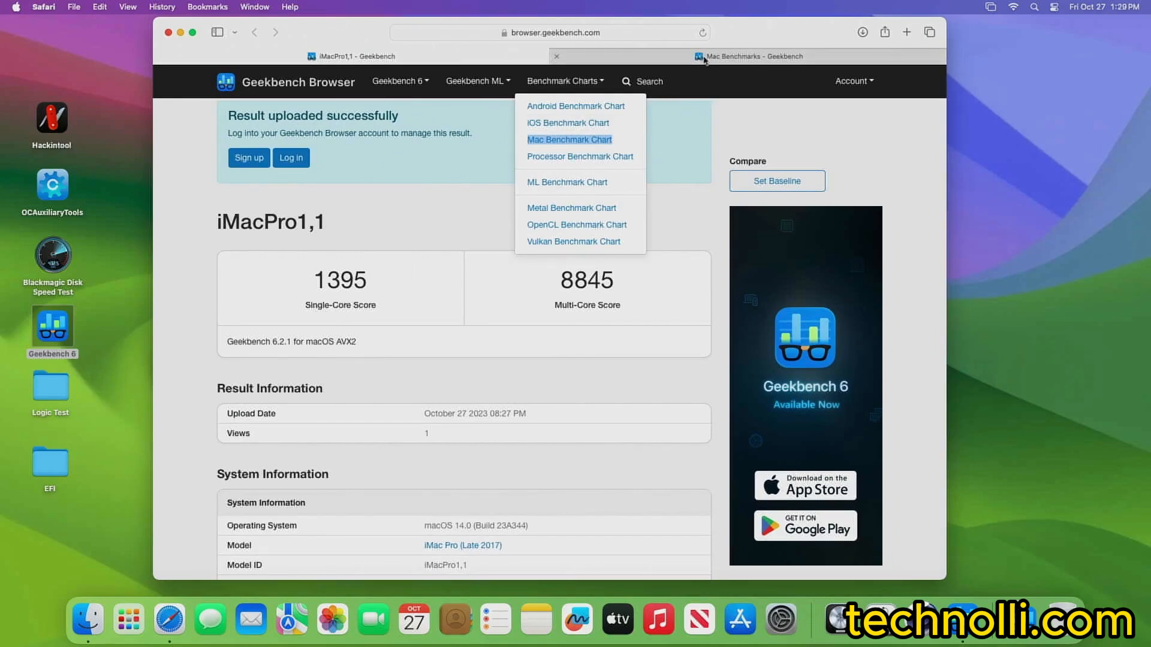
Switch to the Mac Benchmarks tab and scroll the single-core chart down to the Intel iMac and Mac Pro entries.
left_click(569, 139)
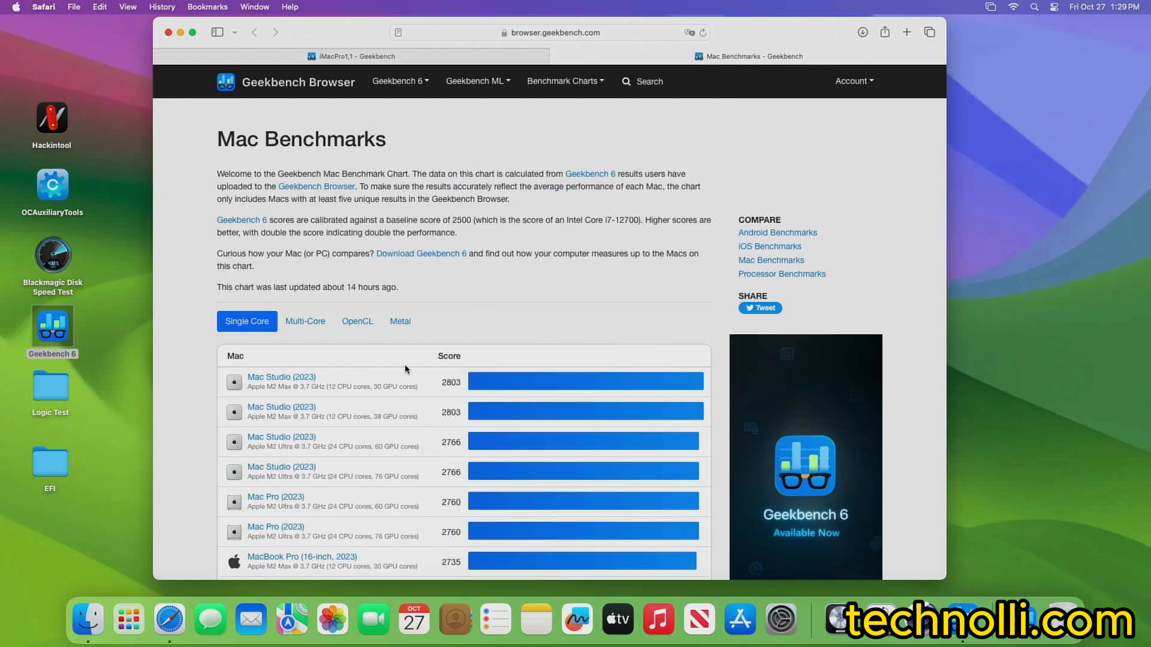
scroll("down", 3)
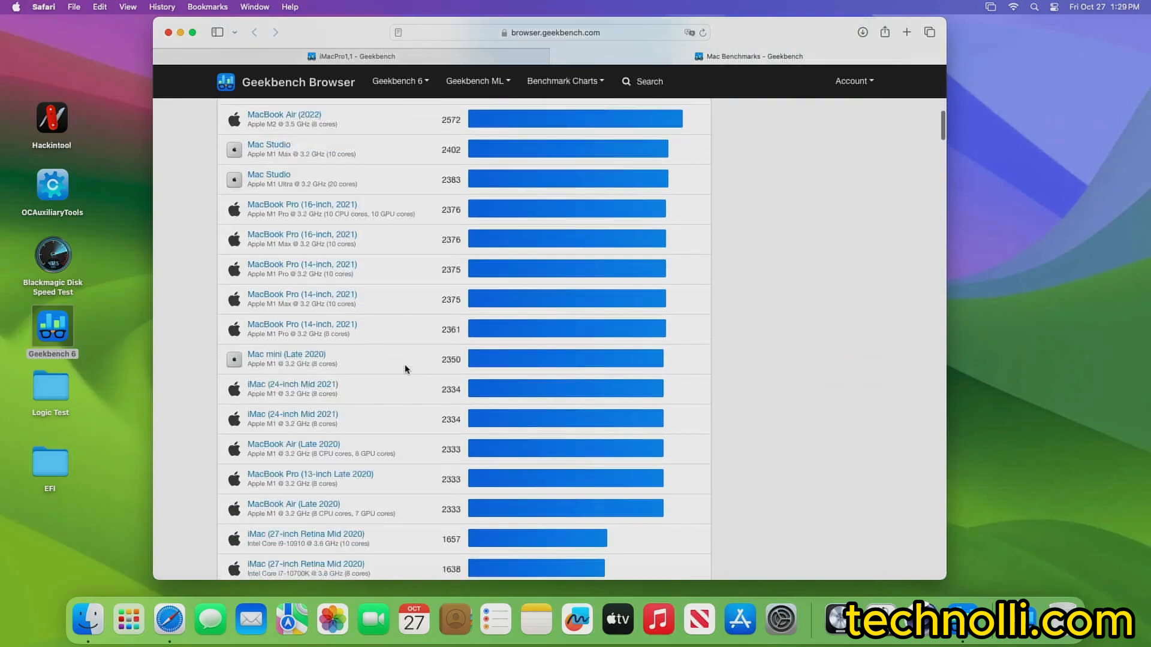
scroll("down", 3)
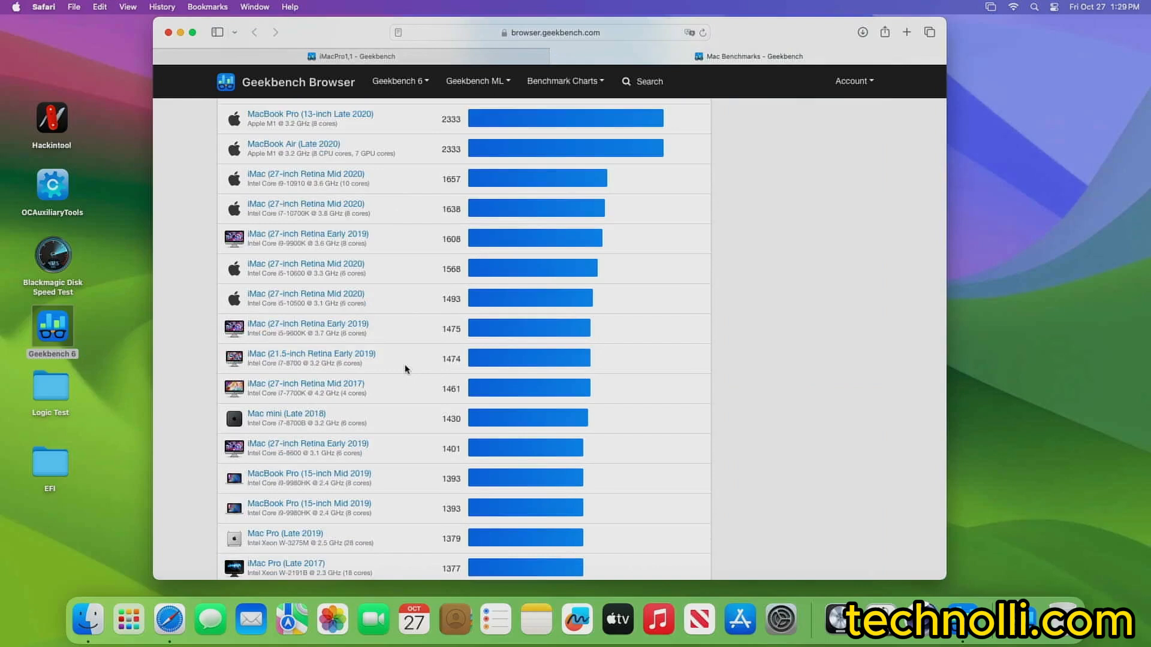
mouse_move(400, 458)
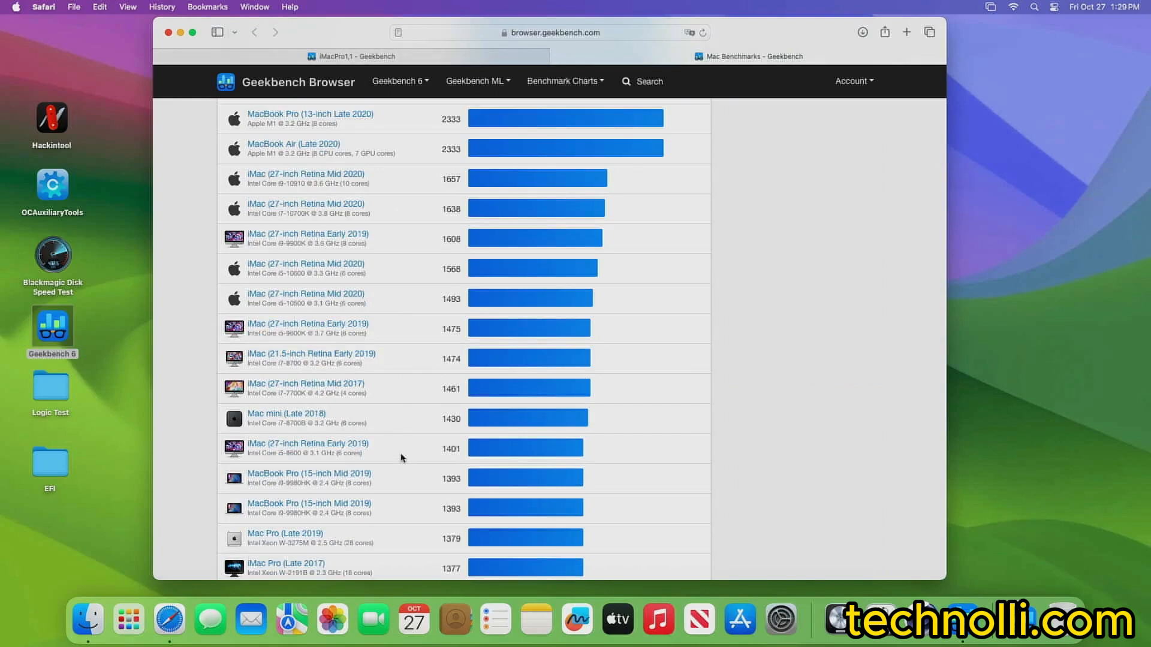
mouse_move(244, 446)
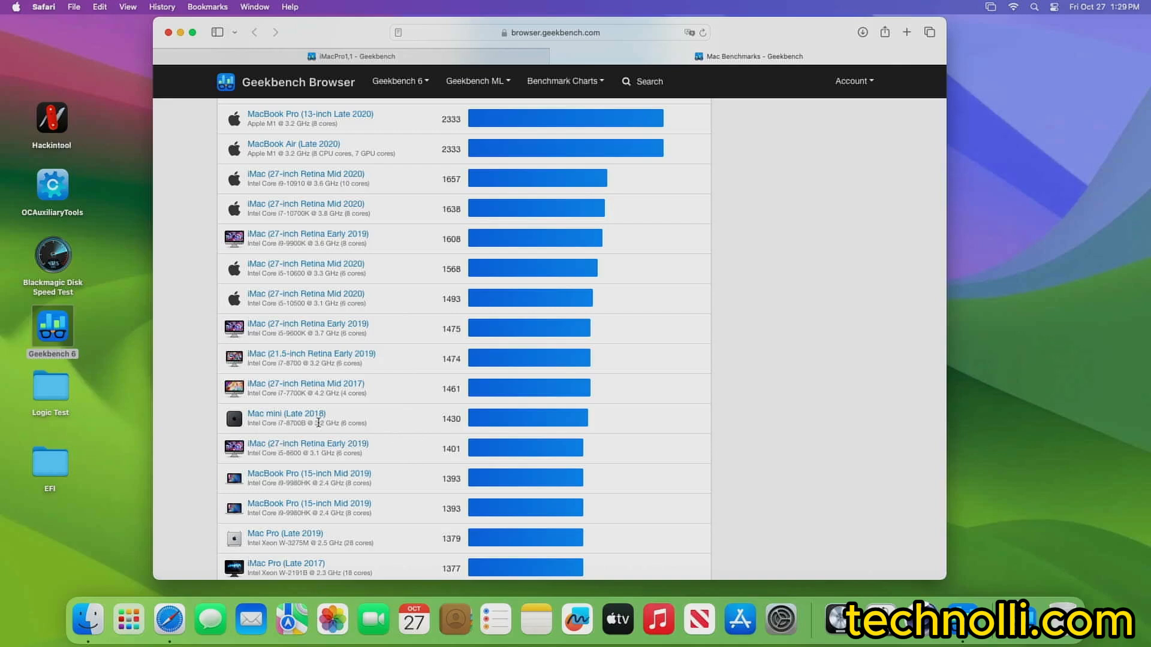
mouse_move(404, 455)
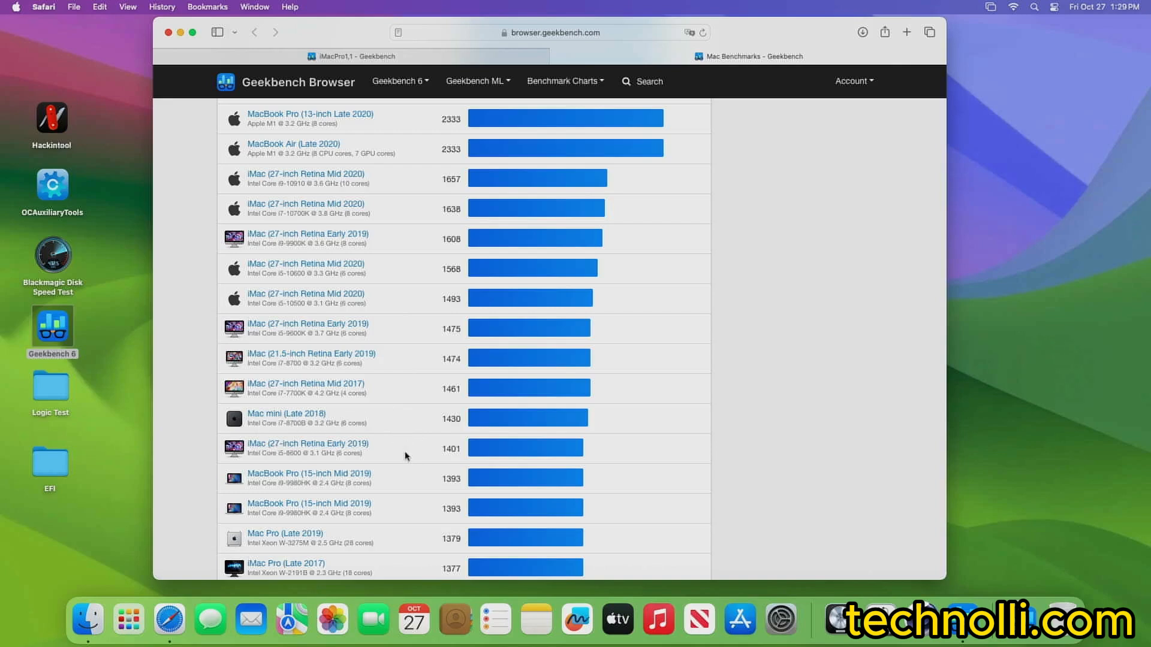
mouse_move(394, 423)
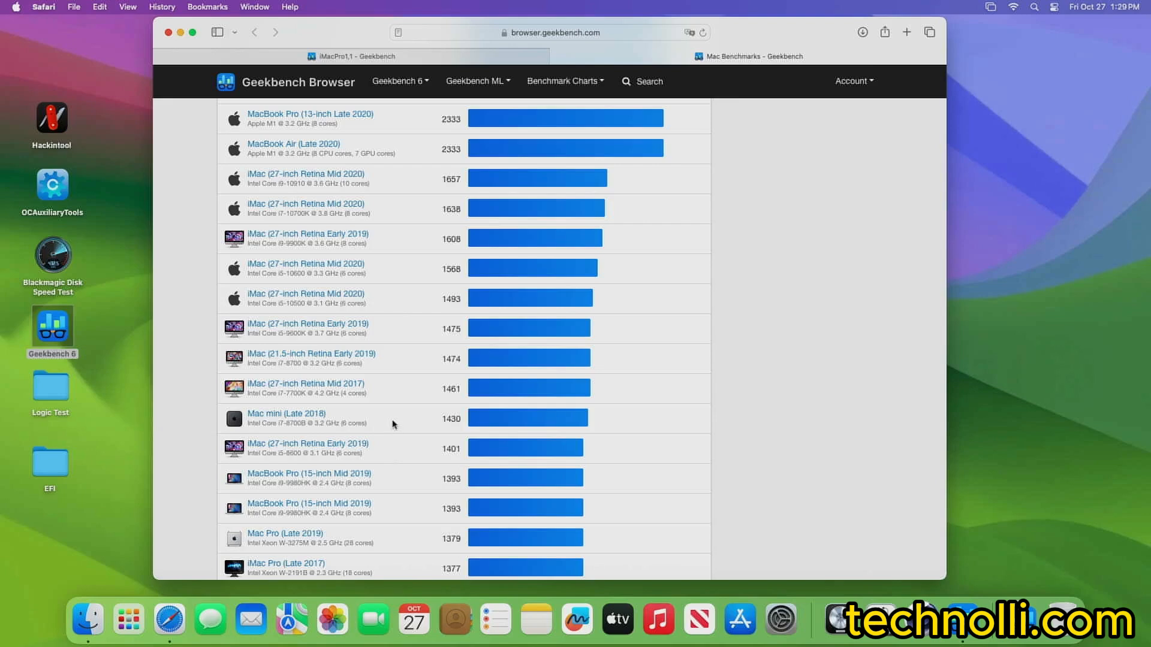
mouse_move(410, 432)
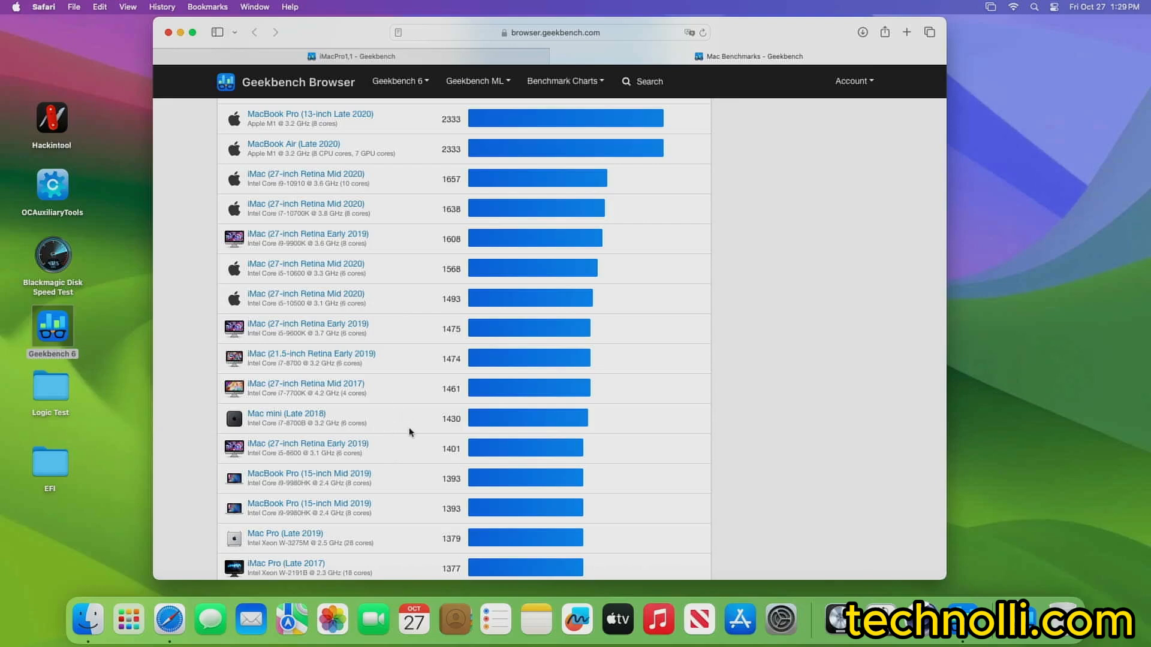
mouse_move(392, 420)
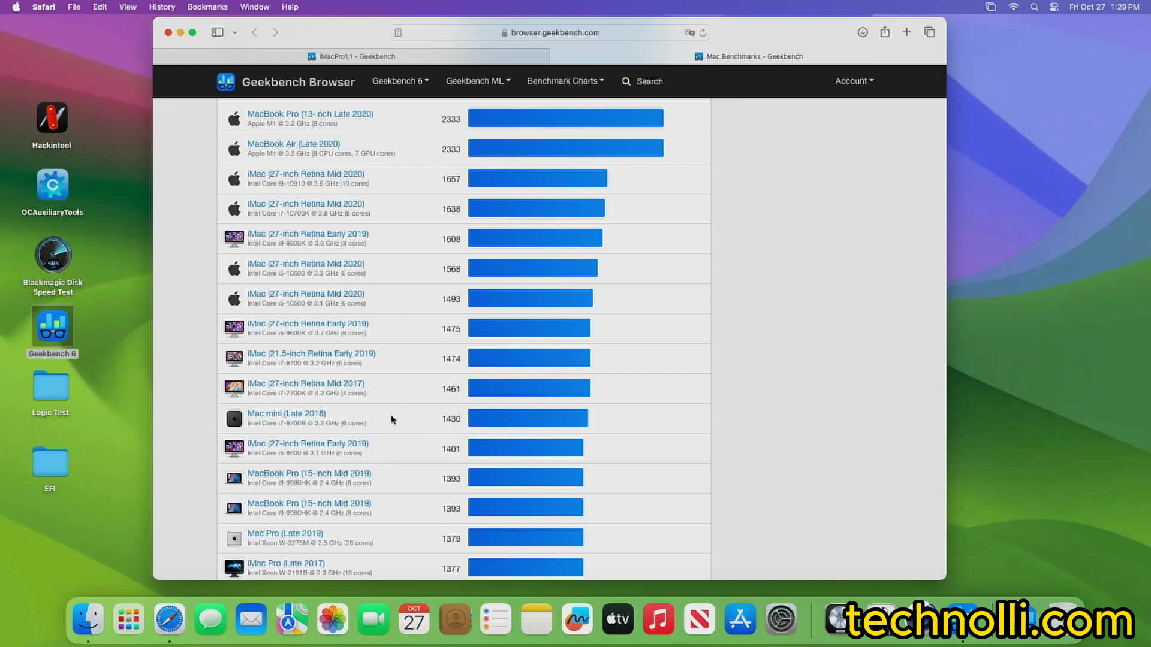
mouse_move(396, 414)
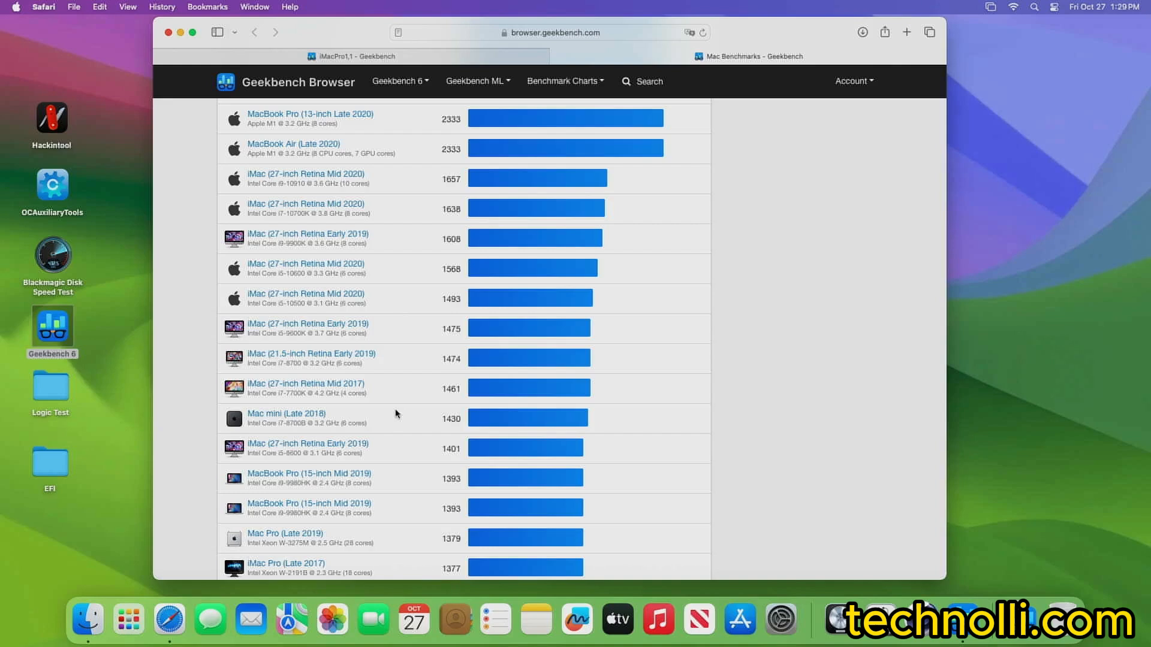
mouse_move(424, 403)
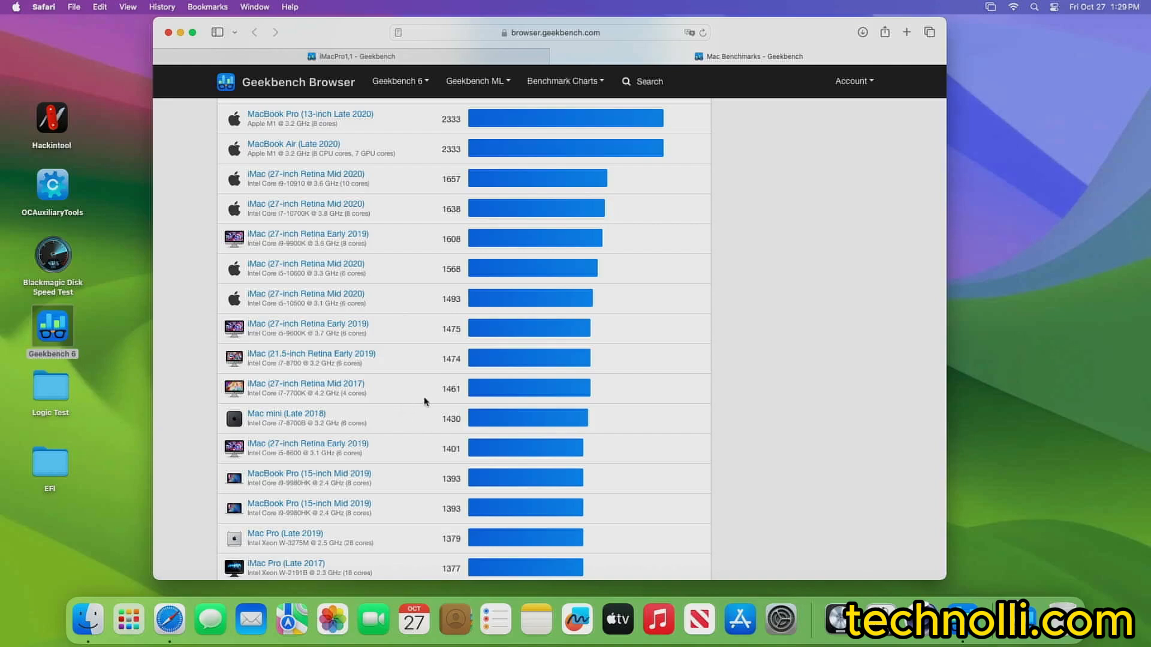
mouse_move(423, 409)
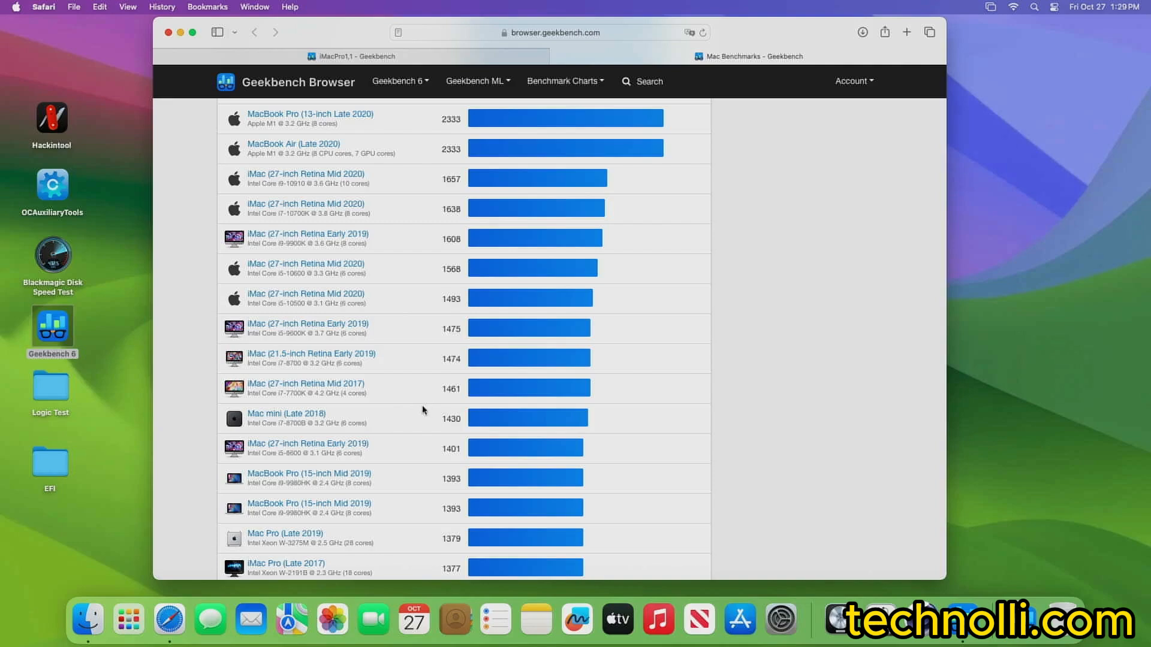
left_click(748, 56)
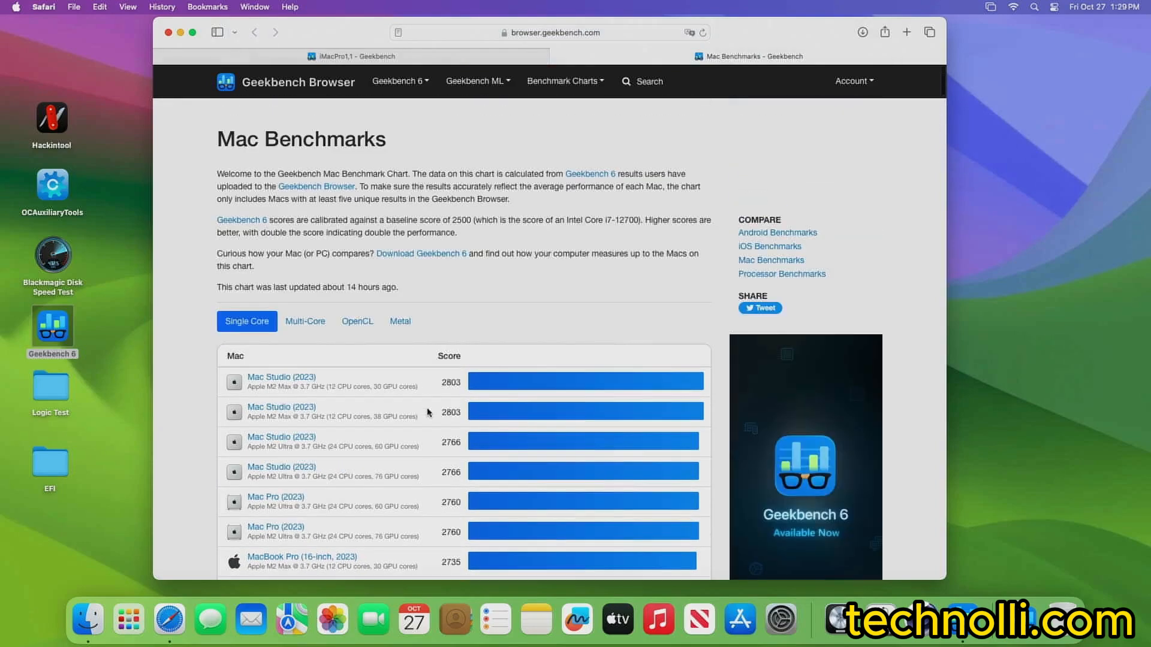
left_click(304, 322)
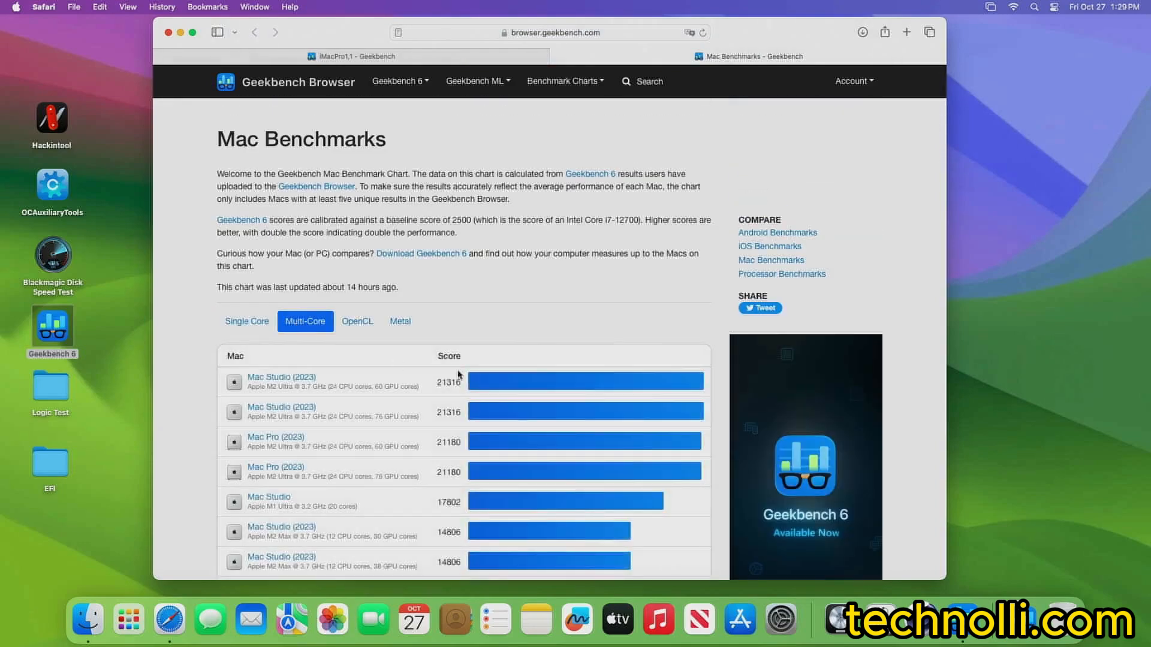
scroll("down", 3)
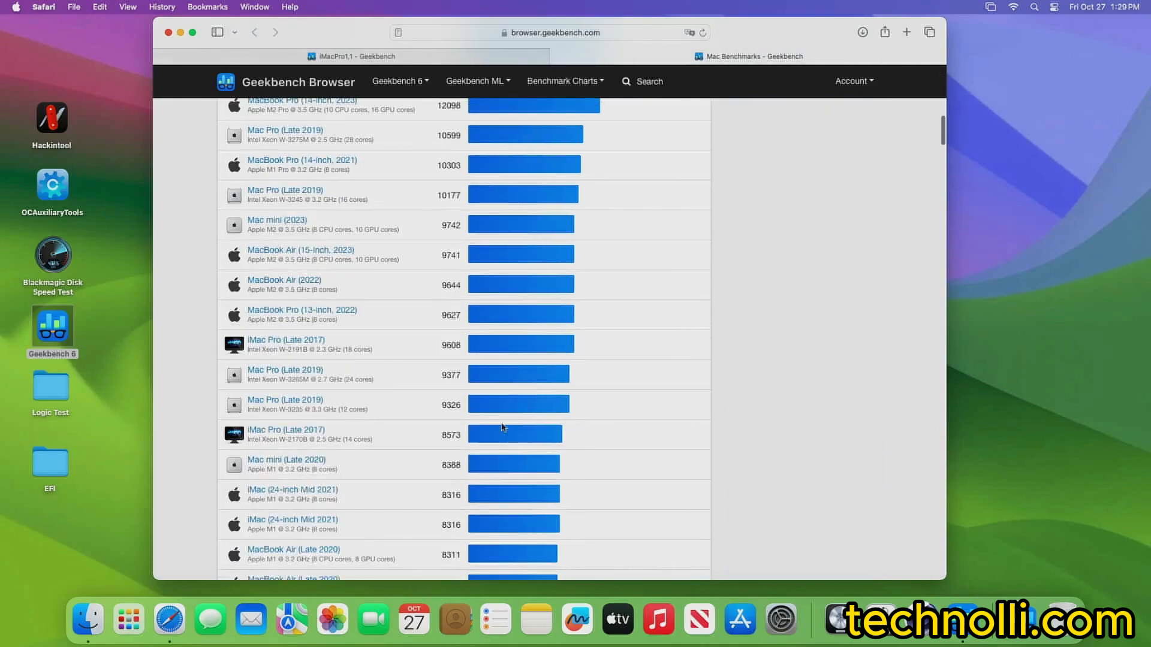
mouse_move(380, 417)
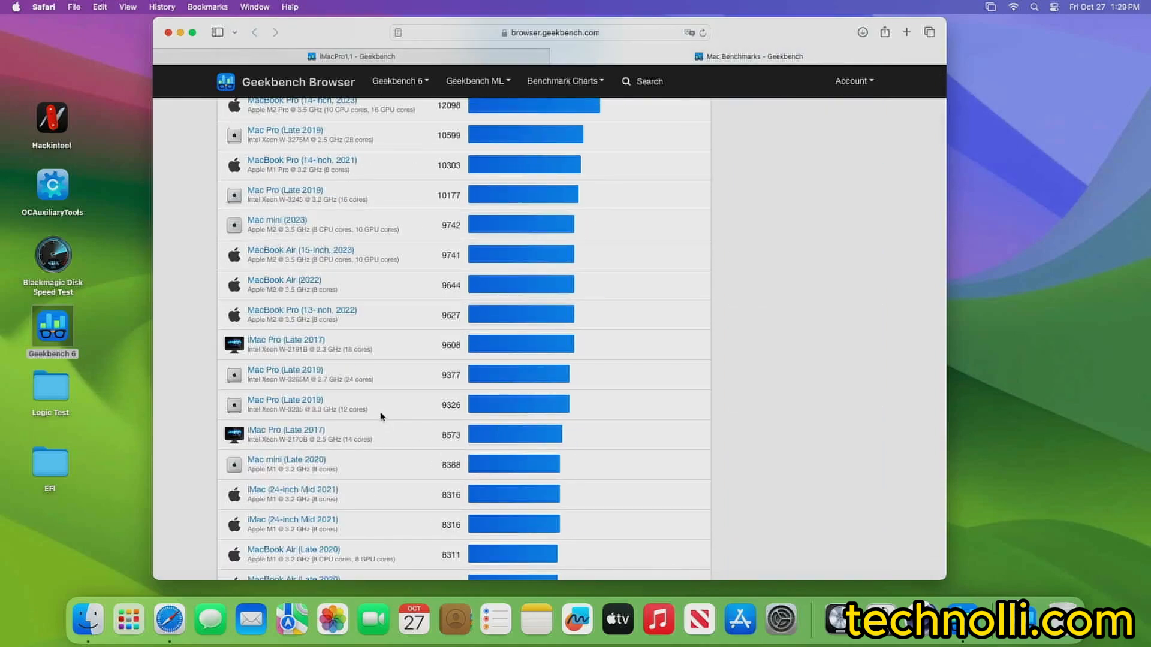
mouse_move(257, 420)
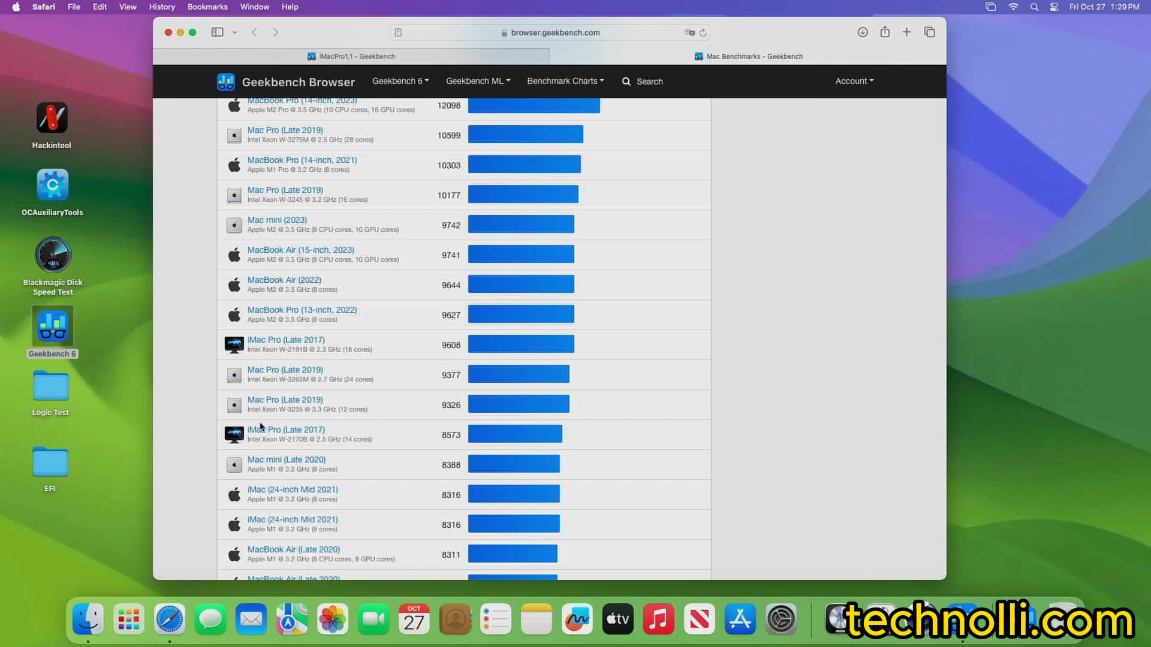
mouse_move(425, 405)
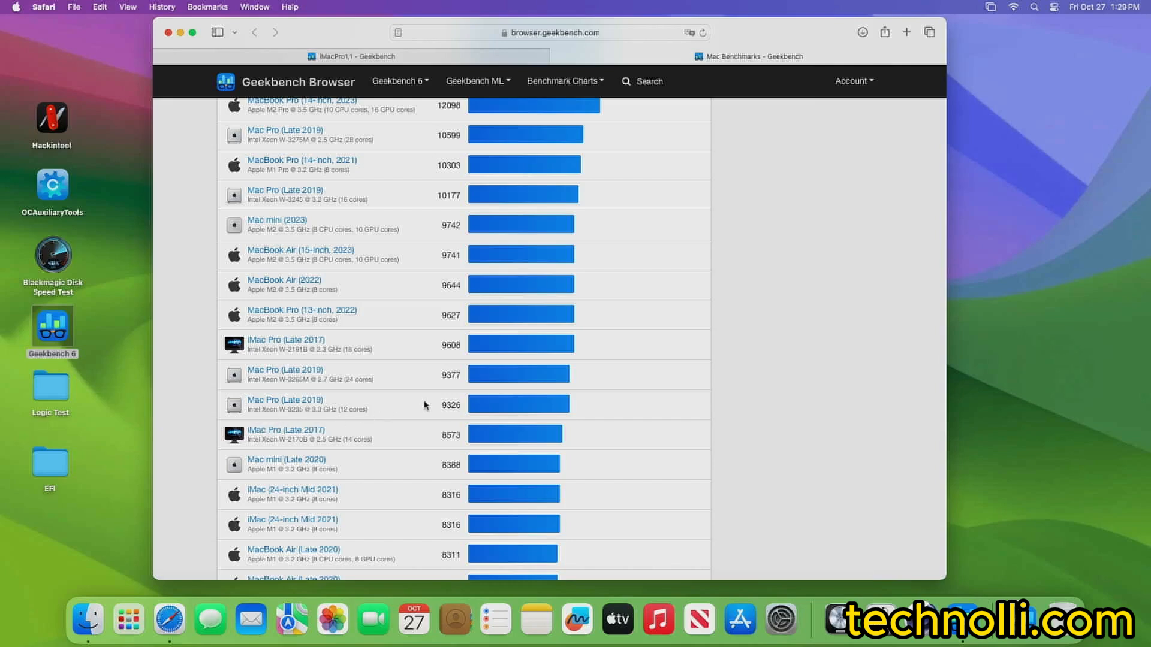
mouse_move(260, 447)
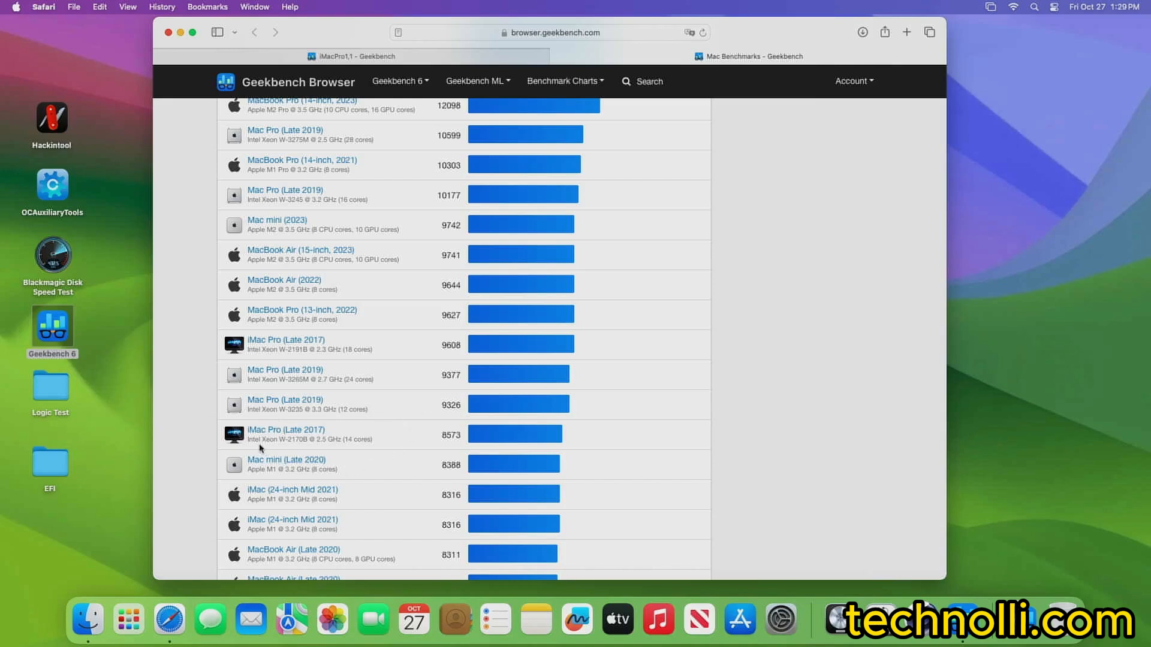
mouse_move(387, 443)
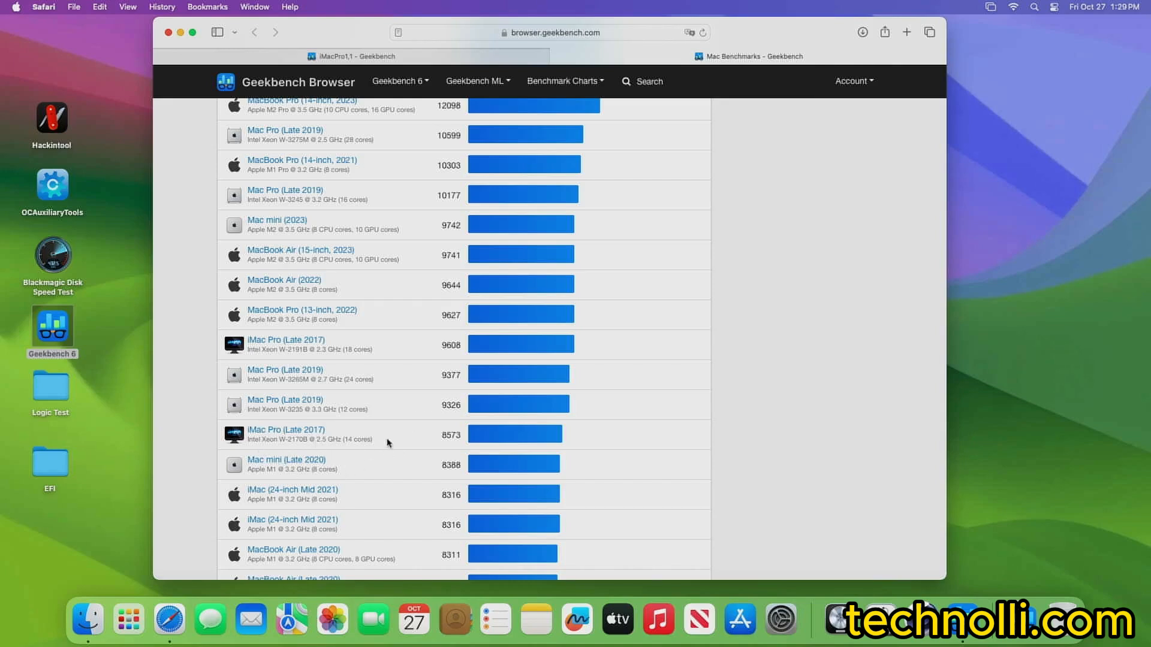
mouse_move(422, 434)
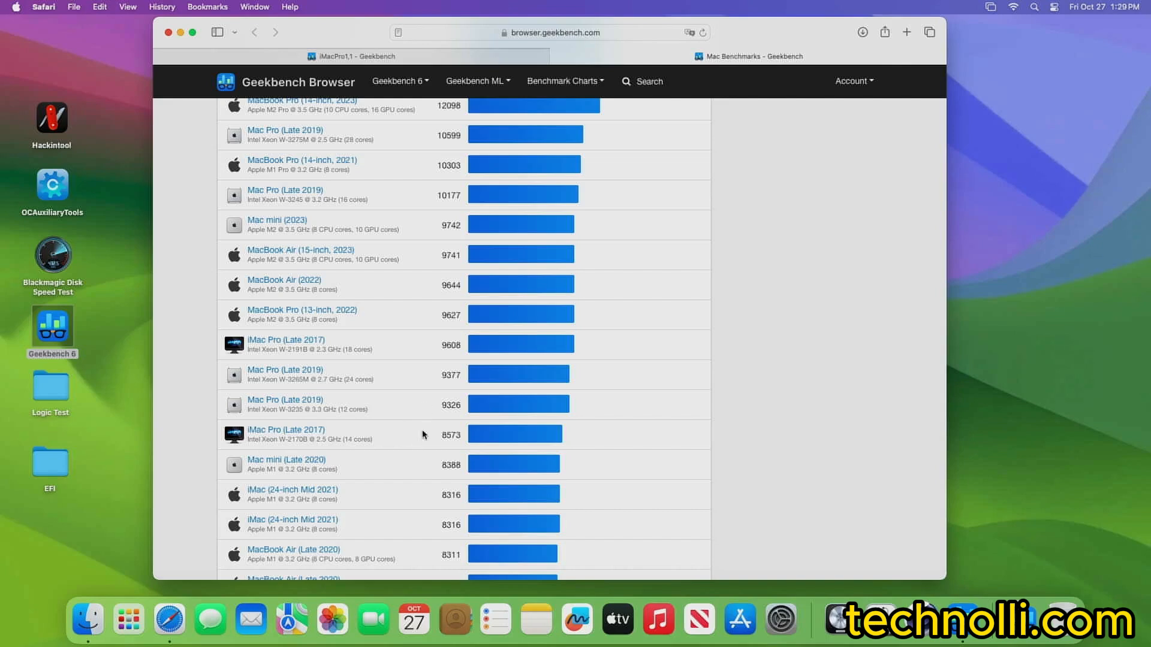
mouse_move(401, 438)
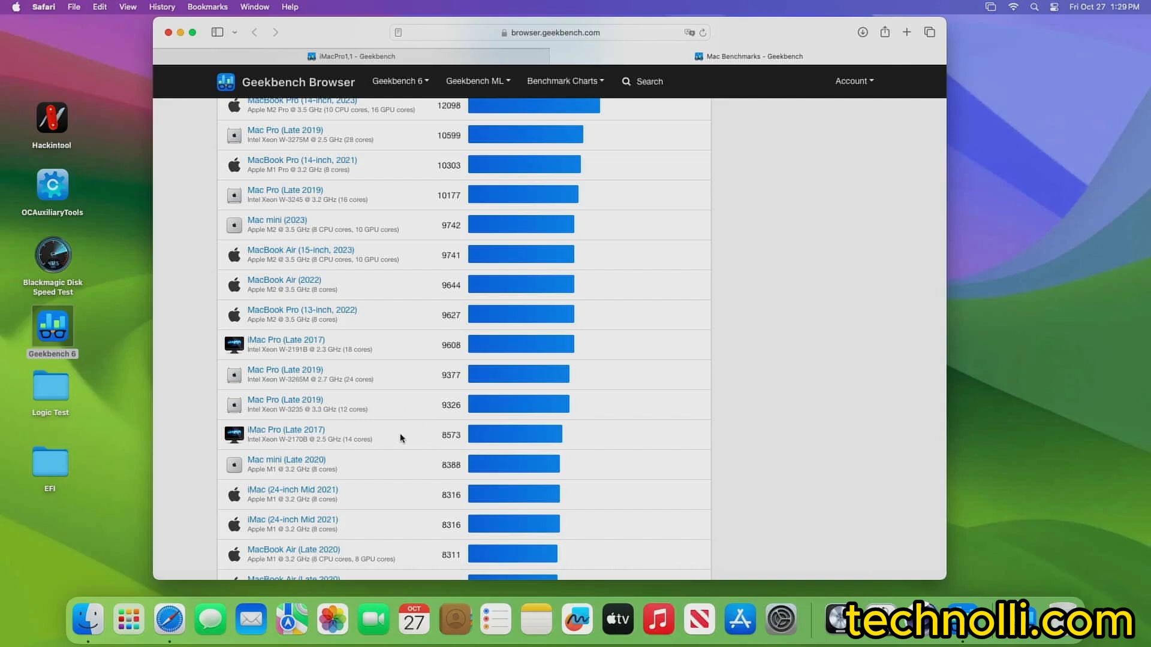
mouse_move(401, 421)
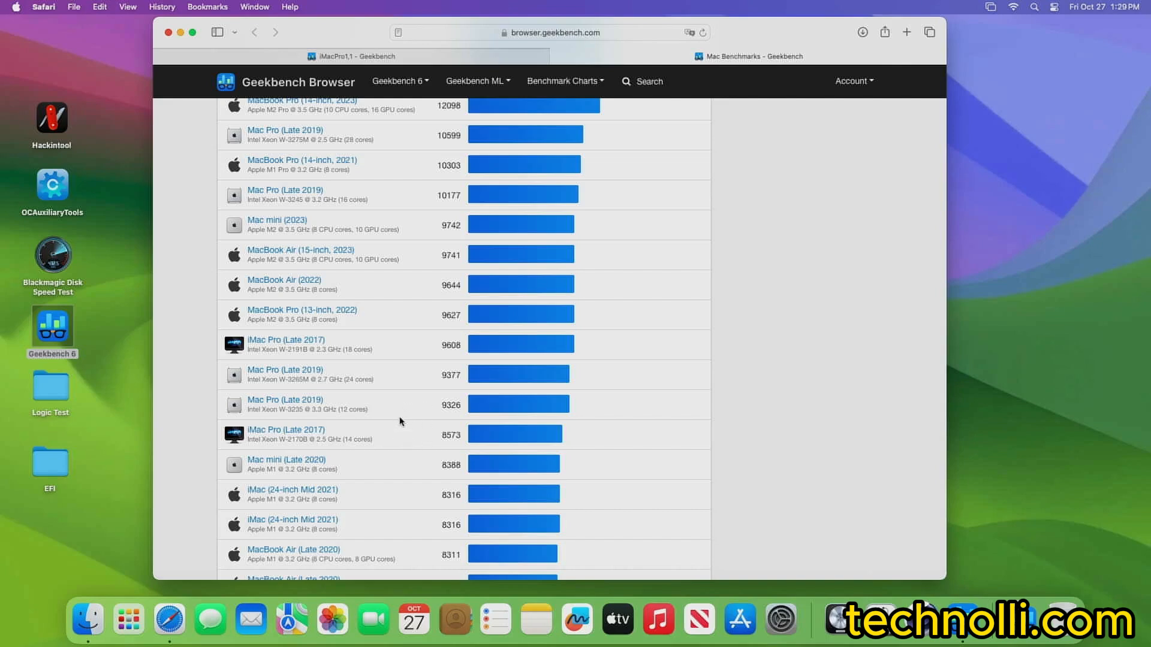
mouse_move(409, 446)
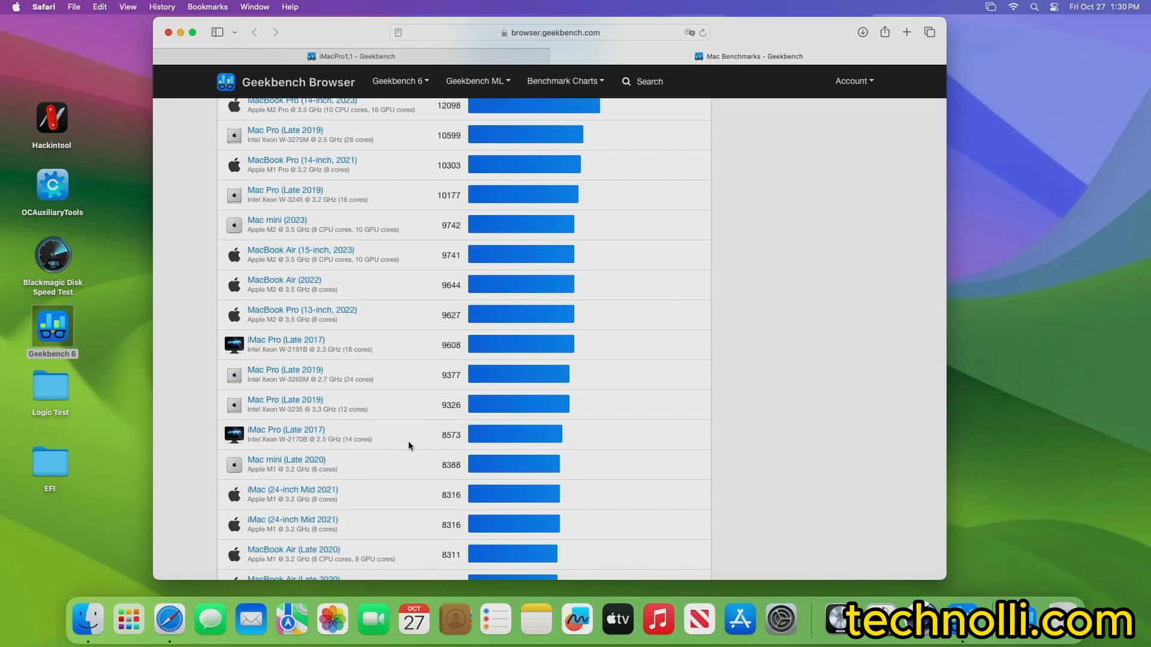
mouse_move(381, 204)
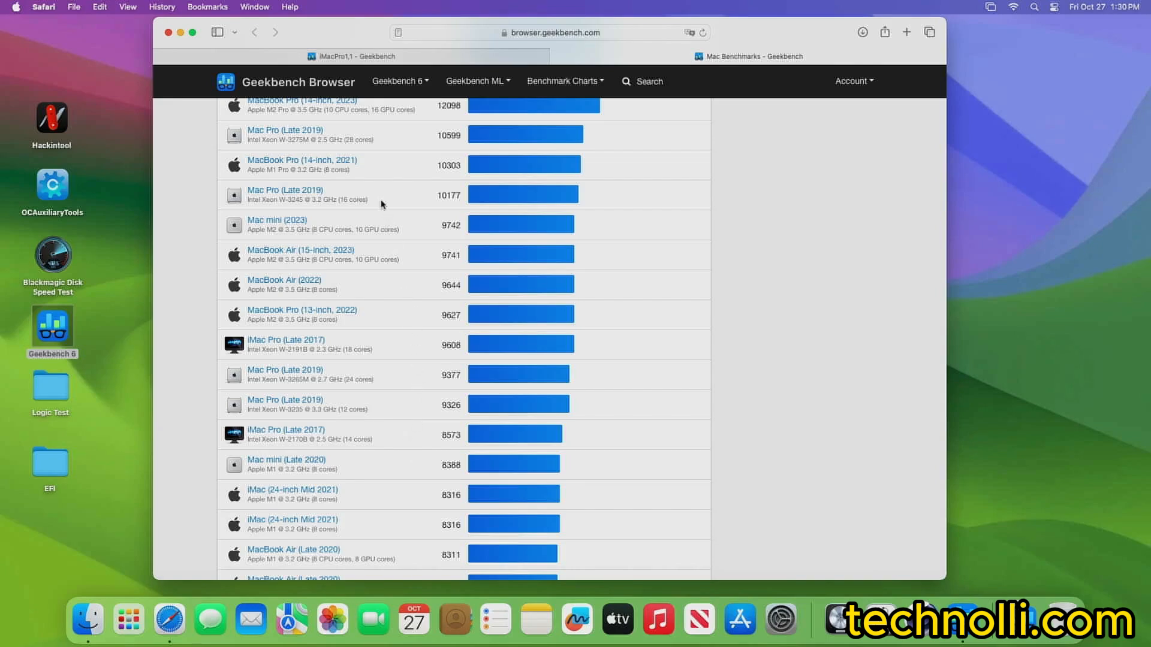
mouse_move(360, 224)
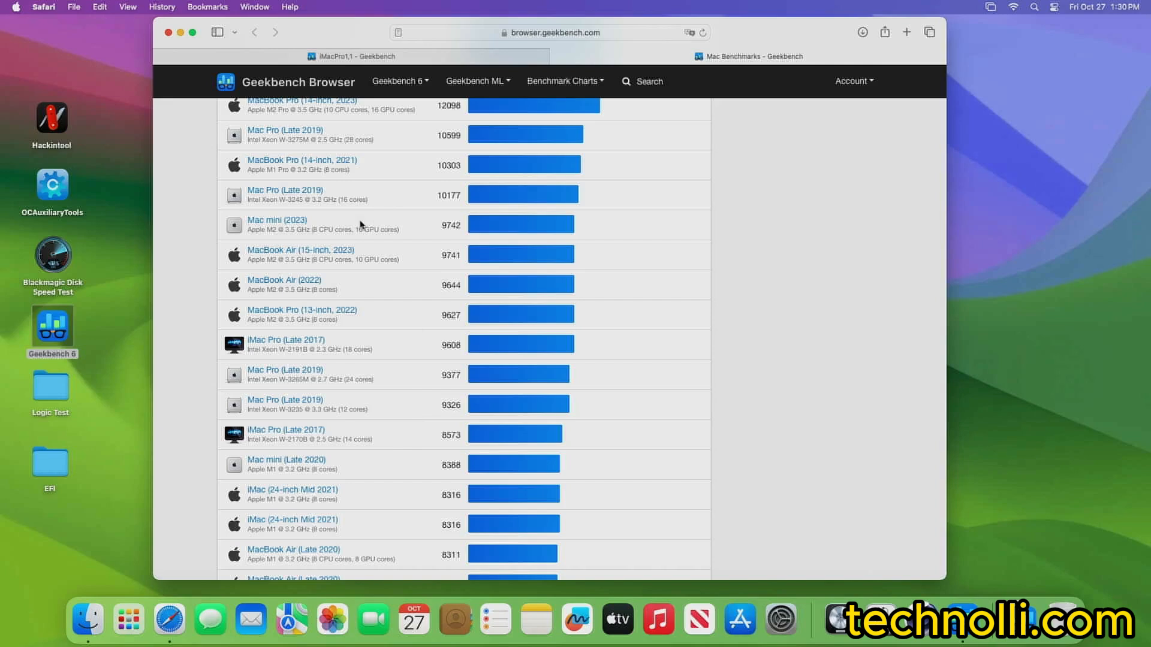
mouse_move(358, 224)
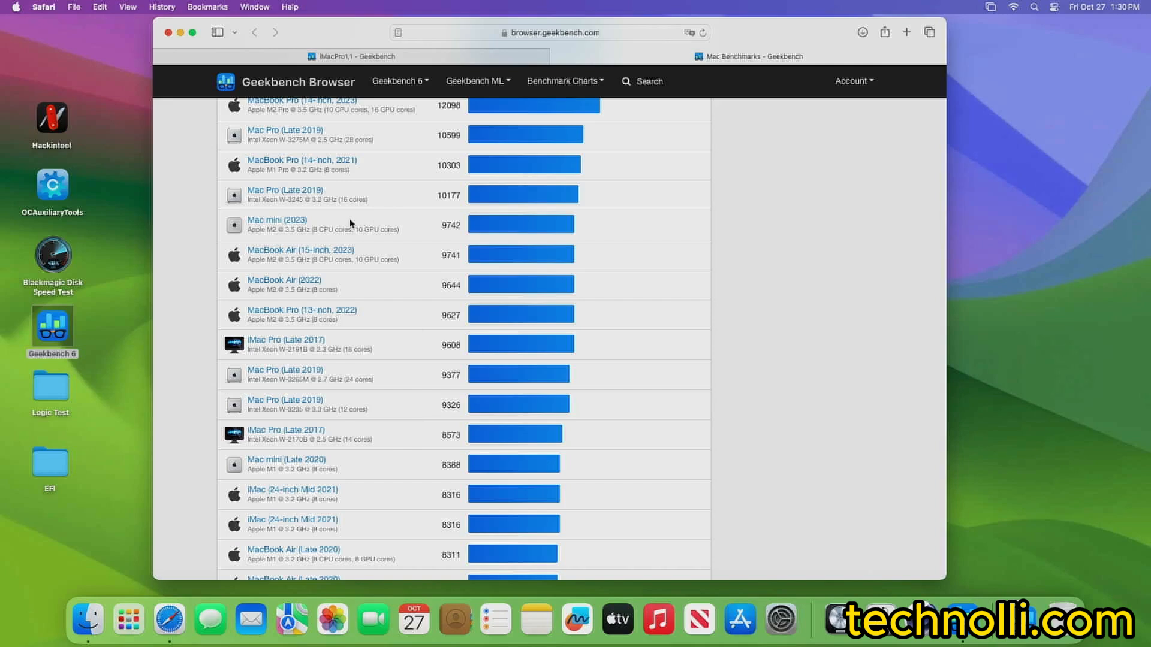
mouse_move(270, 240)
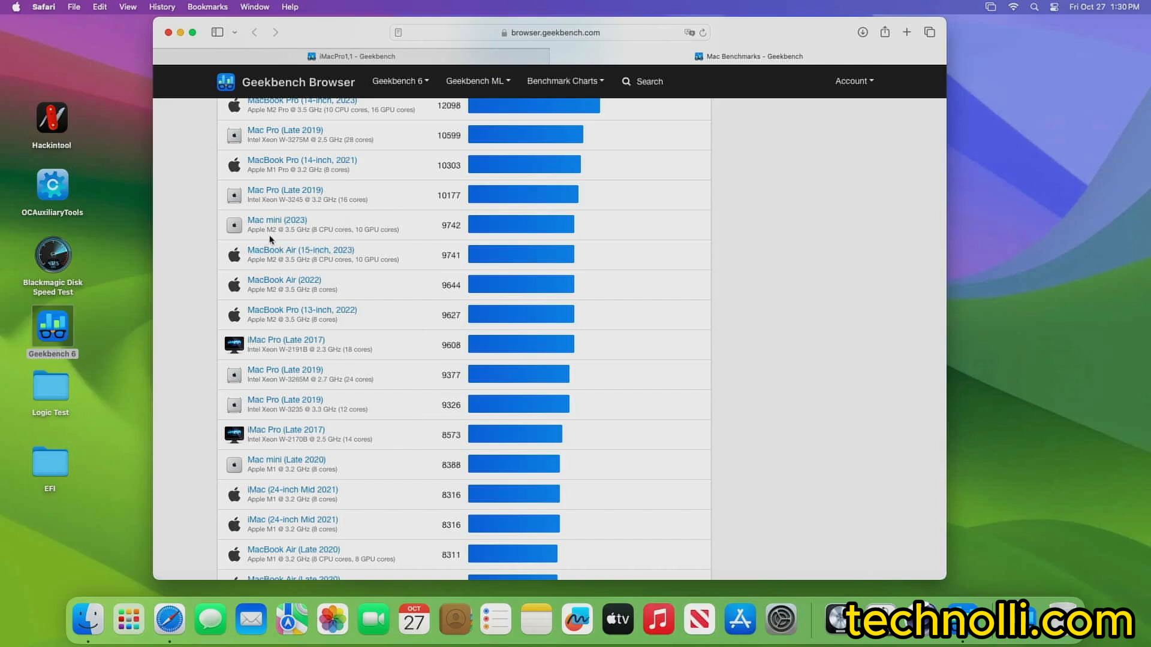
mouse_move(436, 236)
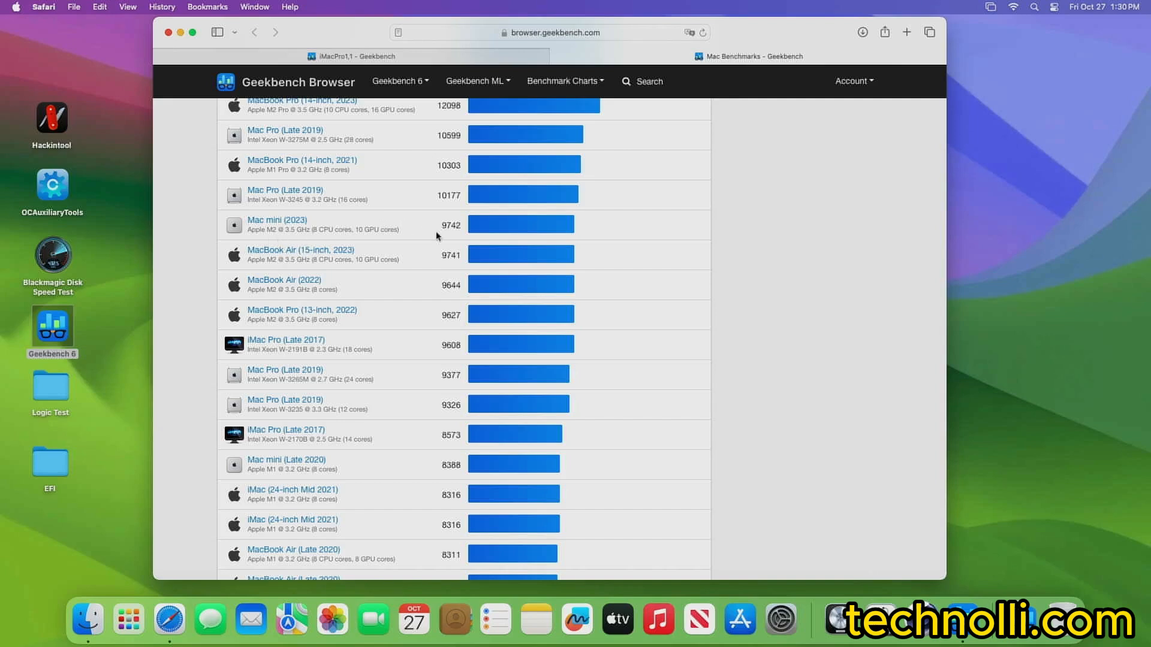
mouse_move(424, 228)
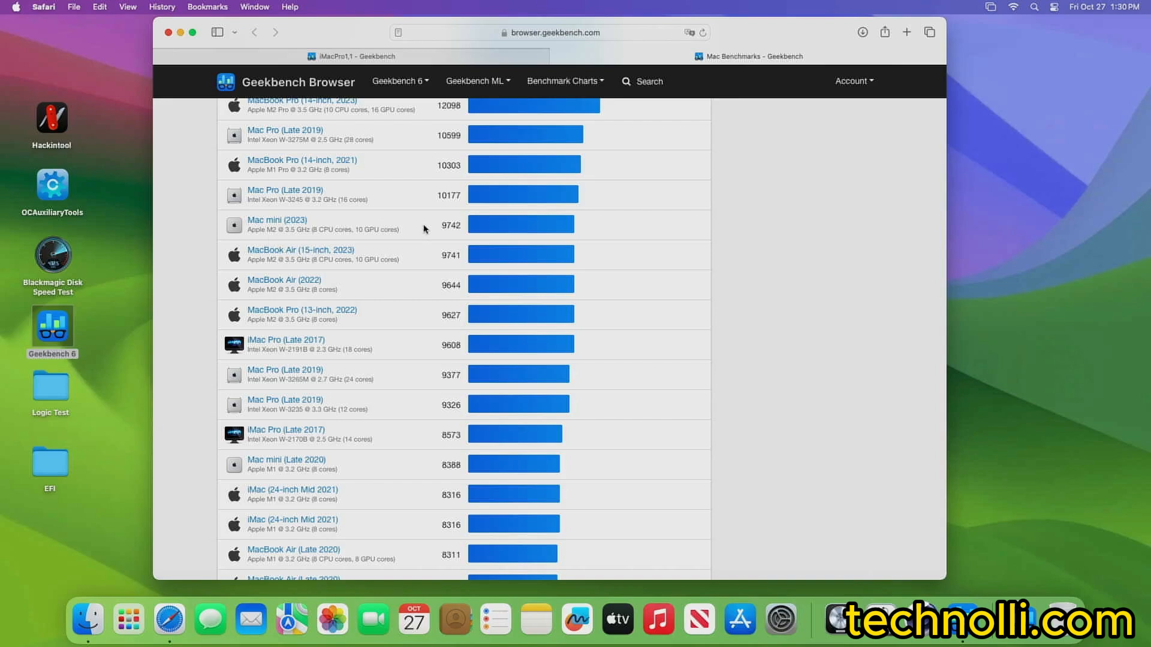
mouse_move(424, 308)
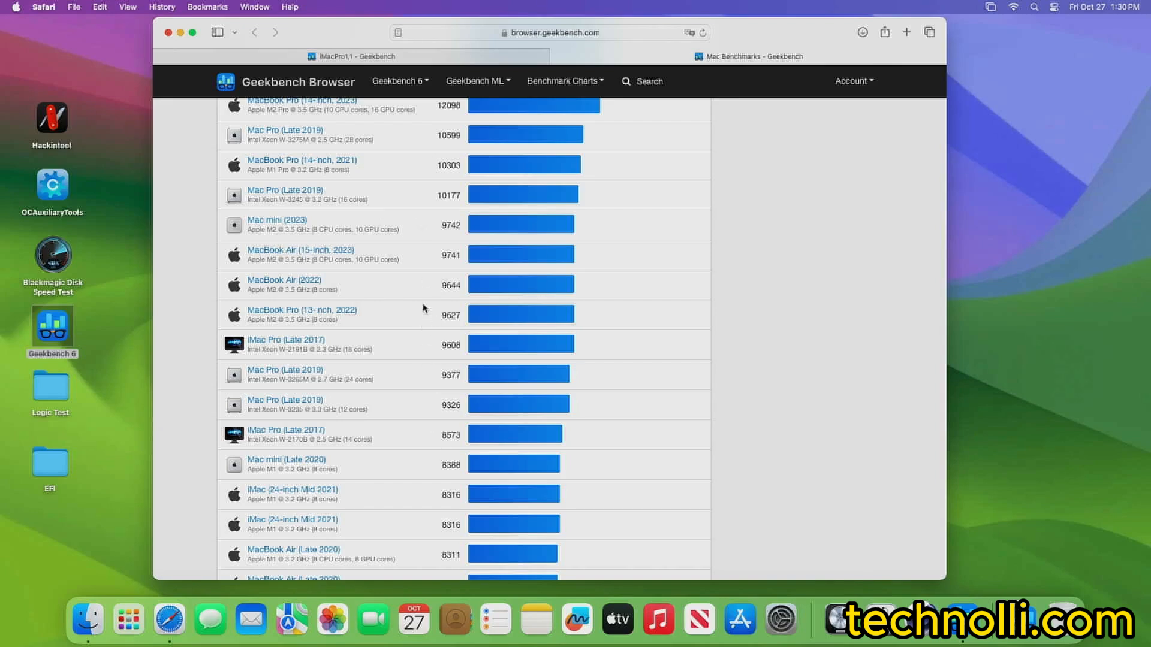
mouse_move(273, 243)
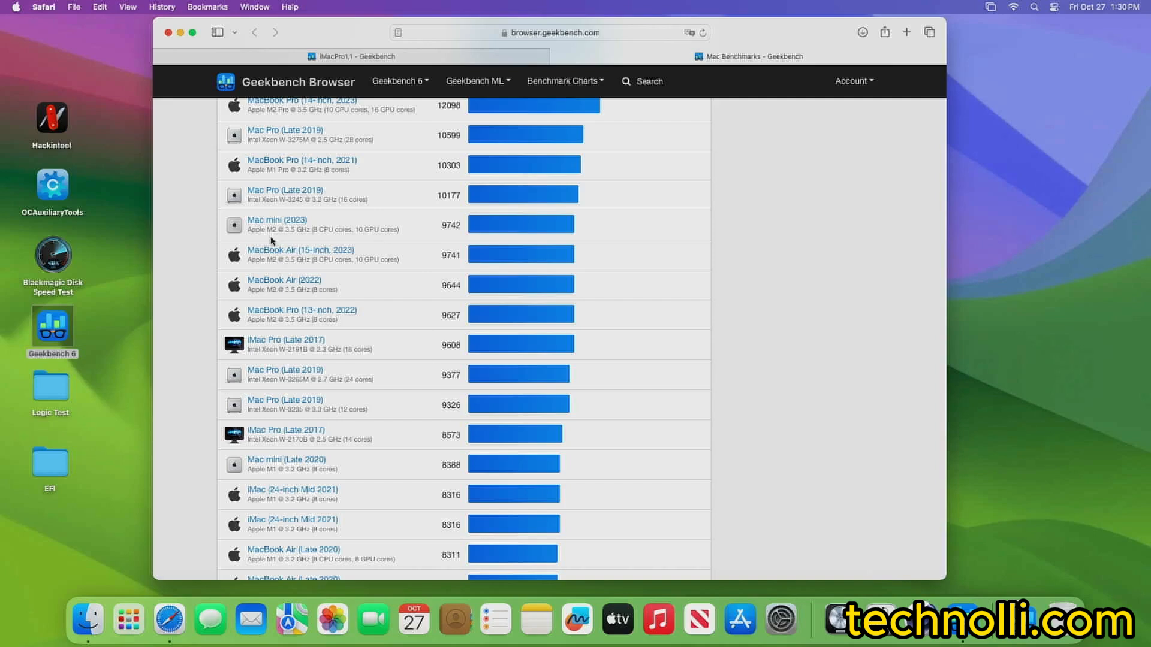
mouse_move(455, 384)
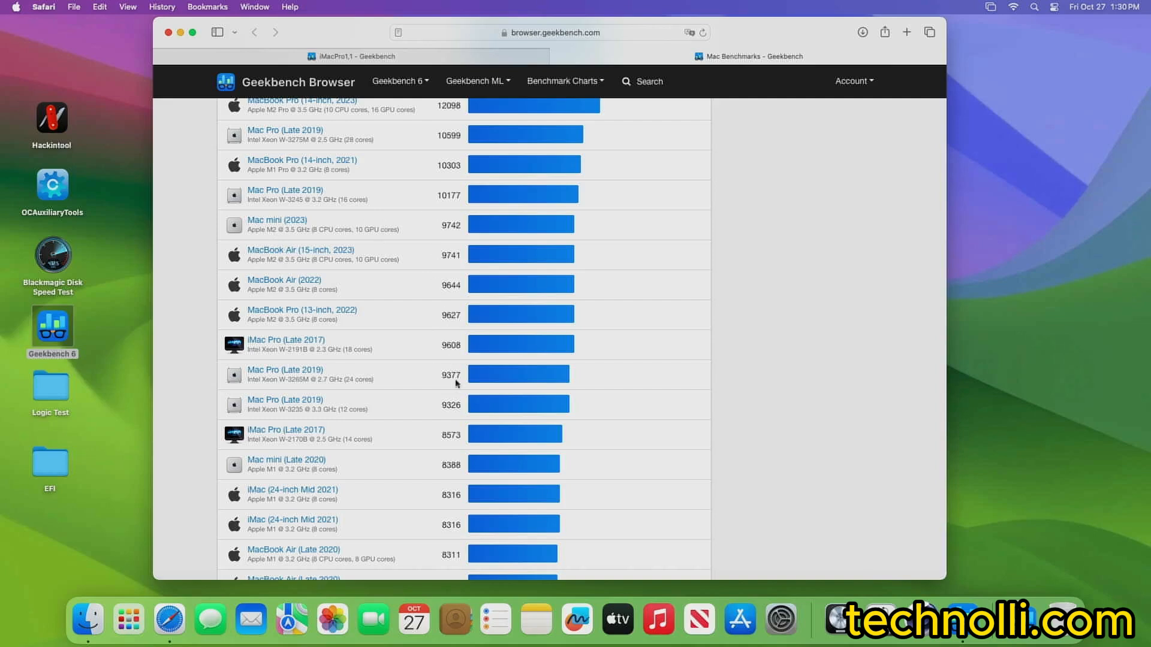
mouse_move(410, 470)
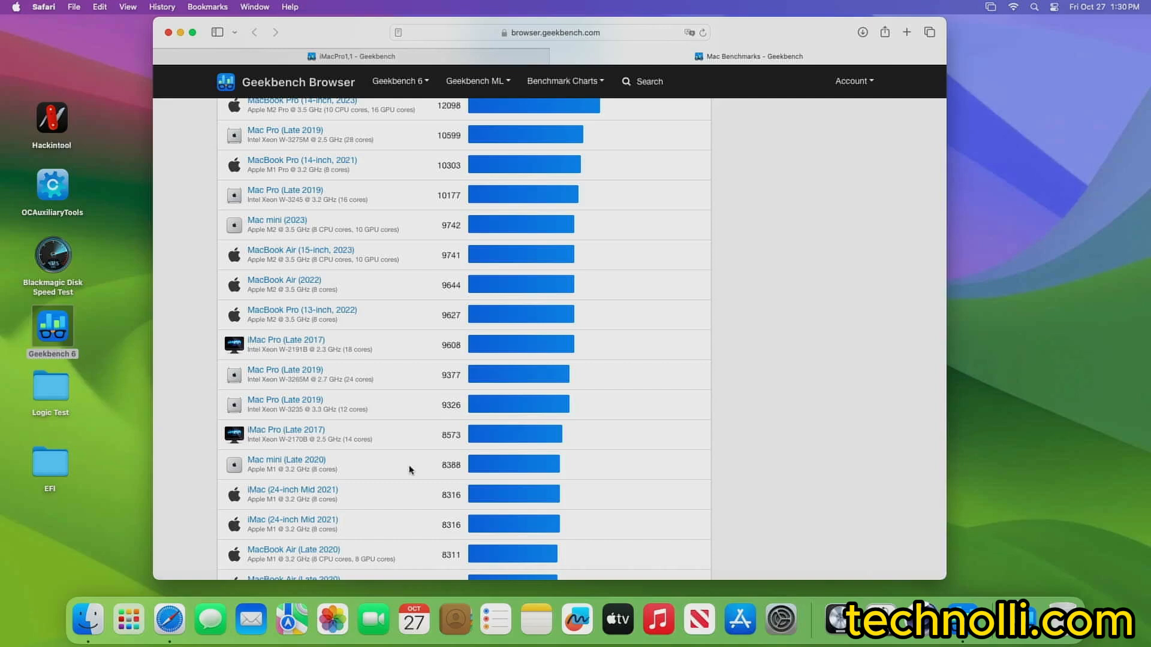
mouse_move(418, 433)
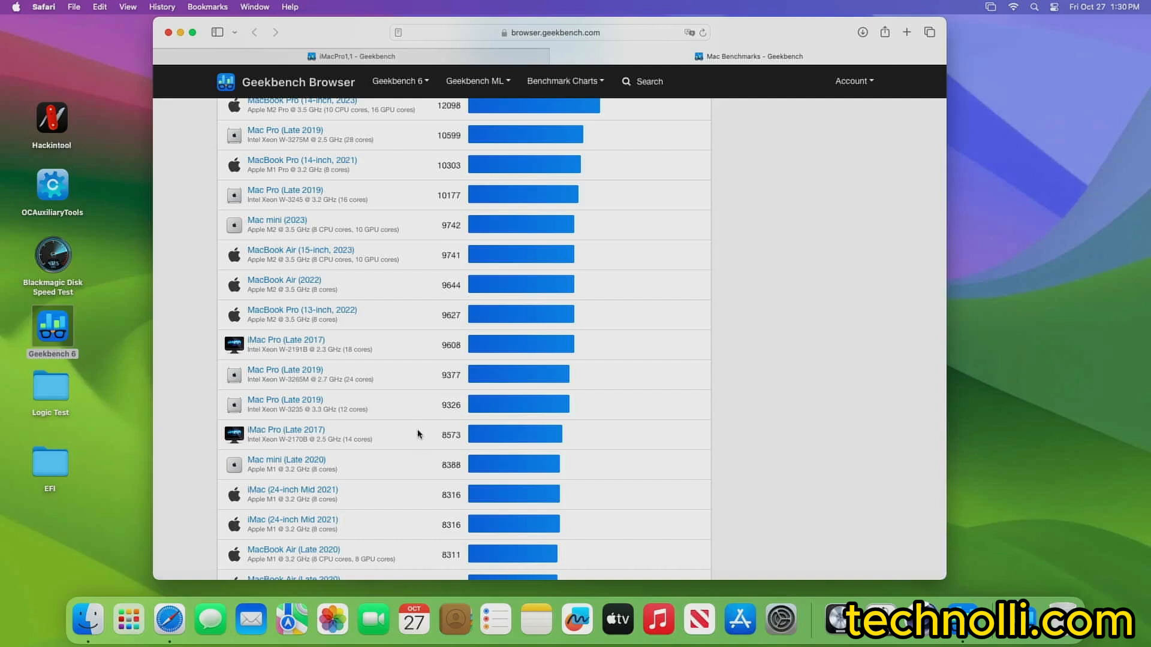
mouse_move(419, 418)
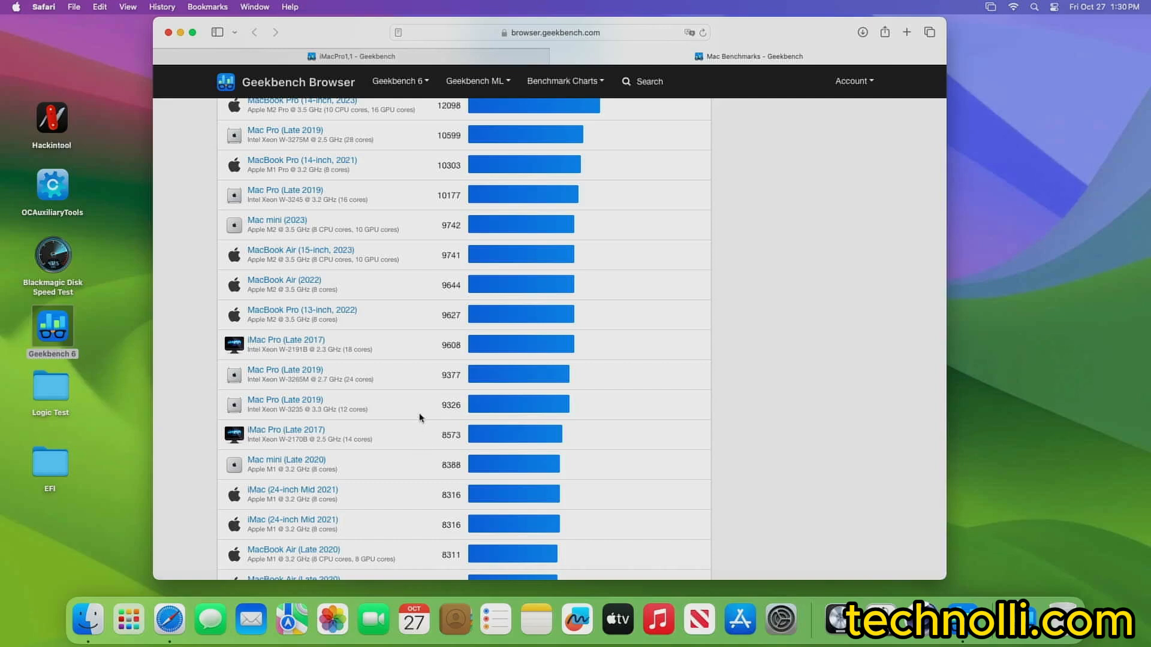
mouse_move(415, 439)
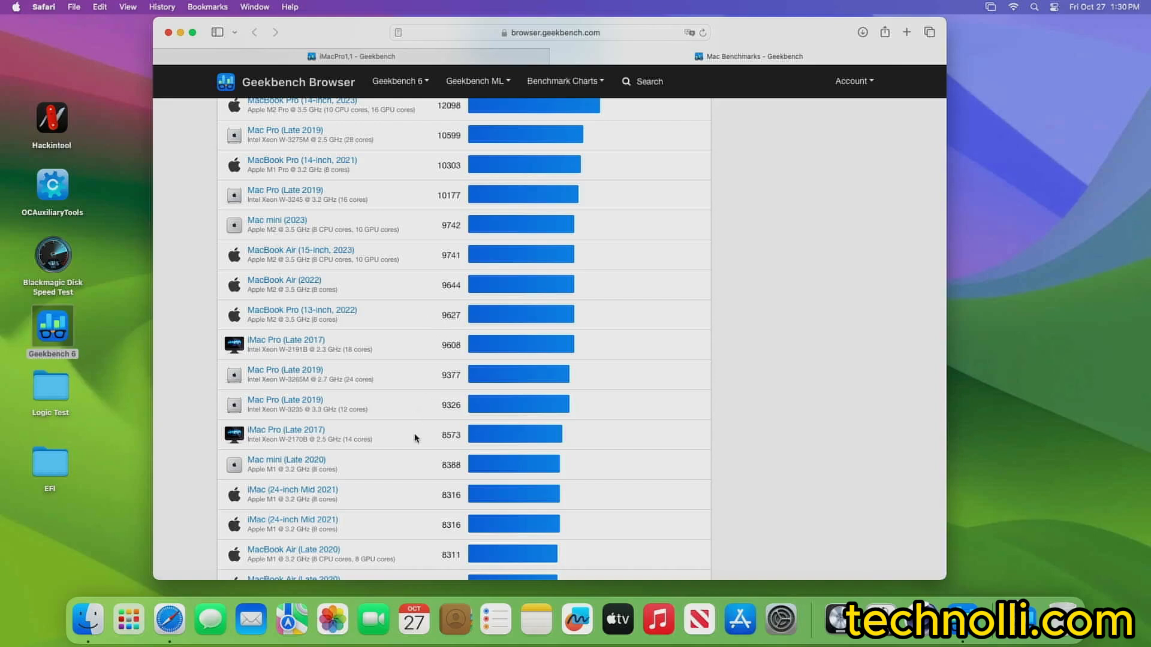
Scroll back to the top of the chart and close the Safari window, leaving the desktop.
scroll("up", 3)
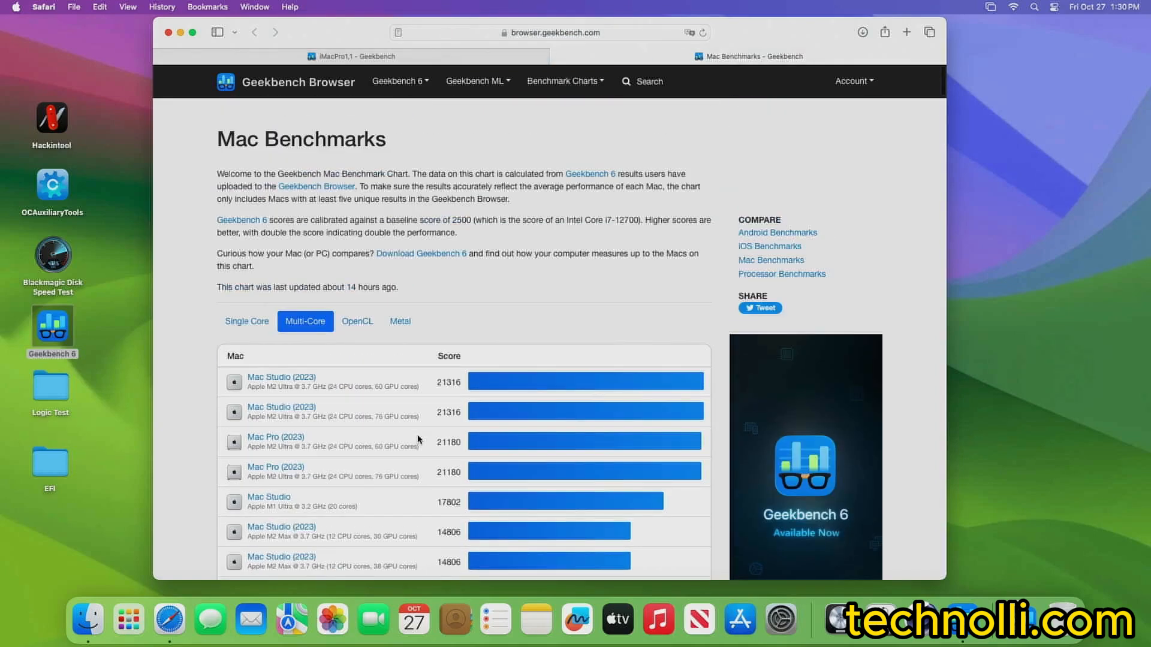
mouse_move(335, 87)
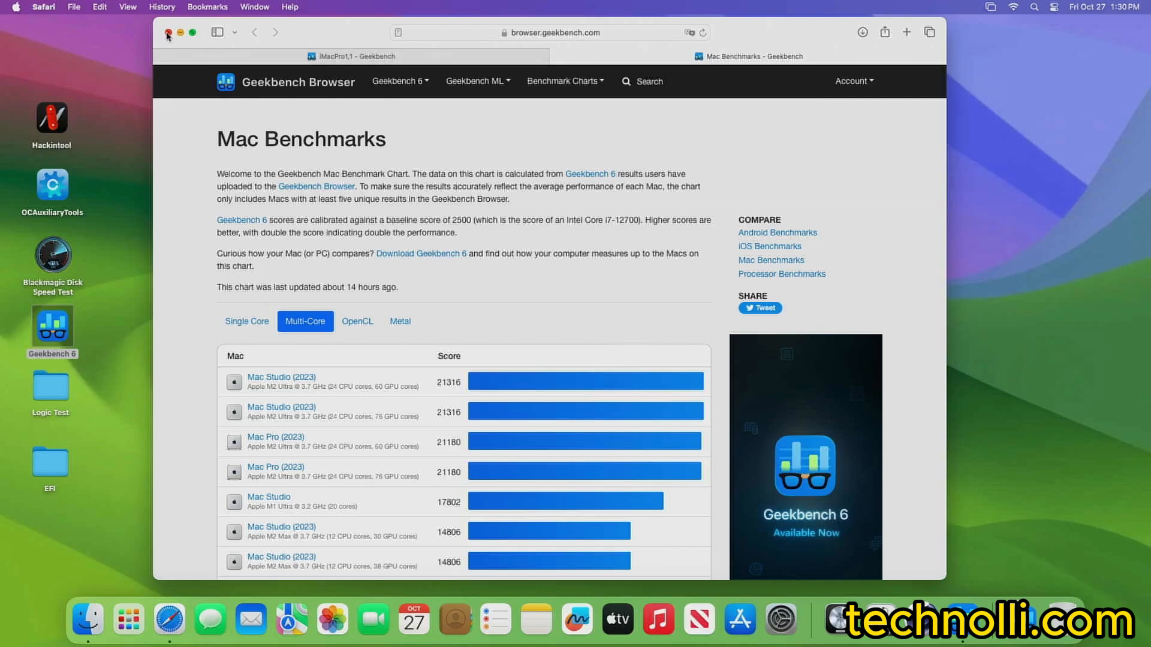
left_click(168, 32)
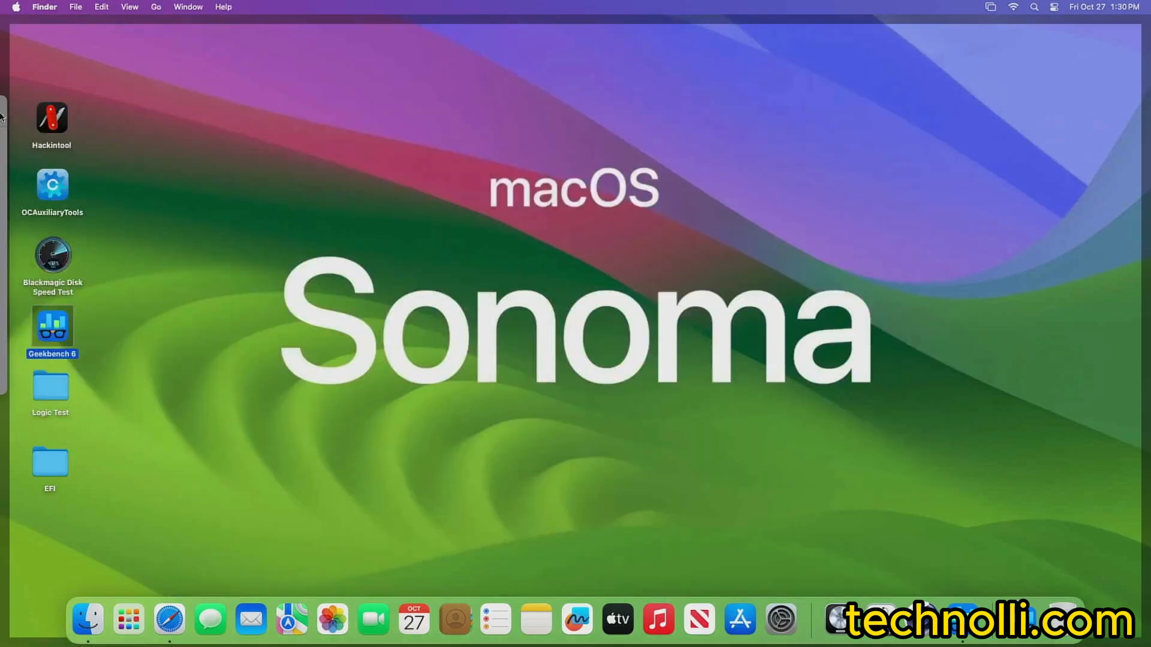
Launch Cinebench from the Applications folder.
right_click(428, 190)
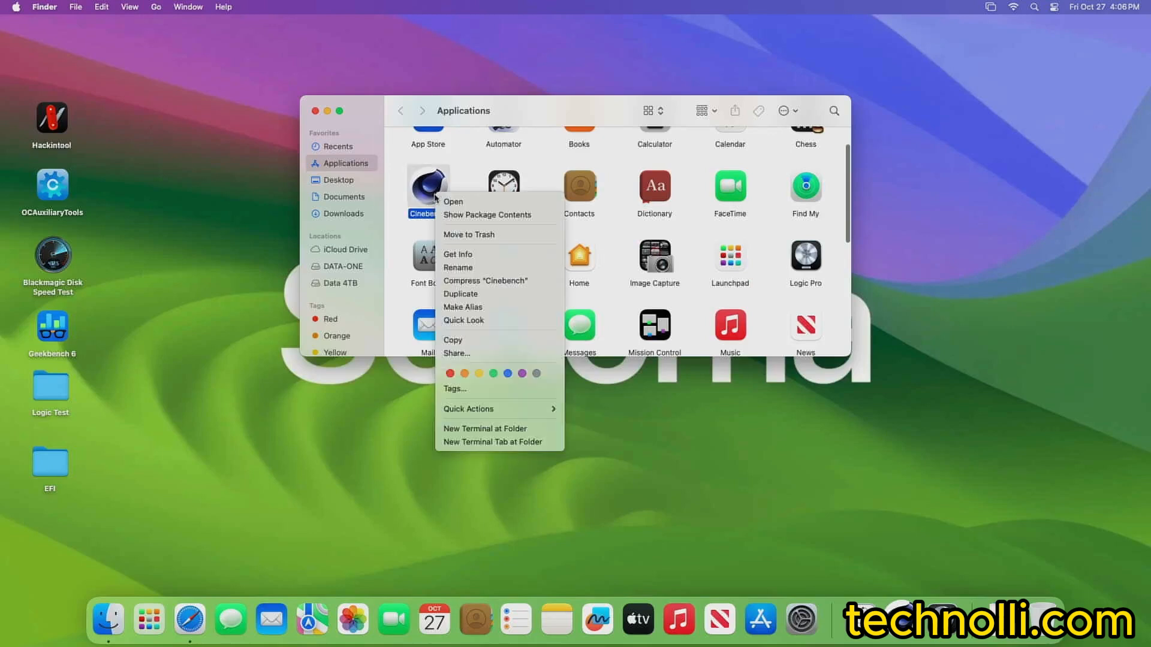
left_click(462, 264)
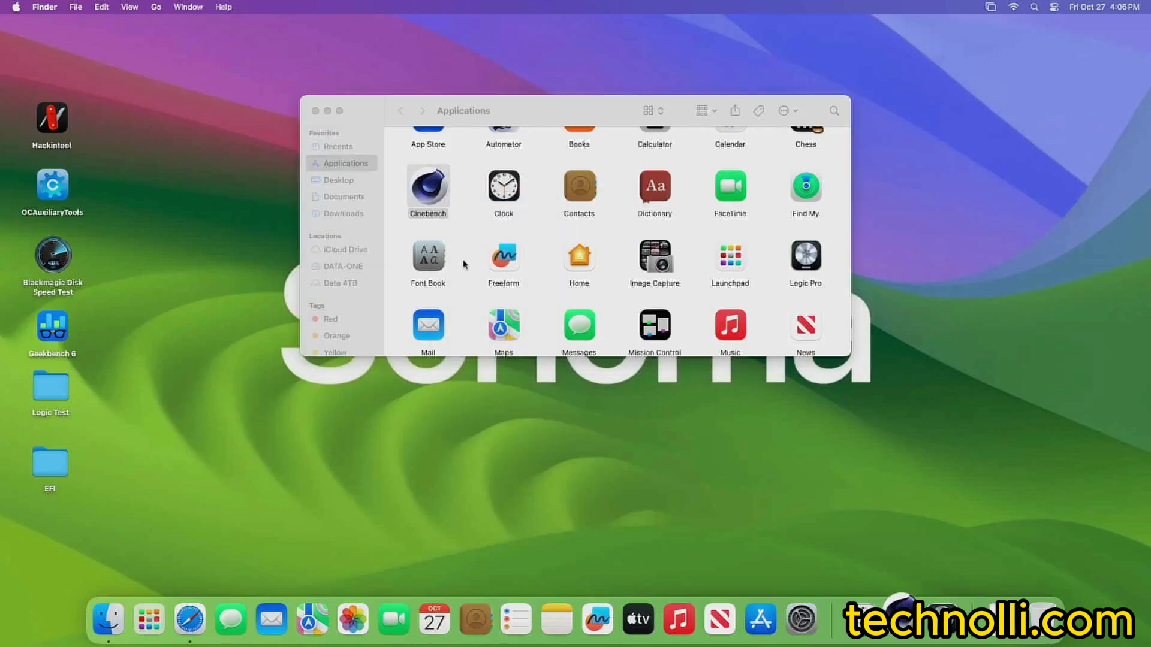
double_click(427, 186)
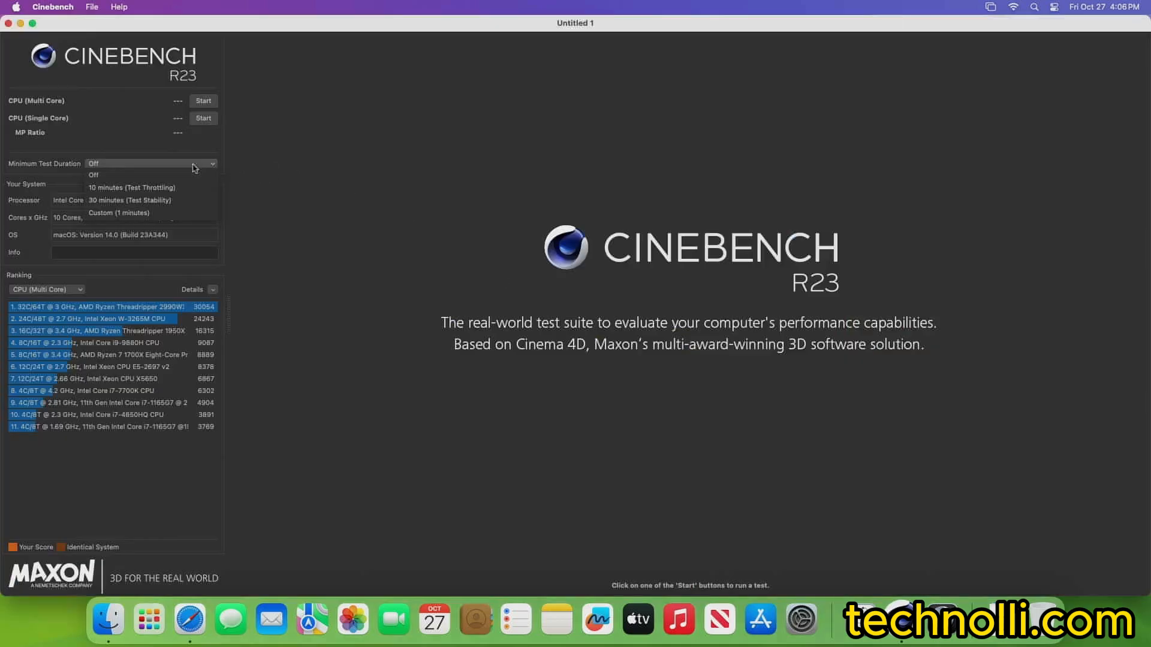
Run the multi-core CPU benchmark with a custom 1-minute minimum duration.
left_click(119, 213)
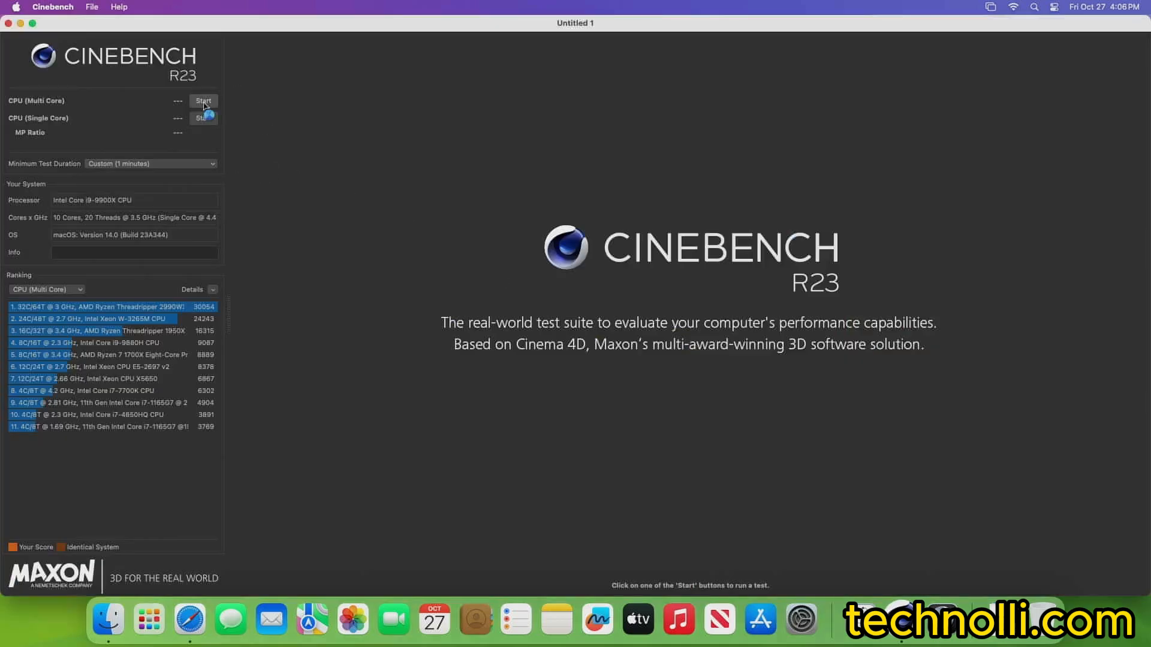
left_click(203, 101)
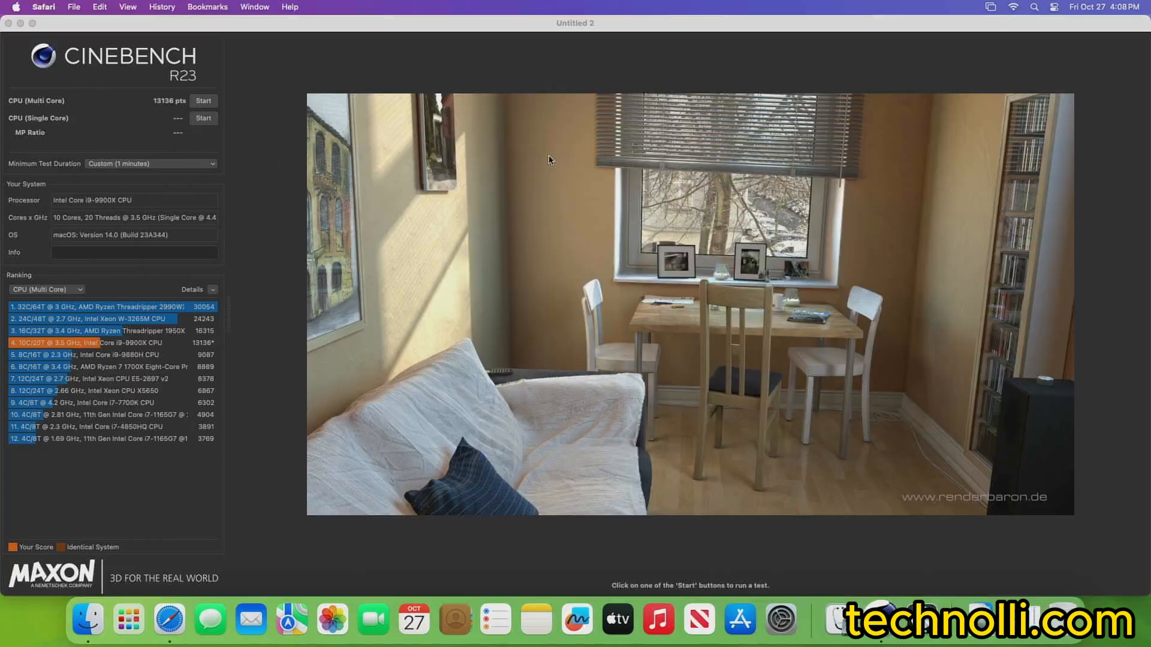
mouse_move(273, 254)
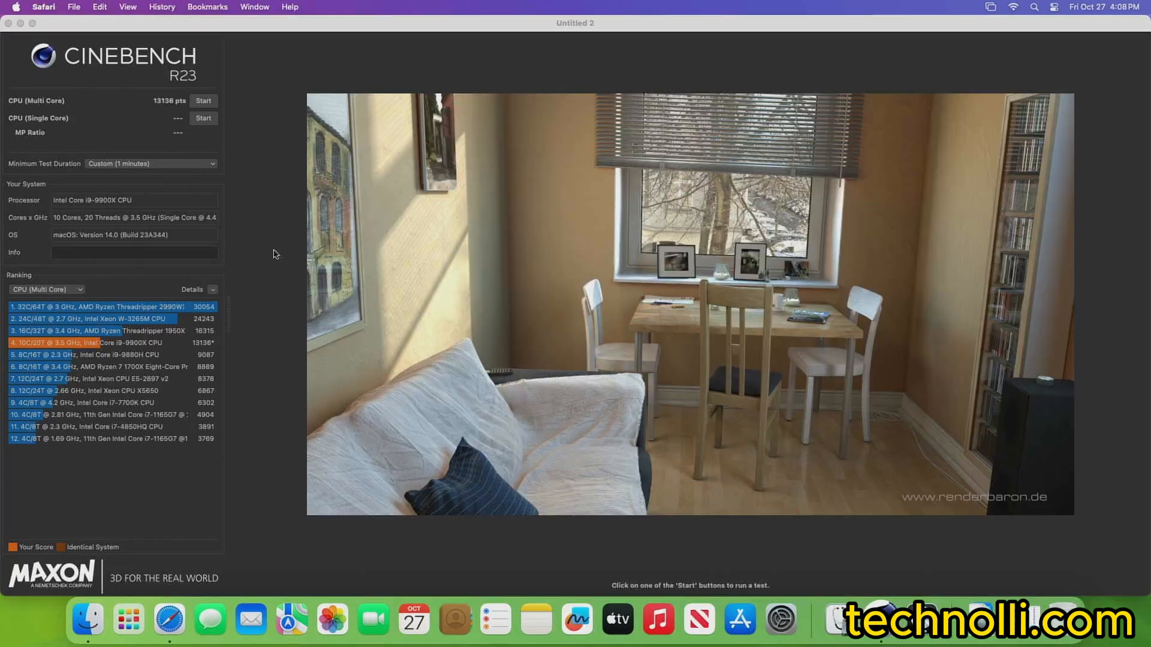
mouse_move(199, 351)
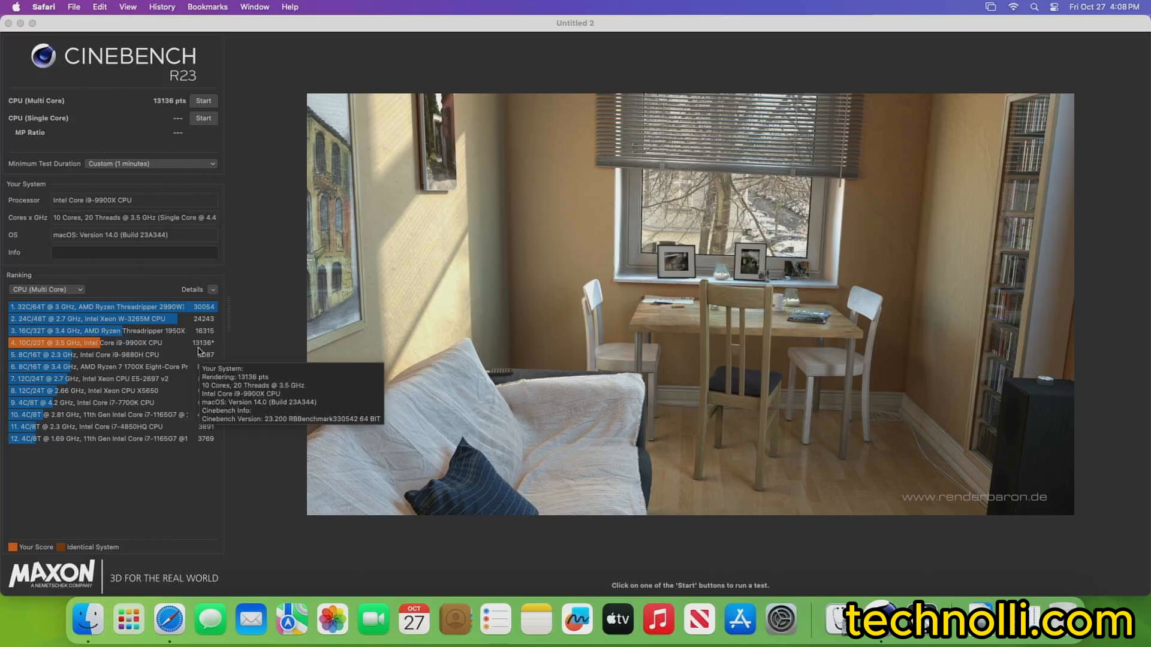
mouse_move(214, 349)
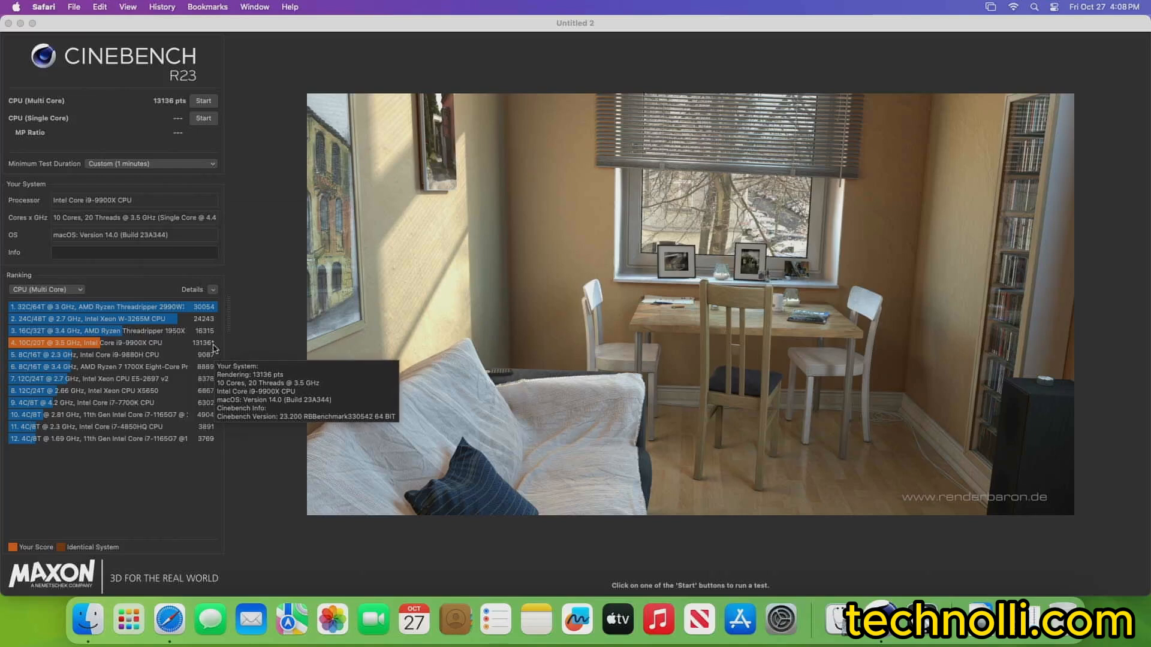
mouse_move(817, 521)
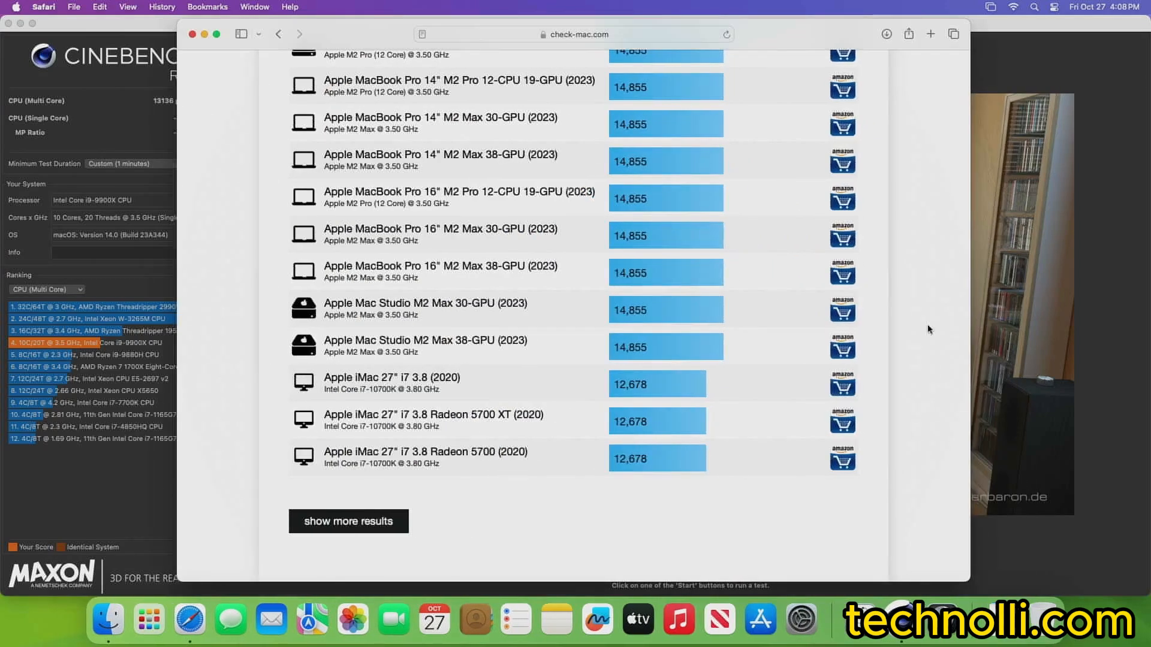
mouse_move(638, 296)
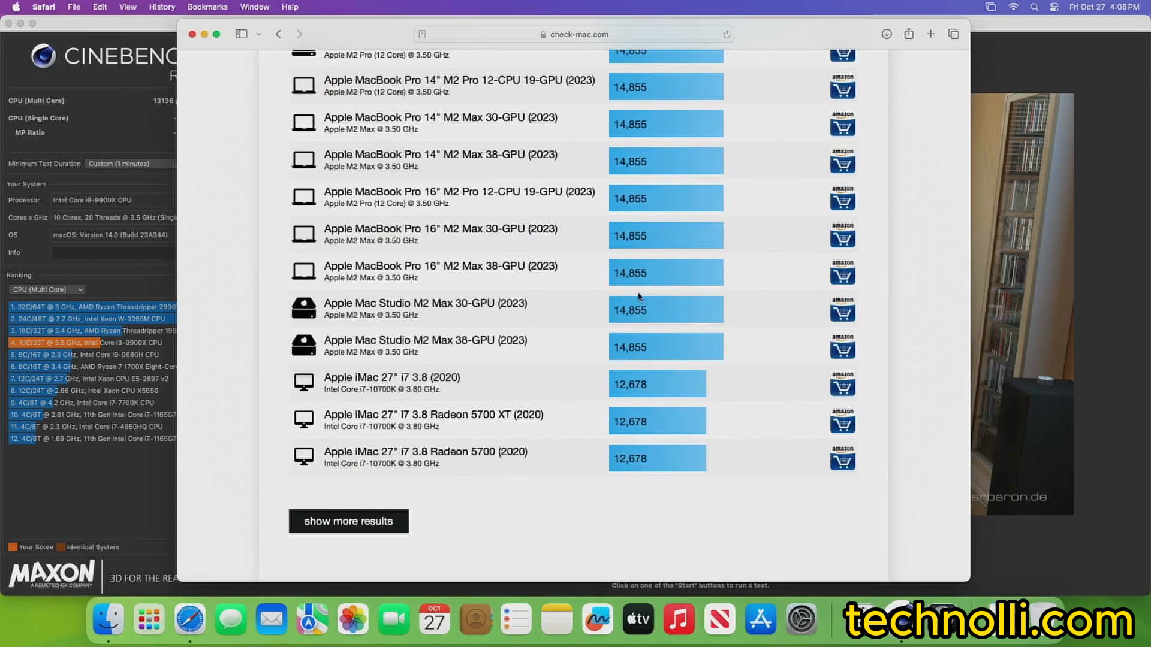
mouse_move(646, 350)
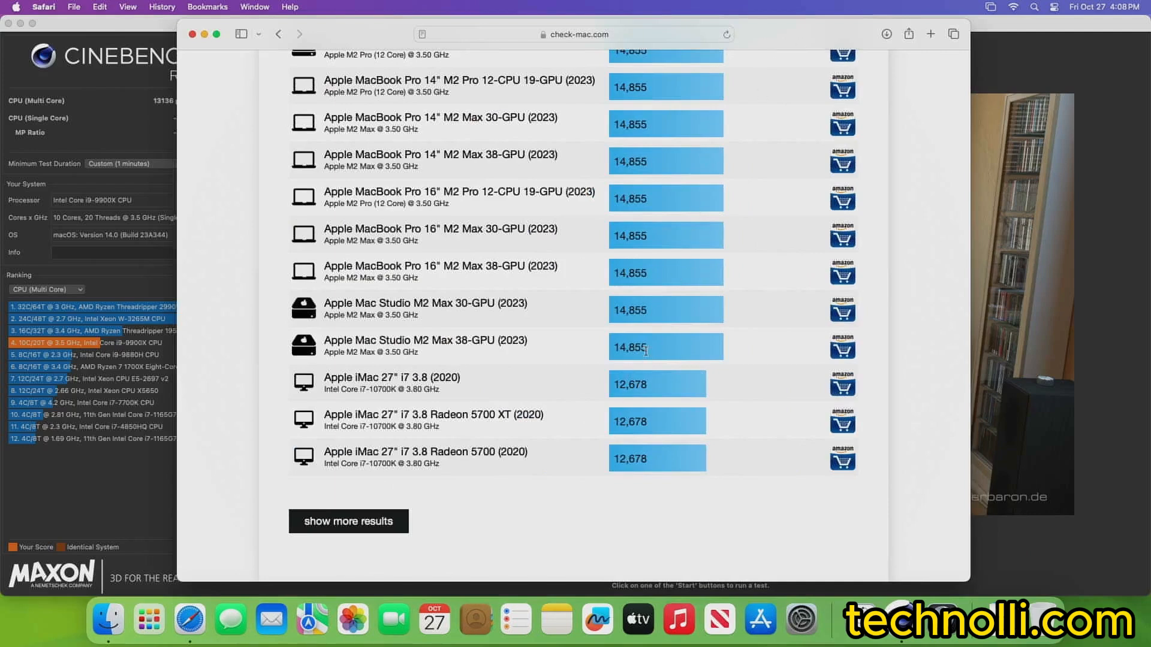
mouse_move(385, 420)
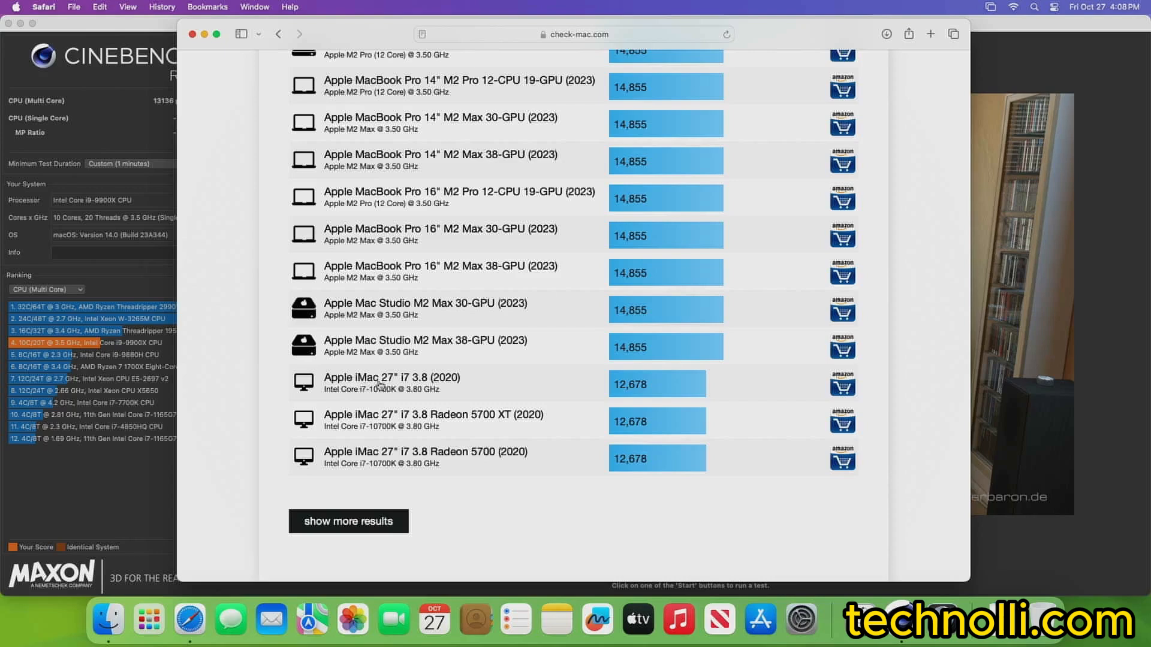
mouse_move(461, 380)
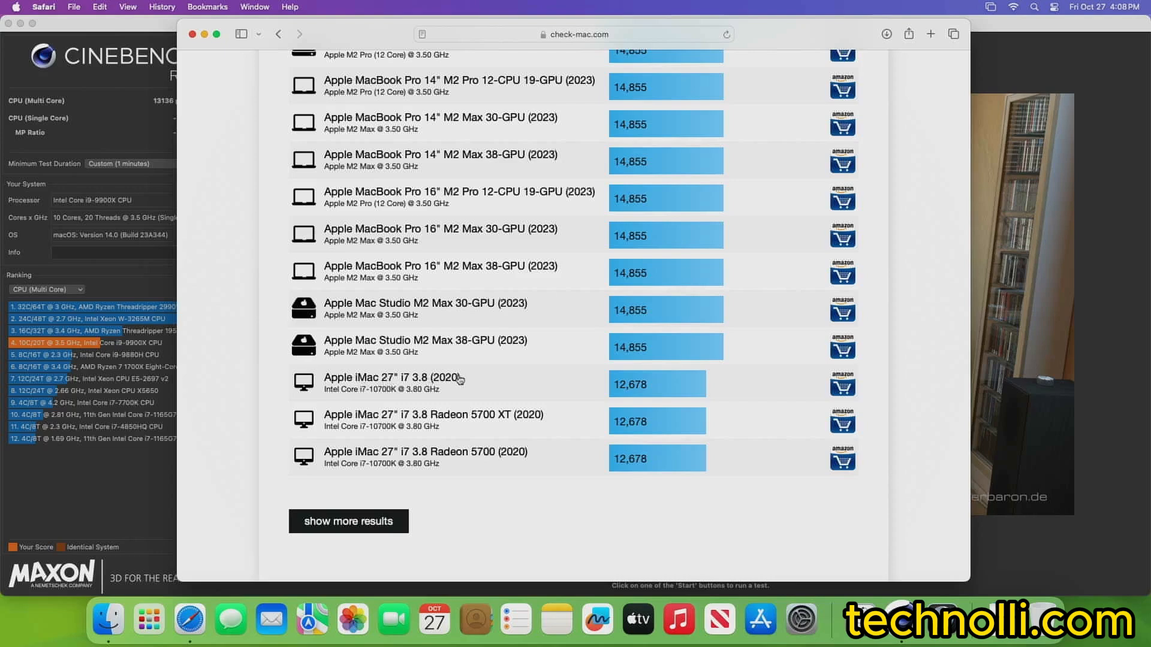
mouse_move(385, 401)
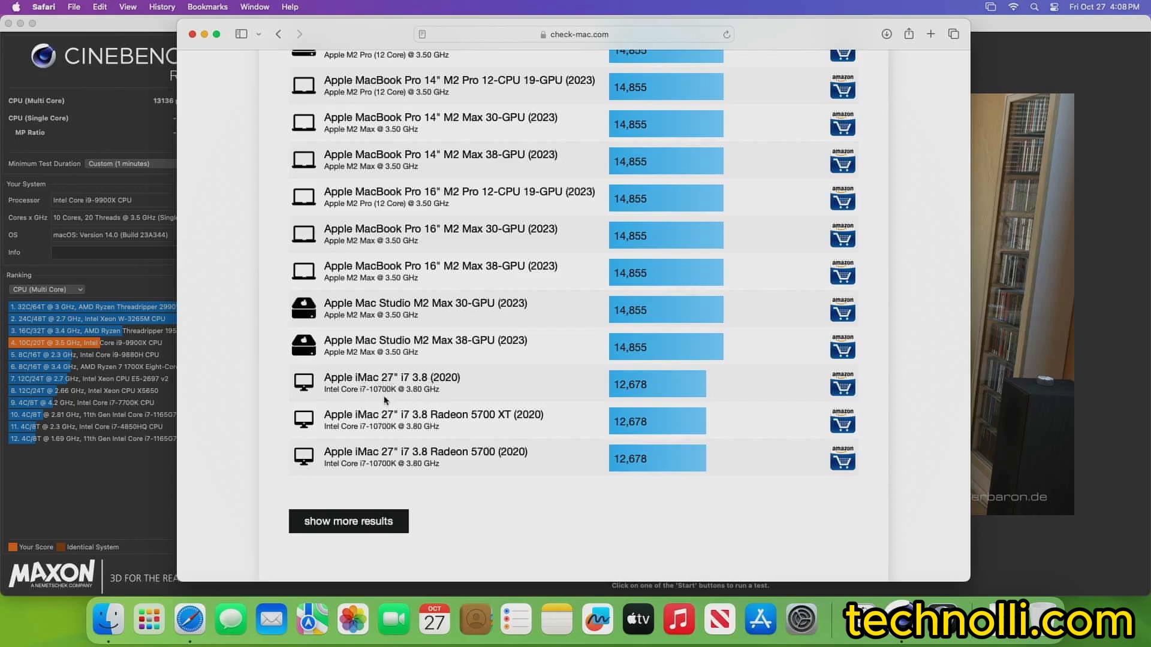
mouse_move(332, 360)
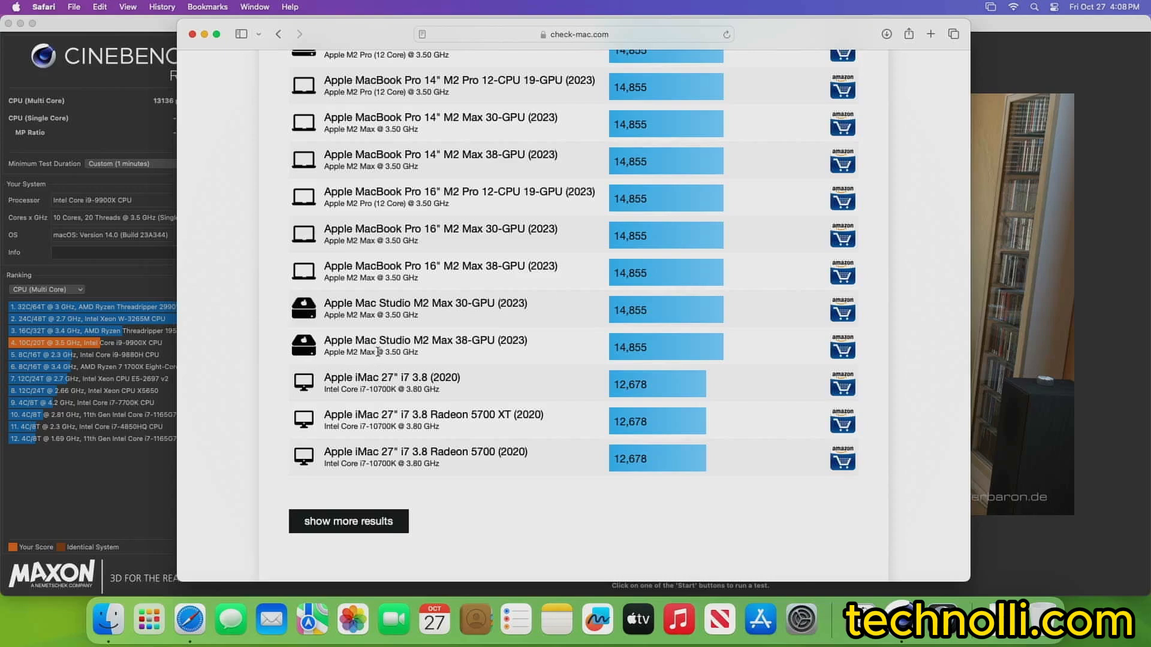
mouse_move(443, 345)
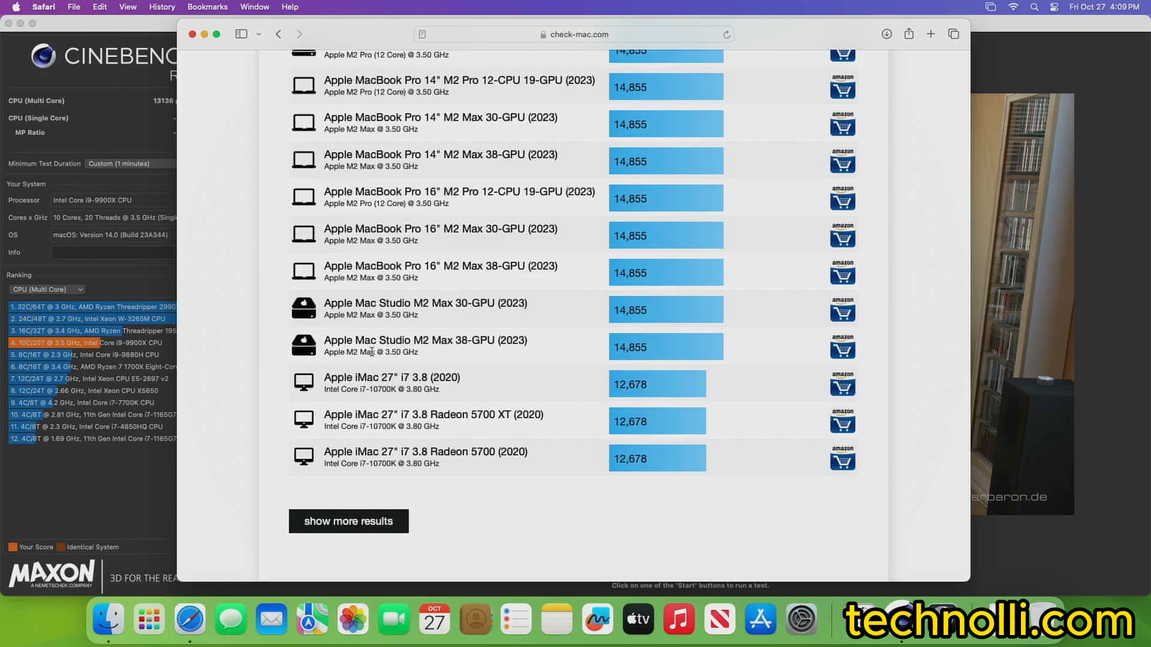
mouse_move(653, 356)
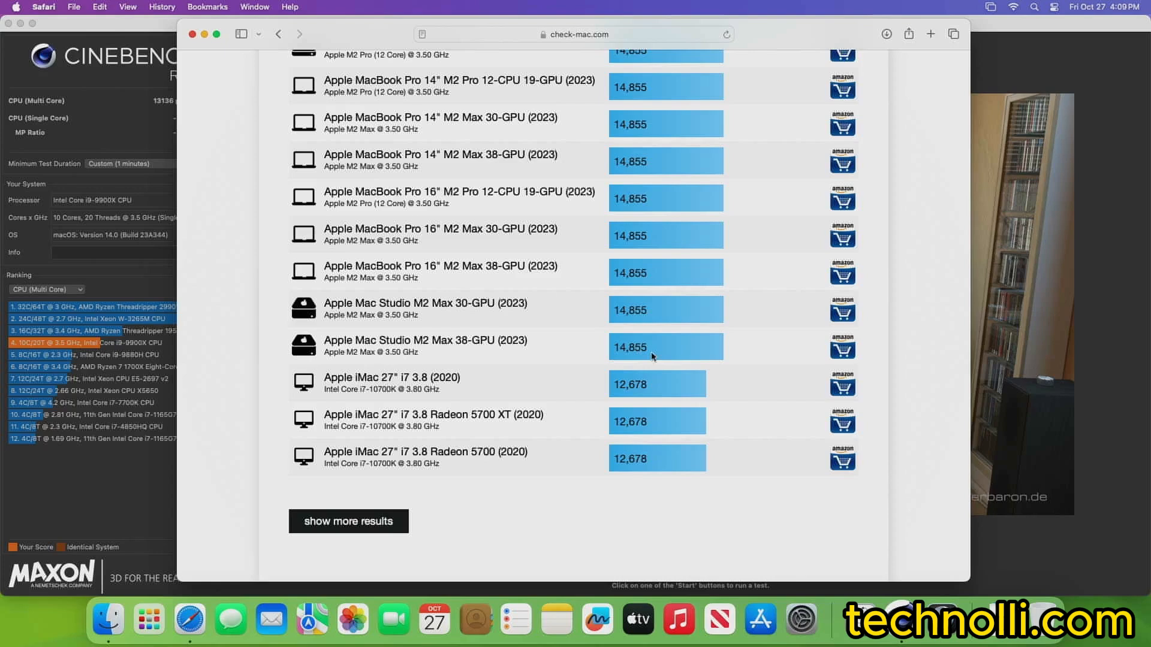
mouse_move(586, 378)
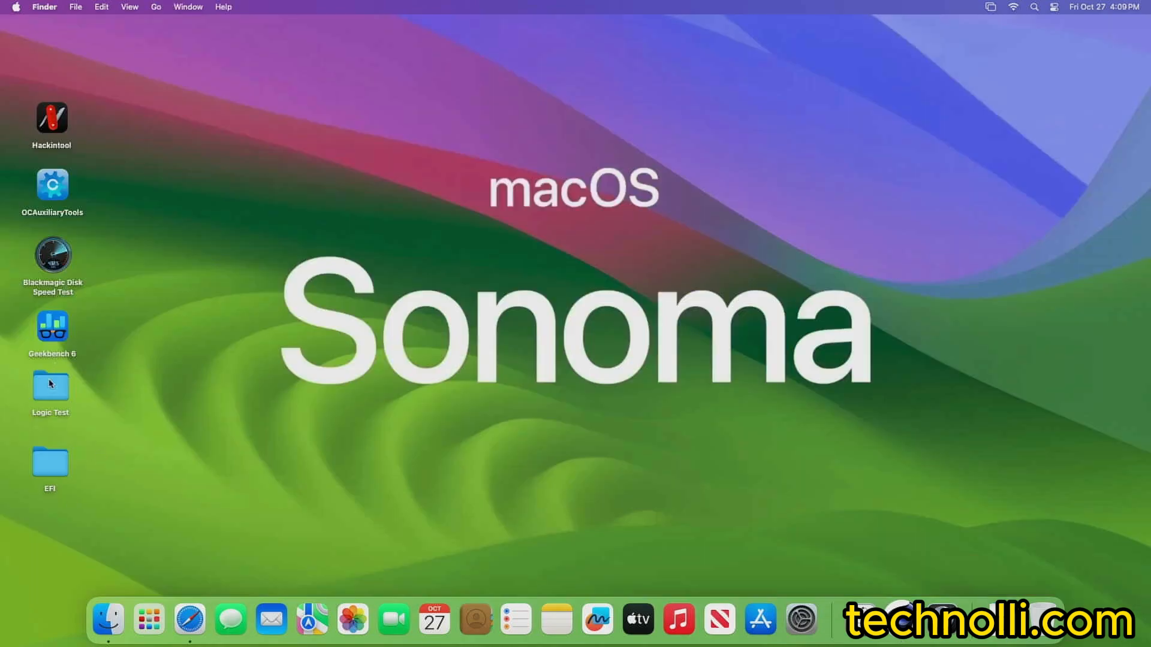
Open the desktop Logic Test folder and select NewLogicBenchmarkTest 2.logicx.
double_click(50, 385)
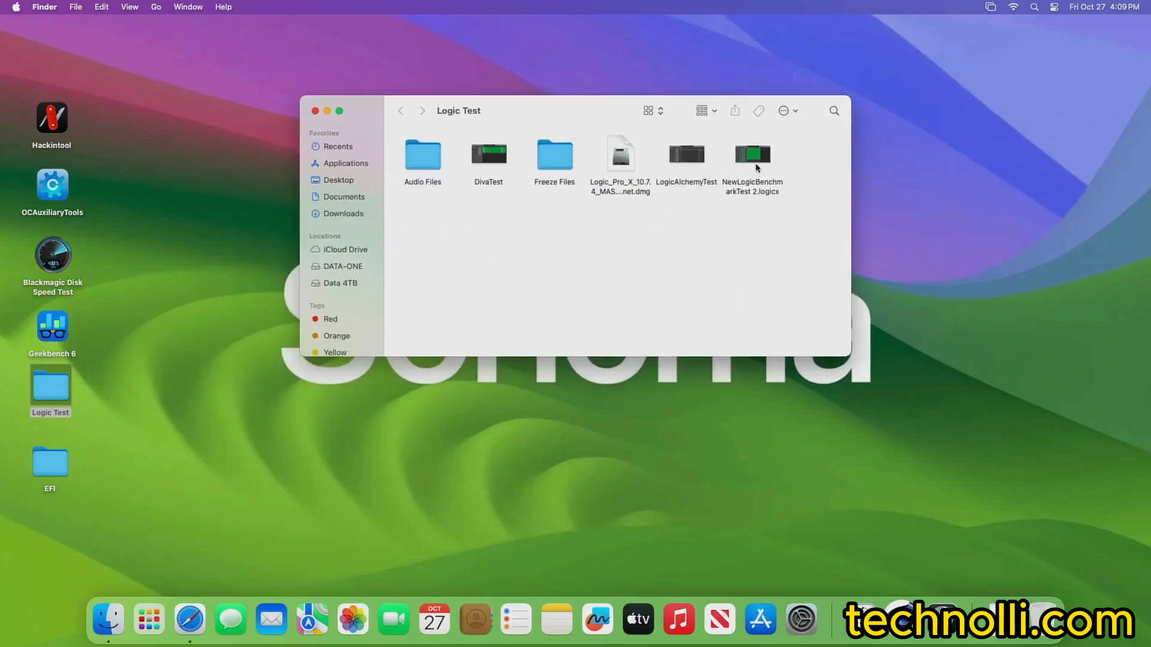
left_click(752, 154)
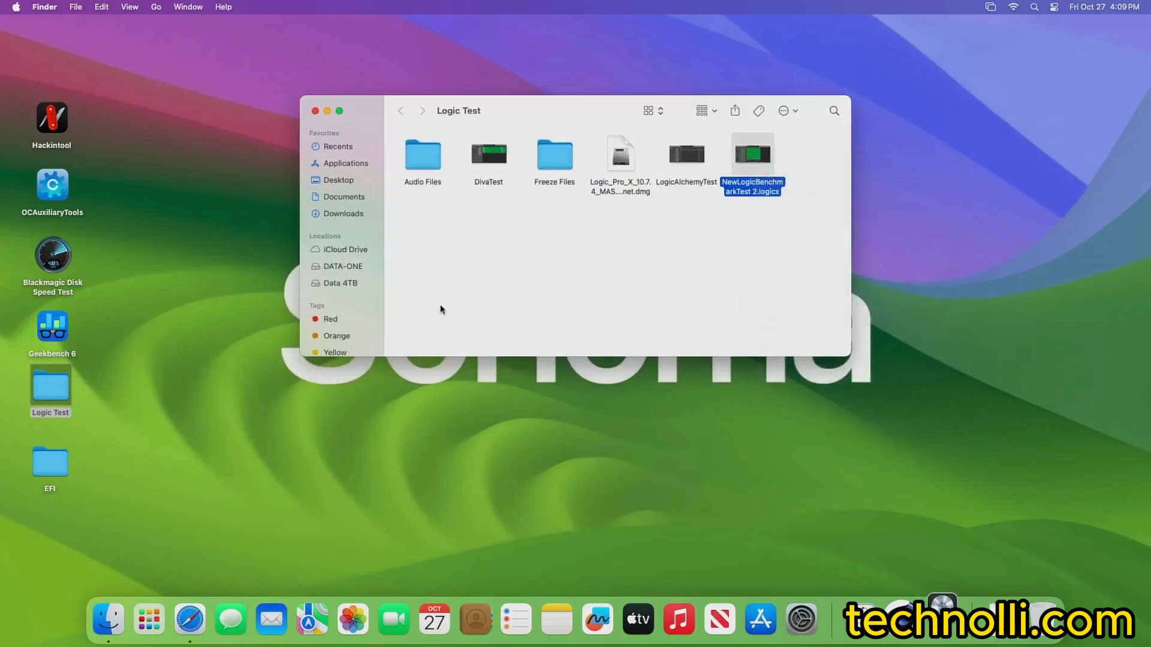
Open NewLogicBenchmarkTest 2 in Logic Pro's Complete Mode, postponing the essential sounds download.
double_click(751, 164)
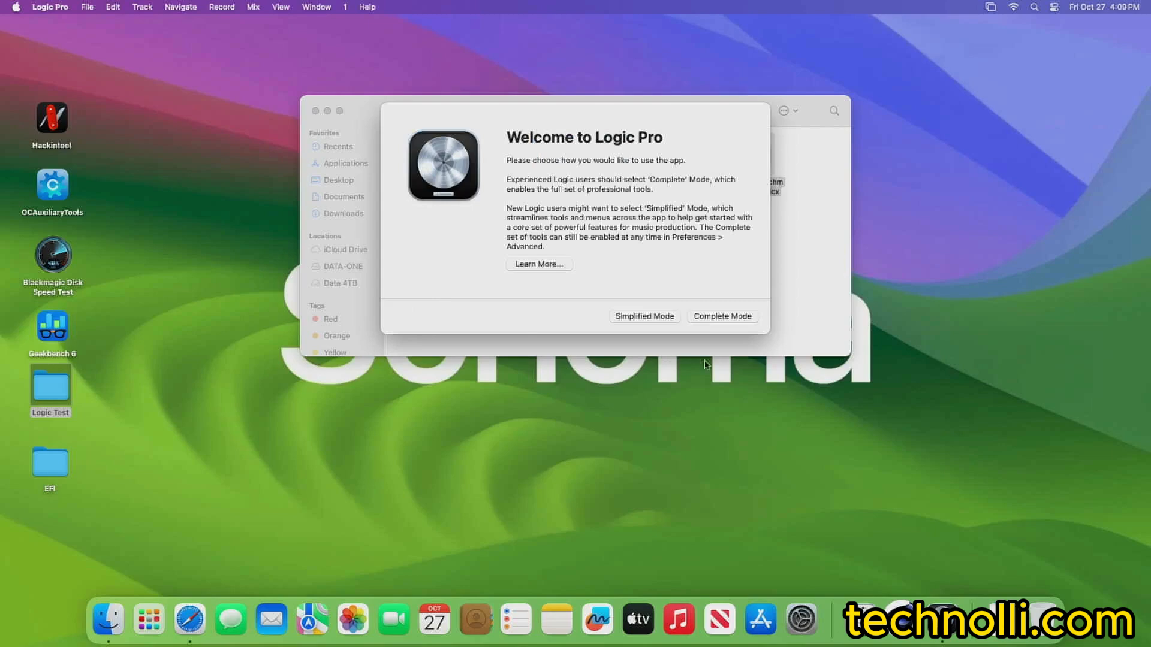
left_click(722, 315)
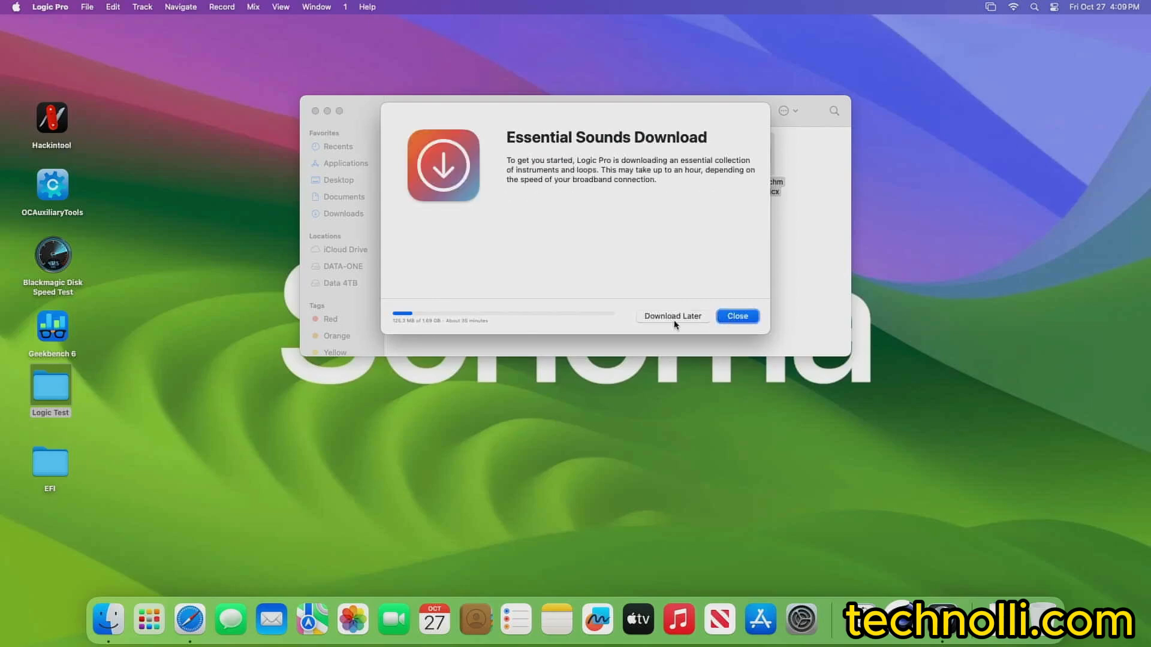
left_click(671, 315)
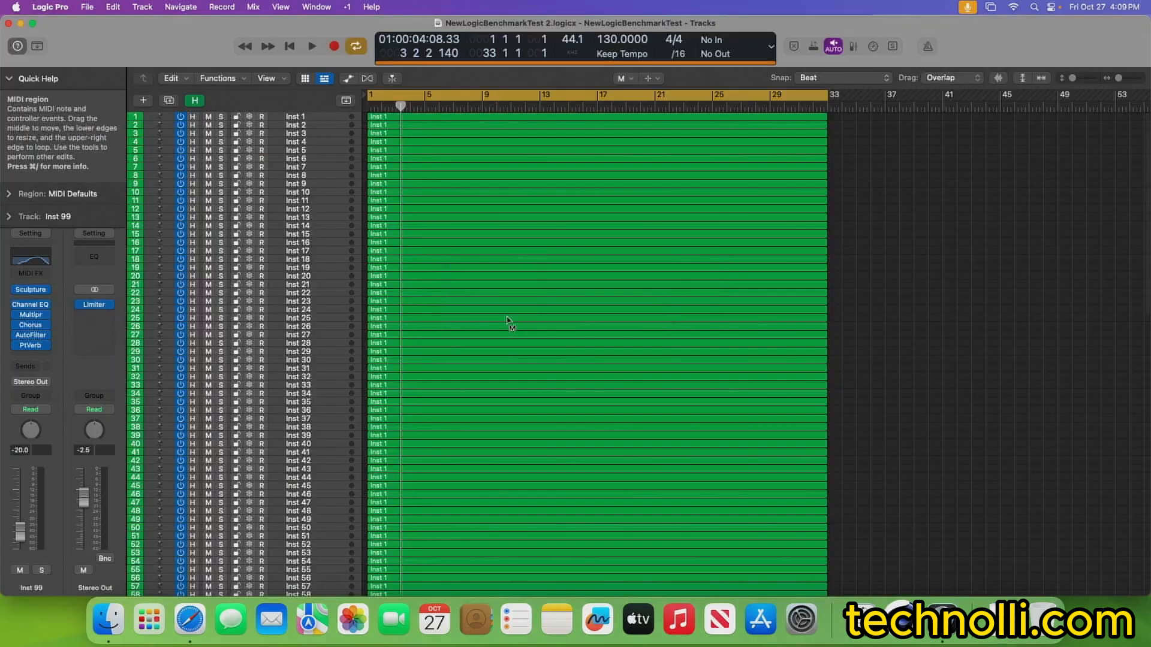
Return the playhead to the project start while scrolling through the track list.
scroll("down", 3)
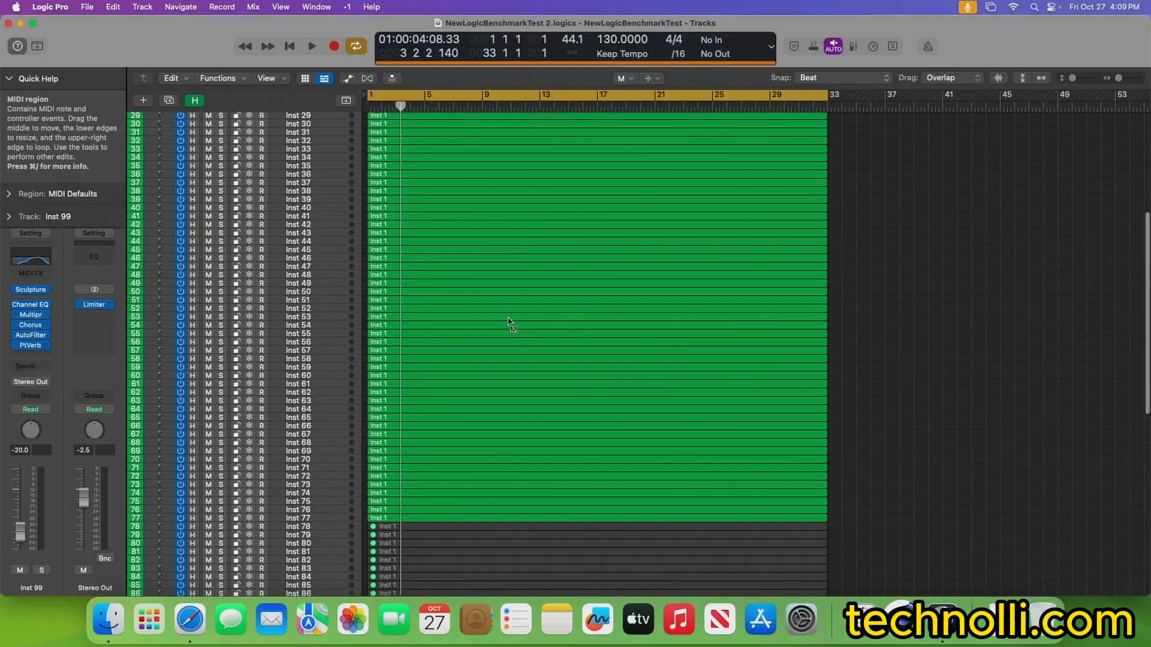
scroll("up", 3)
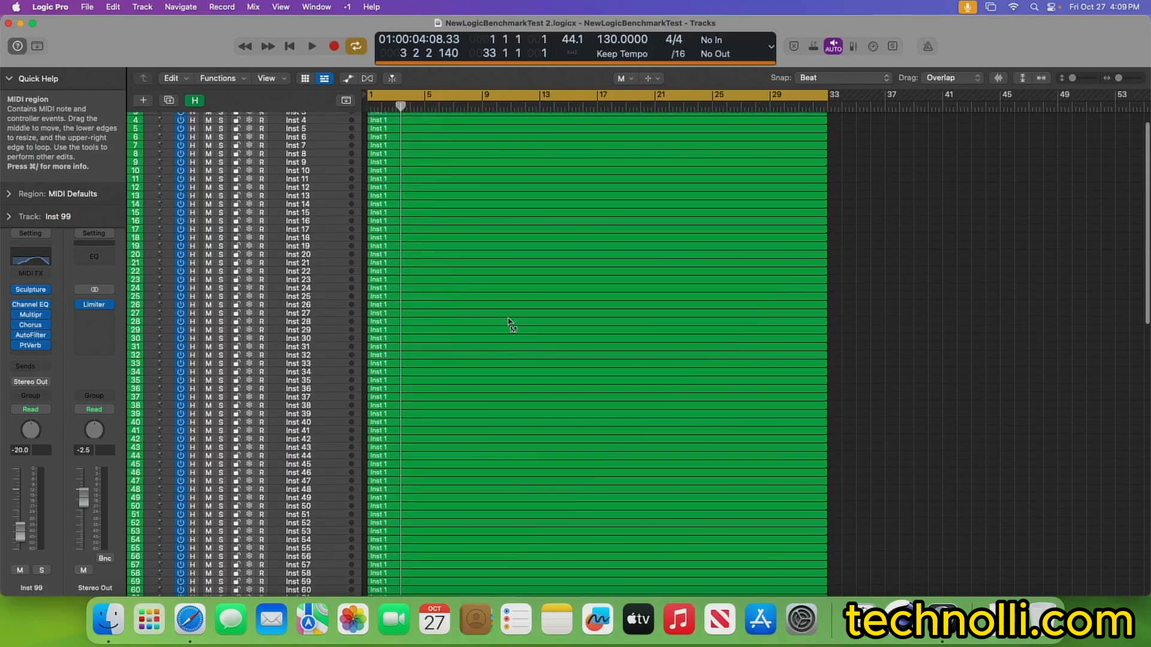
left_click(289, 46)
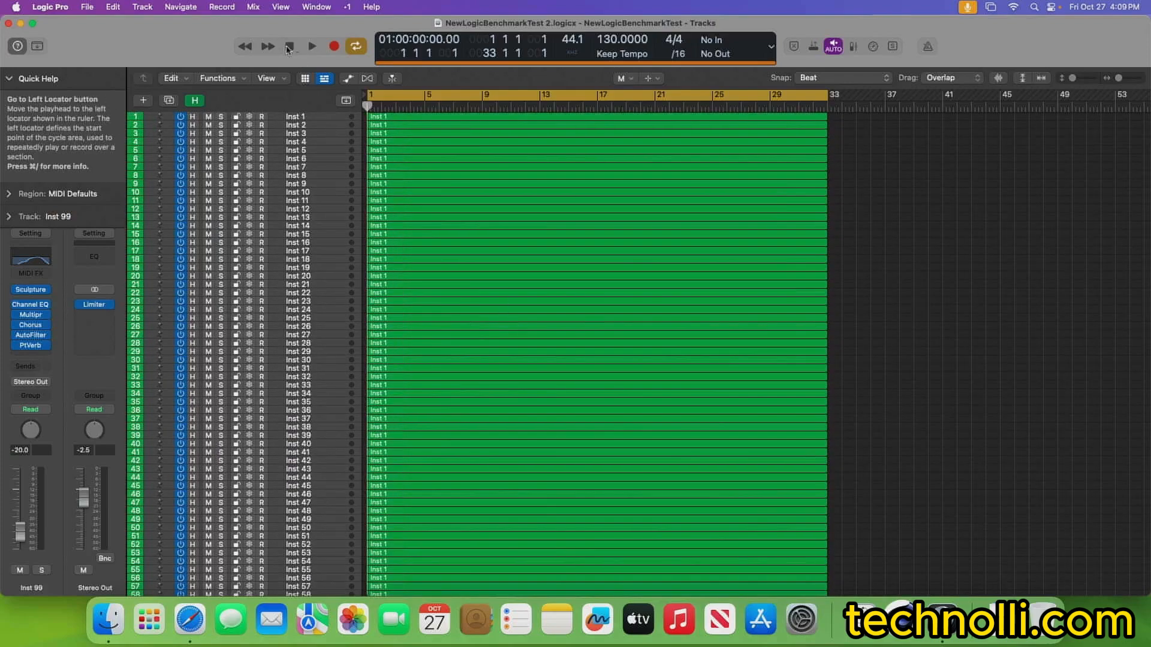
scroll("down", 3)
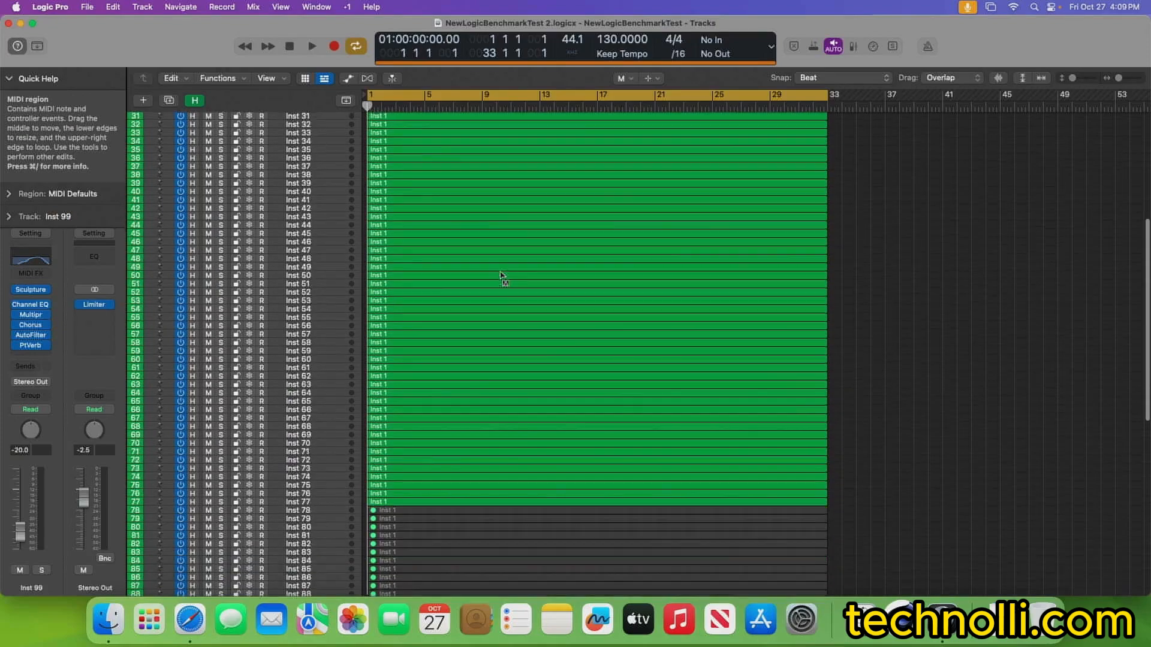
scroll("down", 3)
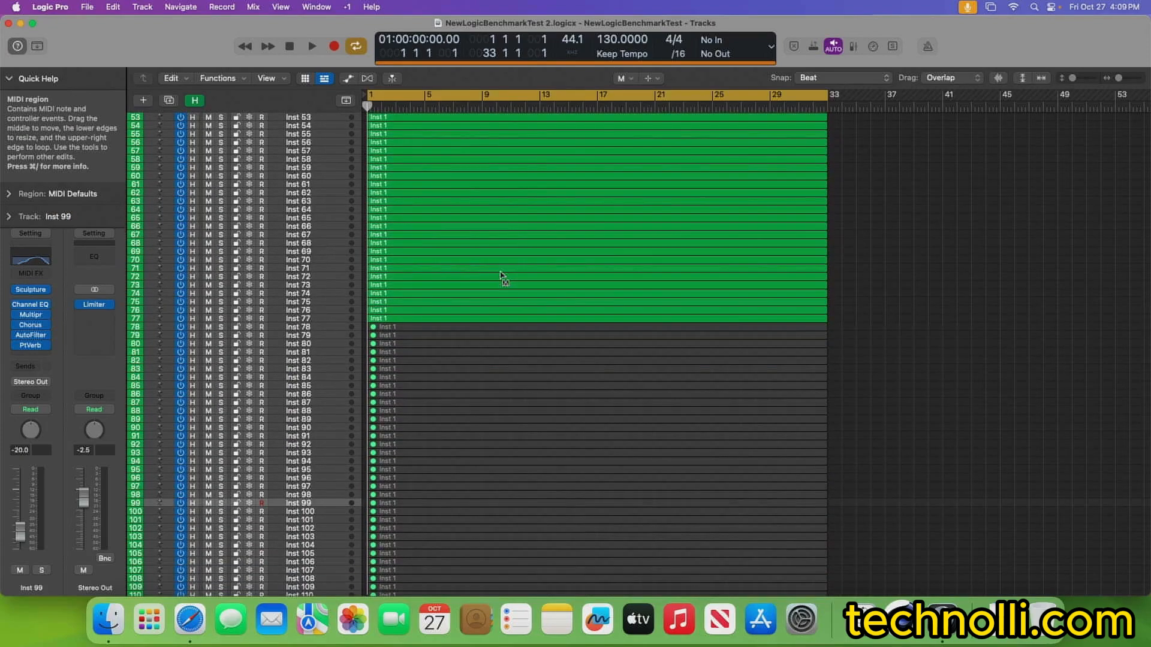
scroll("up", 3)
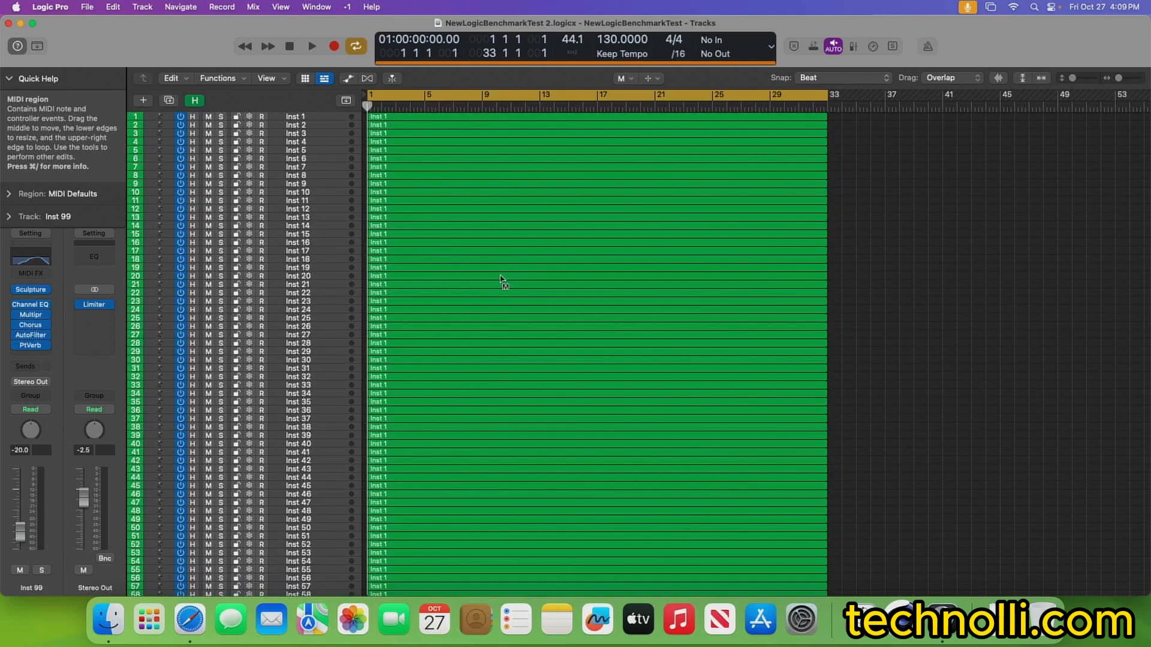
scroll("down", 3)
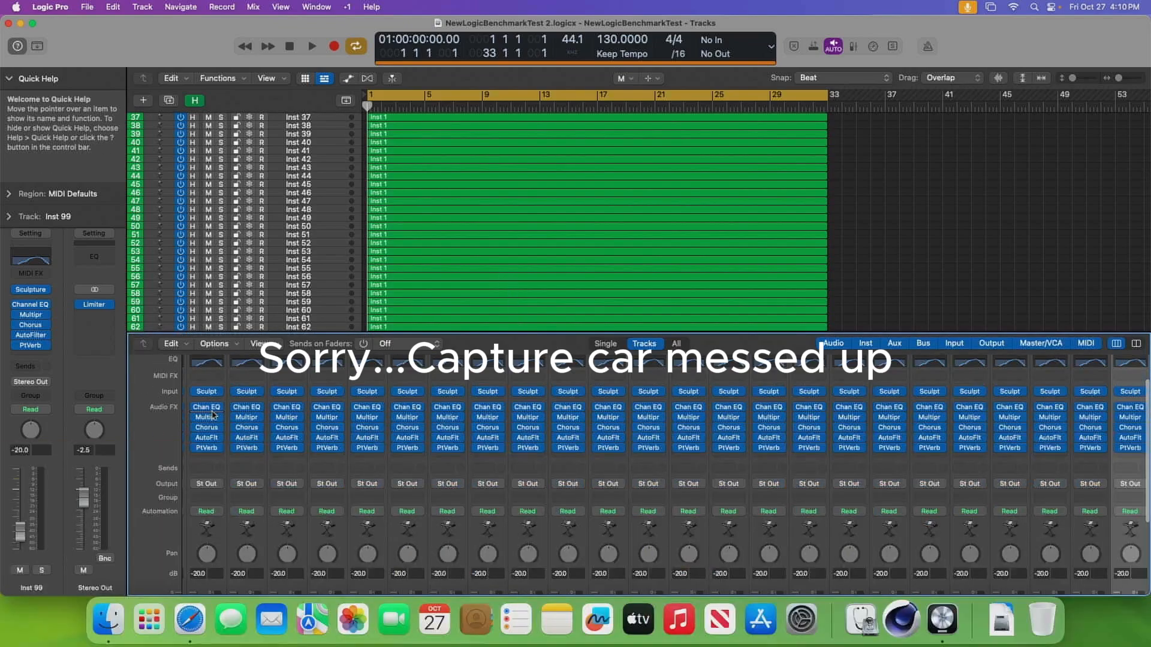
mouse_move(272, 468)
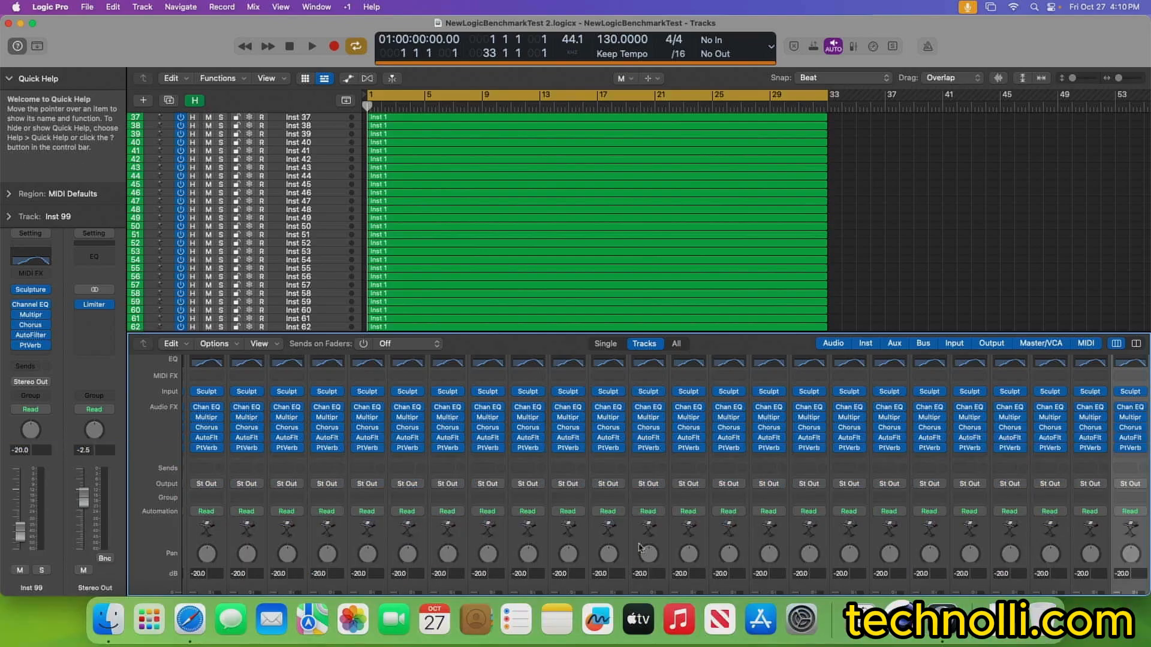
mouse_move(347, 429)
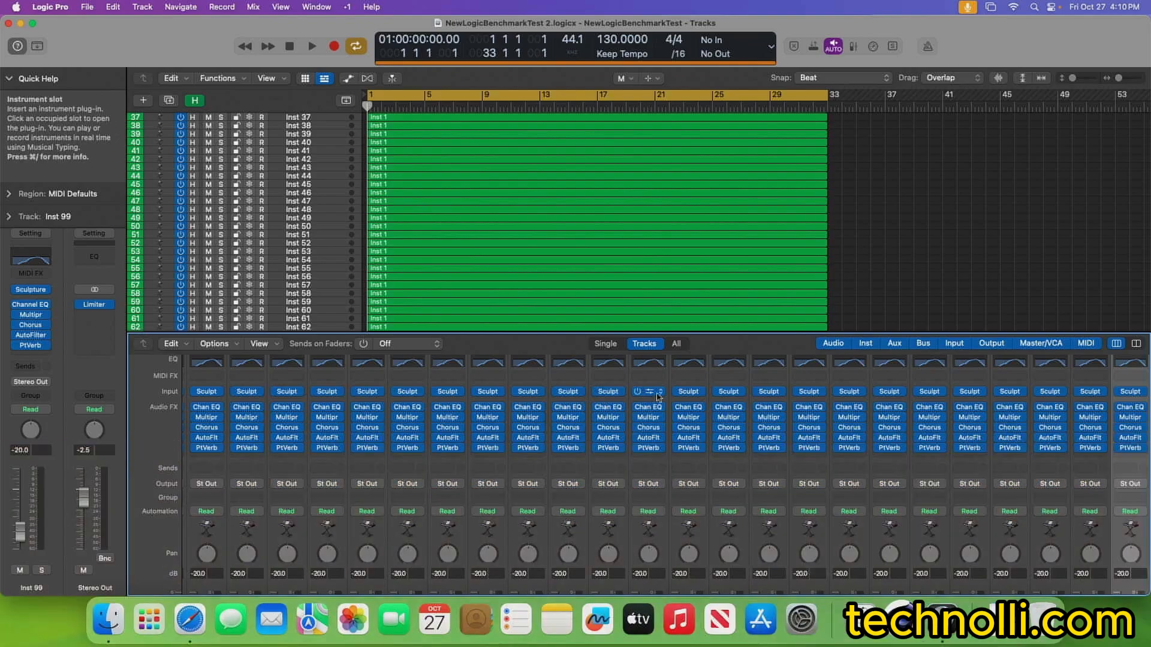
mouse_move(594, 459)
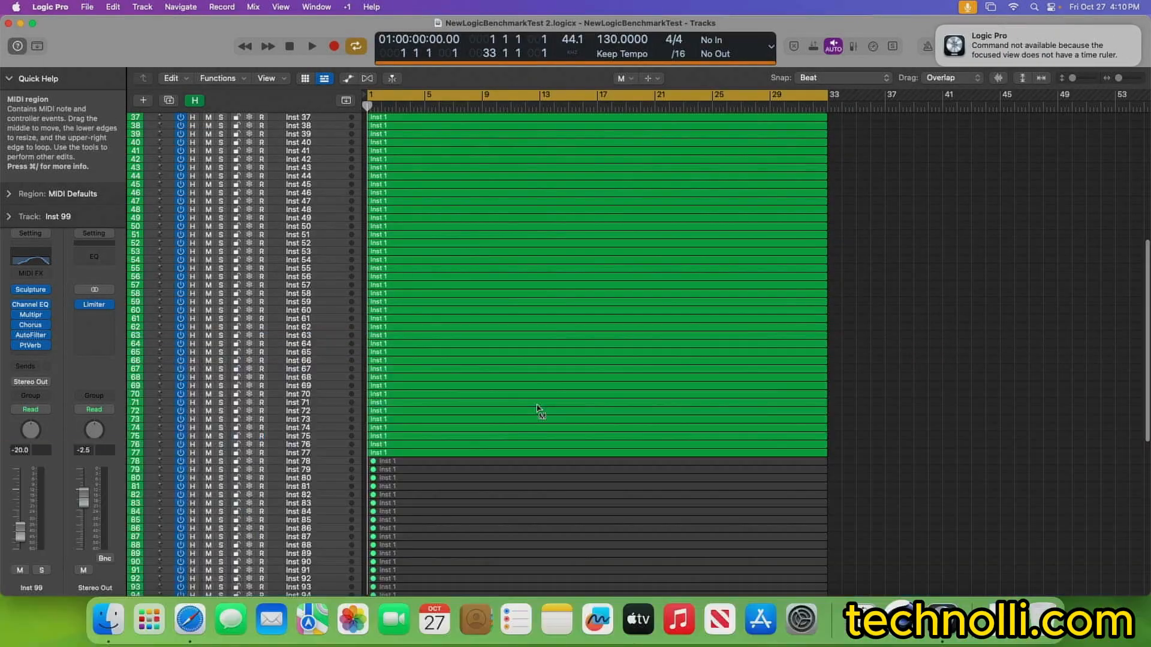
mouse_move(305, 460)
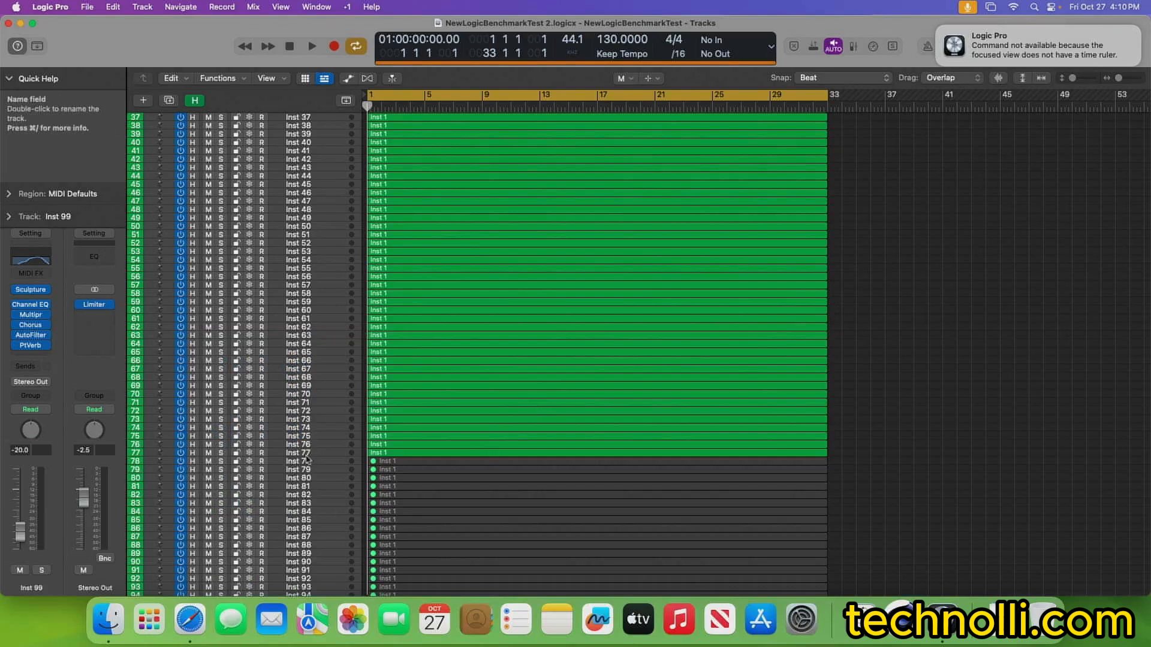
Add the CPU load meter to the control bar display and bring up the Performance Meter window.
left_click(312, 45)
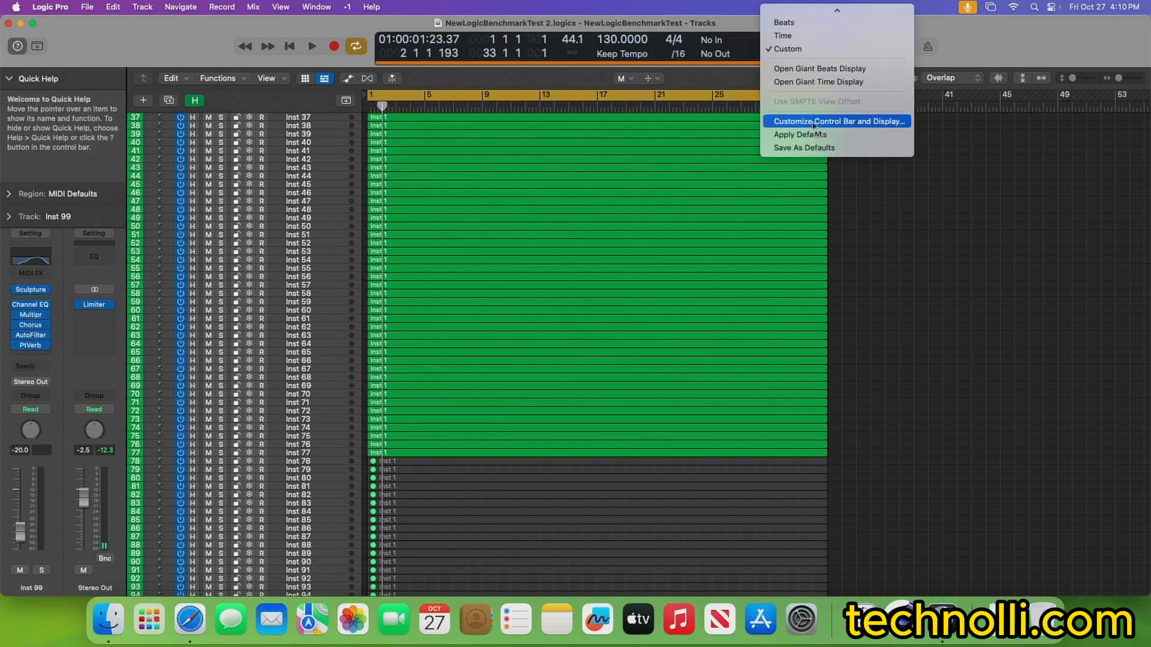
left_click(837, 121)
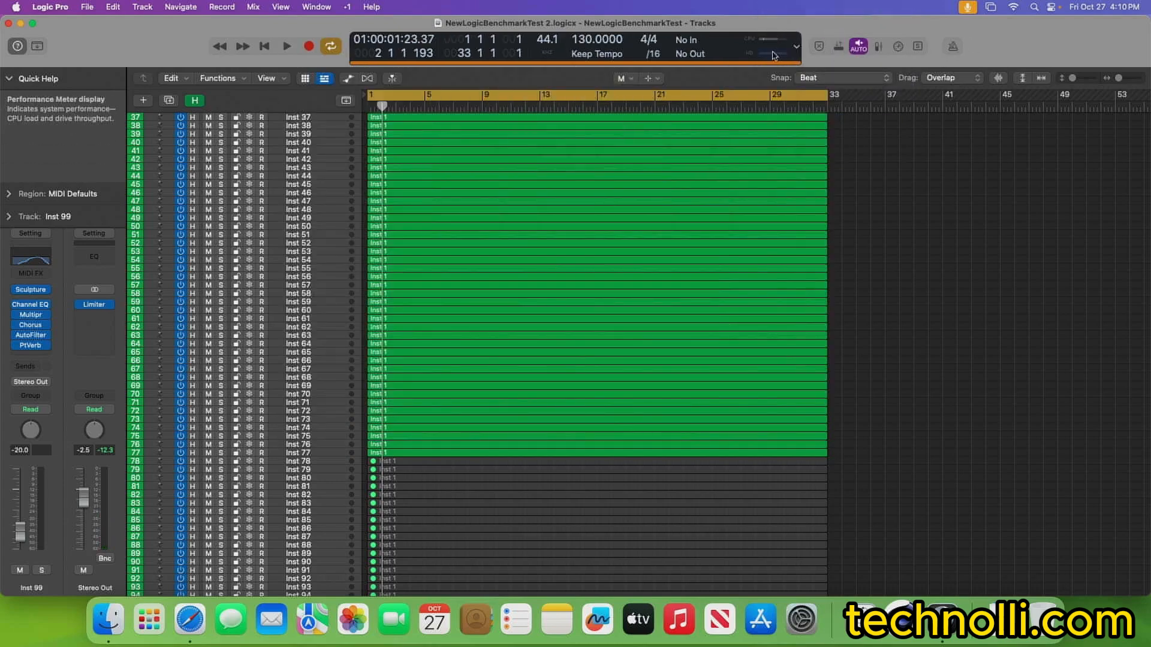
left_click(771, 39)
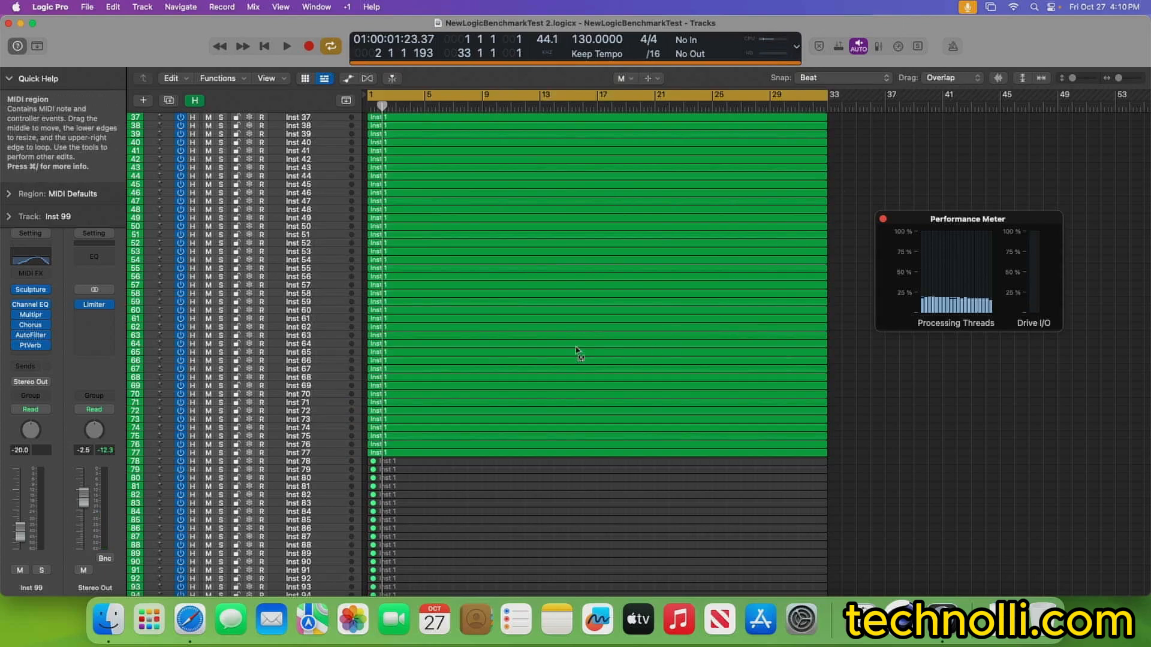
Start playback of the benchmark project to load the processing threads.
left_click(286, 45)
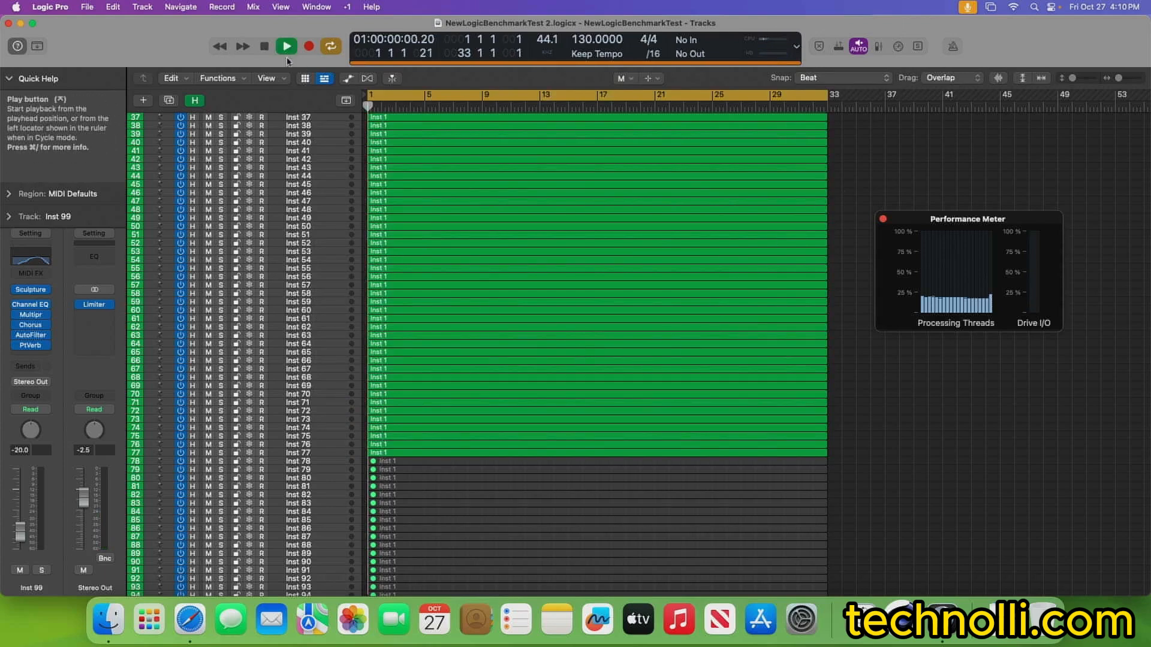
left_click(285, 45)
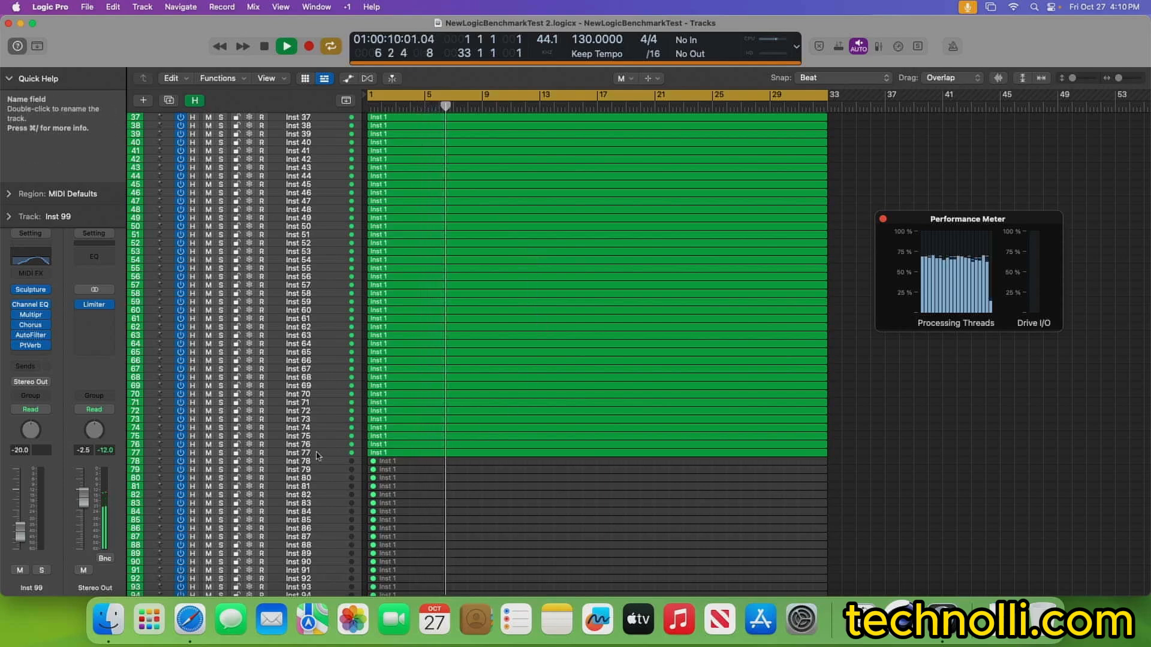
mouse_move(315, 460)
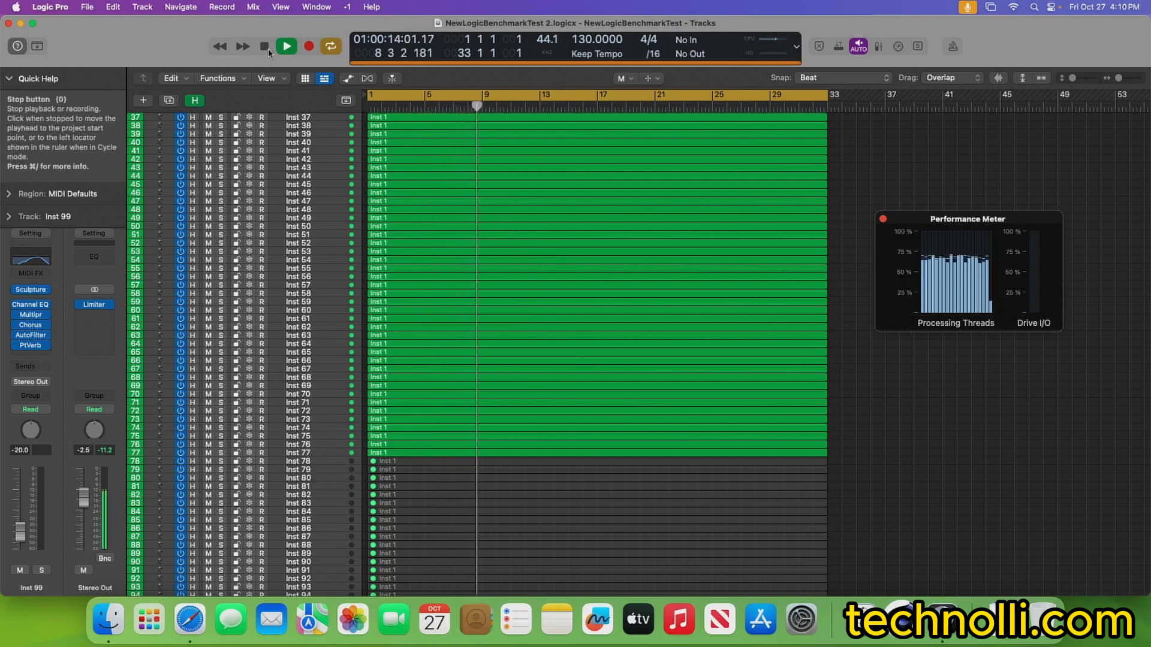
Select the regions and return the playhead to the project start.
left_click(264, 46)
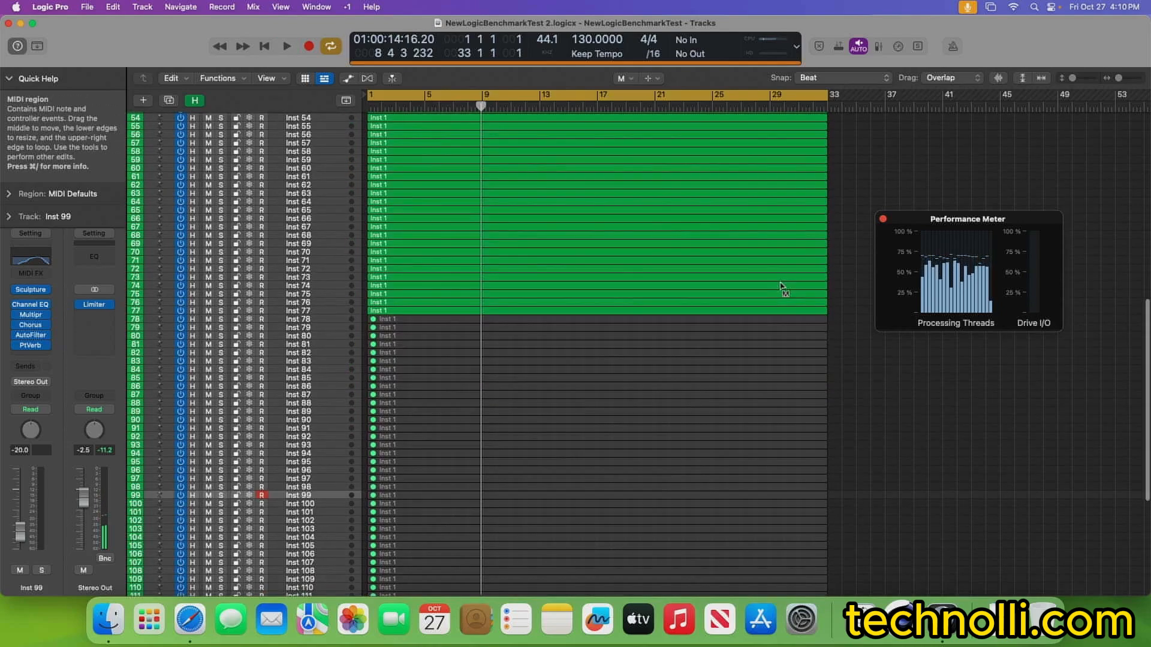
scroll("down", 3)
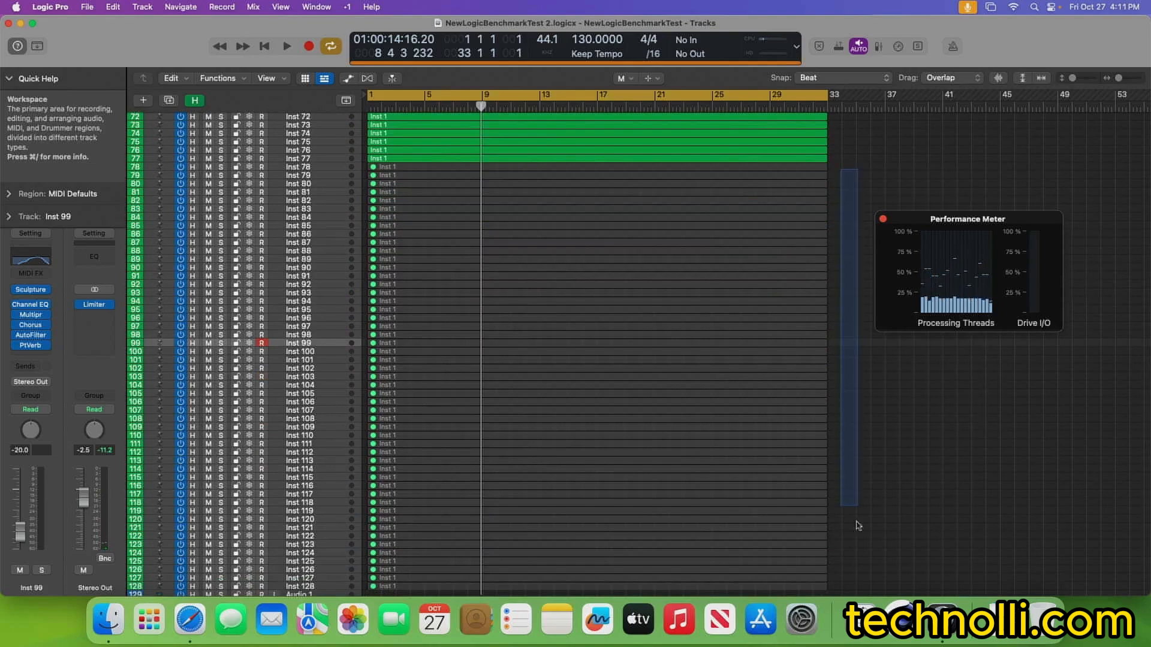
scroll("down", 3)
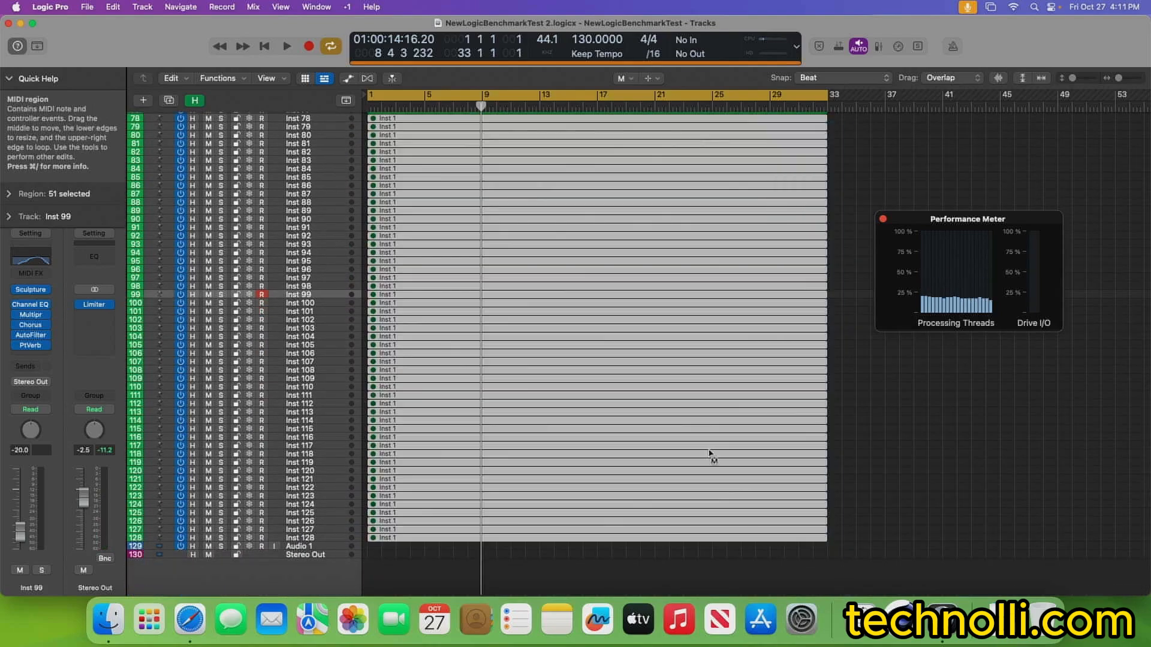
scroll("up", 3)
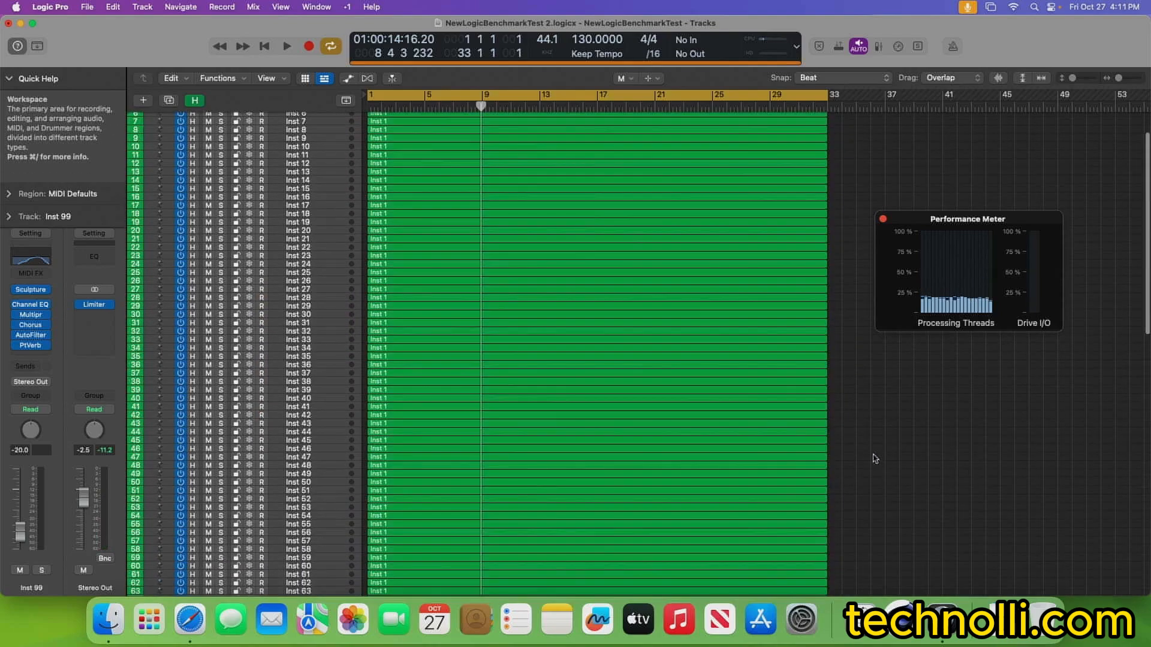
mouse_move(264, 45)
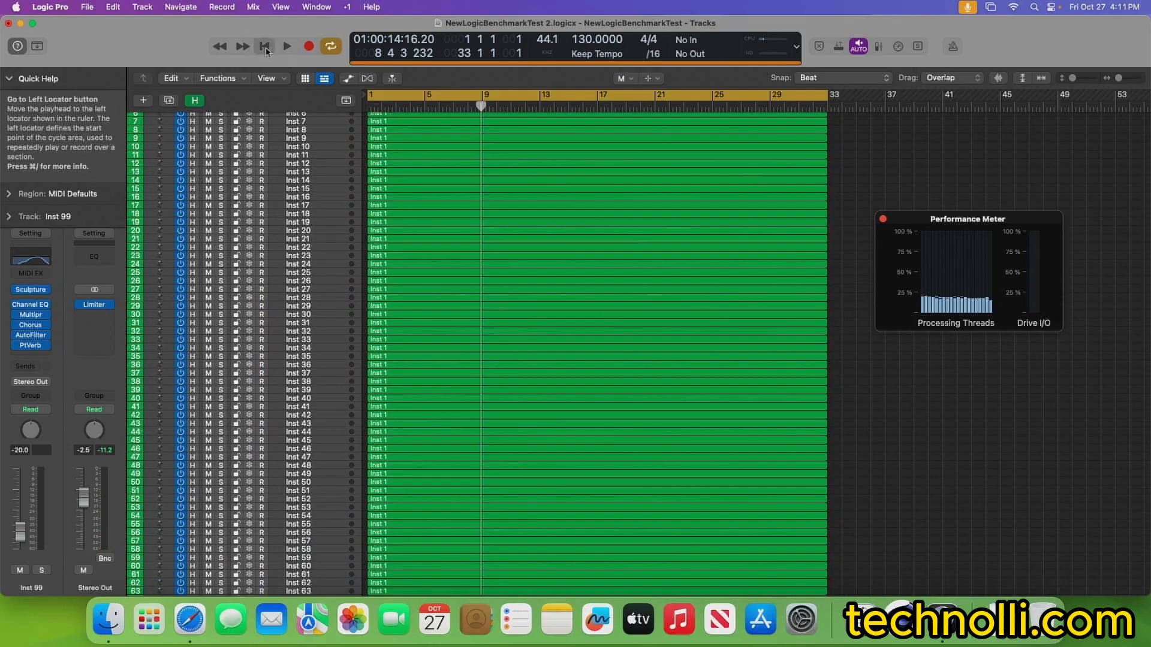
left_click(285, 46)
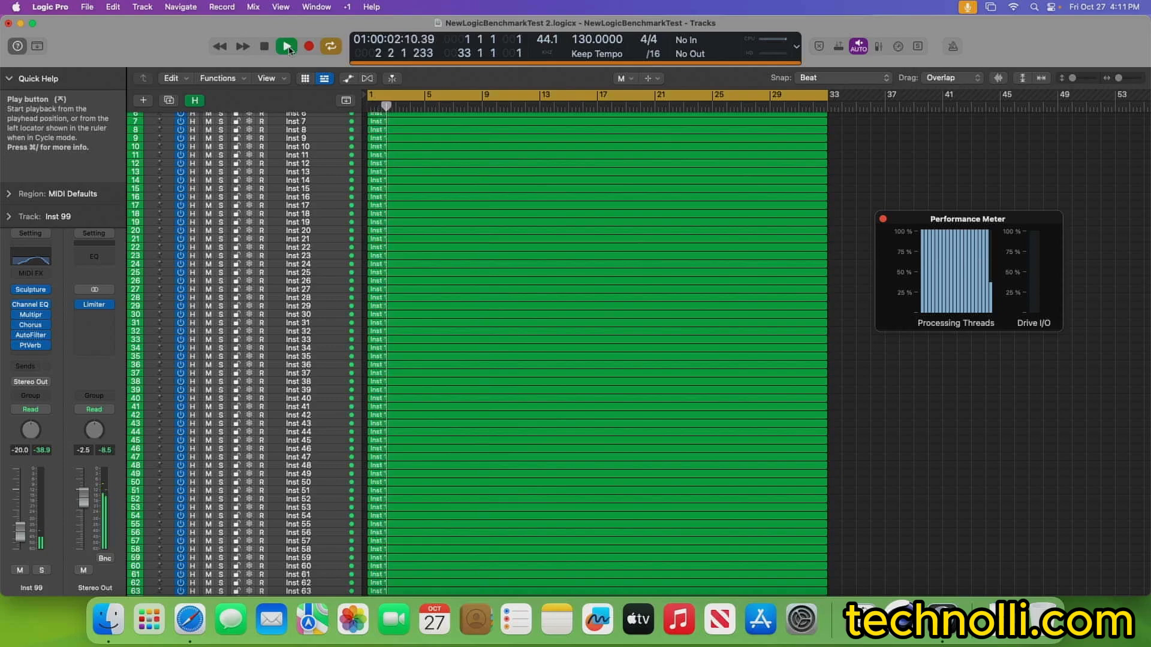
Play the benchmark while the Performance Meter shows thread load, then stop playback.
left_click(285, 46)
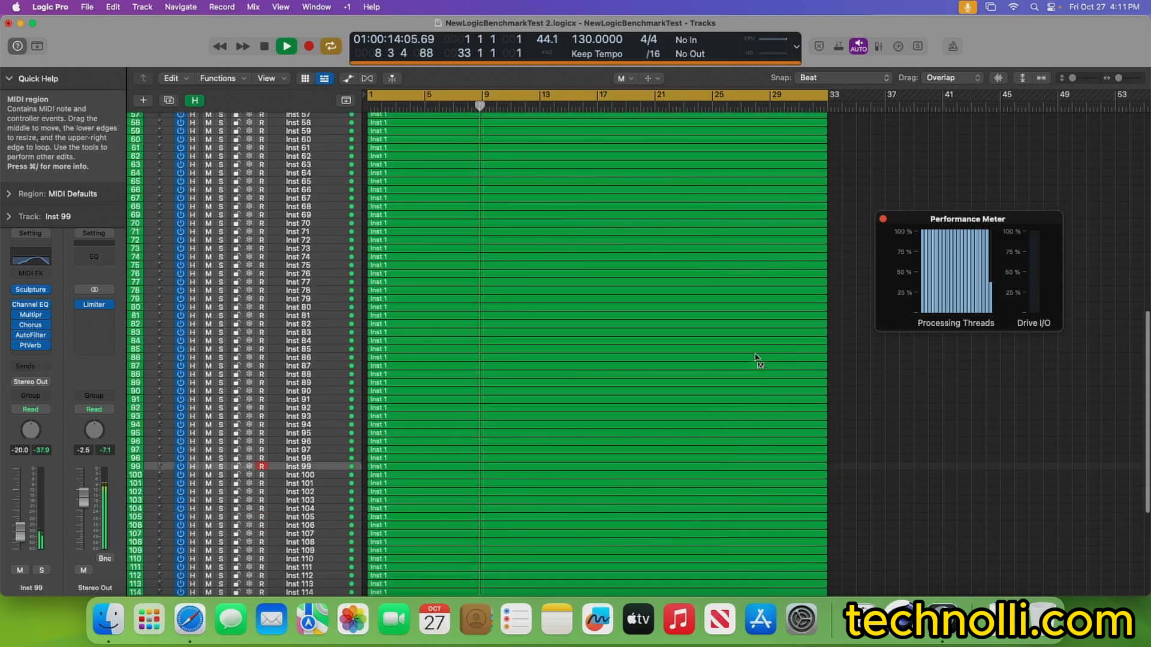
scroll("down", 3)
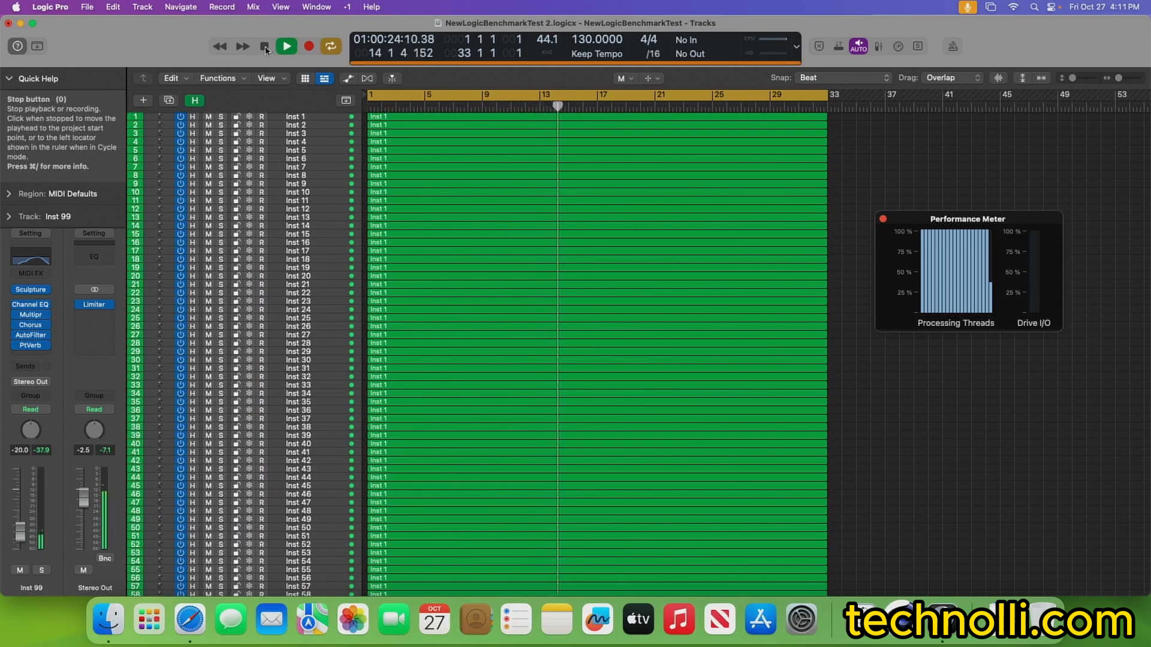
left_click(265, 46)
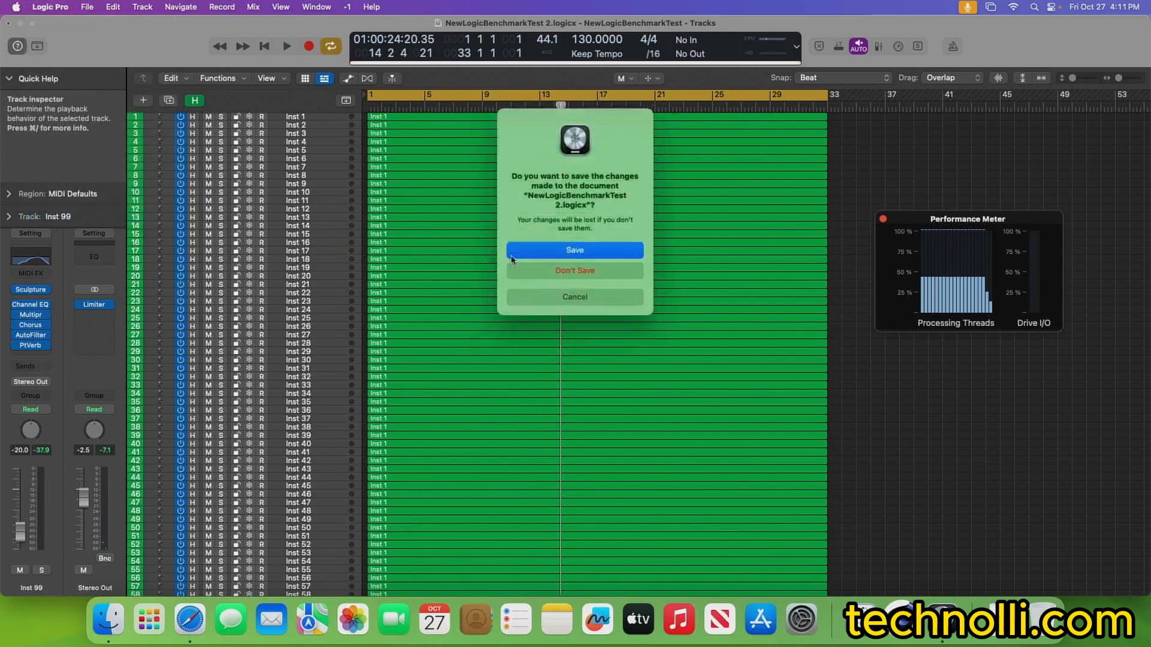
Dismiss the save prompt without saving, close the Logic Test window and launch Safari.
left_click(574, 270)
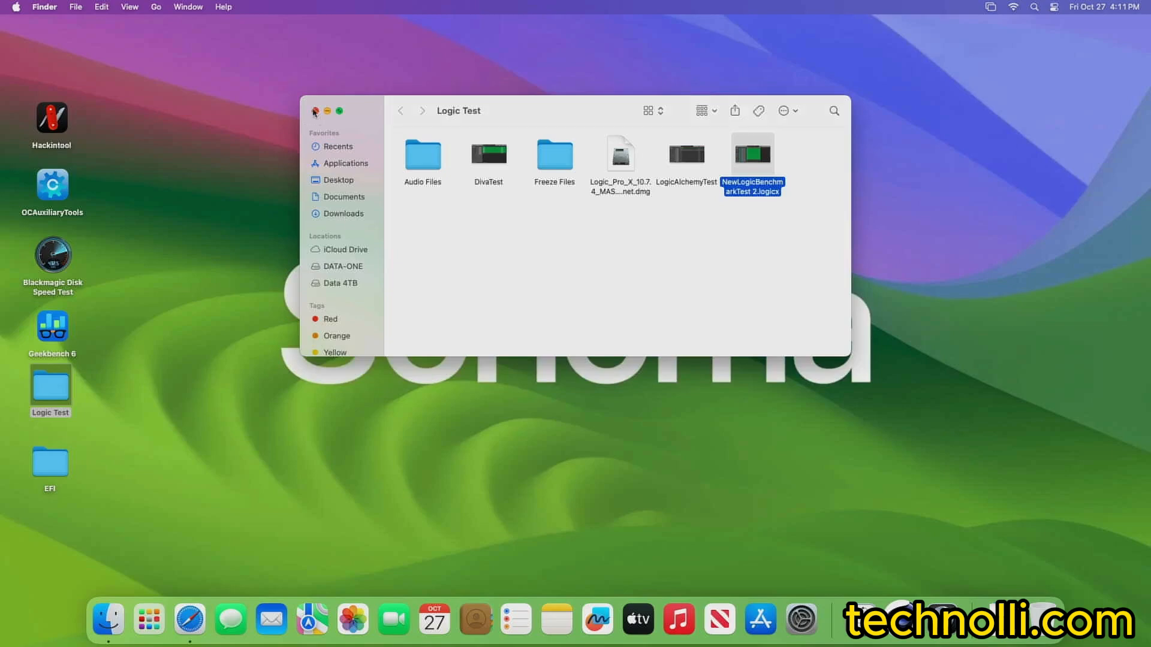
left_click(314, 111)
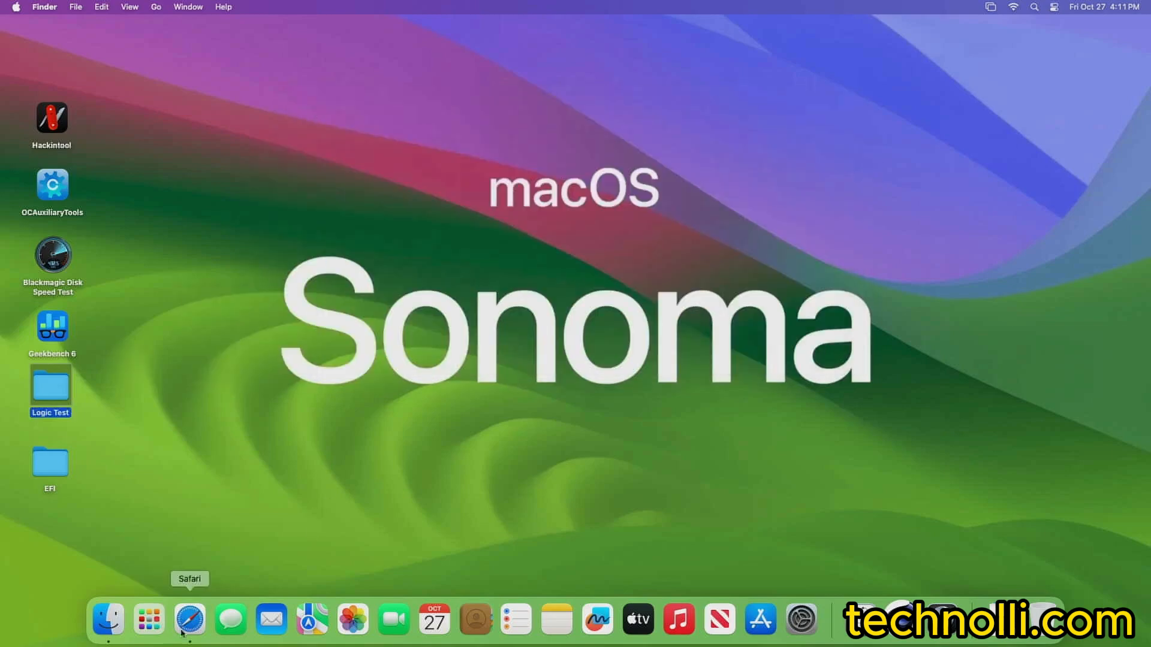
left_click(188, 620)
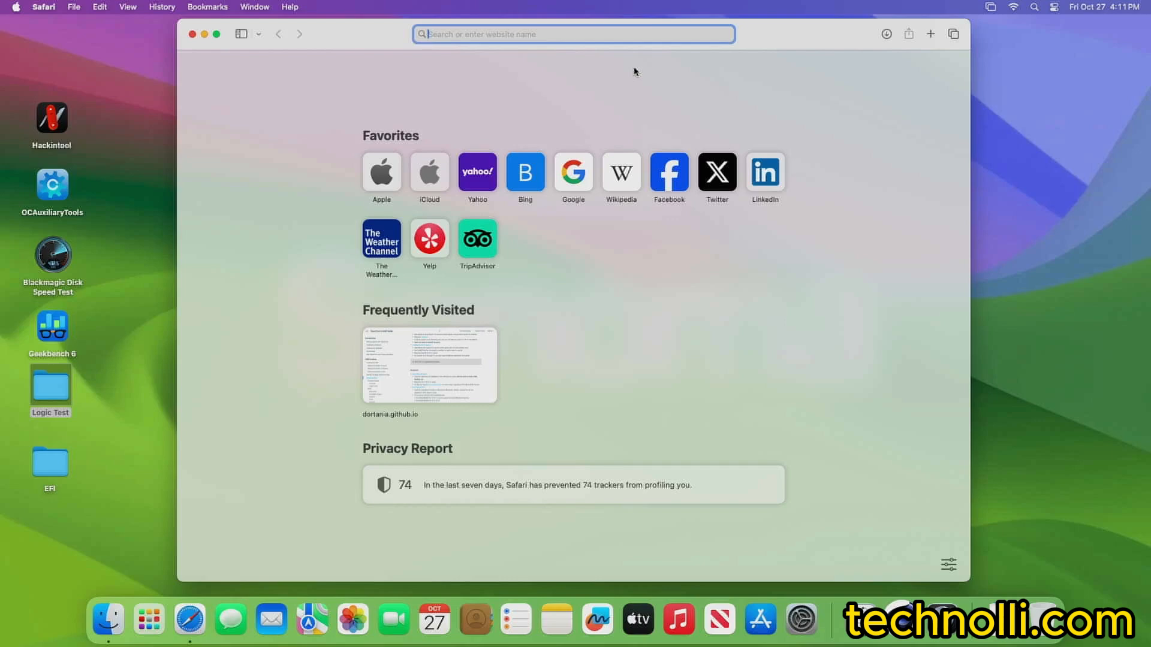
Go to apple.com and navigate to the Mac Pro product page.
type("apple.com")
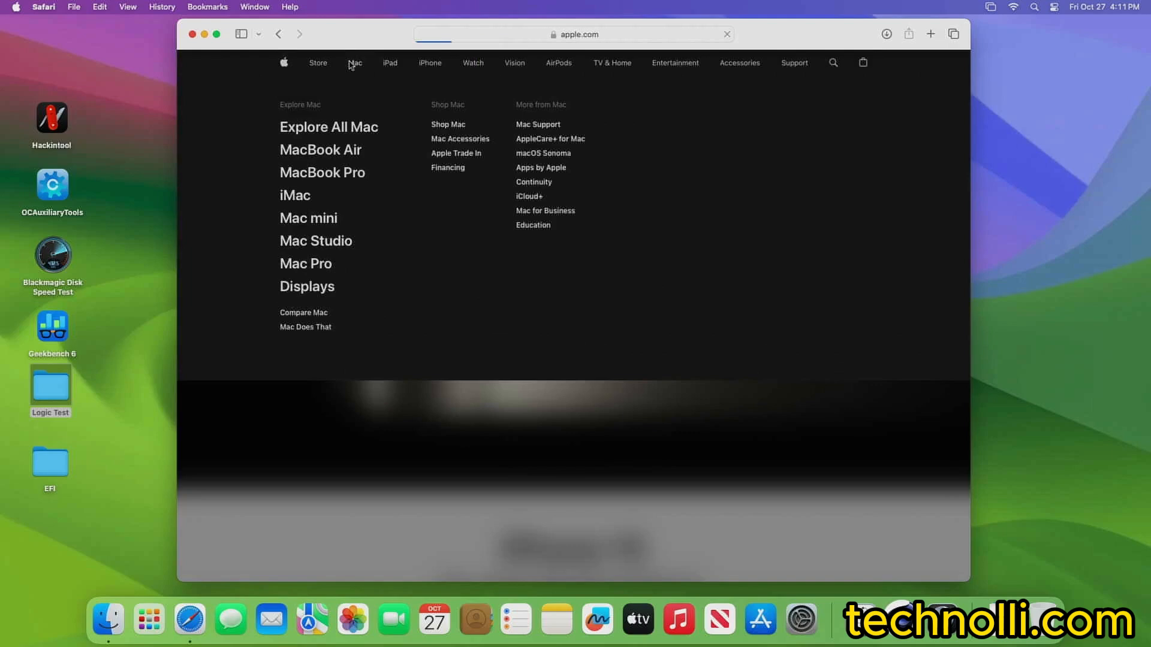
left_click(355, 62)
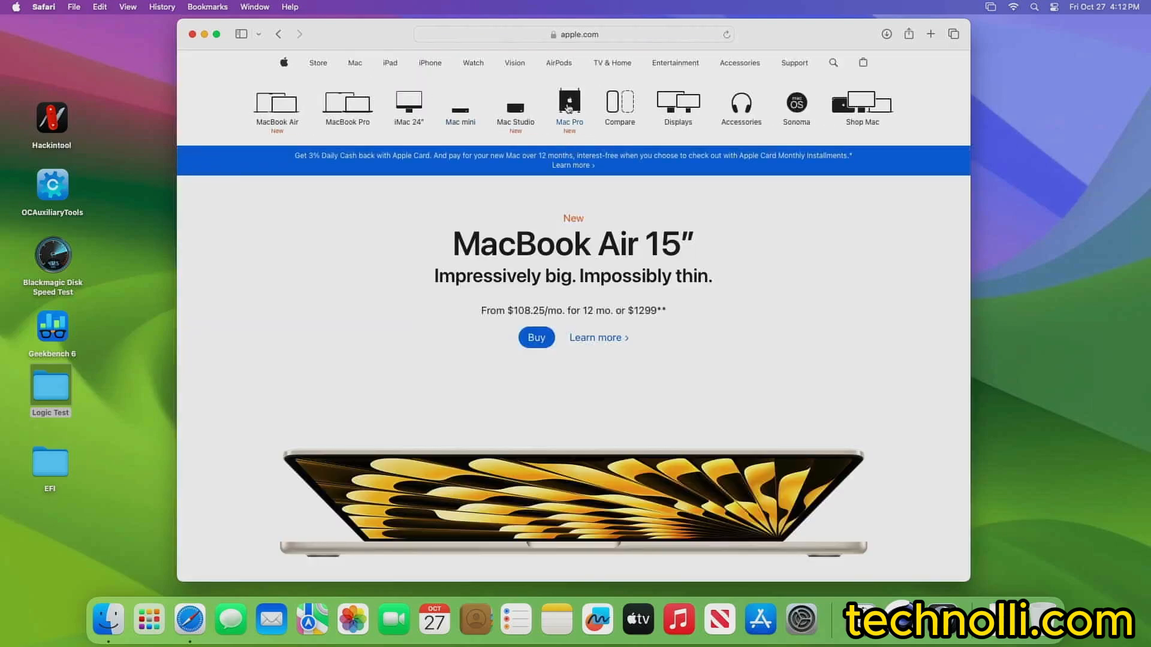
left_click(569, 104)
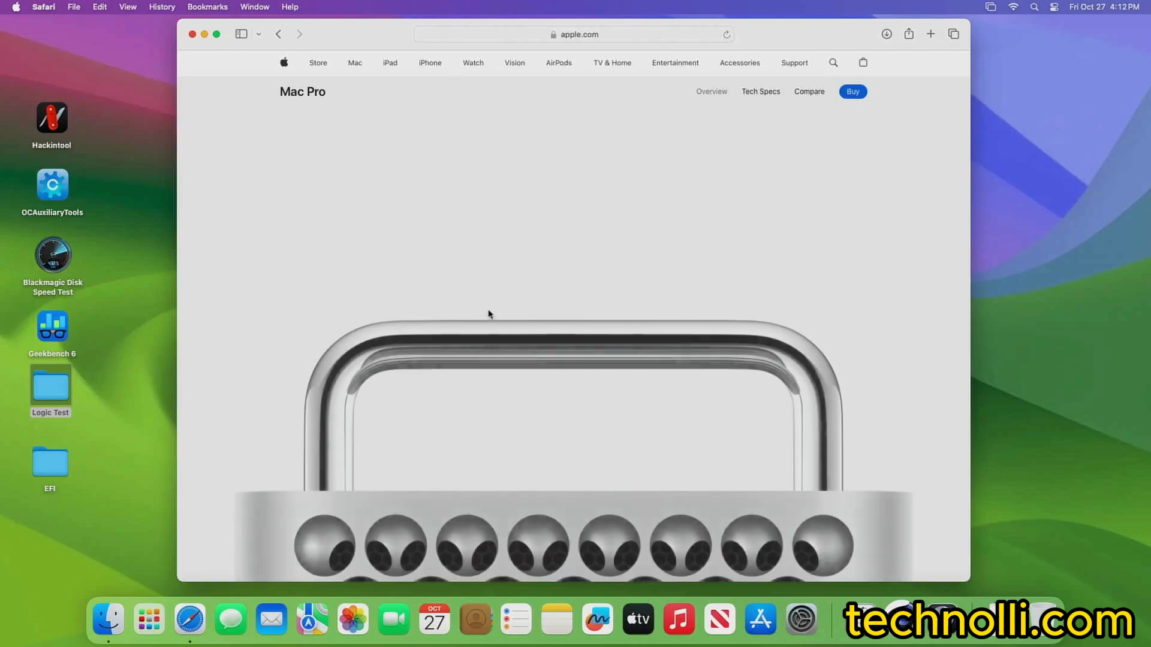
Scroll the Mac Pro page and go to the Buy page showing tower and rack models.
scroll("down", 3)
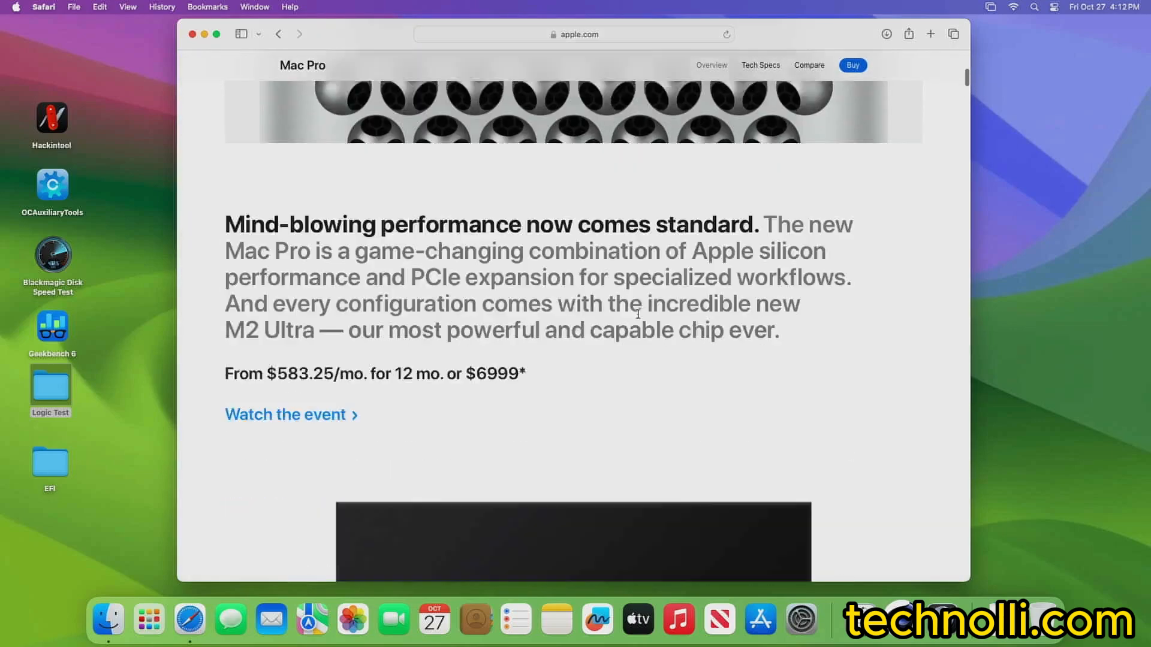
scroll("down", 3)
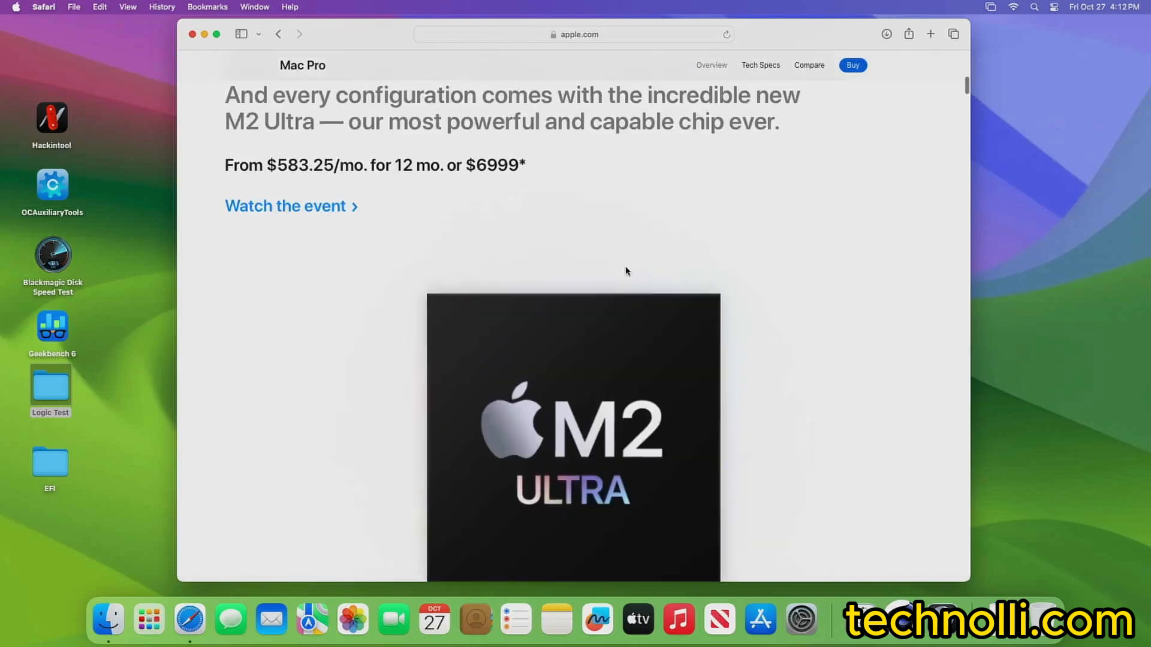
scroll("up", 3)
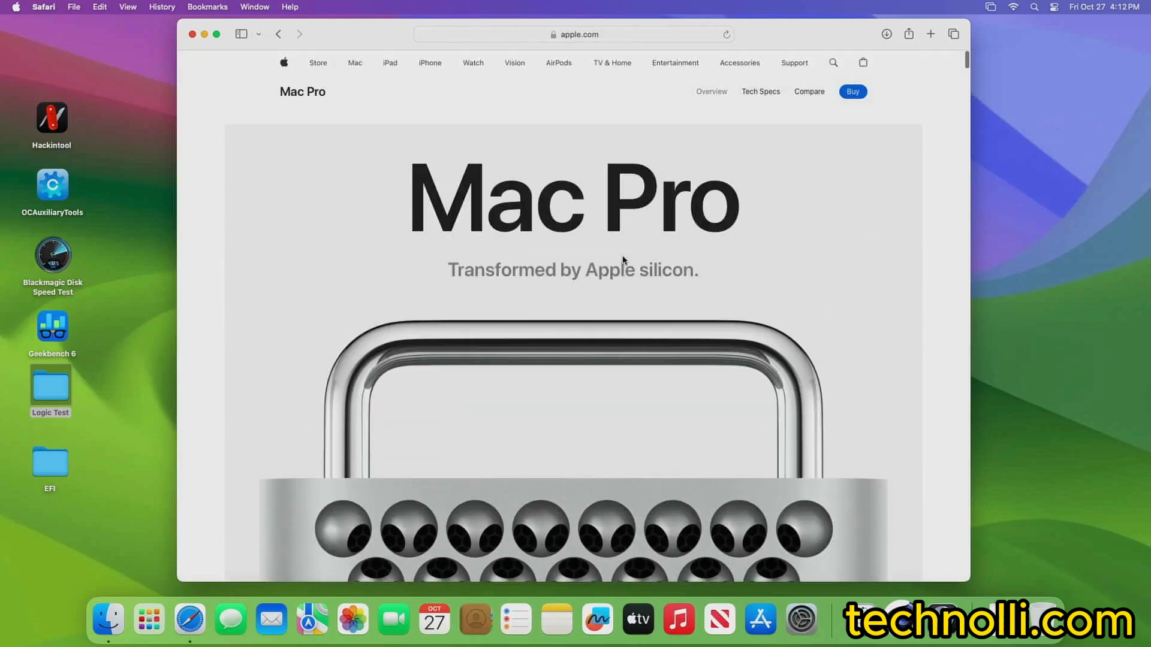
mouse_move(853, 91)
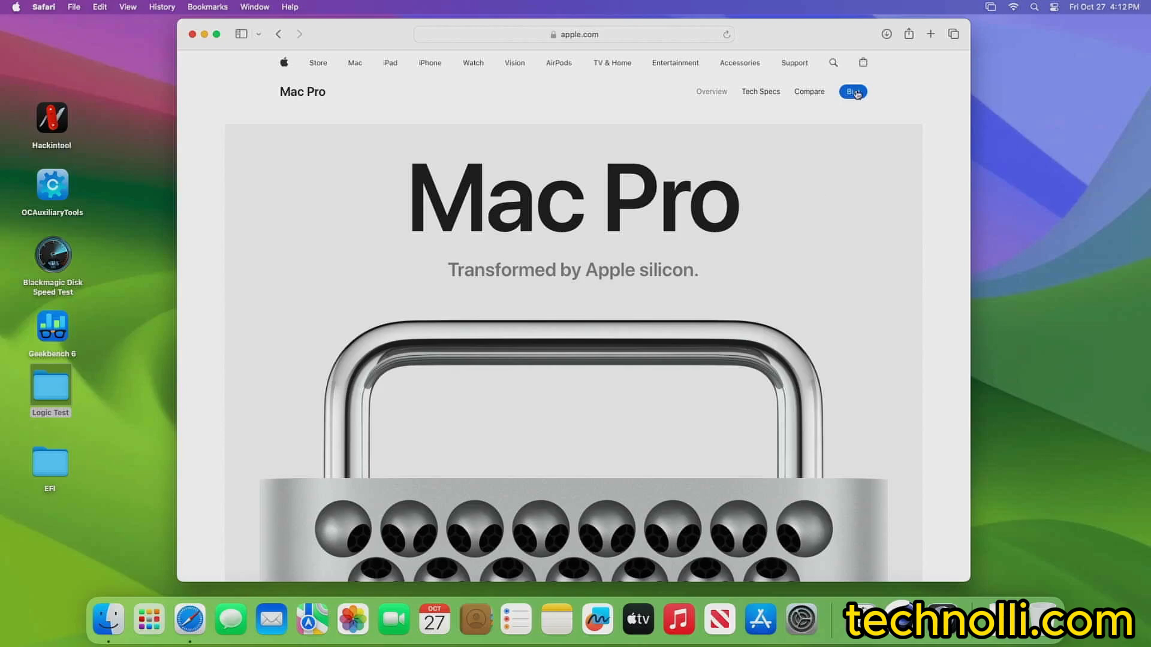
left_click(851, 91)
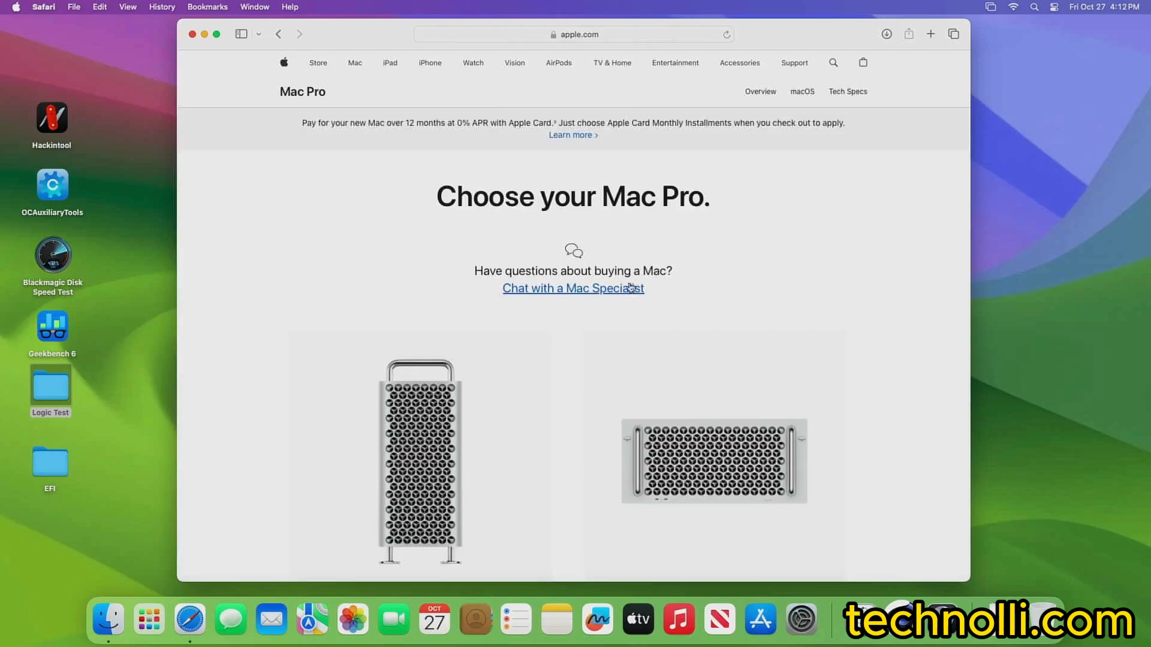
scroll("down", 3)
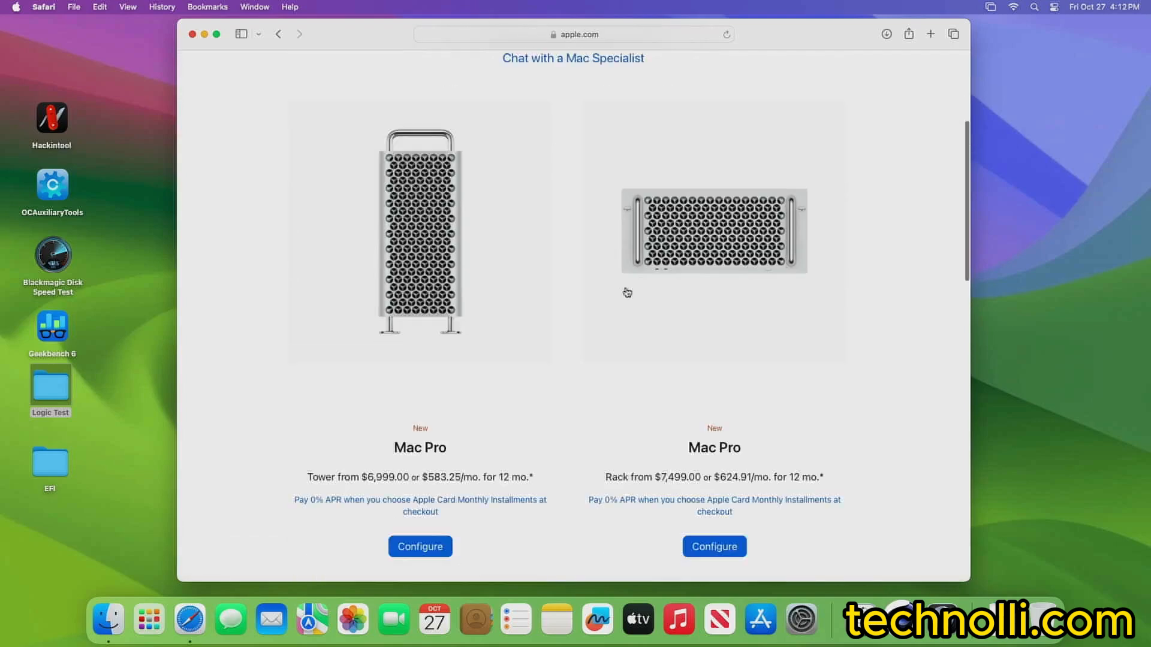
scroll("down", 3)
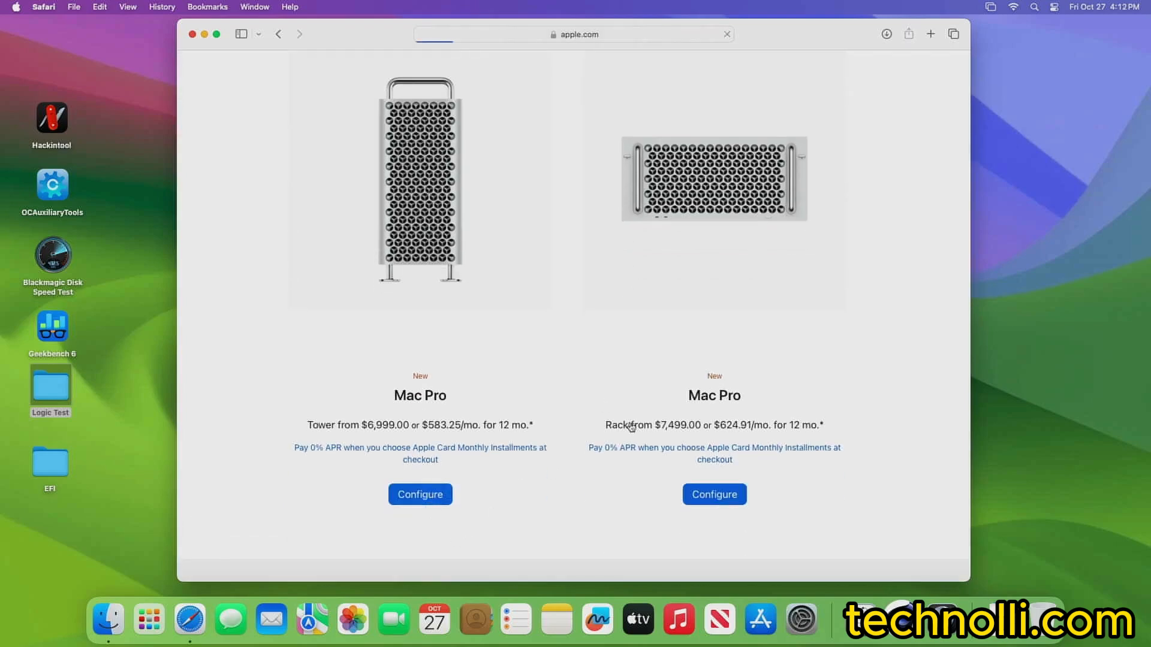
left_click(420, 494)
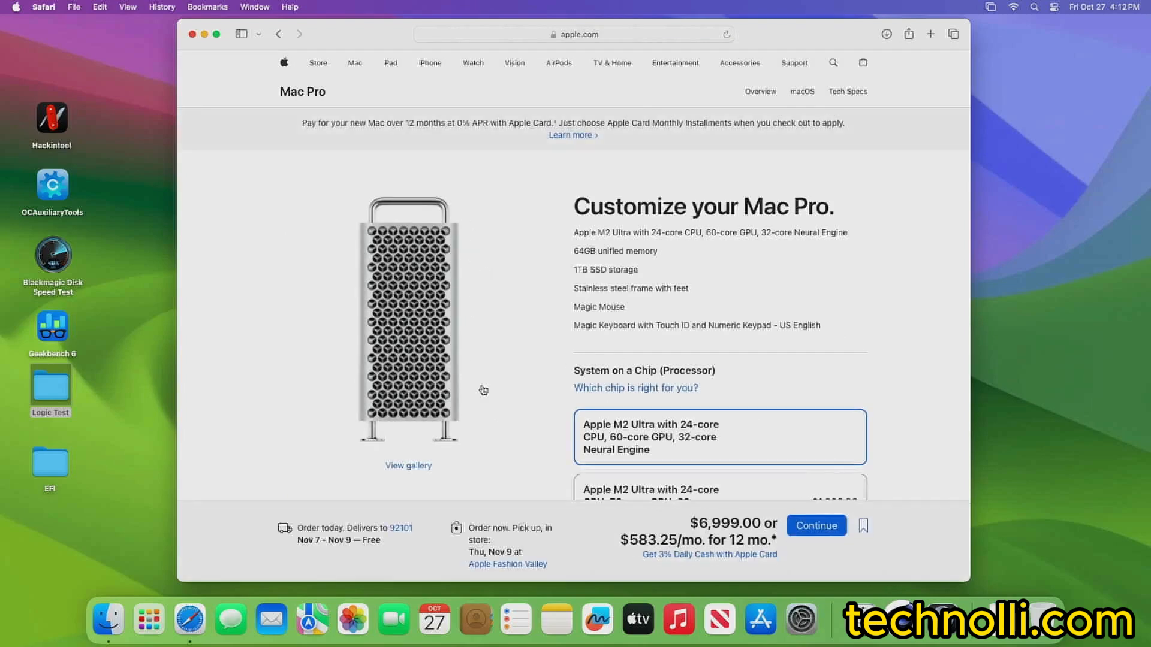
scroll("down", 3)
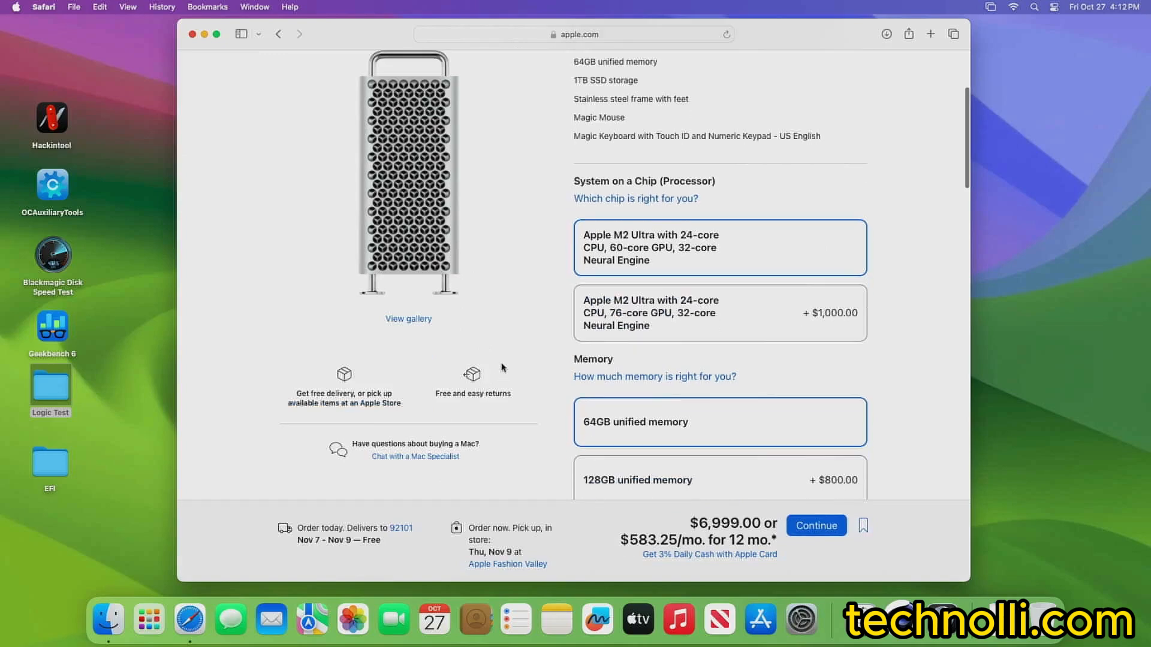
scroll("down", 3)
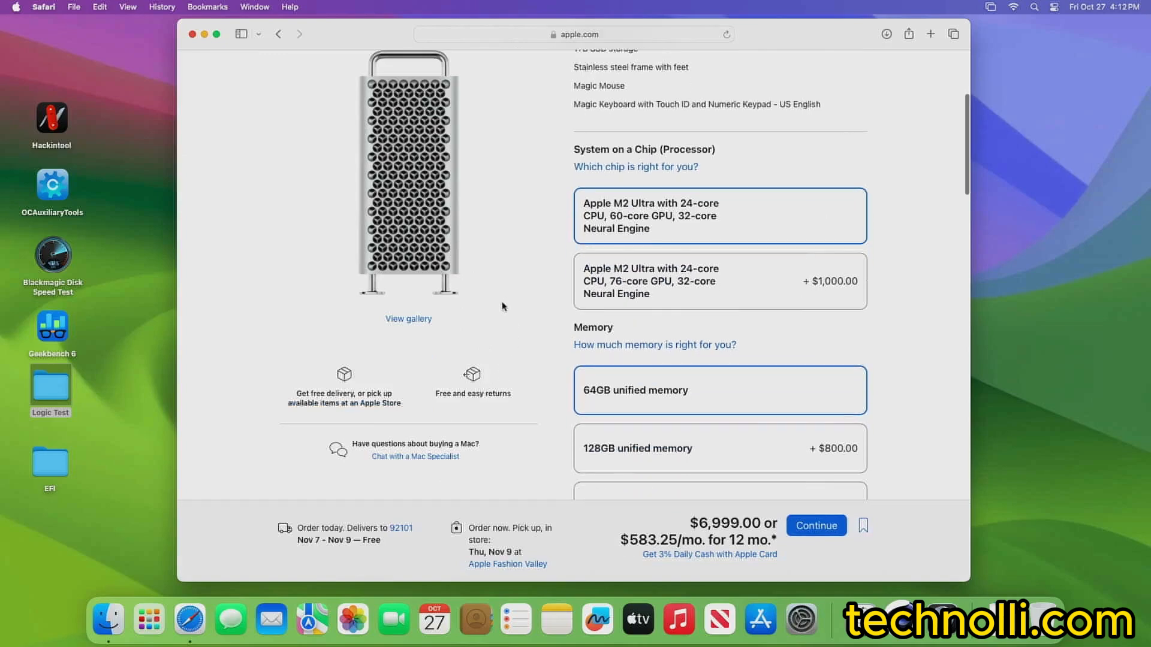
scroll("up", 3)
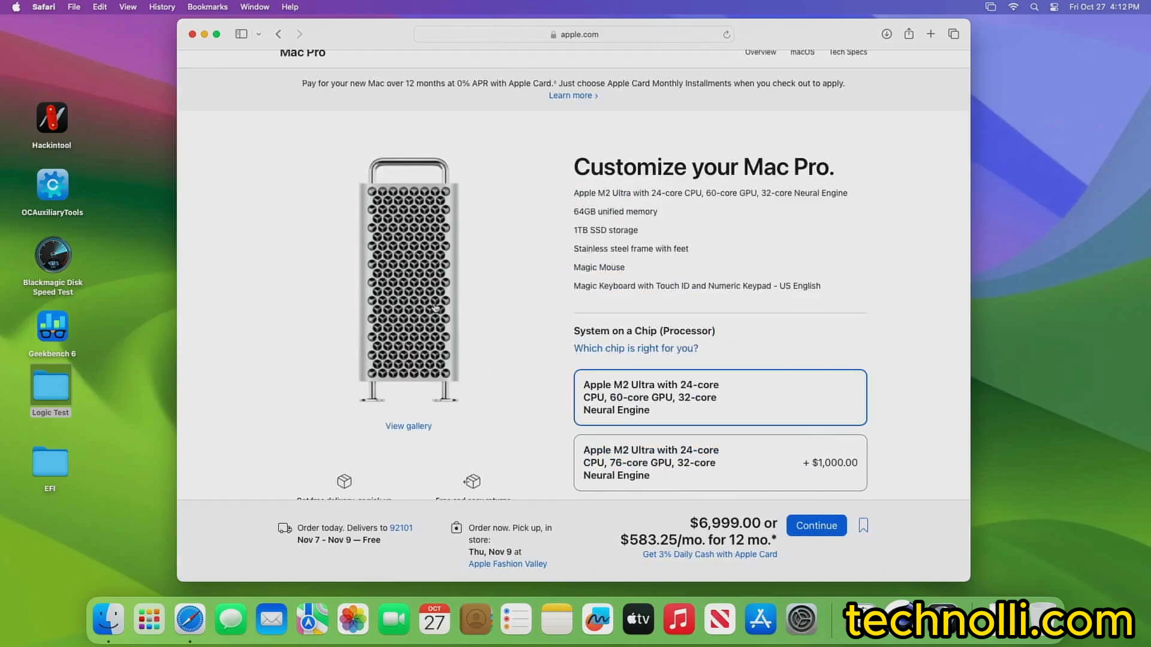
mouse_move(452, 374)
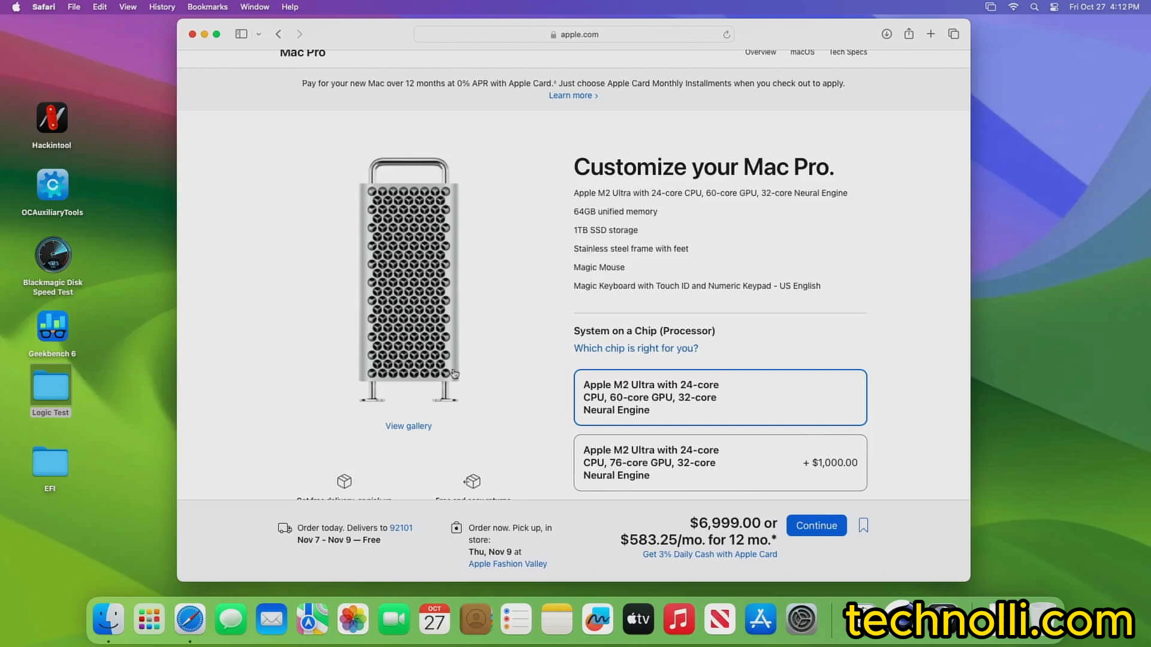
mouse_move(489, 377)
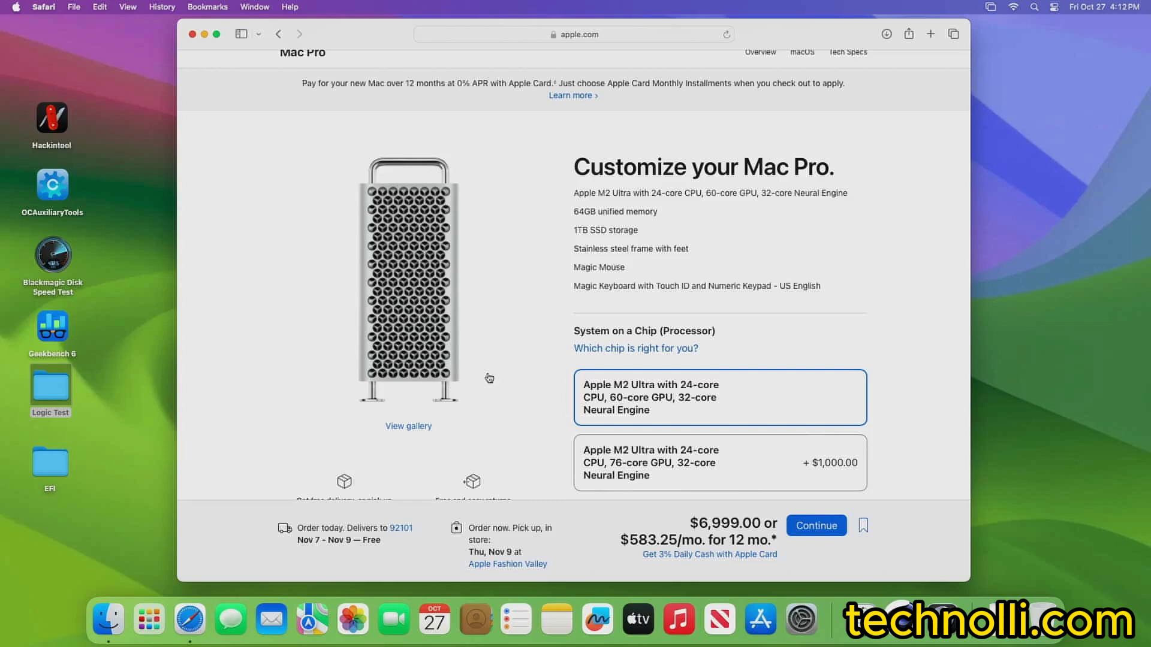
scroll("down", 3)
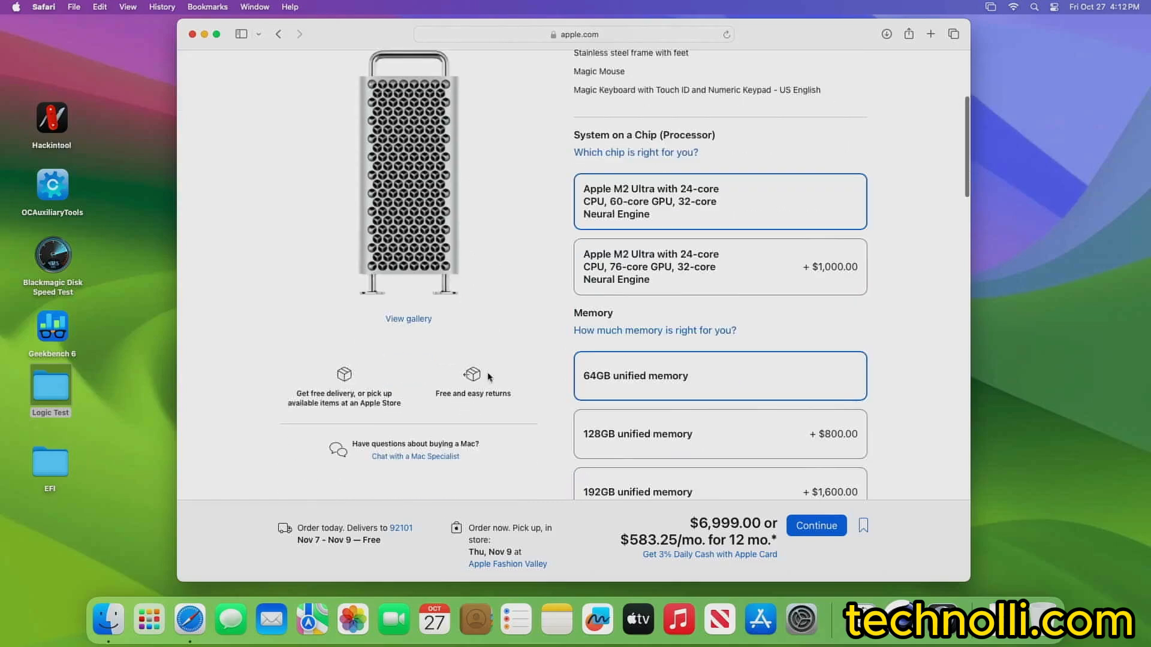
scroll("down", 3)
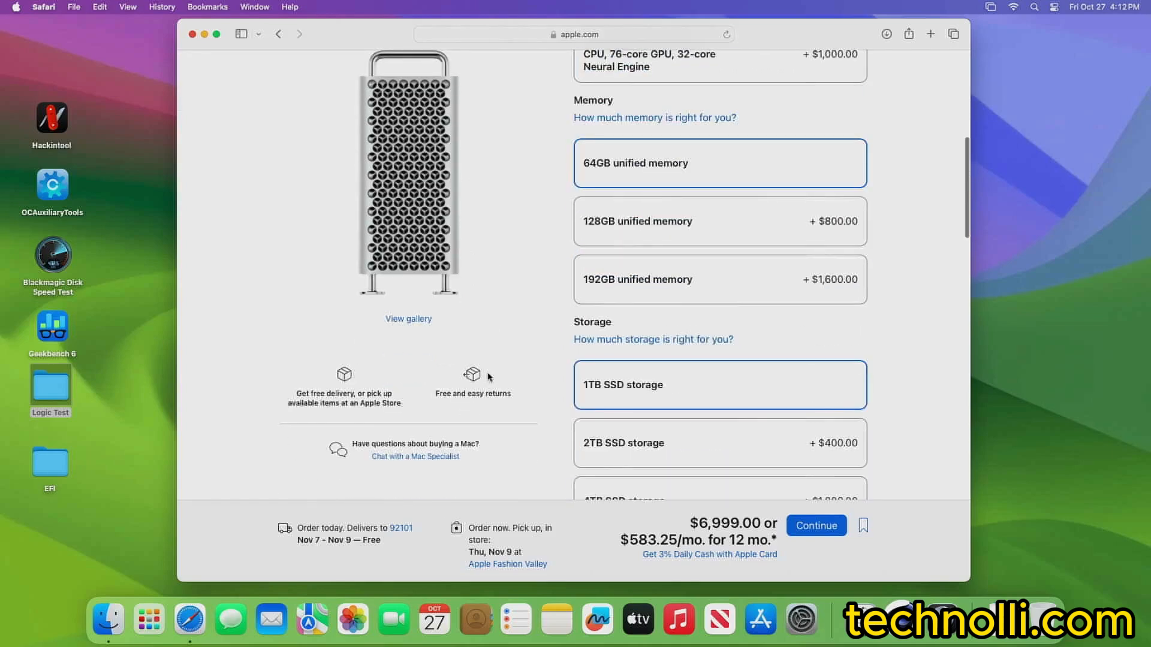
mouse_move(501, 335)
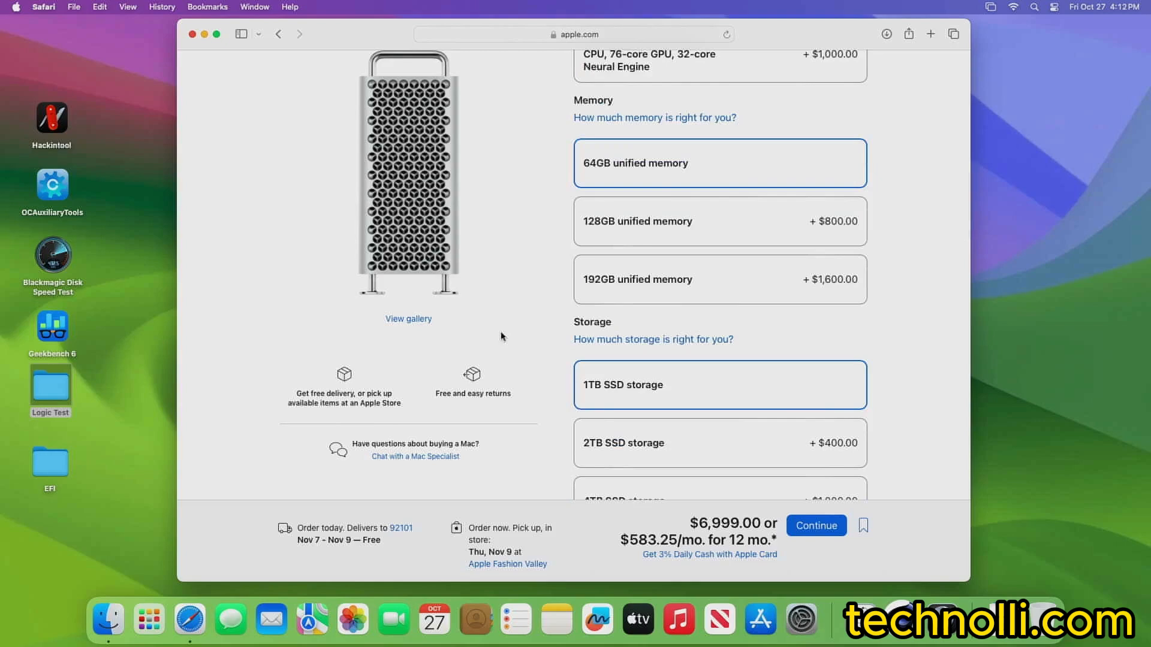
mouse_move(516, 367)
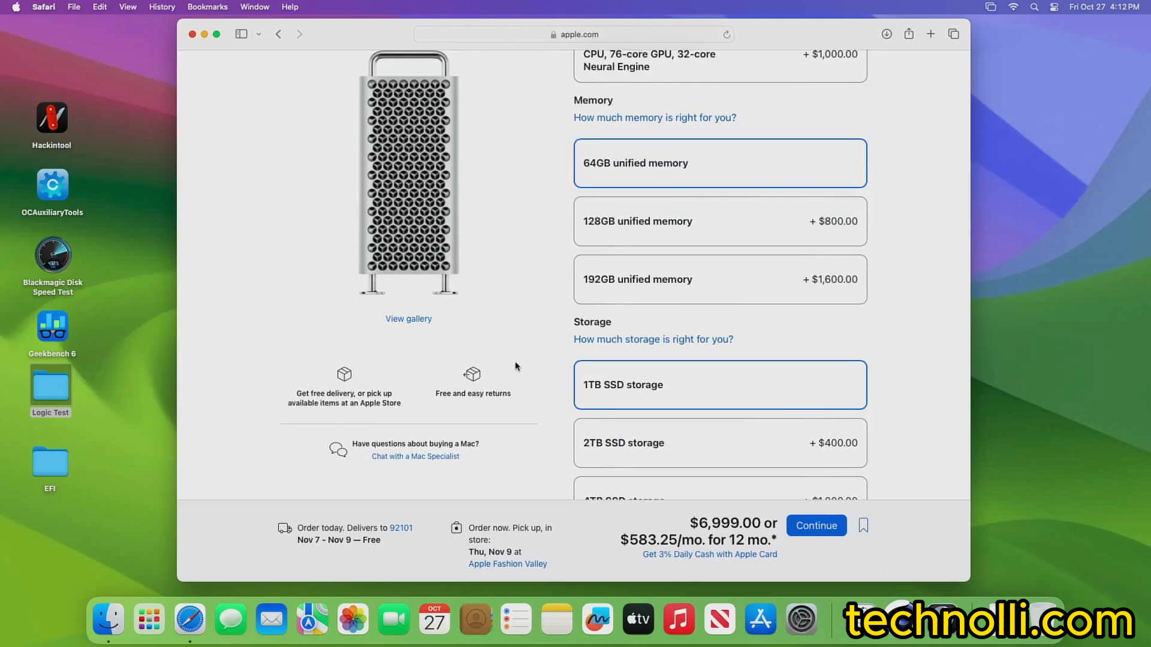
scroll("down", 3)
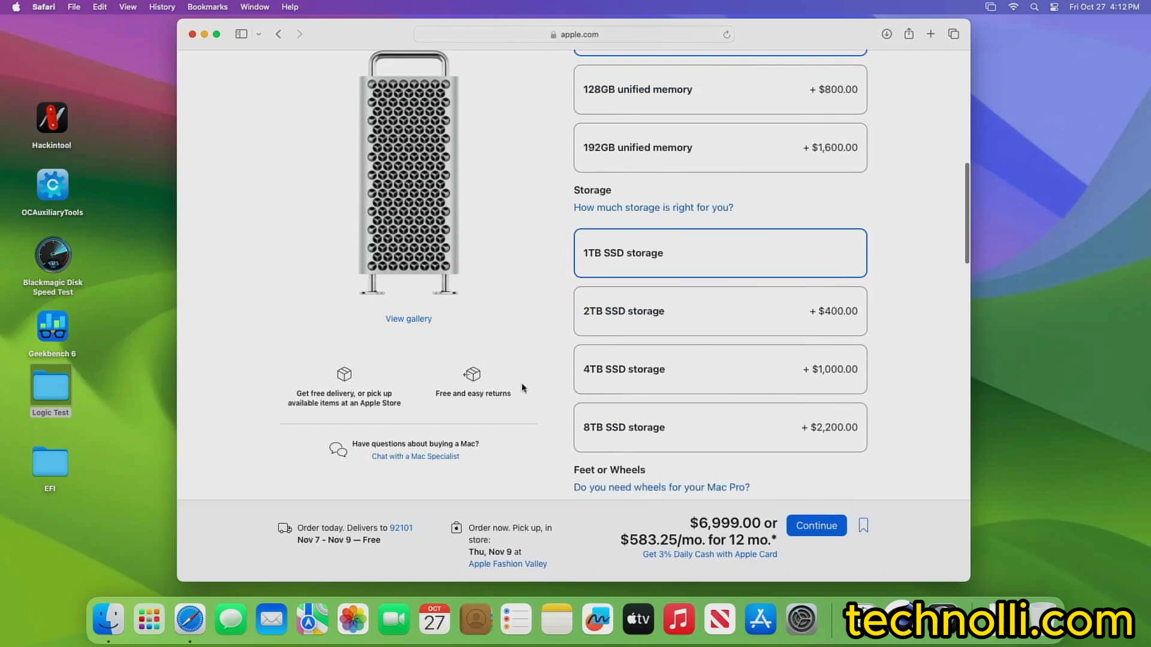
scroll("up", 3)
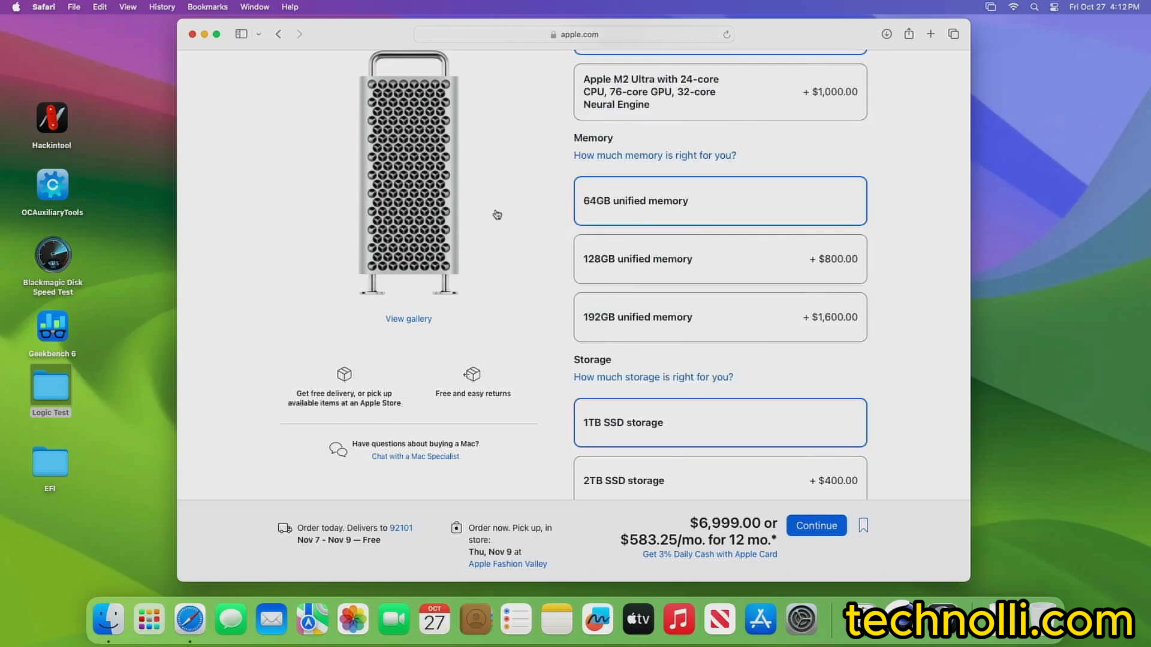
scroll("up", 3)
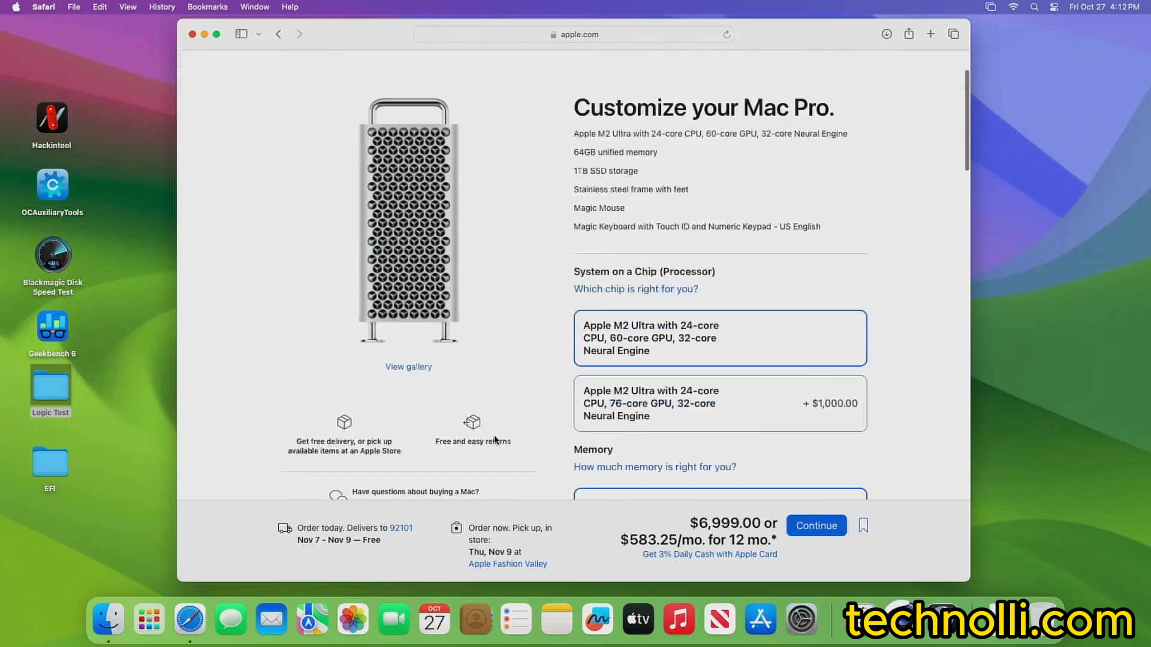
scroll("down", 3)
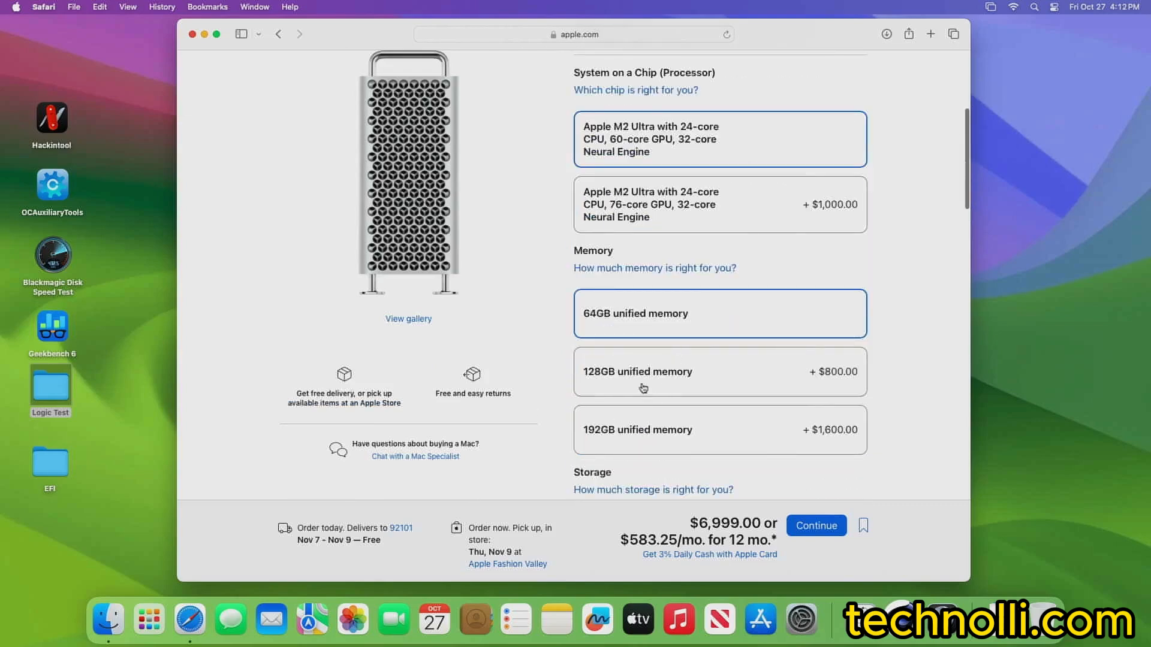
Configure the Mac Pro with 128GB unified memory and 2TB SSD storage, bringing the price to $8,199.
left_click(720, 372)
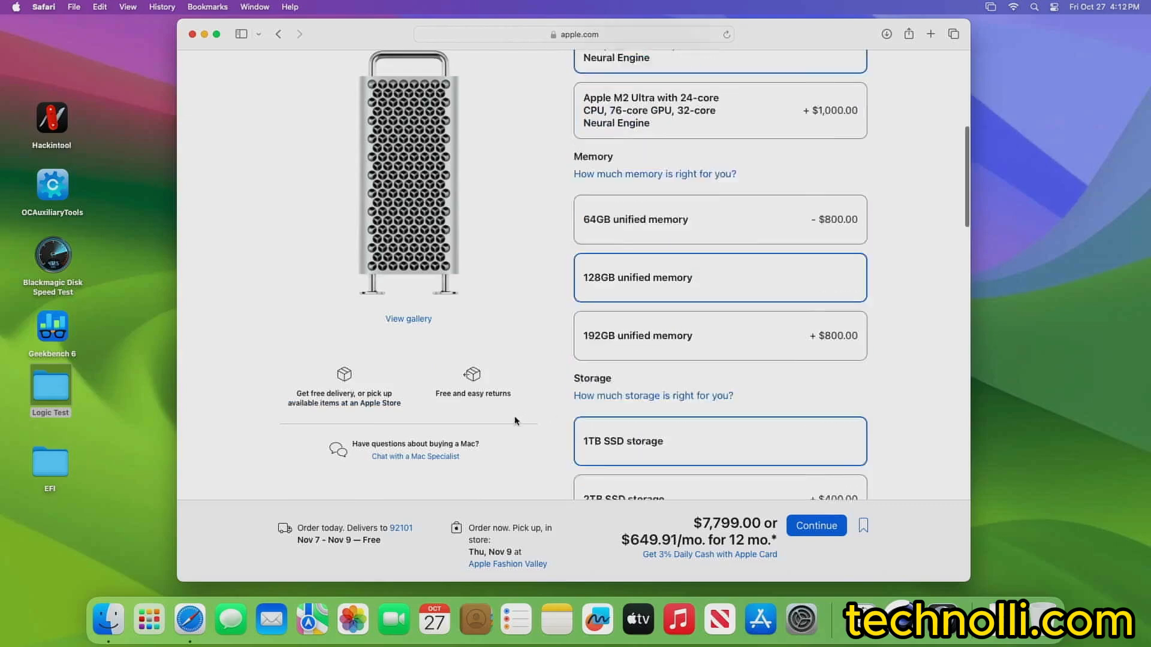
scroll("down", 3)
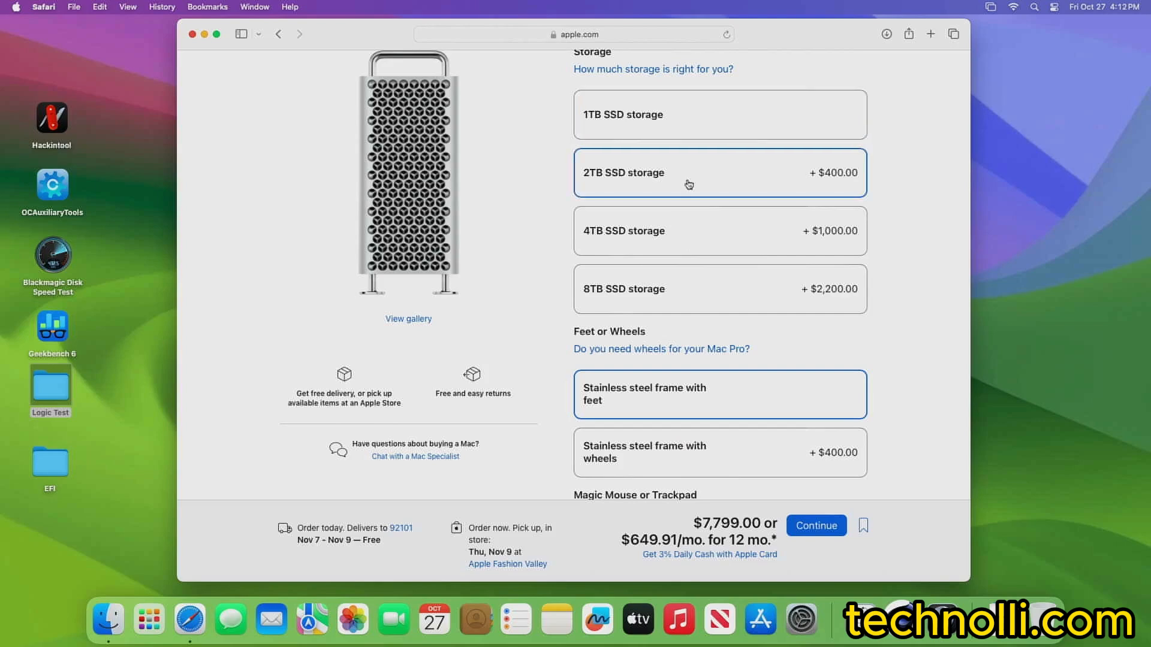
left_click(719, 173)
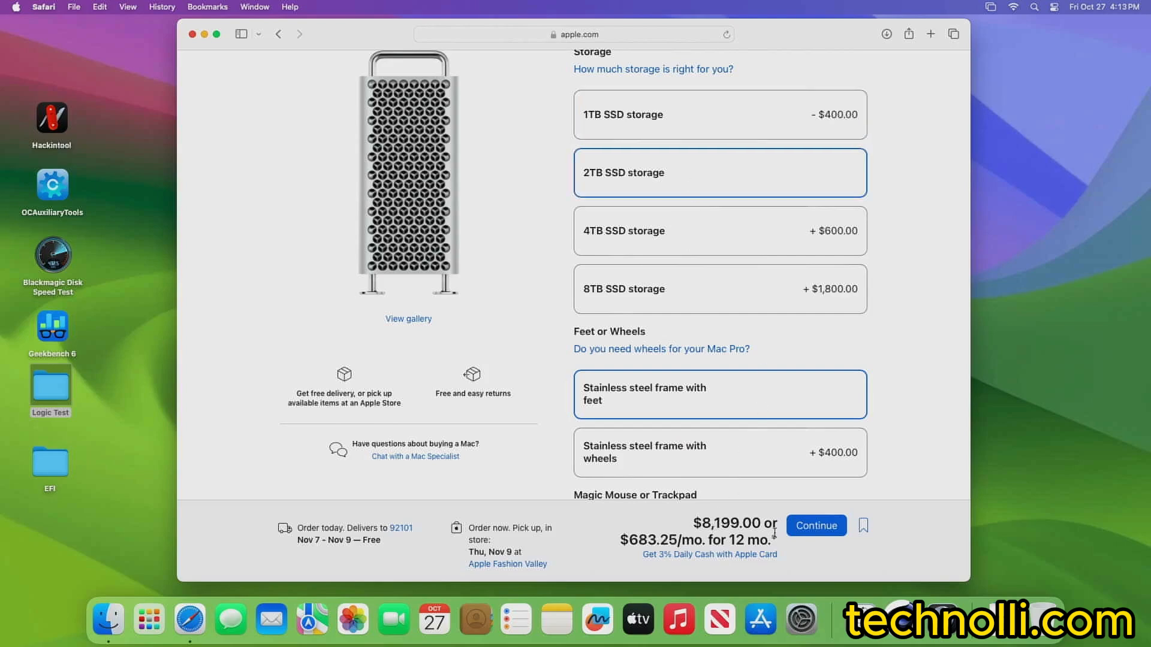
mouse_move(909, 345)
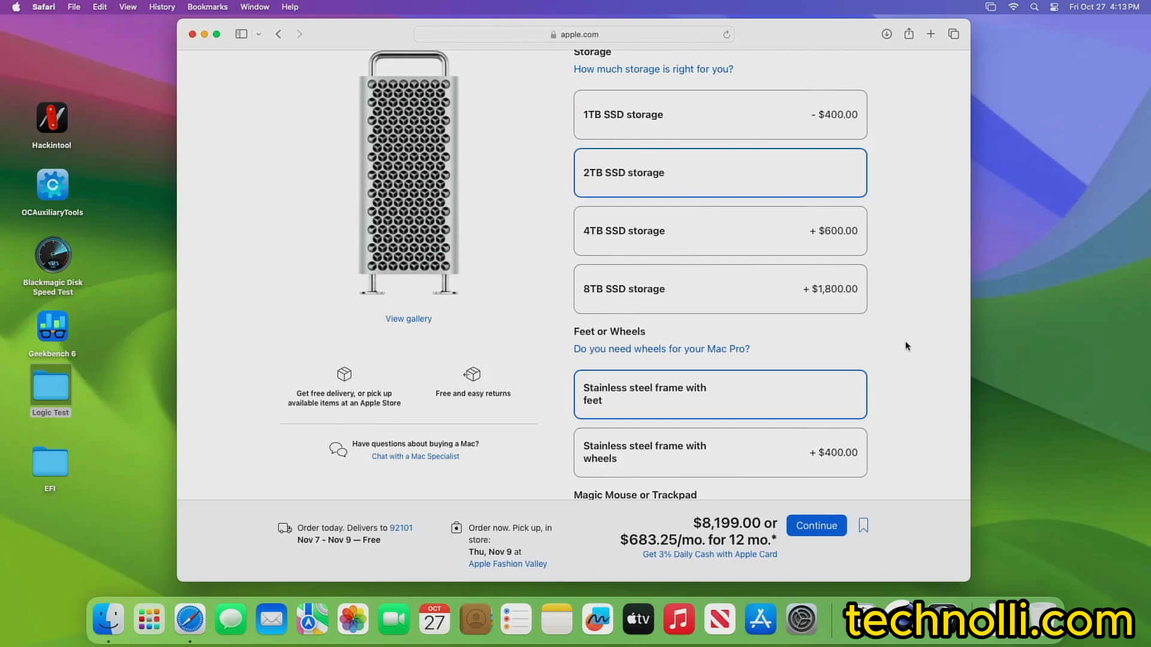
mouse_move(894, 351)
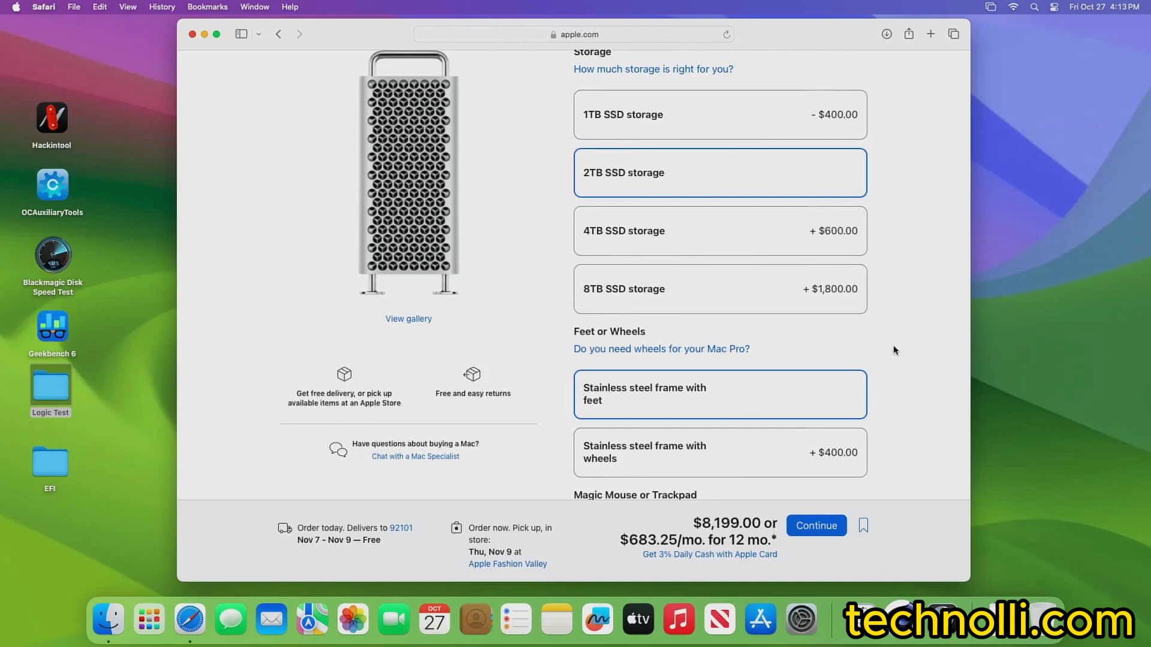
mouse_move(891, 351)
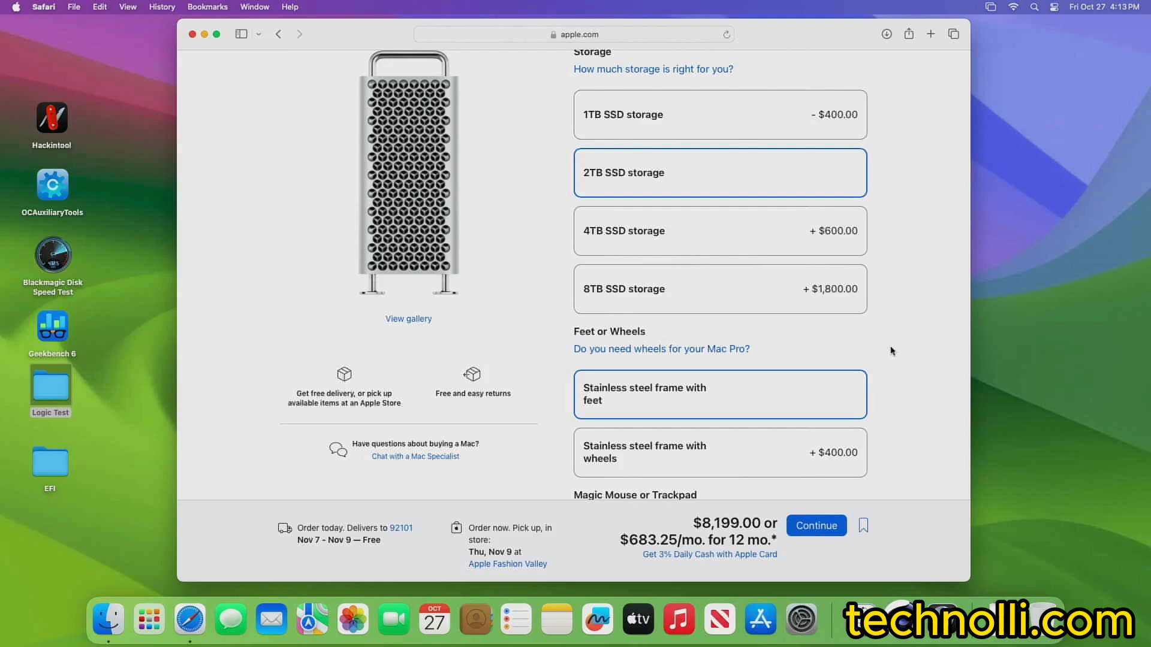
scroll("up", 3)
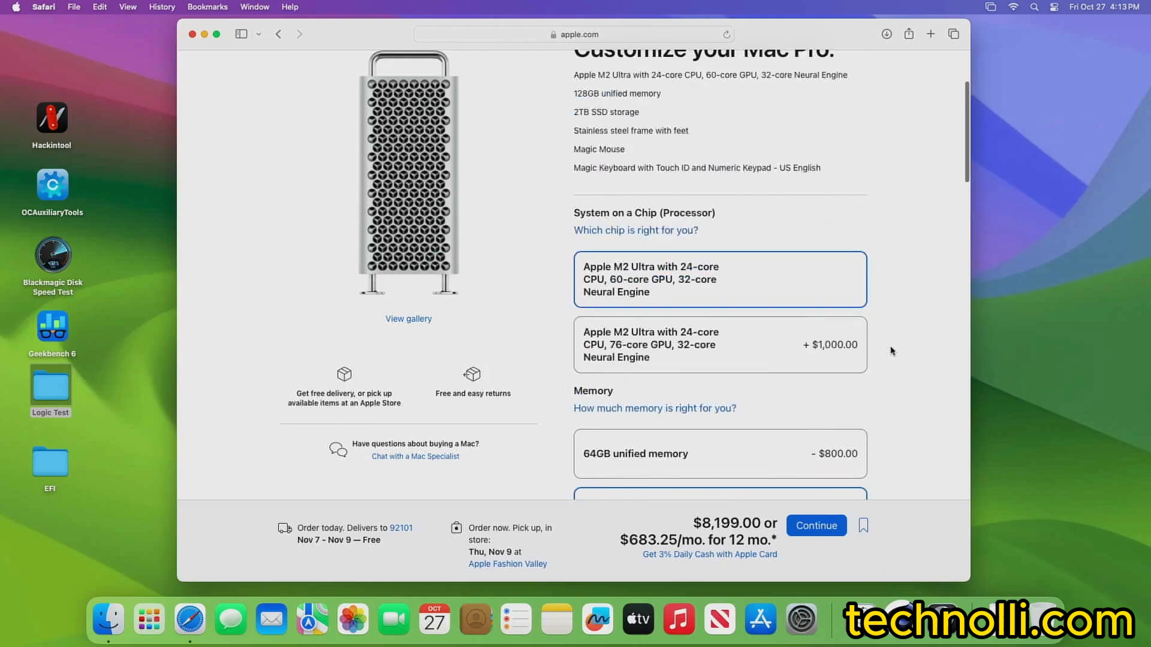
scroll("up", 3)
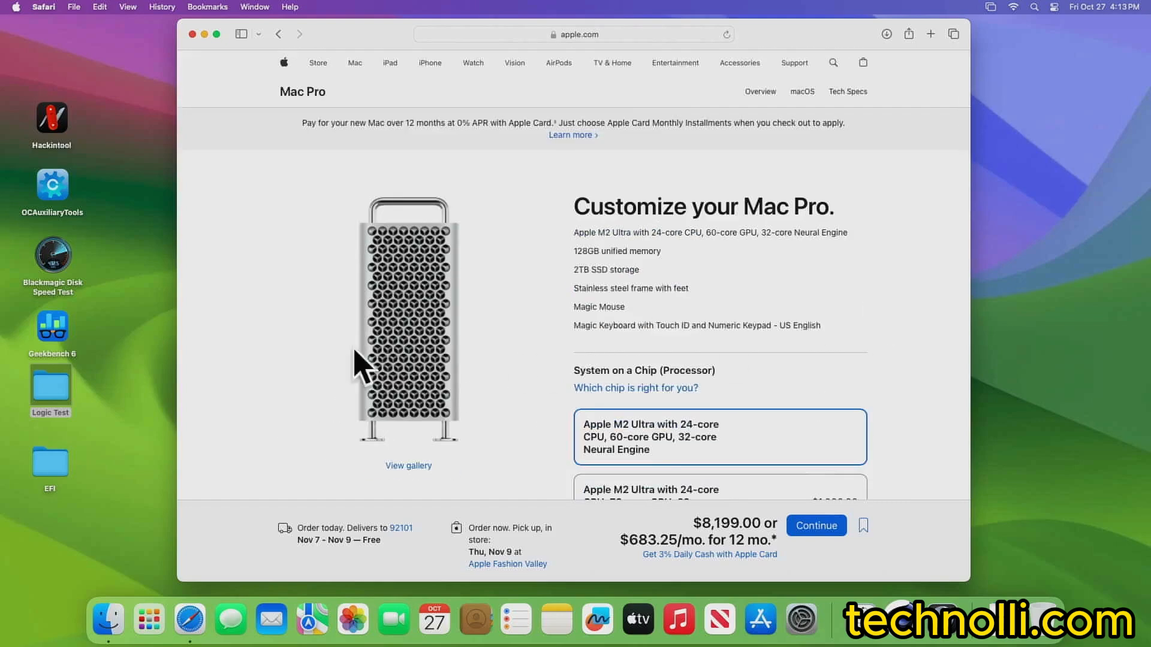
mouse_move(410, 316)
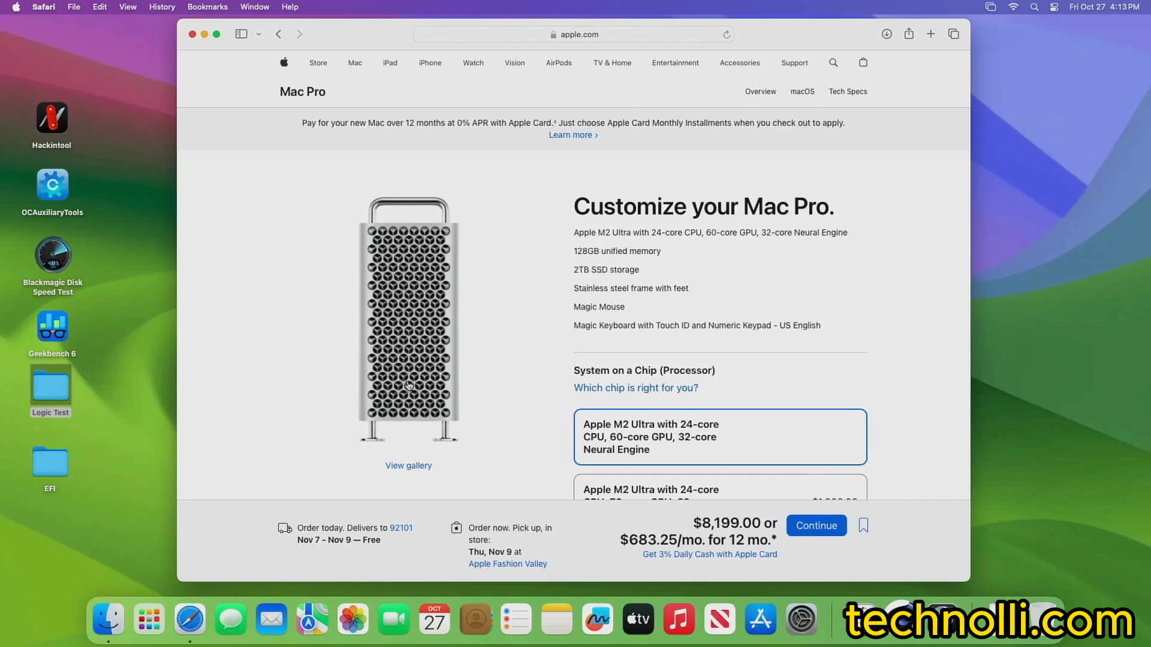
mouse_move(413, 239)
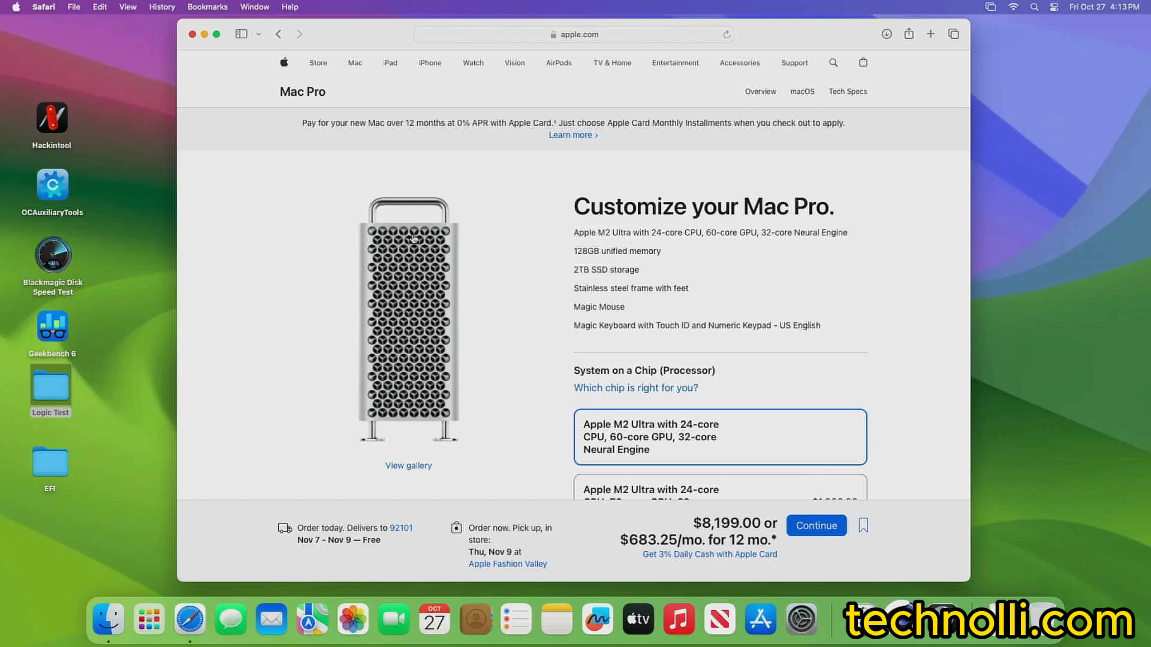
mouse_move(424, 359)
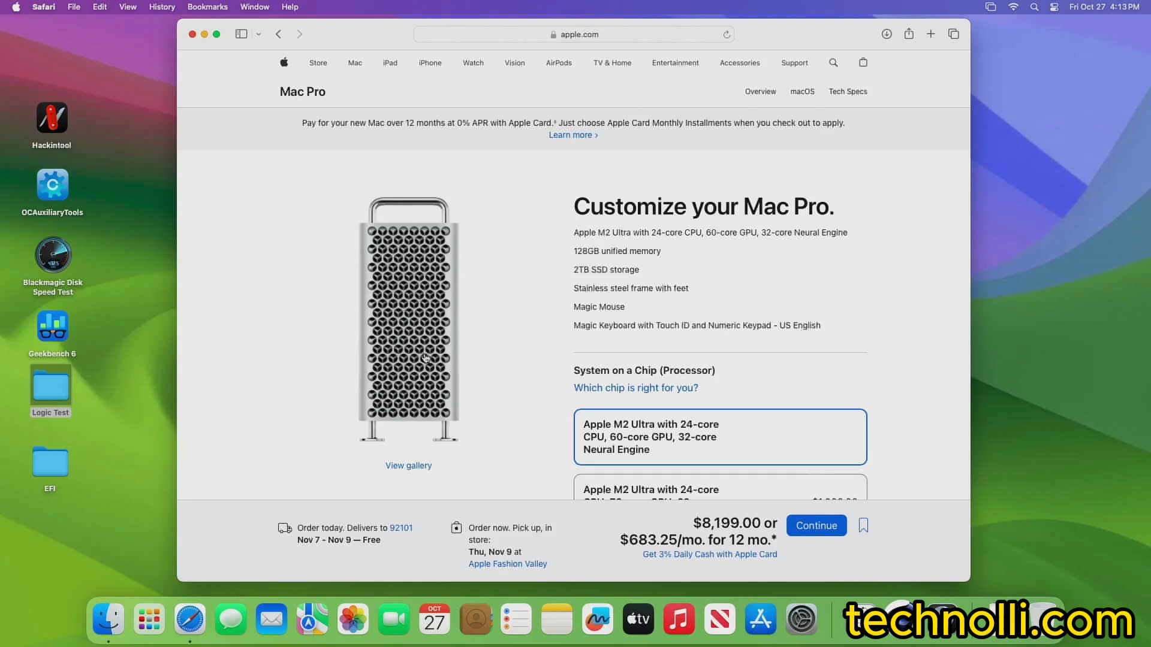
scroll("down", 3)
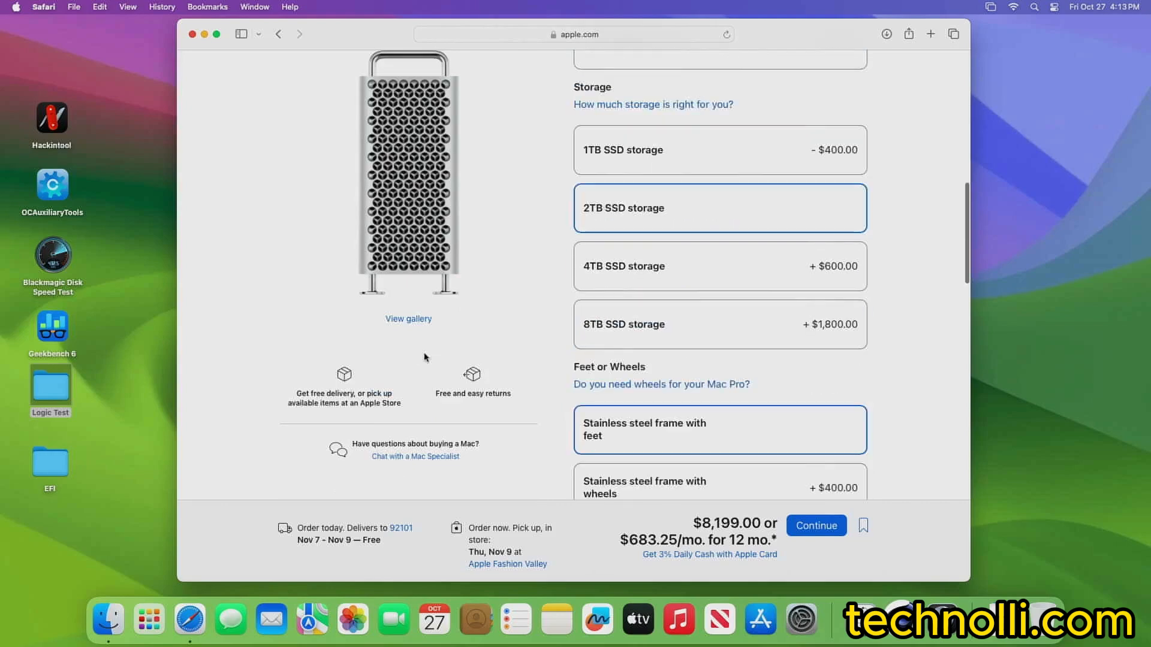
scroll("up", 3)
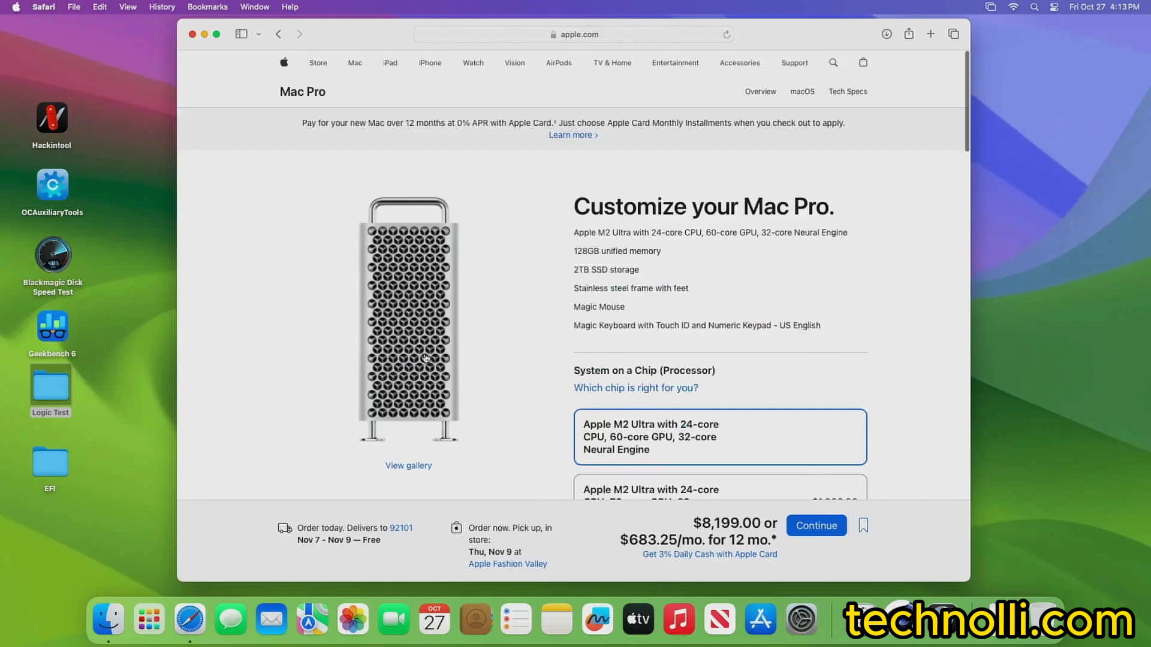
mouse_move(509, 253)
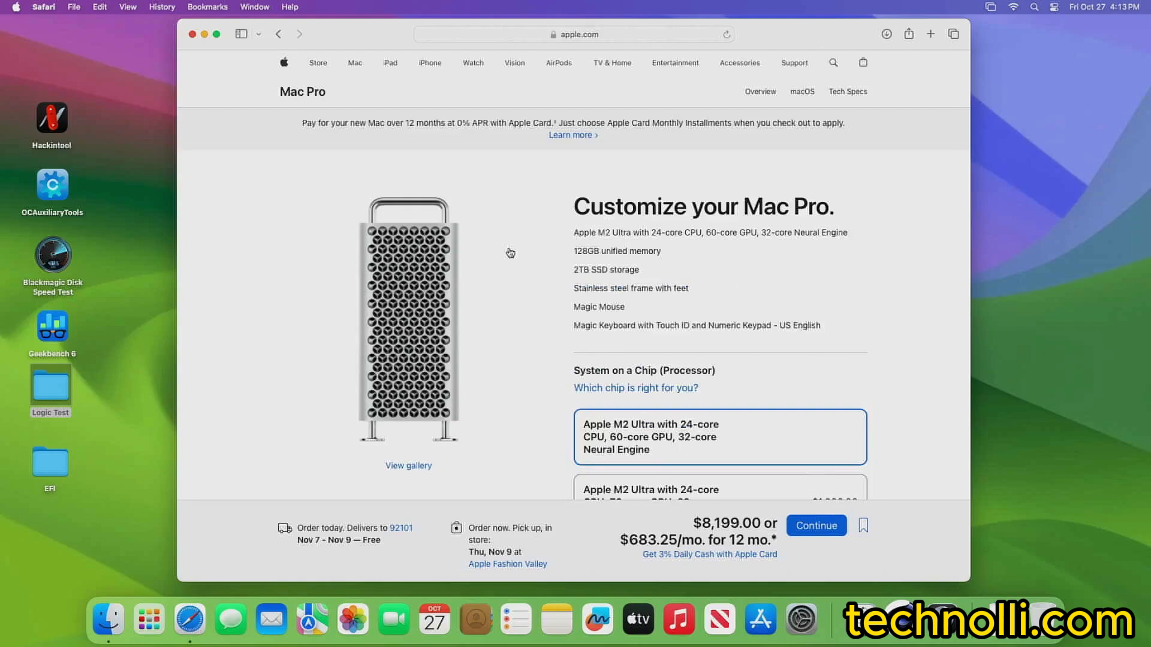
View the full-size Mac Pro tower photo gallery from the configurator page.
left_click(407, 465)
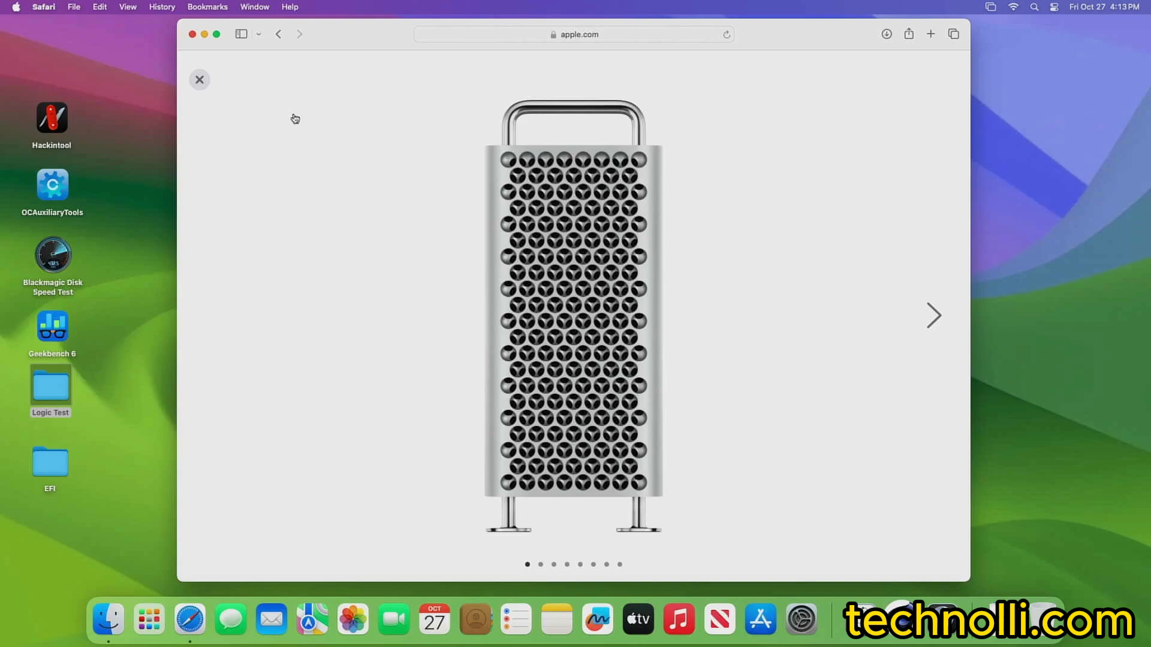
mouse_move(381, 178)
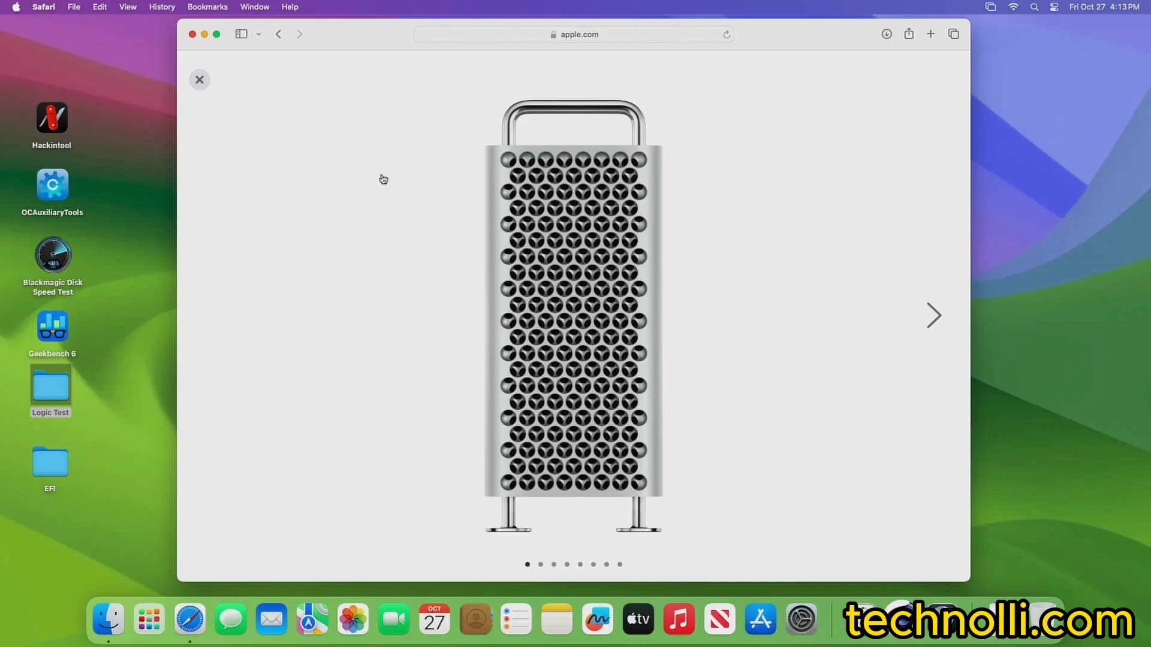
mouse_move(361, 268)
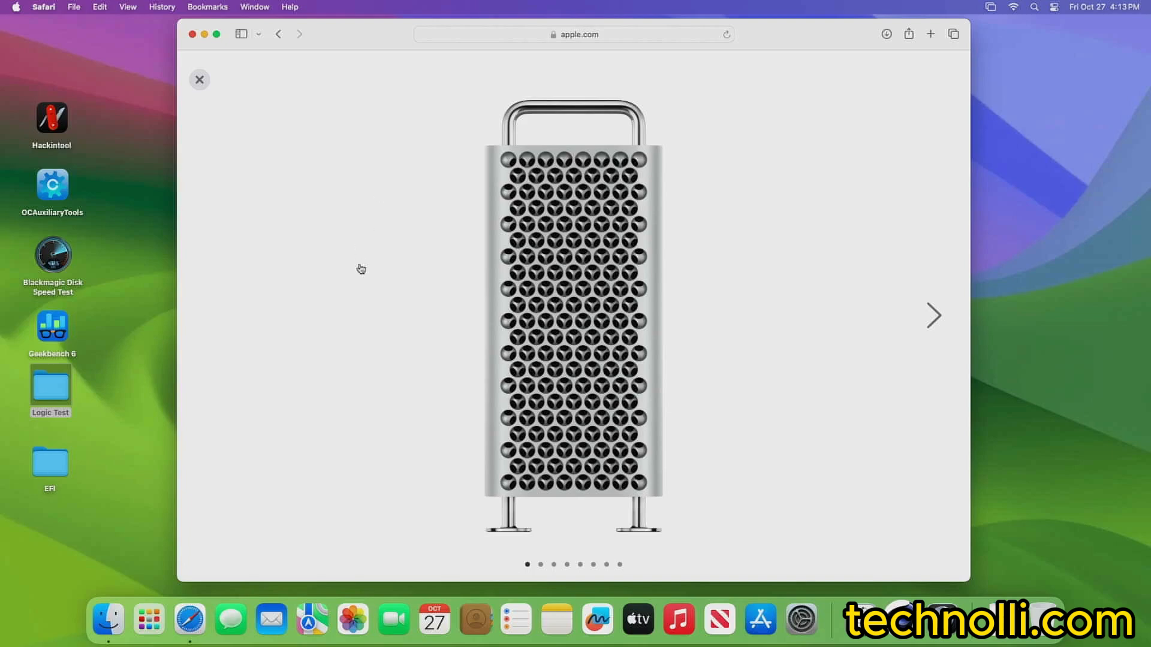
mouse_move(381, 227)
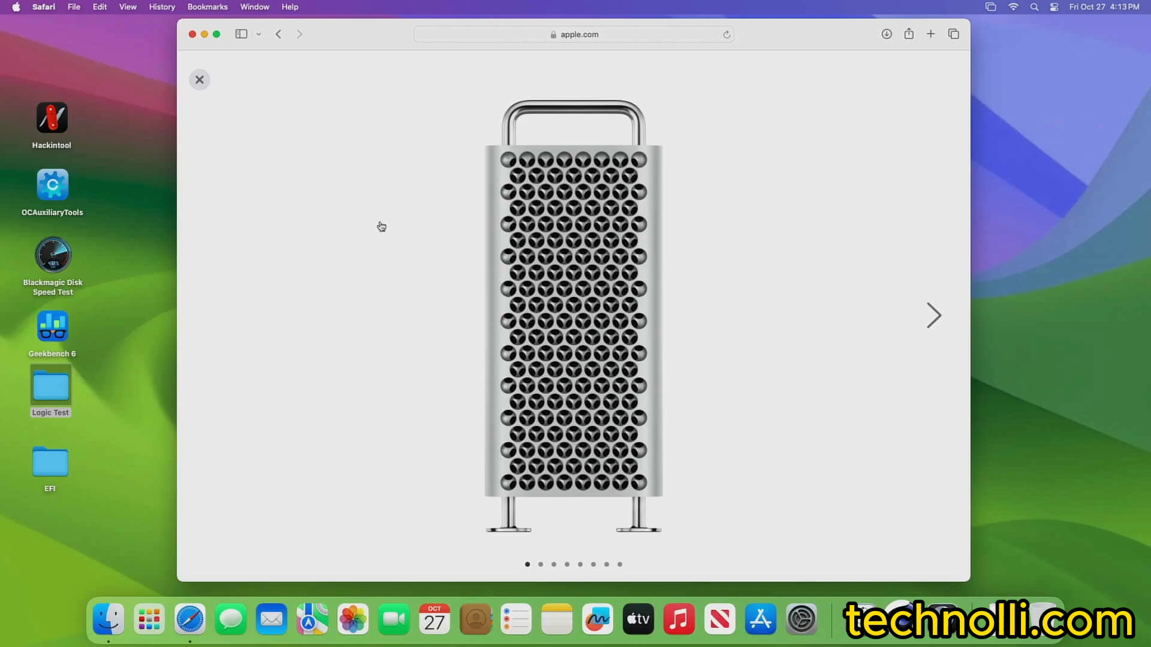
mouse_move(387, 221)
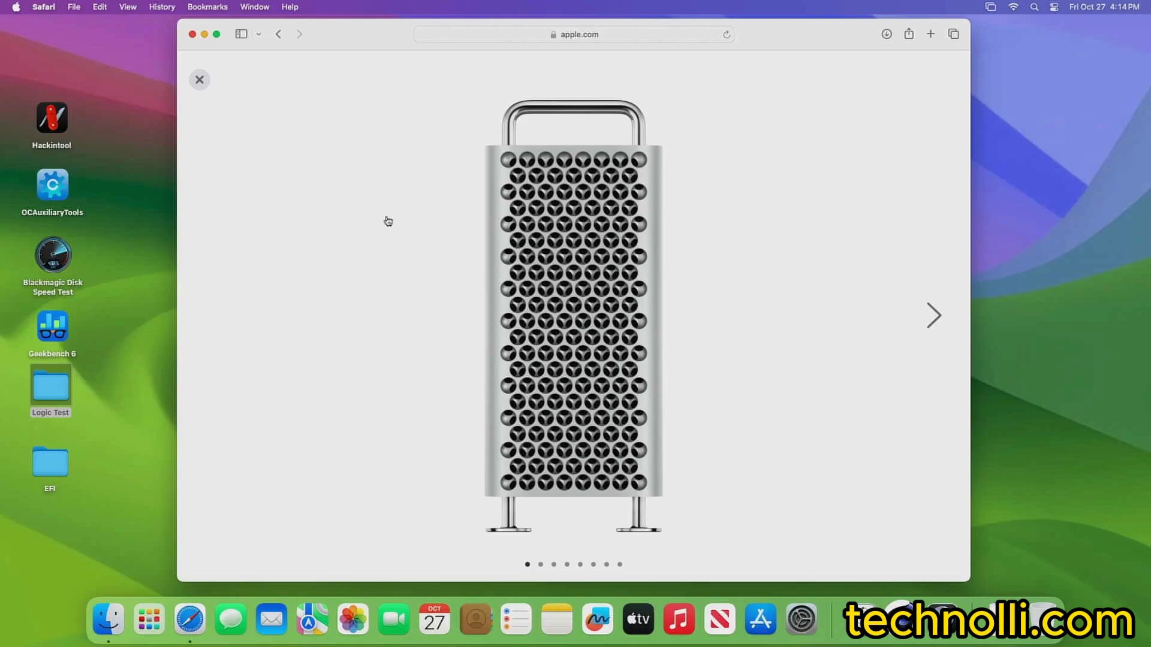
mouse_move(394, 231)
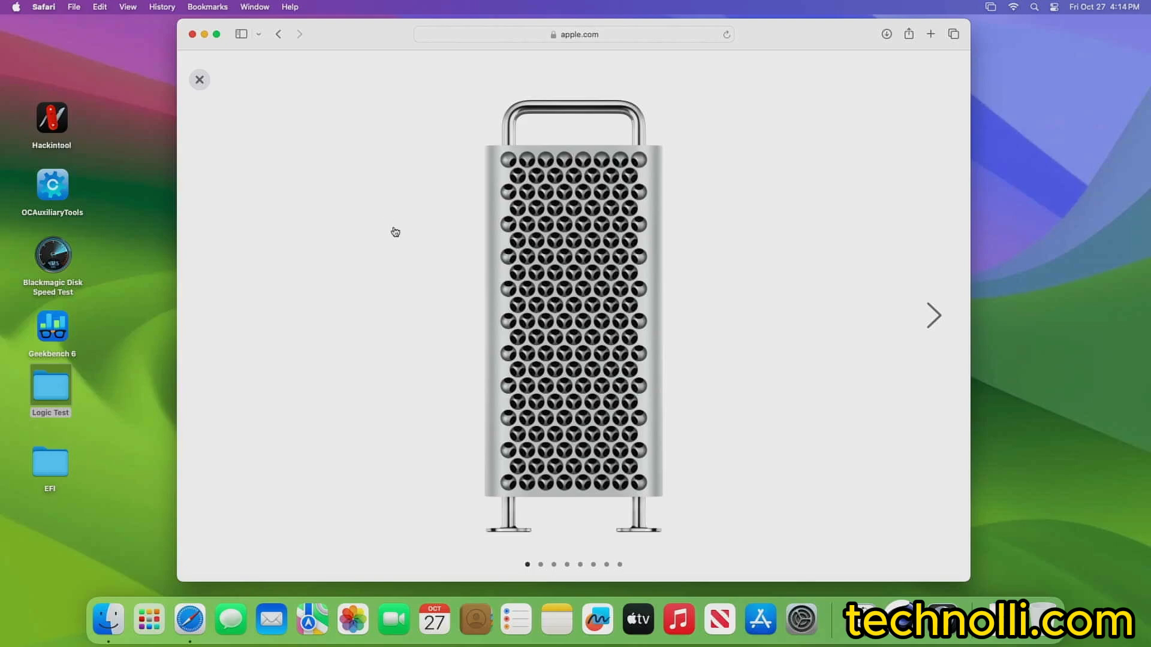